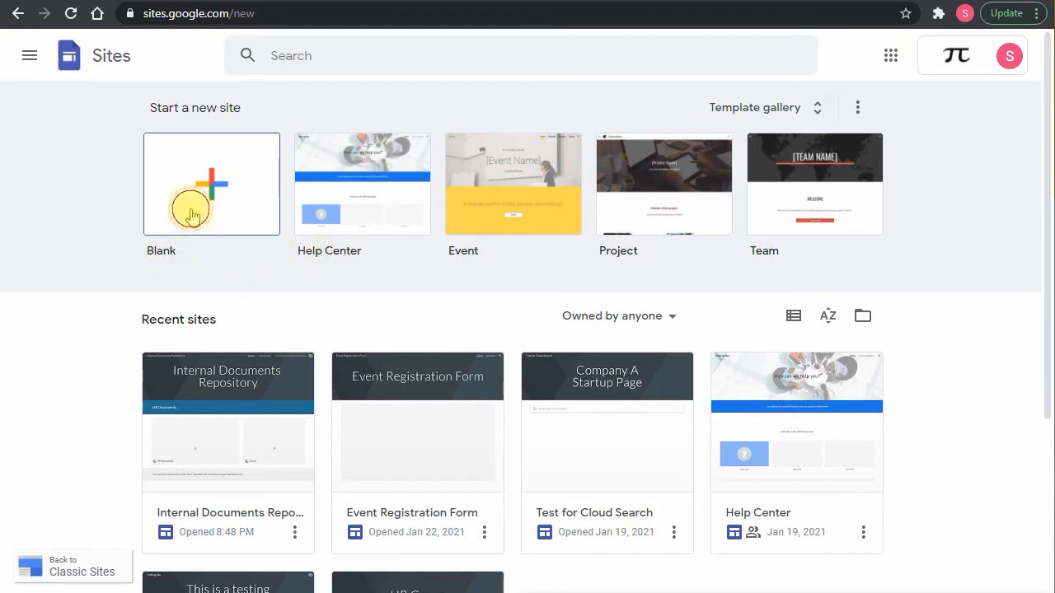
Step: Create a blank site and apply the Impression theme with its dark slate colour option
{"action": "left_click", "coordinate": [211, 184]}
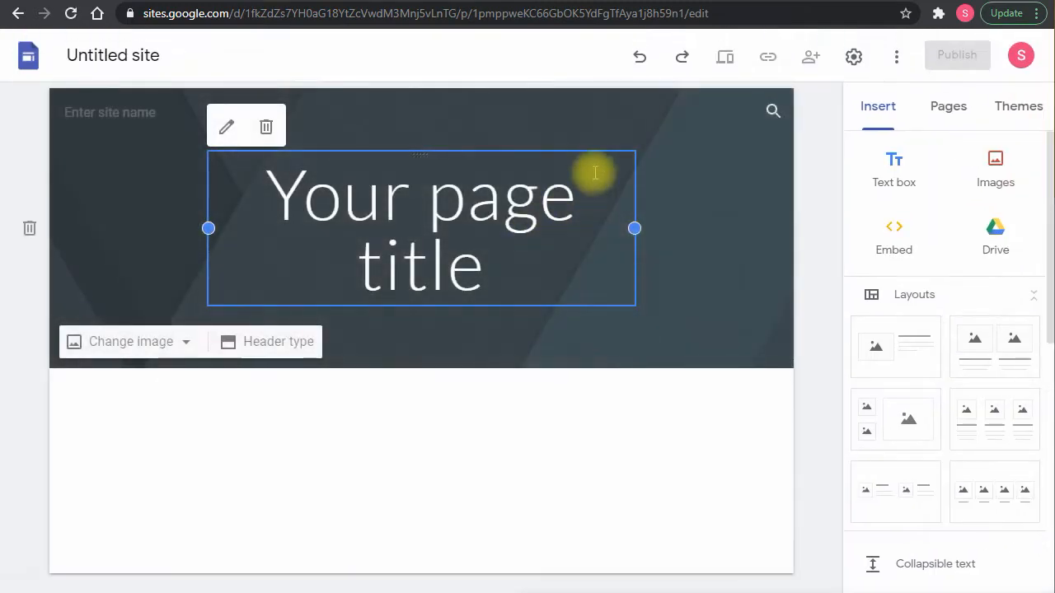
{"action": "left_click", "coordinate": [1019, 105]}
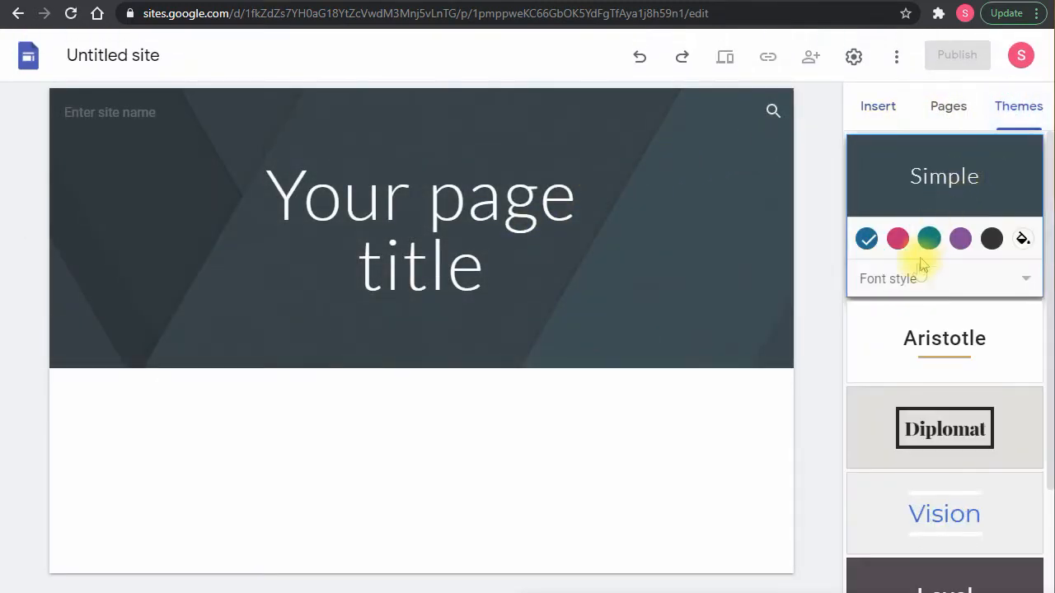
{"action": "scroll", "scroll_direction": "down", "scroll_amount": 3}
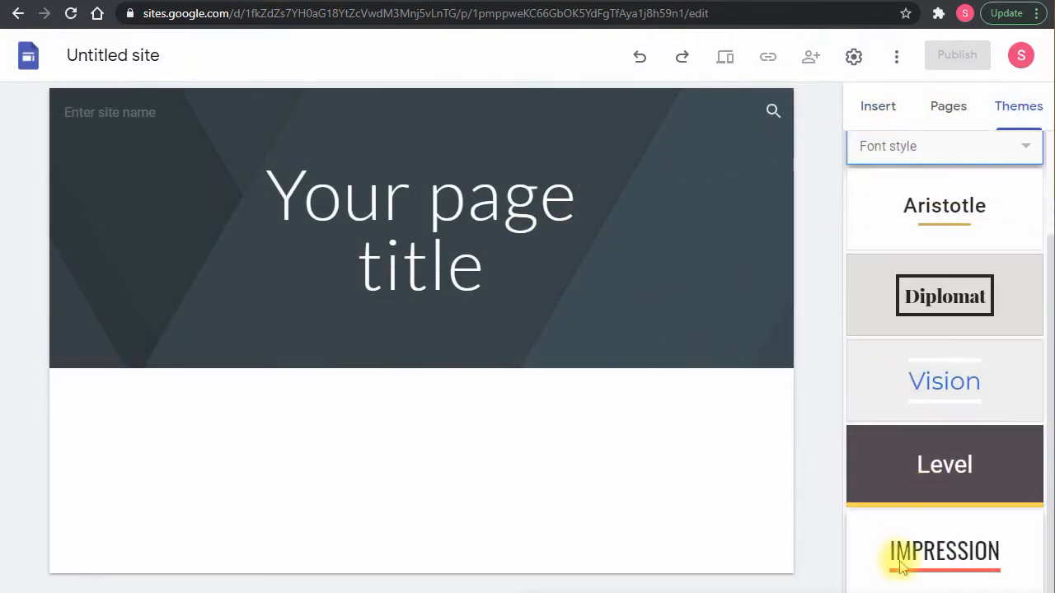
{"action": "left_click", "coordinate": [942, 550]}
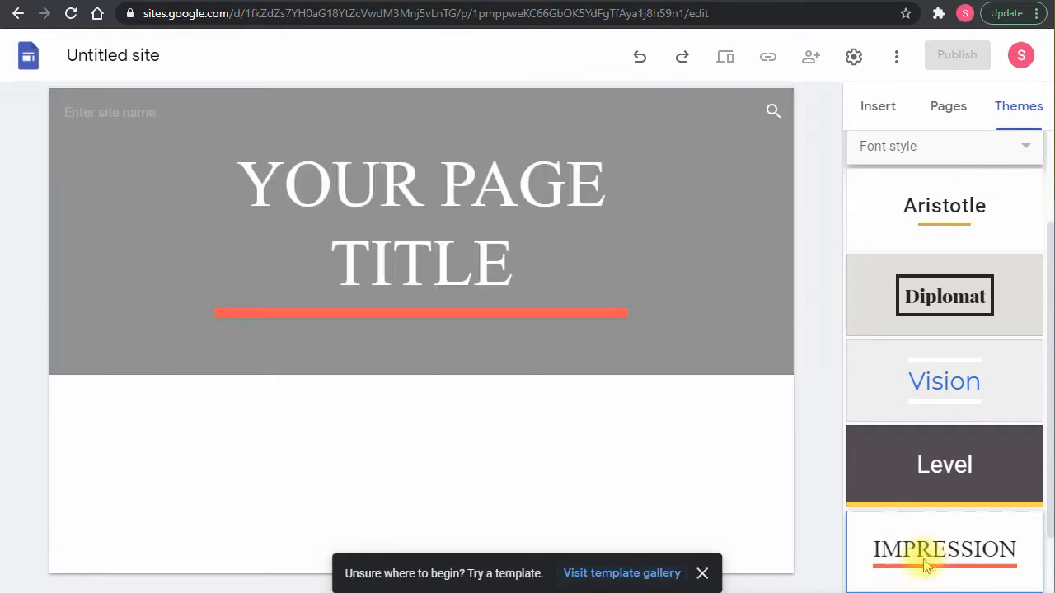
{"action": "left_click", "coordinate": [943, 551]}
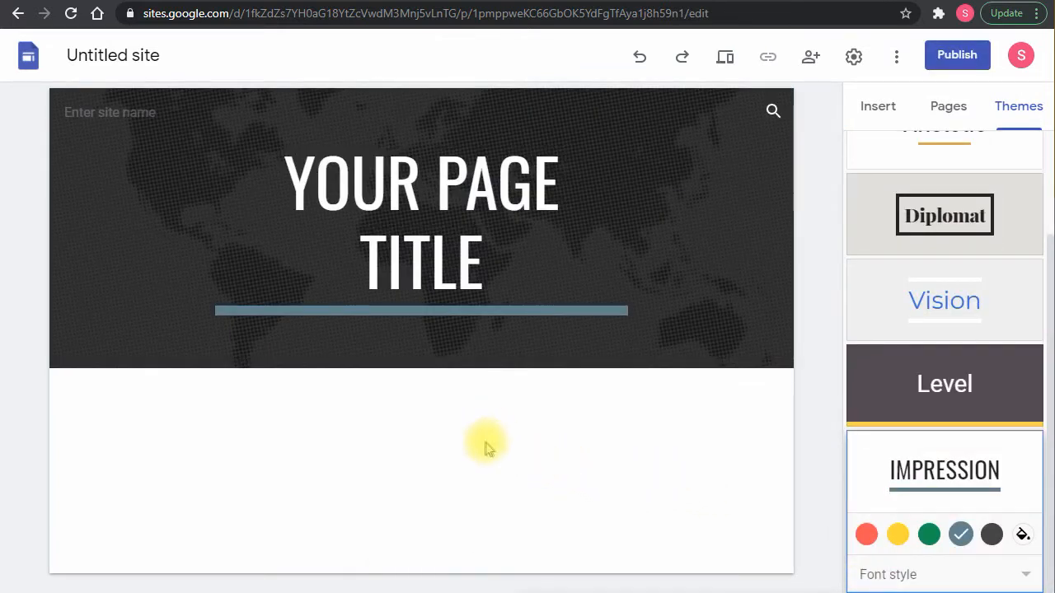
{"action": "scroll", "scroll_direction": "up", "scroll_amount": 3}
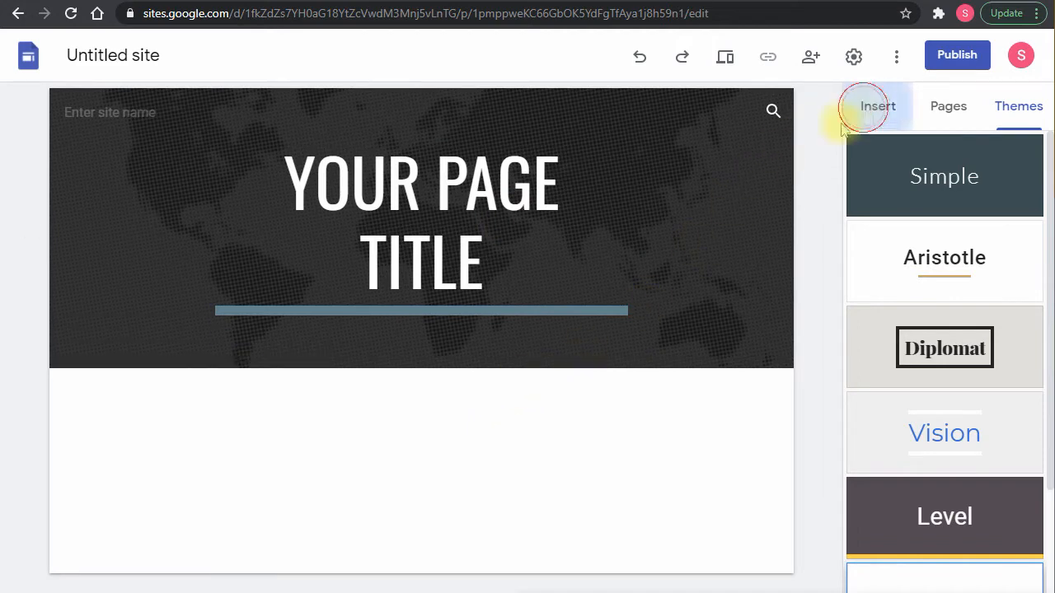
Step: Replace the page title with INTERNAL PORTAL and enter Internal portal as the site name
{"action": "left_click", "coordinate": [877, 105]}
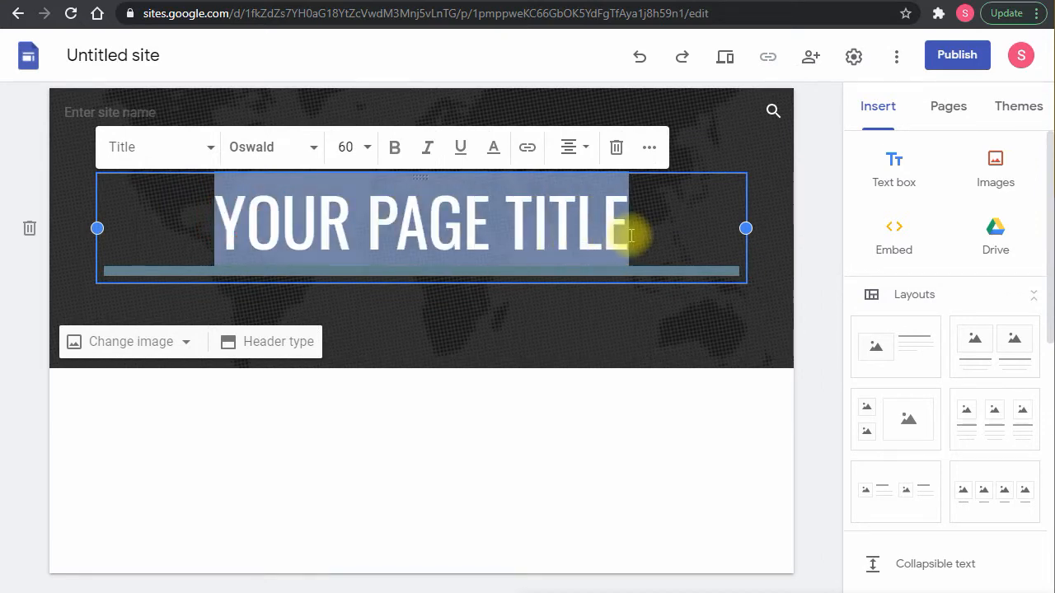
{"action": "type", "text": "INTERNAL PORTAL"}
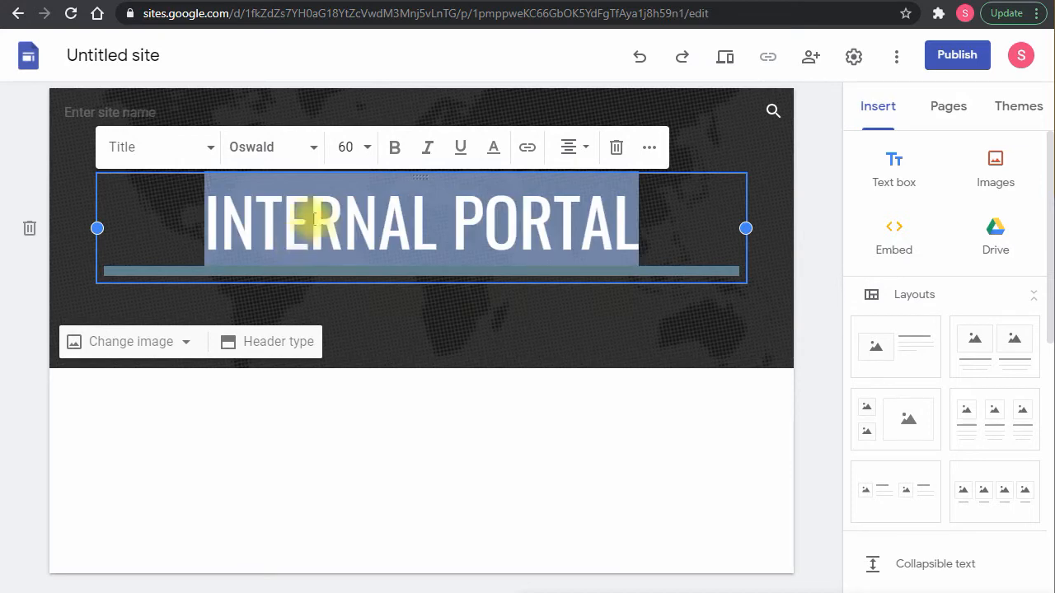
{"action": "left_click", "coordinate": [124, 112]}
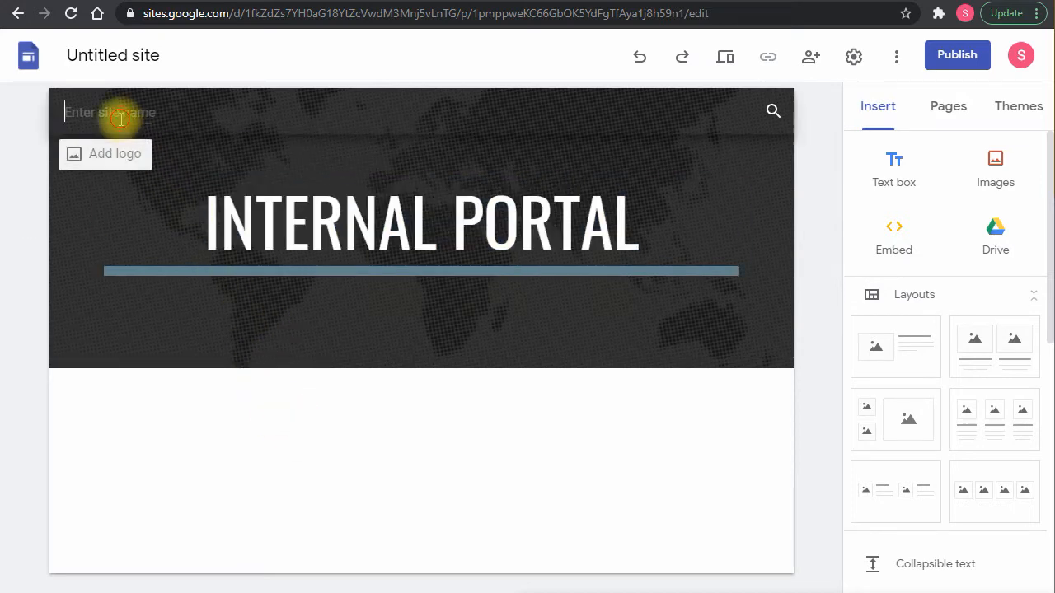
{"action": "type", "text": "Internal portal"}
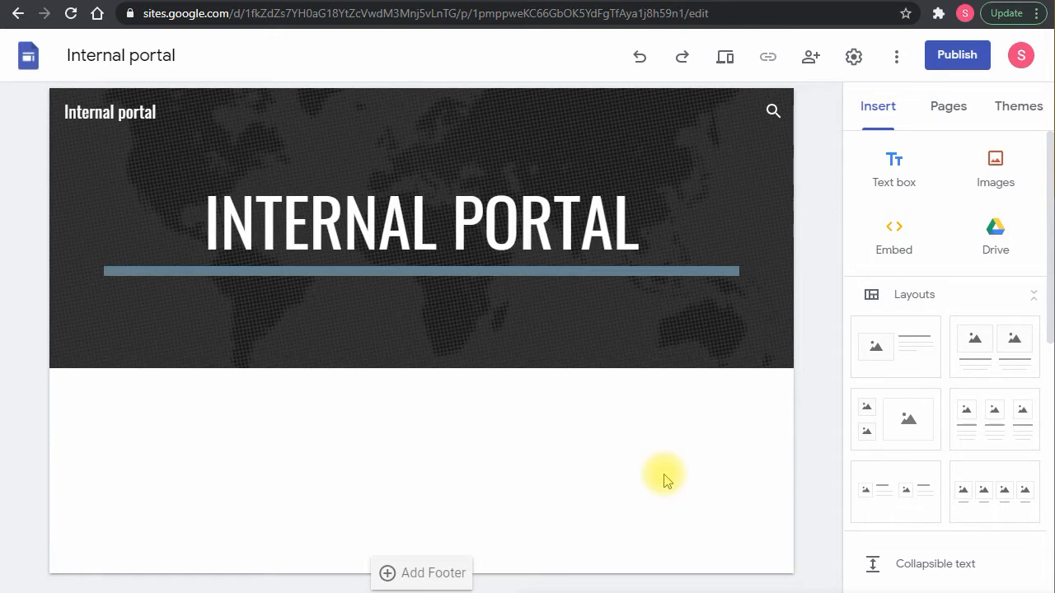
{"action": "mouse_move", "coordinate": [528, 462]}
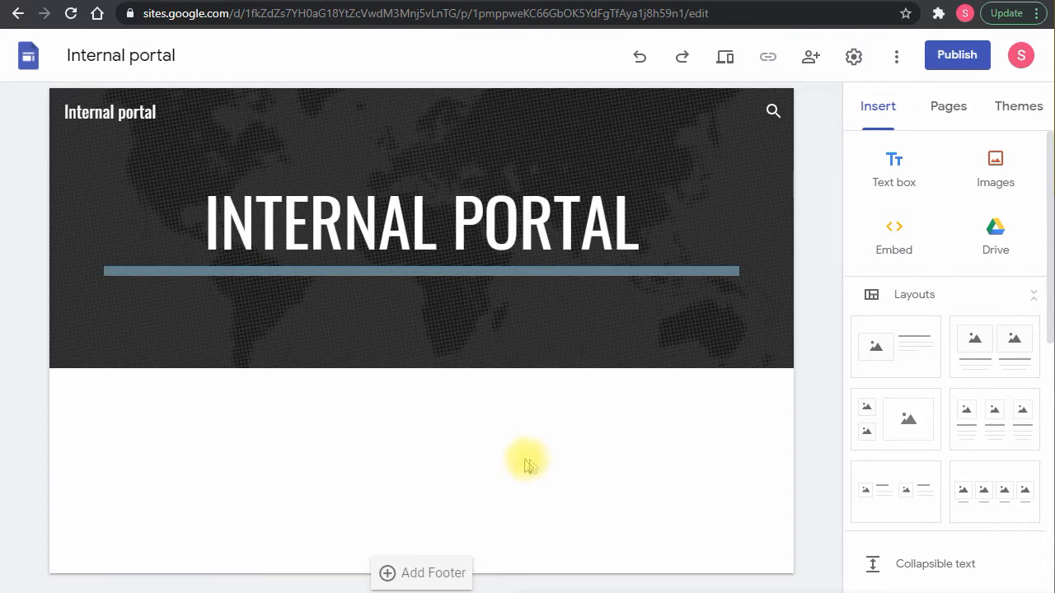
{"action": "mouse_move", "coordinate": [328, 478]}
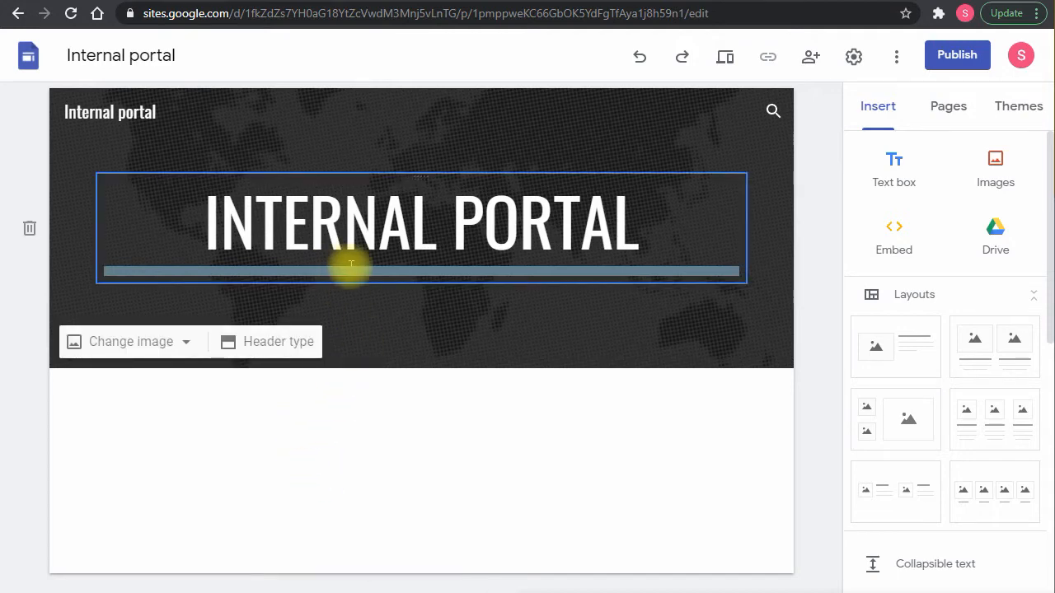
{"action": "left_click", "coordinate": [349, 453]}
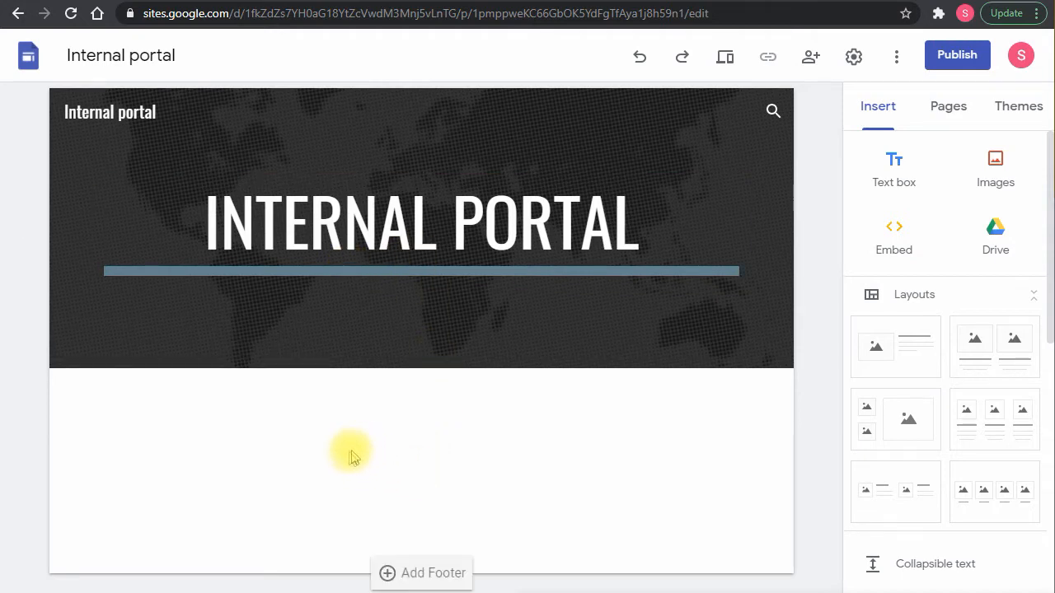
{"action": "mouse_move", "coordinate": [336, 471]}
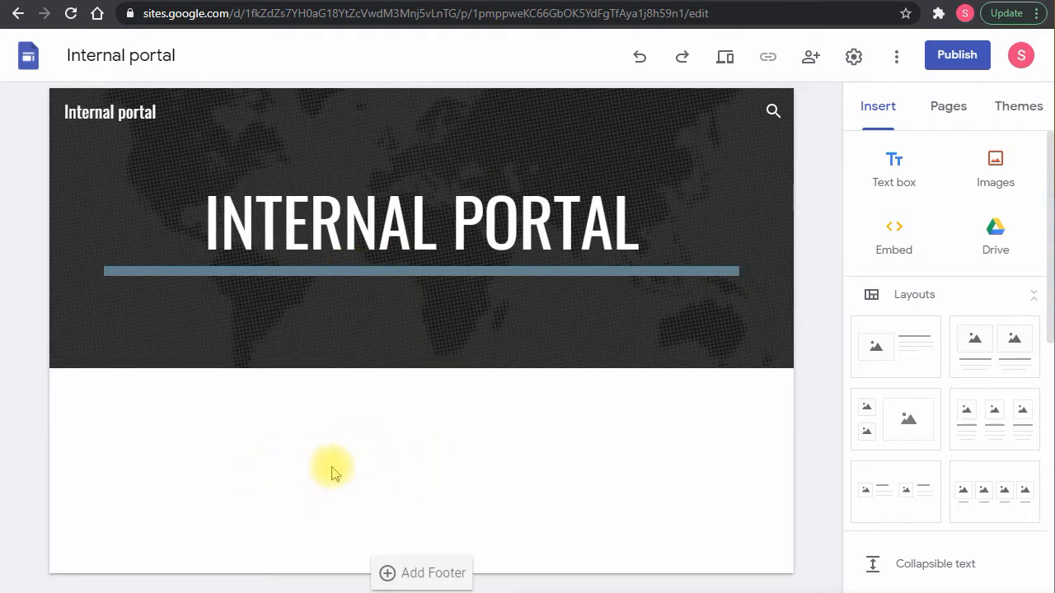
{"action": "mouse_move", "coordinate": [679, 452]}
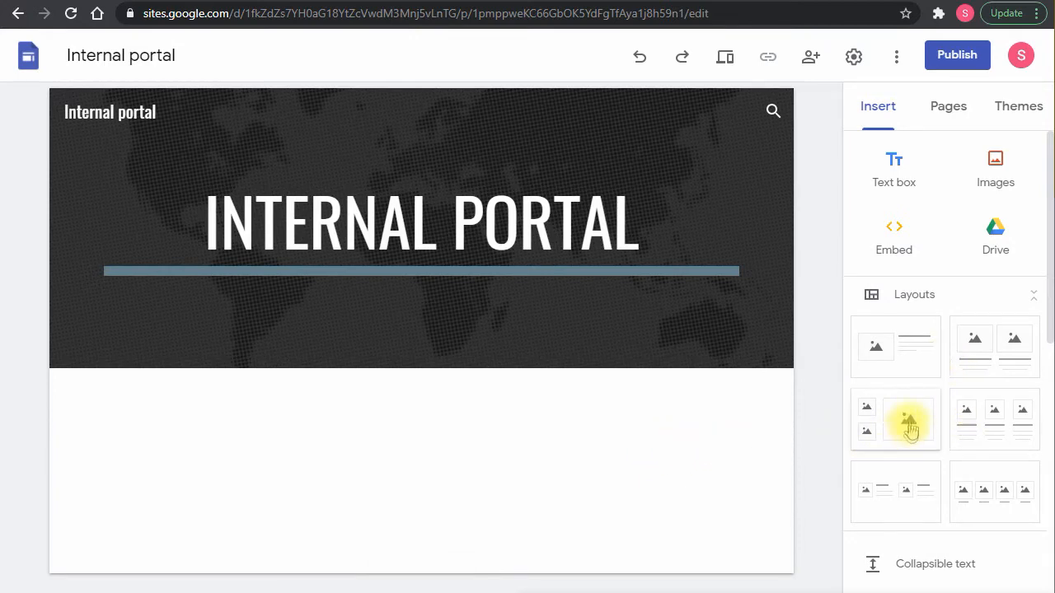
{"action": "mouse_move", "coordinate": [898, 388]}
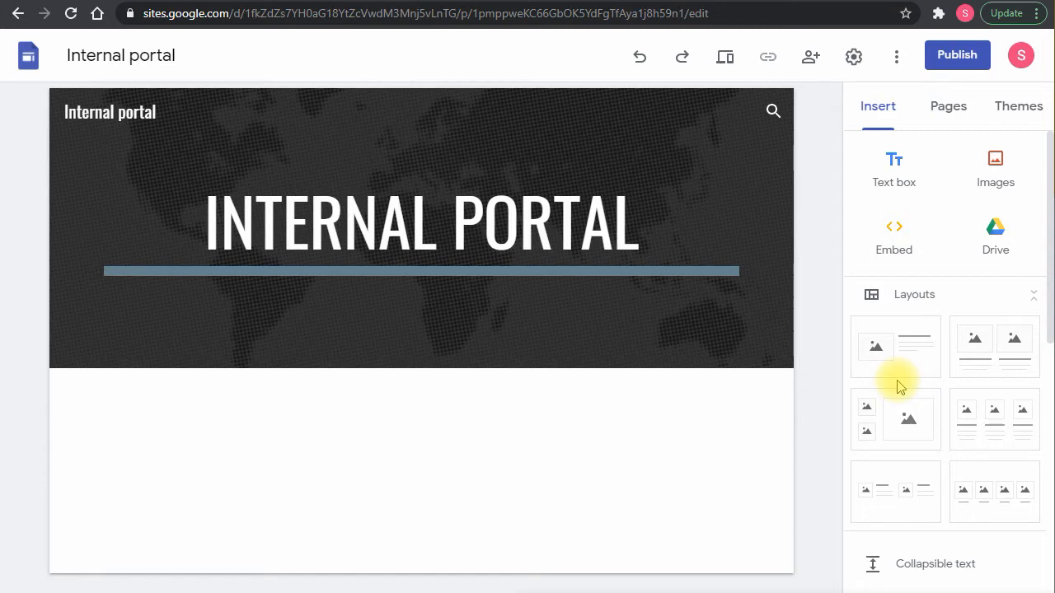
{"action": "mouse_move", "coordinate": [923, 458]}
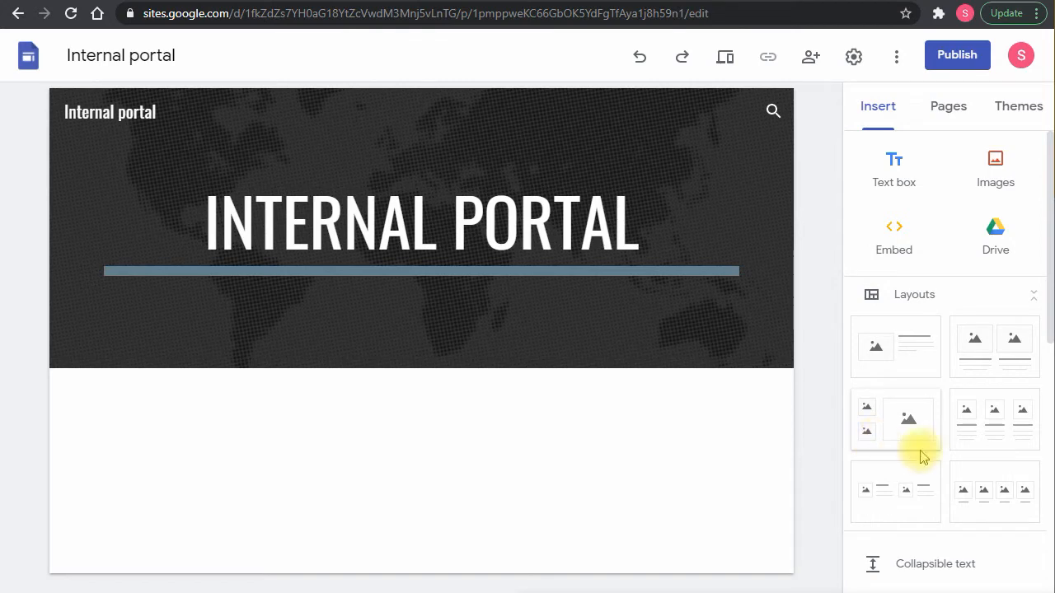
{"action": "mouse_move", "coordinate": [931, 455]}
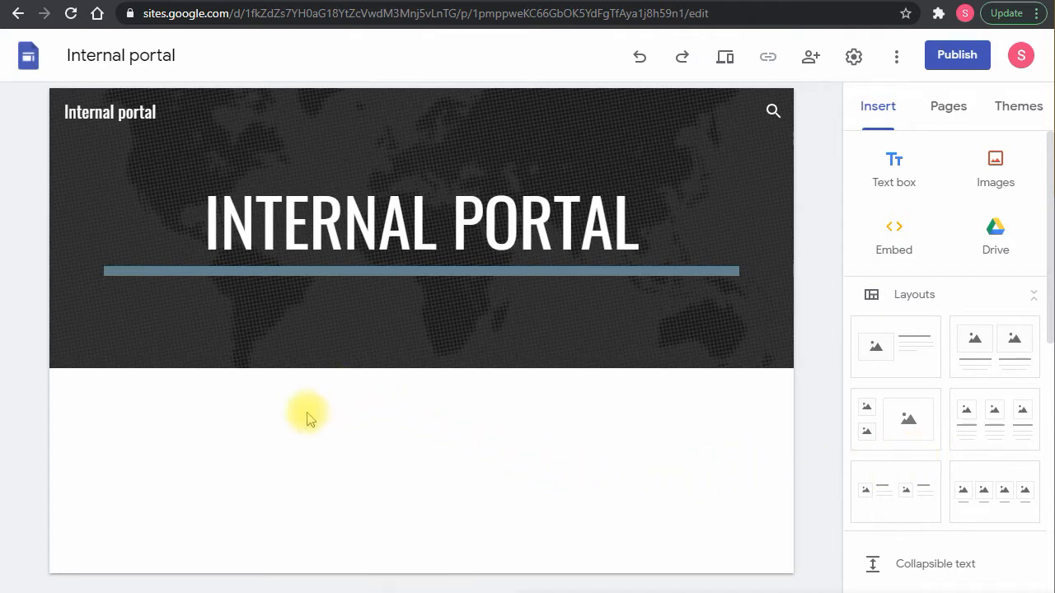
{"action": "mouse_move", "coordinate": [543, 465]}
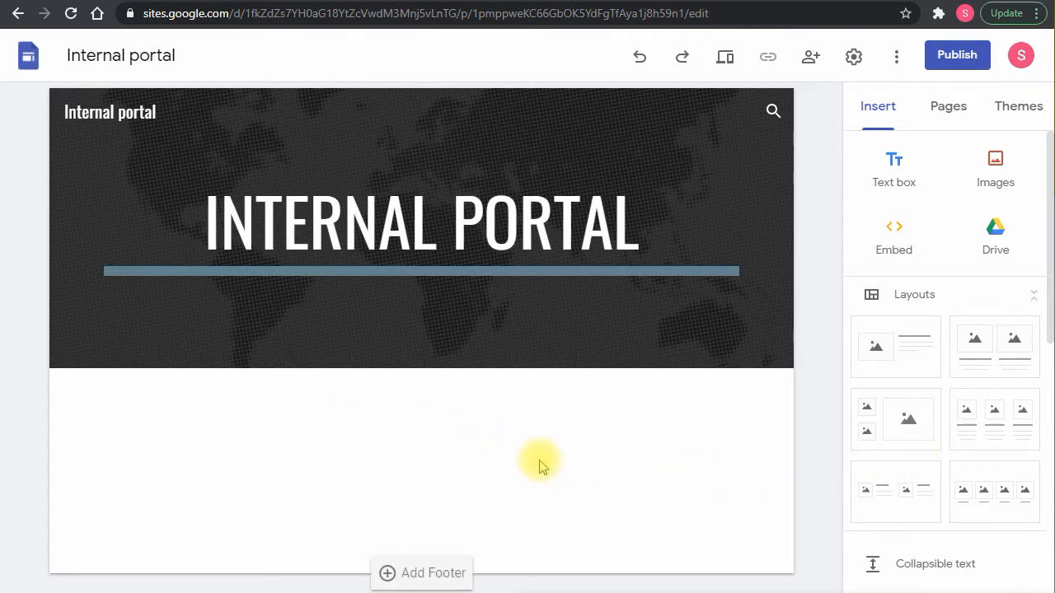
{"action": "scroll", "scroll_direction": "down", "scroll_amount": 3}
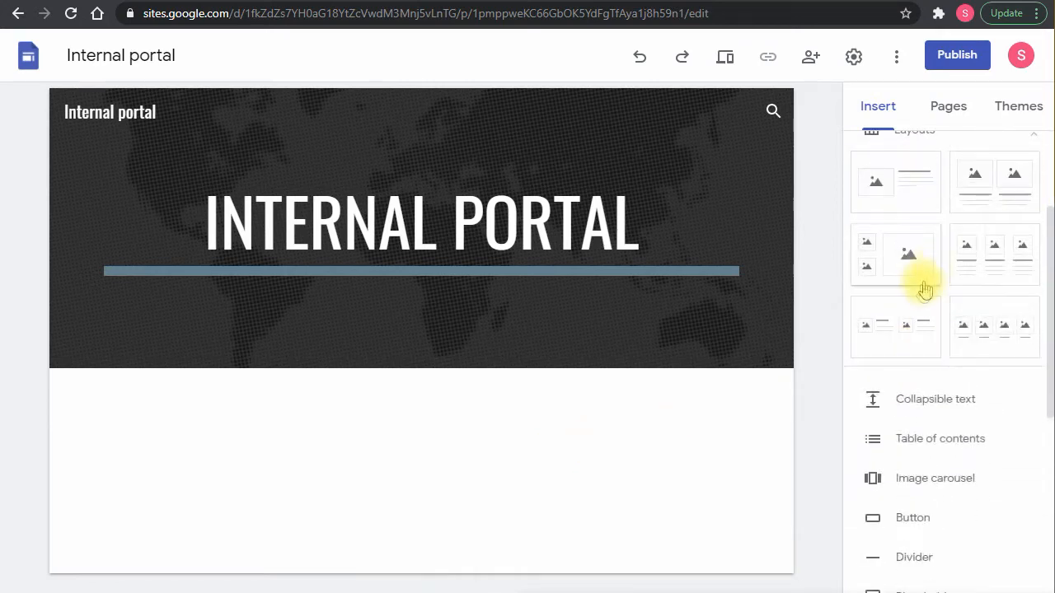
{"action": "scroll", "scroll_direction": "down", "scroll_amount": 3}
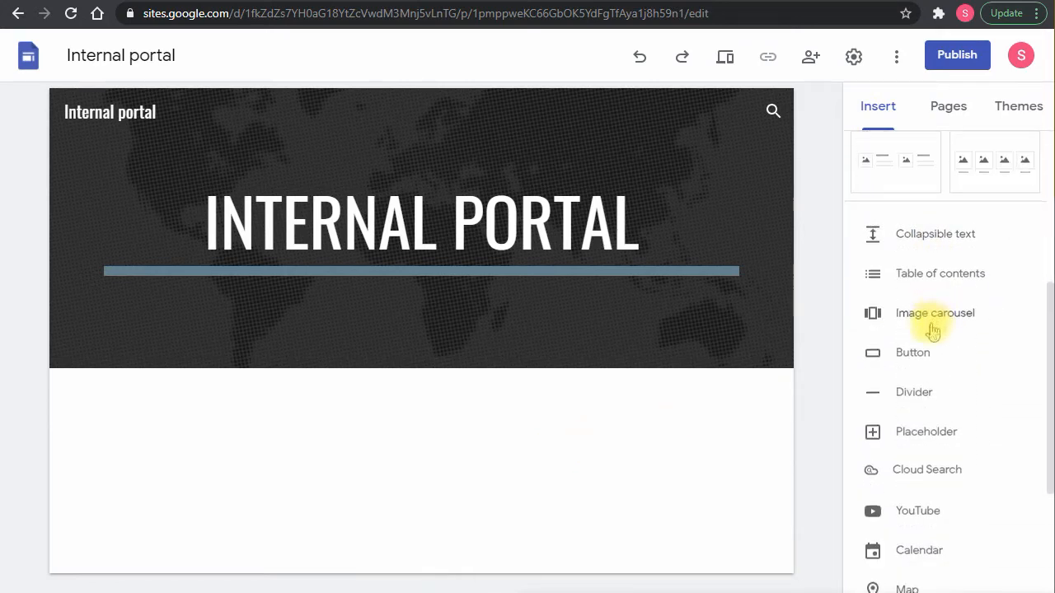
Step: Insert a Cloud Search box, stretch it full width and set its section background to Emphasis 2
{"action": "left_click", "coordinate": [926, 468]}
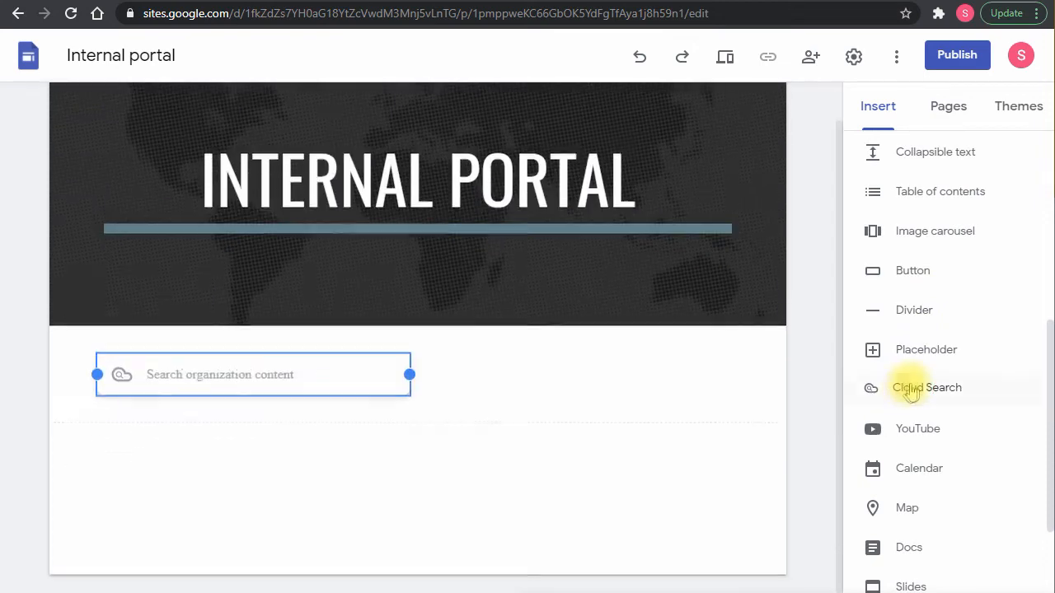
{"action": "left_click", "coordinate": [254, 373]}
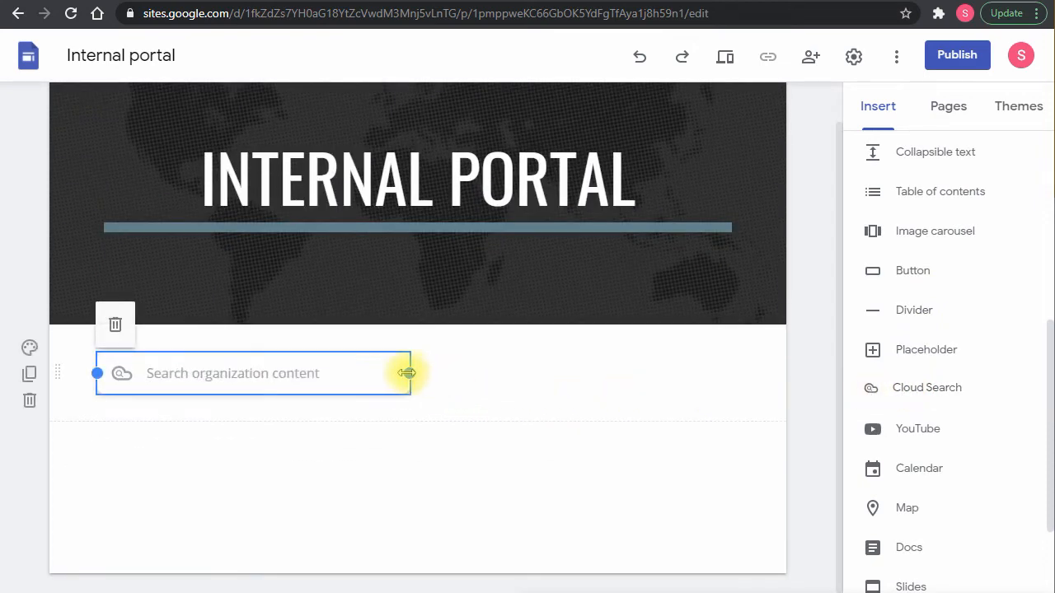
{"action": "left_click_drag", "start_coordinate": [409, 373], "coordinate": [729, 379]}
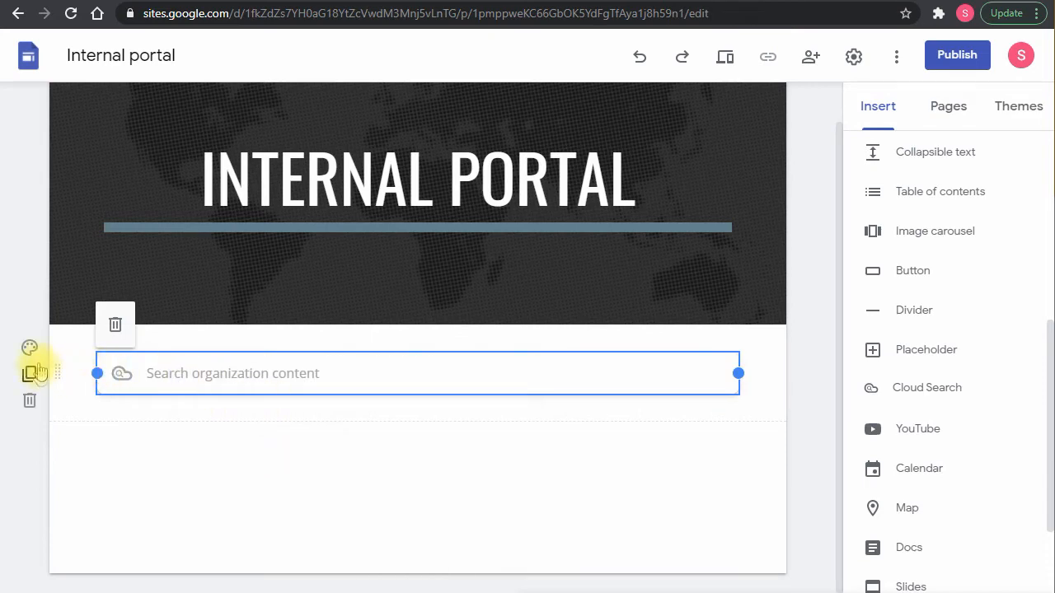
{"action": "left_click", "coordinate": [30, 348]}
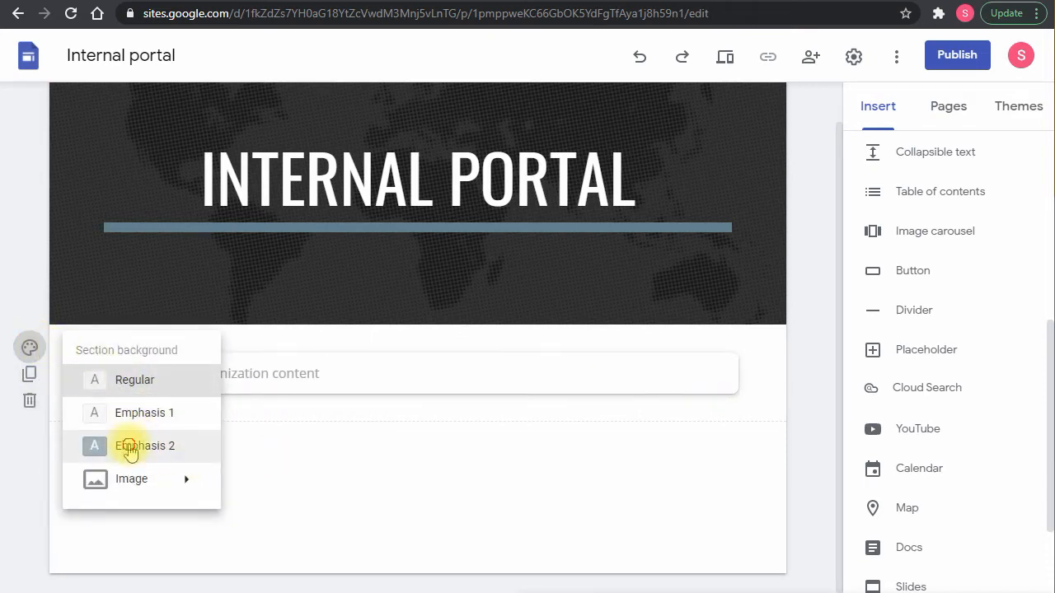
{"action": "left_click", "coordinate": [145, 445]}
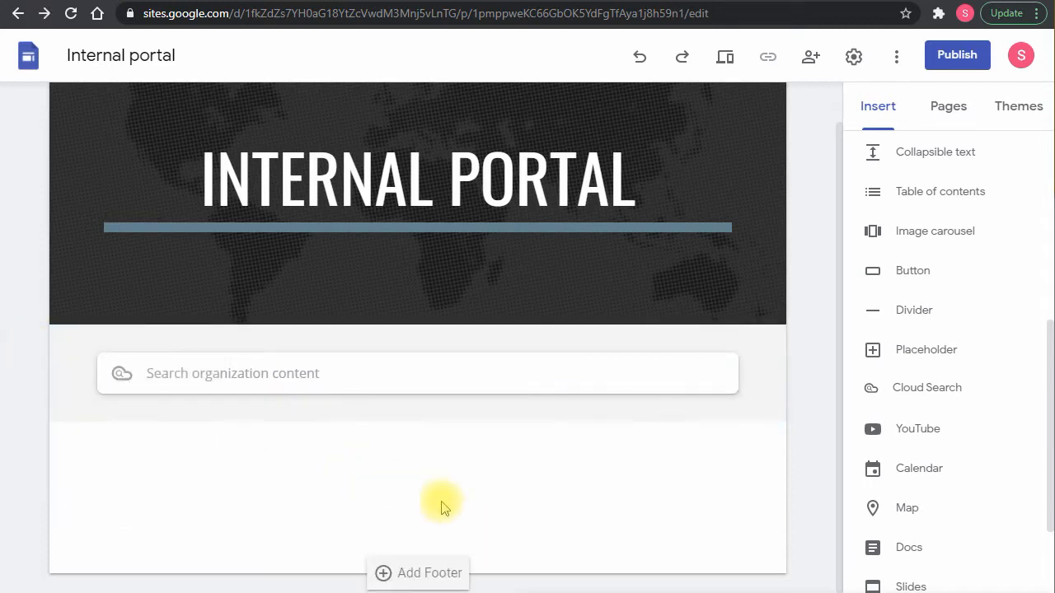
{"action": "mouse_move", "coordinate": [551, 527]}
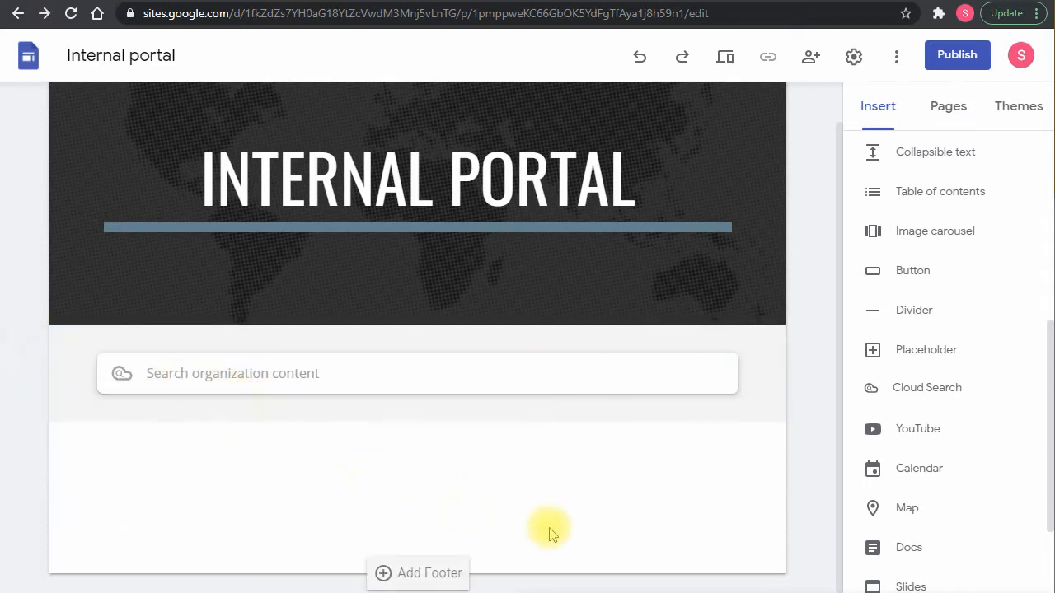
{"action": "mouse_move", "coordinate": [299, 450]}
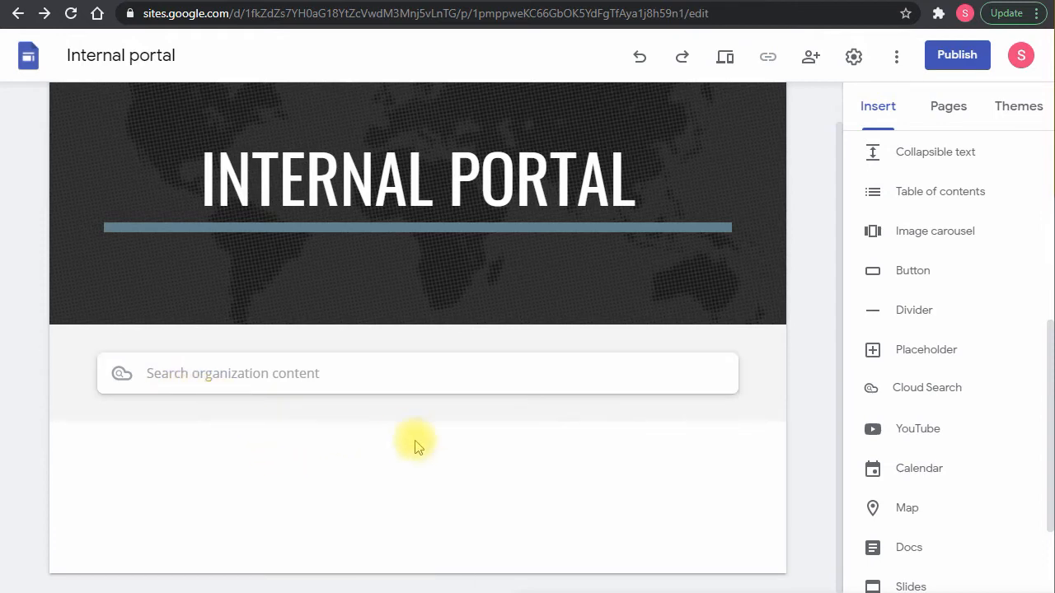
{"action": "mouse_move", "coordinate": [448, 501]}
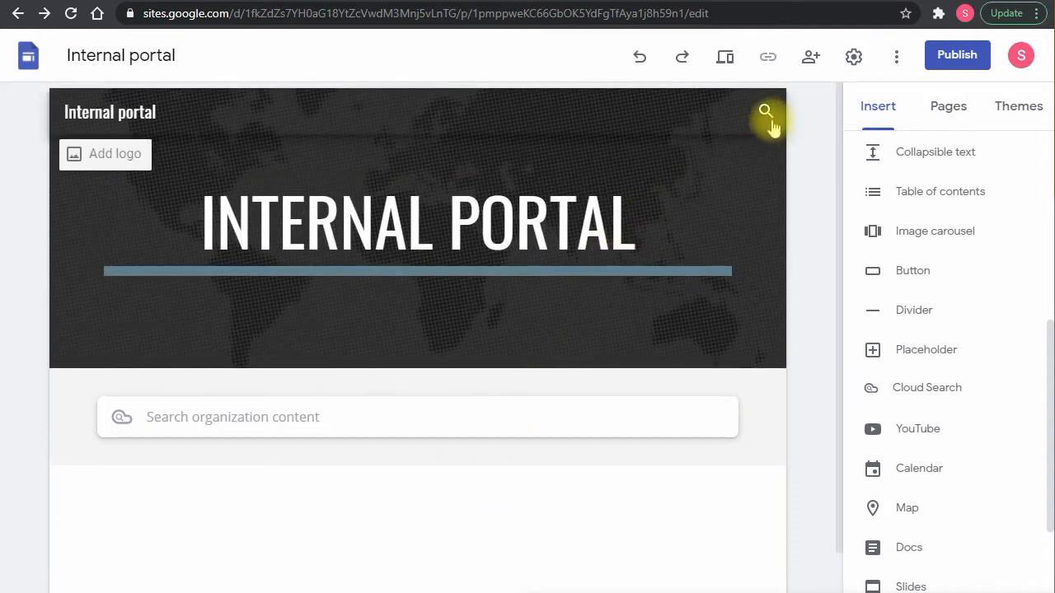
{"action": "mouse_move", "coordinate": [765, 112]}
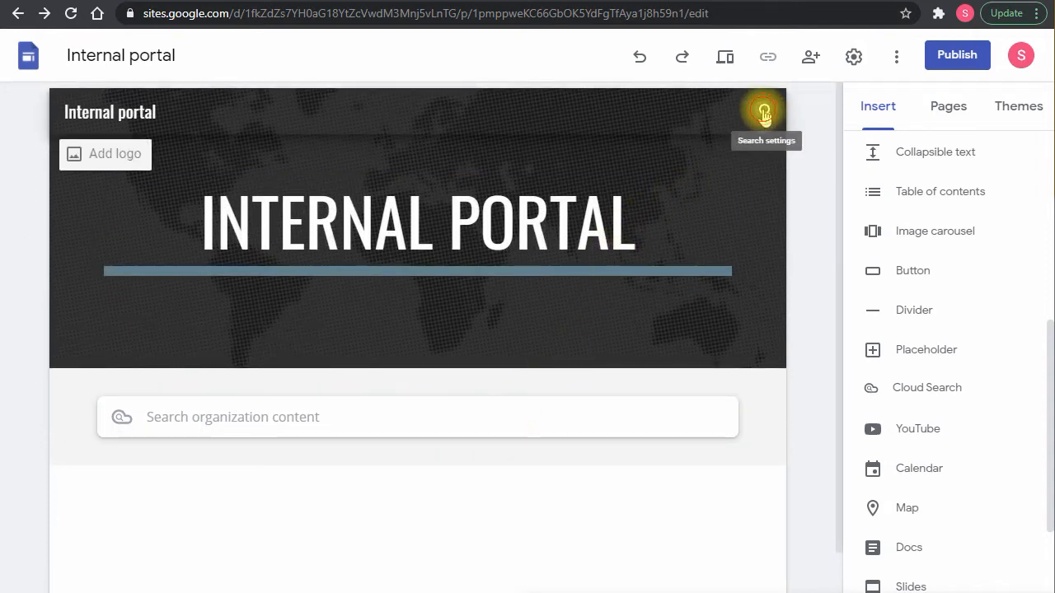
Step: Switch the header search mode to Organization content and return to the page
{"action": "left_click", "coordinate": [765, 109]}
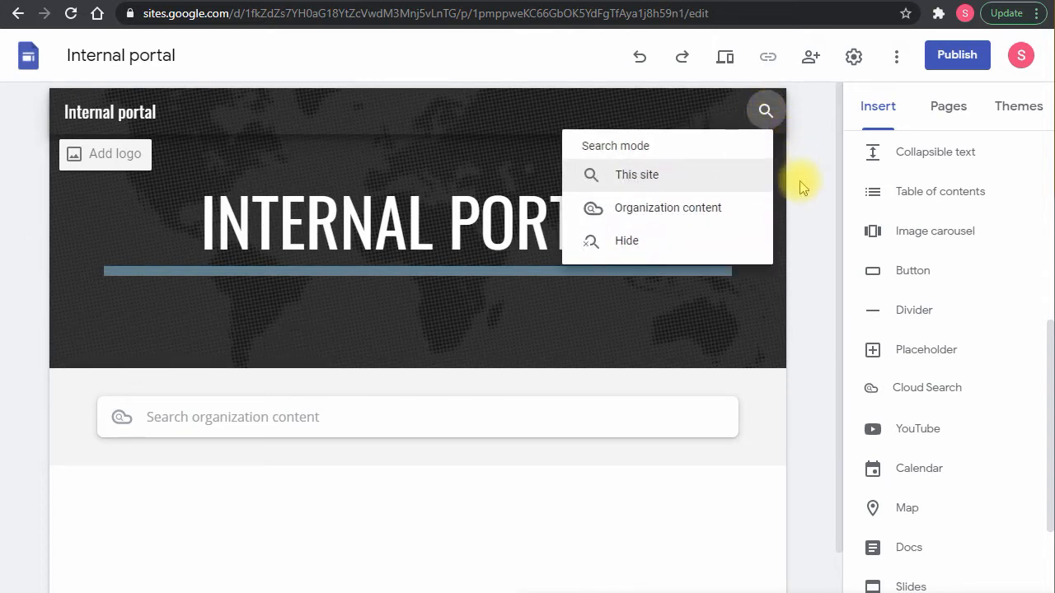
{"action": "mouse_move", "coordinate": [611, 208]}
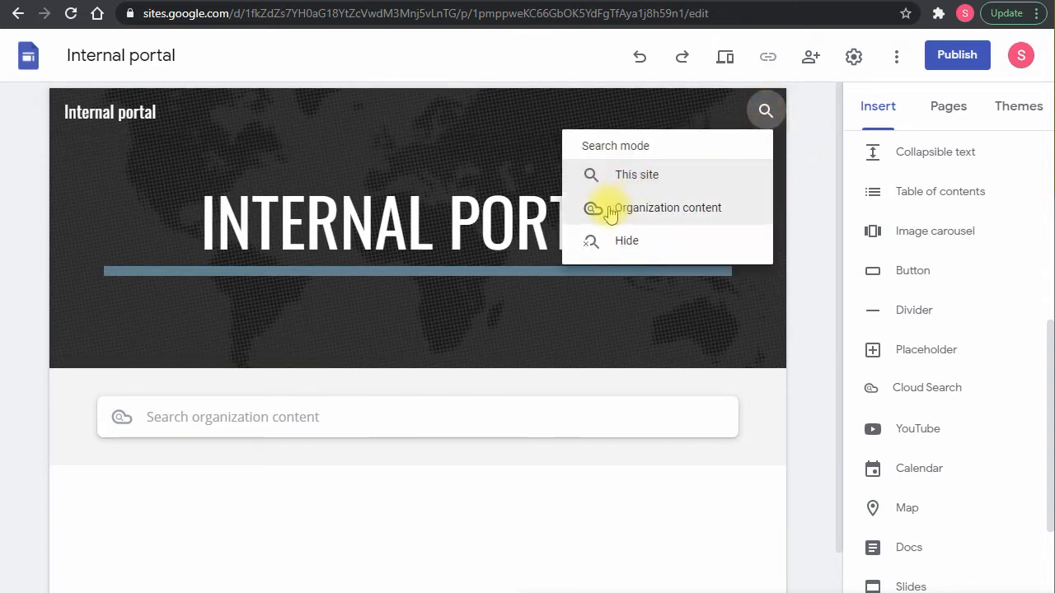
{"action": "mouse_move", "coordinate": [608, 247]}
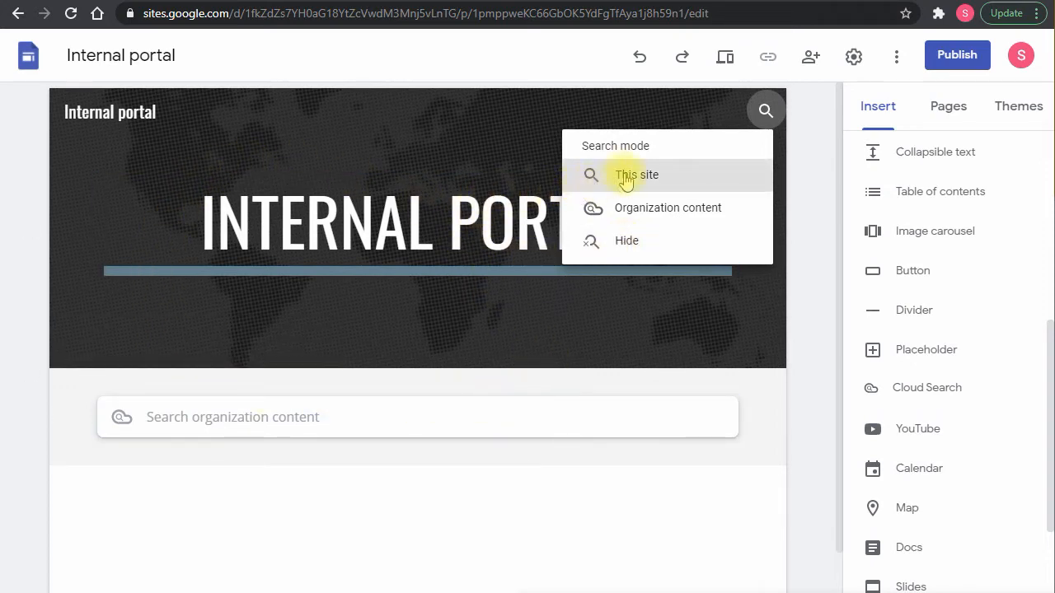
{"action": "mouse_move", "coordinate": [567, 227]}
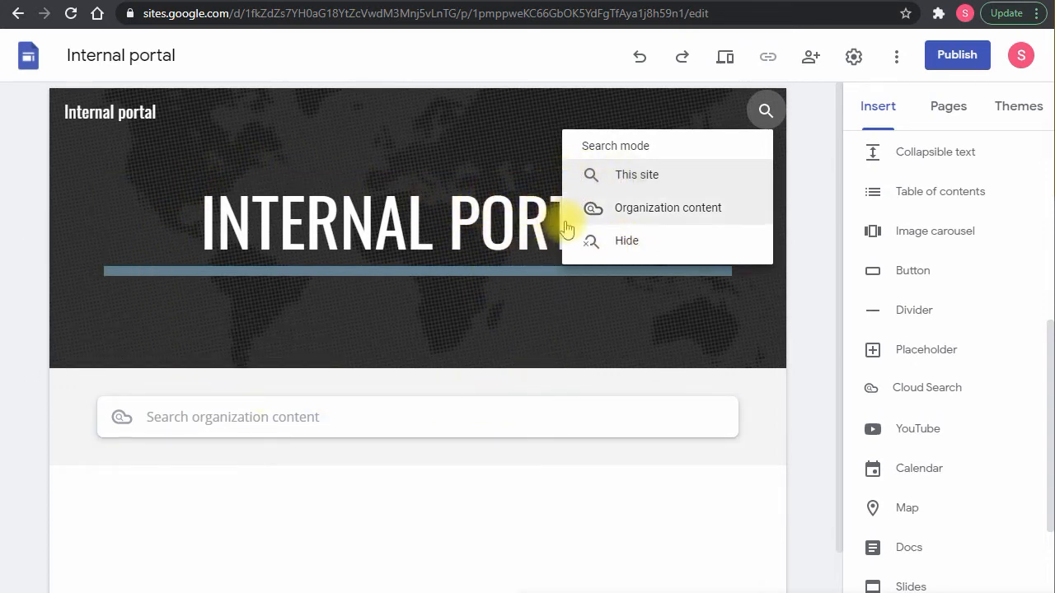
{"action": "mouse_move", "coordinate": [592, 211]}
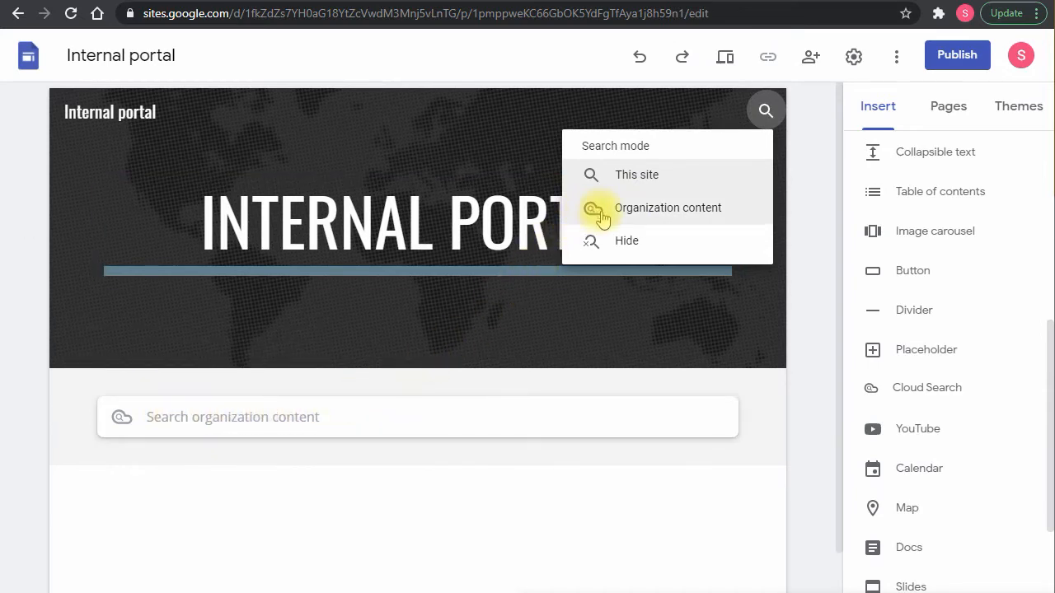
{"action": "mouse_move", "coordinate": [651, 208]}
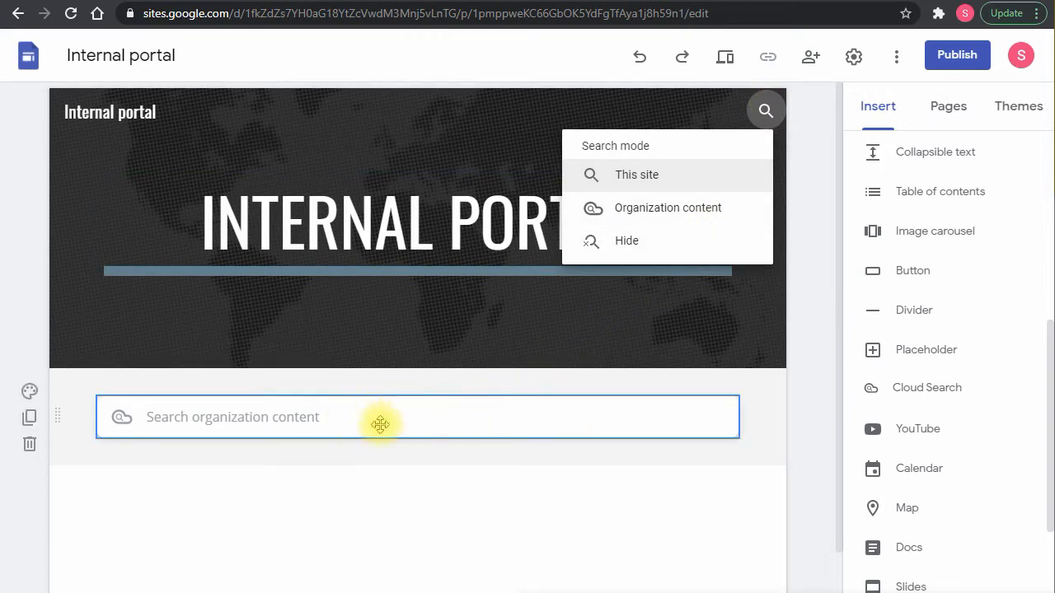
{"action": "mouse_move", "coordinate": [663, 208]}
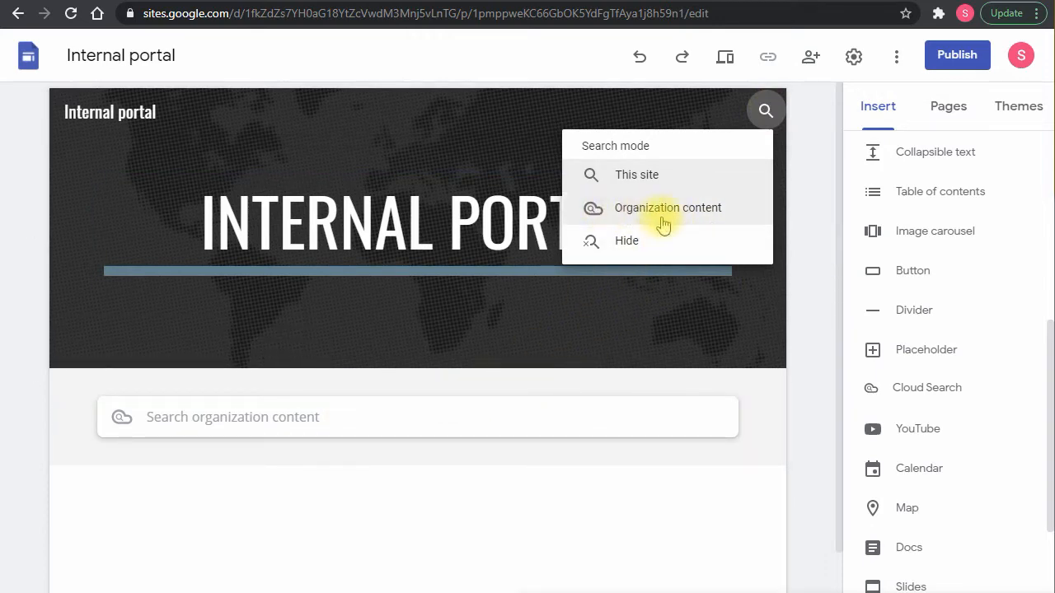
{"action": "mouse_move", "coordinate": [764, 110]}
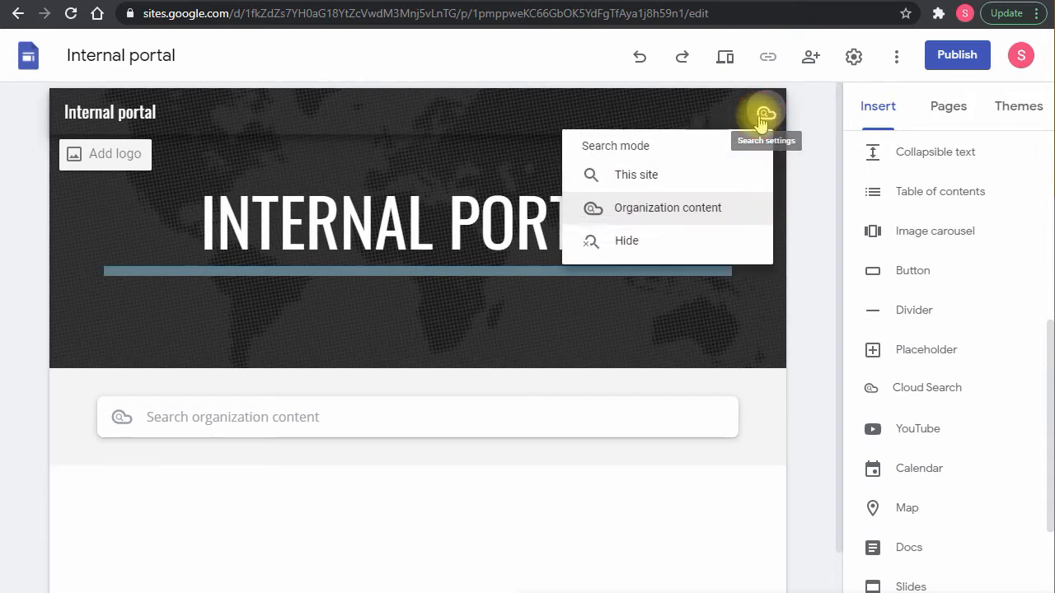
{"action": "mouse_move", "coordinate": [634, 208]}
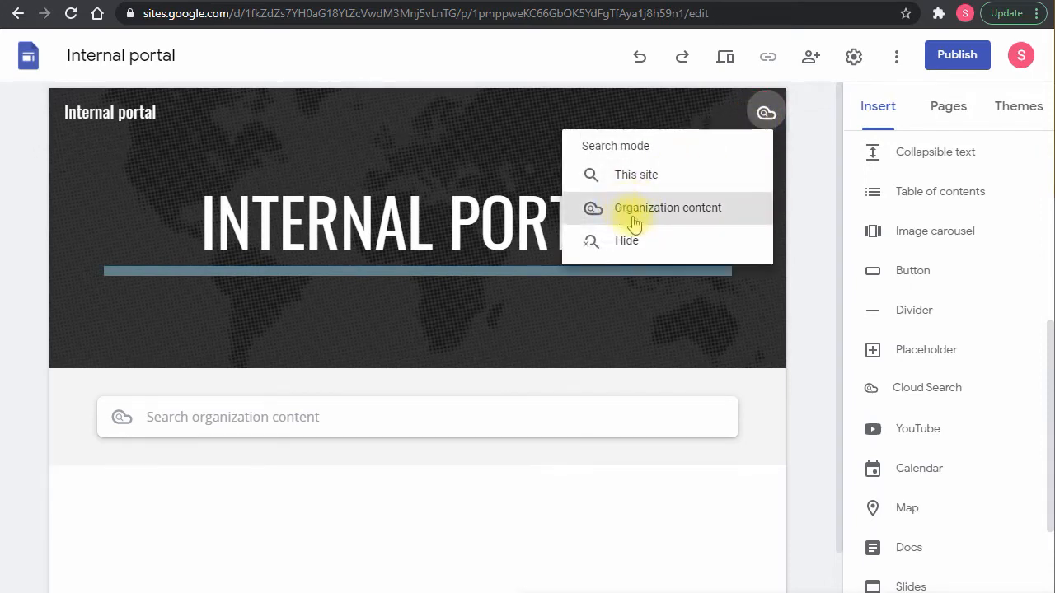
{"action": "left_click", "coordinate": [808, 229]}
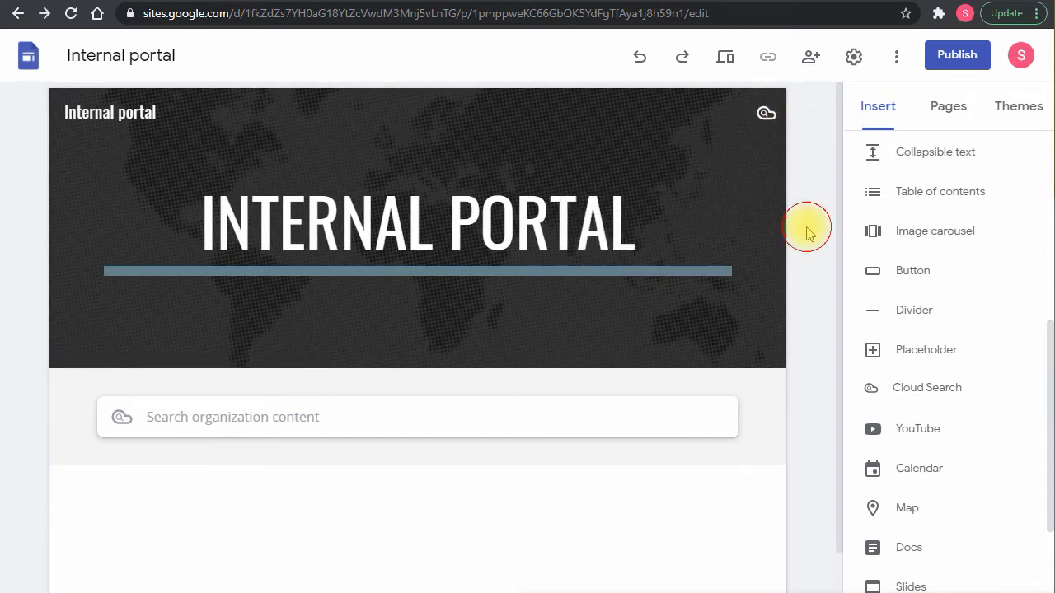
{"action": "mouse_move", "coordinate": [728, 129]}
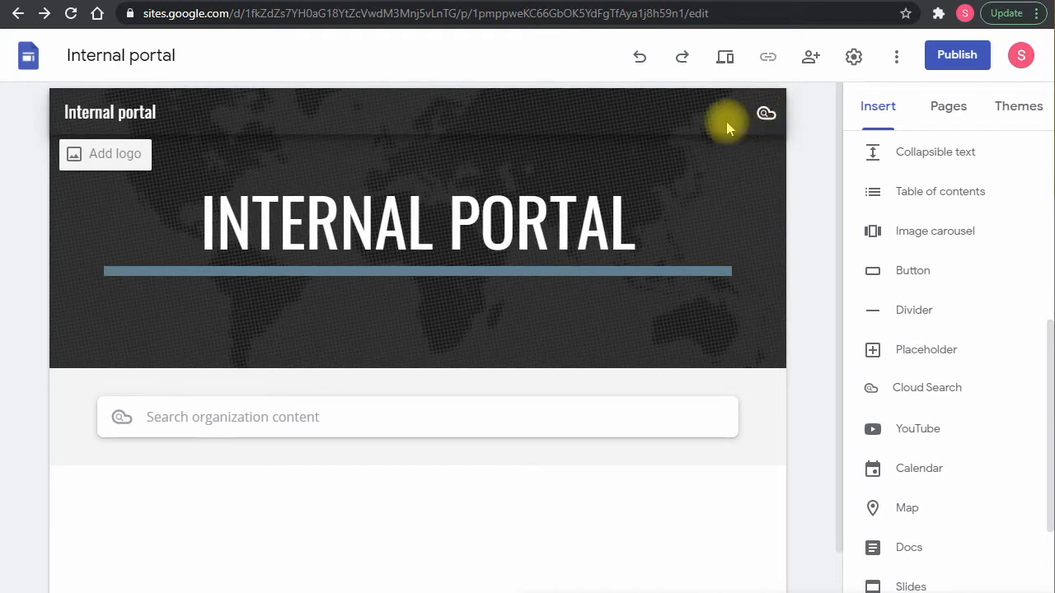
{"action": "mouse_move", "coordinate": [810, 313]}
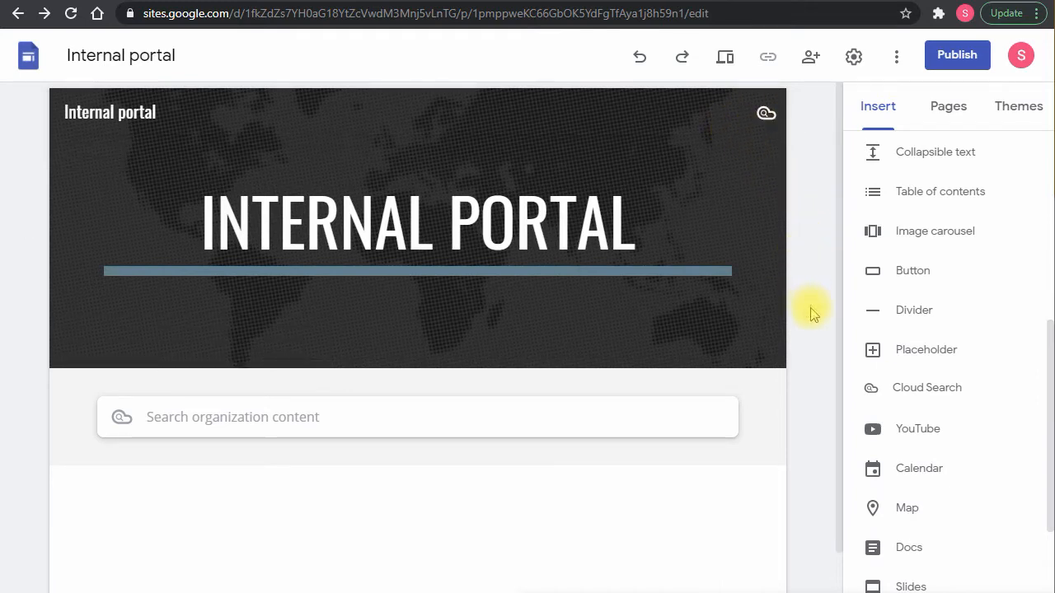
{"action": "left_click", "coordinate": [419, 415]}
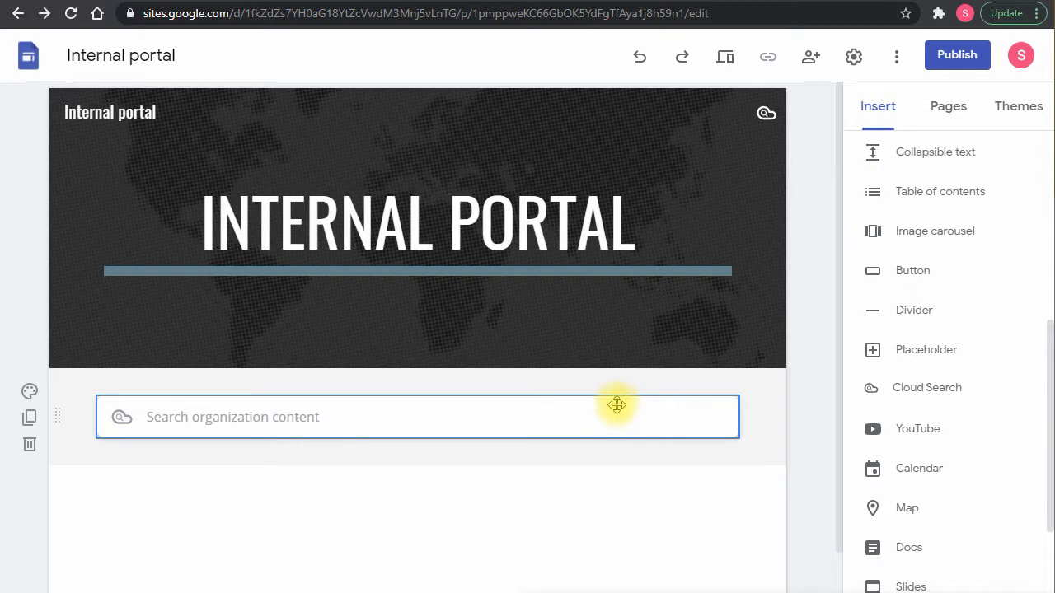
{"action": "mouse_move", "coordinate": [284, 478]}
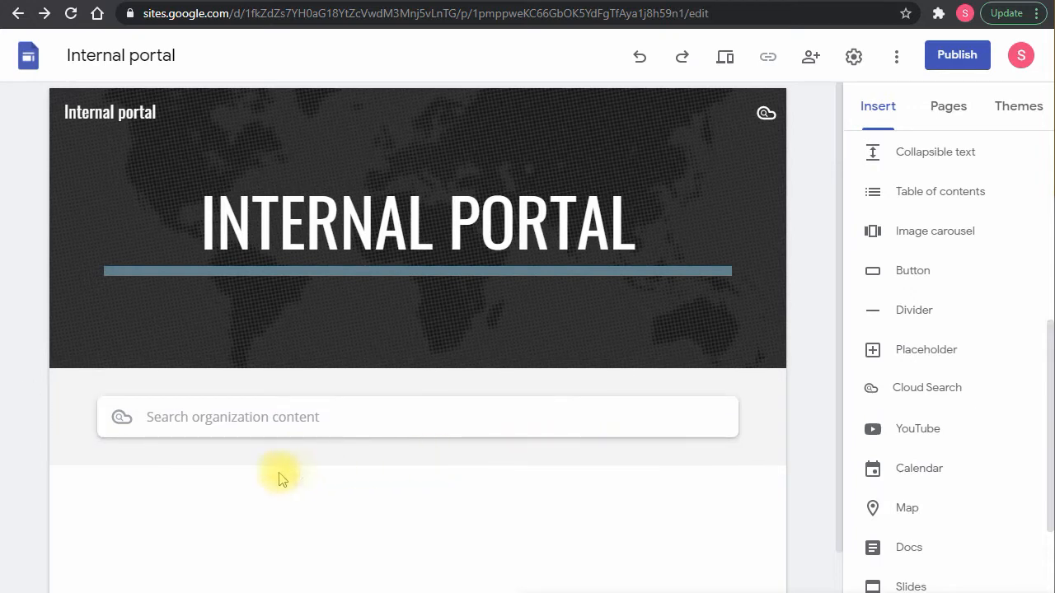
{"action": "scroll", "scroll_direction": "down", "scroll_amount": 3}
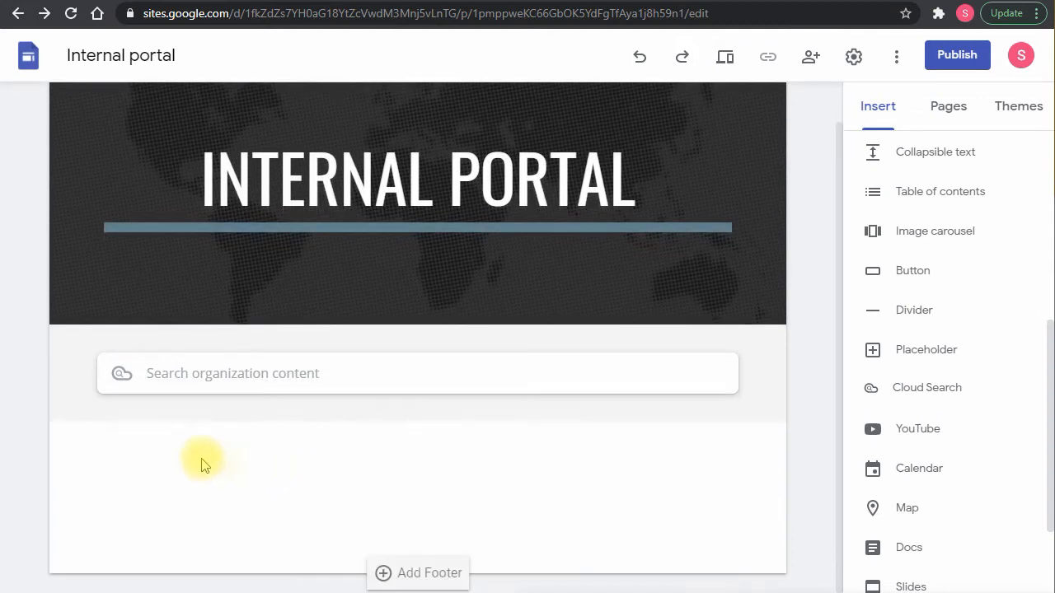
{"action": "mouse_move", "coordinate": [758, 465]}
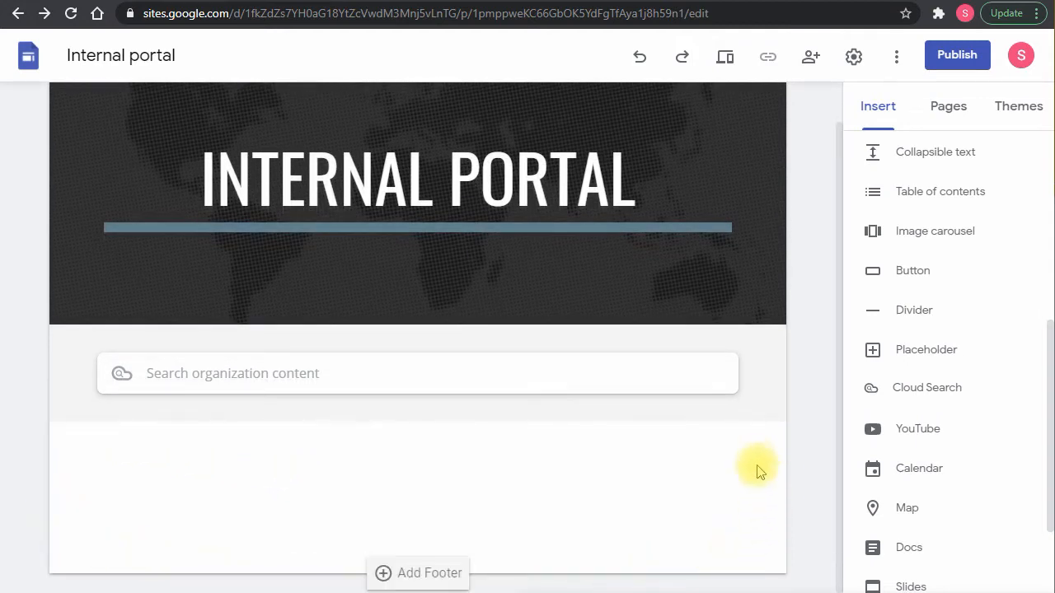
{"action": "mouse_move", "coordinate": [142, 488]}
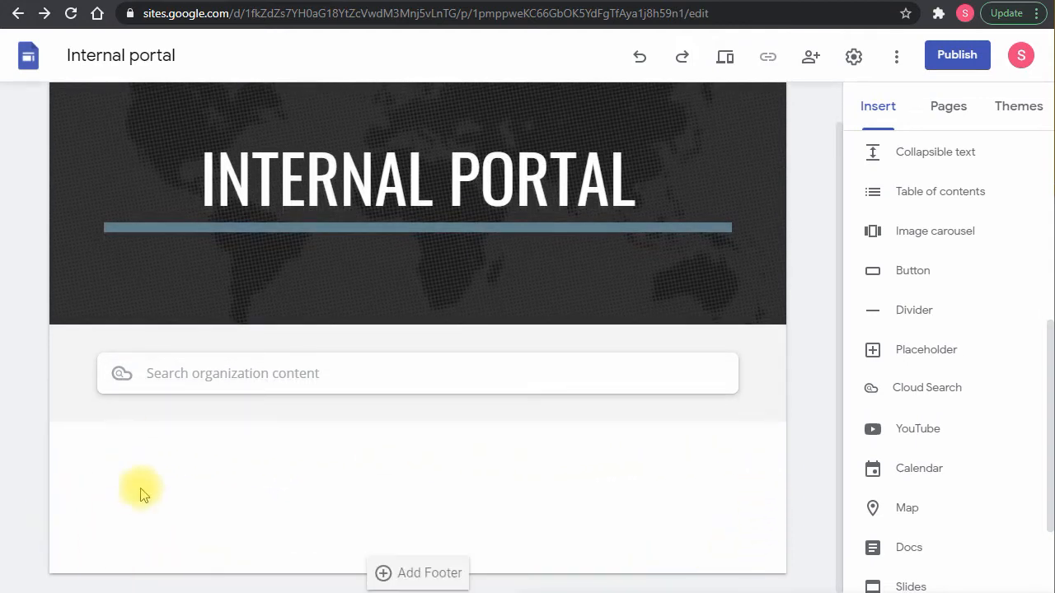
{"action": "mouse_move", "coordinate": [552, 461]}
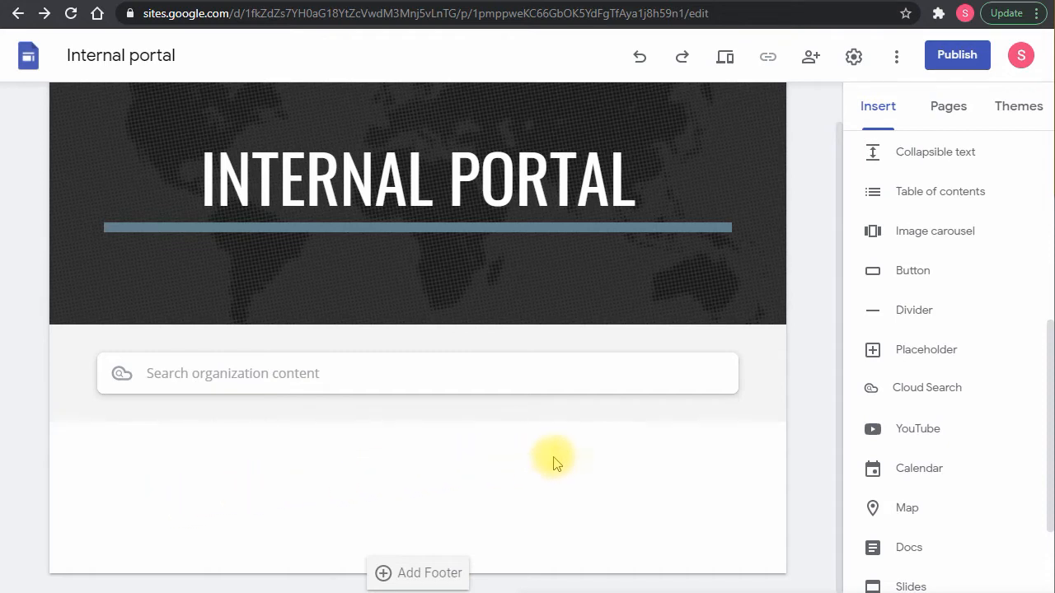
{"action": "mouse_move", "coordinate": [676, 491]}
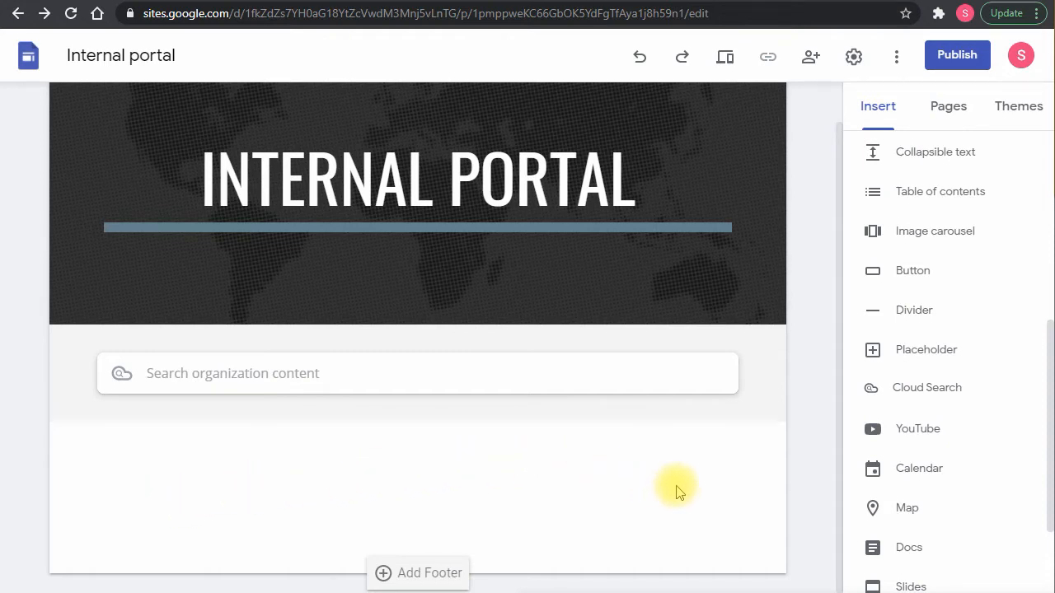
{"action": "mouse_move", "coordinate": [689, 527]}
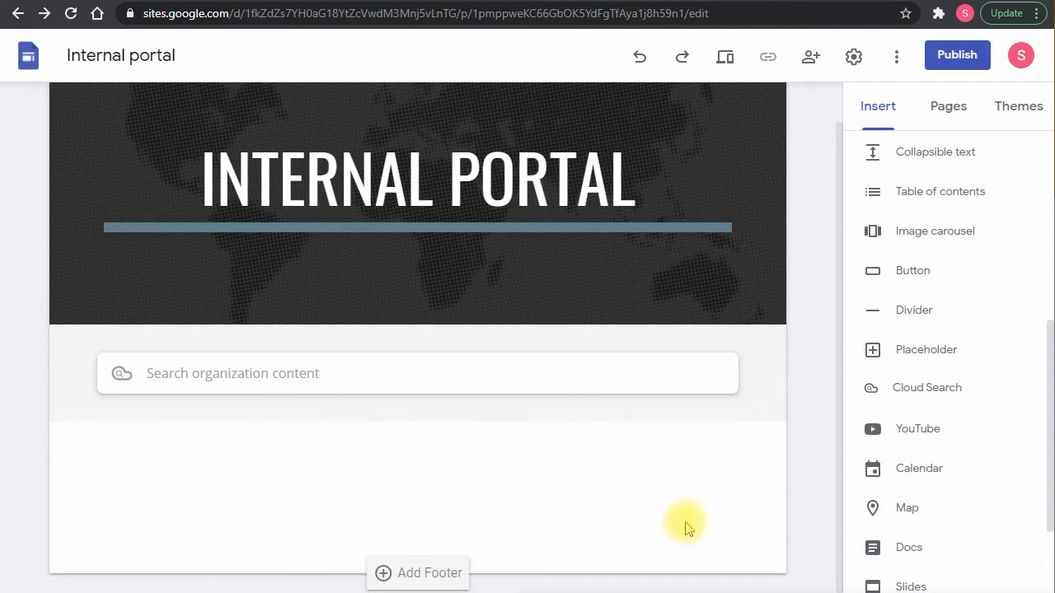
{"action": "mouse_move", "coordinate": [679, 502]}
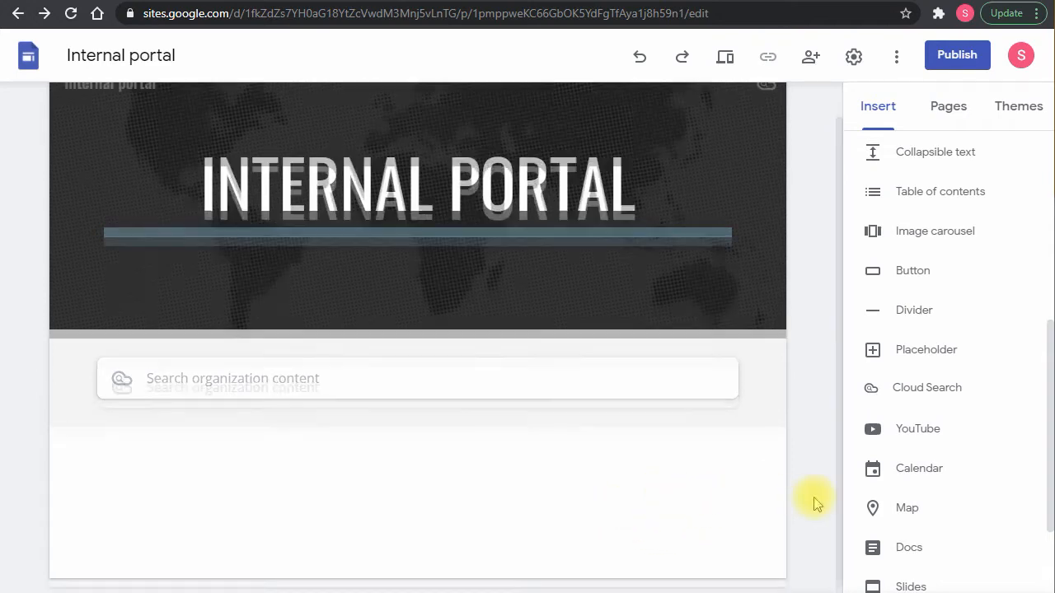
Step: Insert a four-column image layout below the search bar and show the first tile's fill options
{"action": "scroll", "scroll_direction": "up", "scroll_amount": 3}
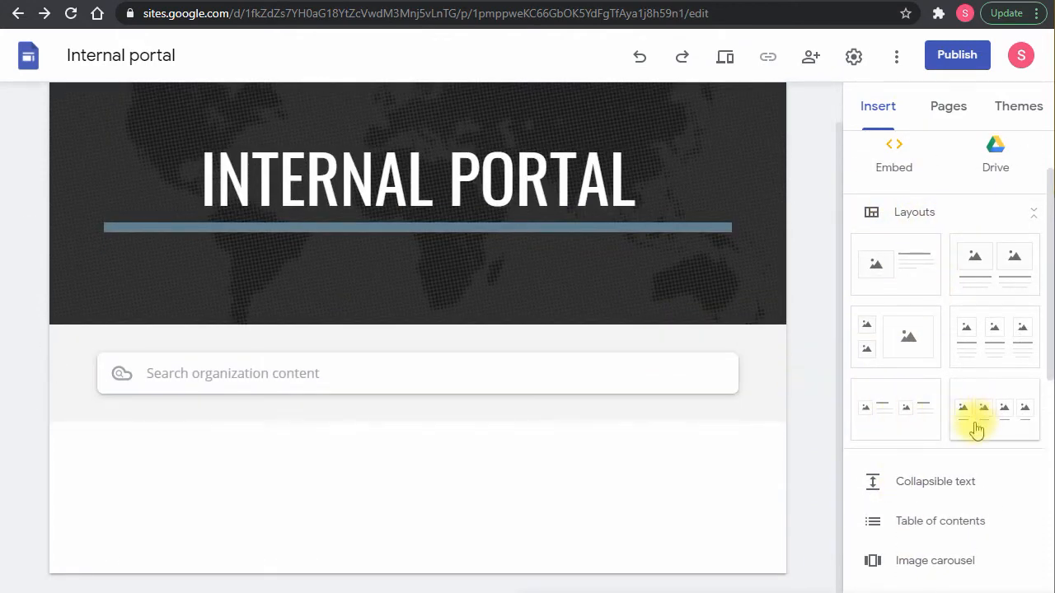
{"action": "left_click", "coordinate": [994, 409]}
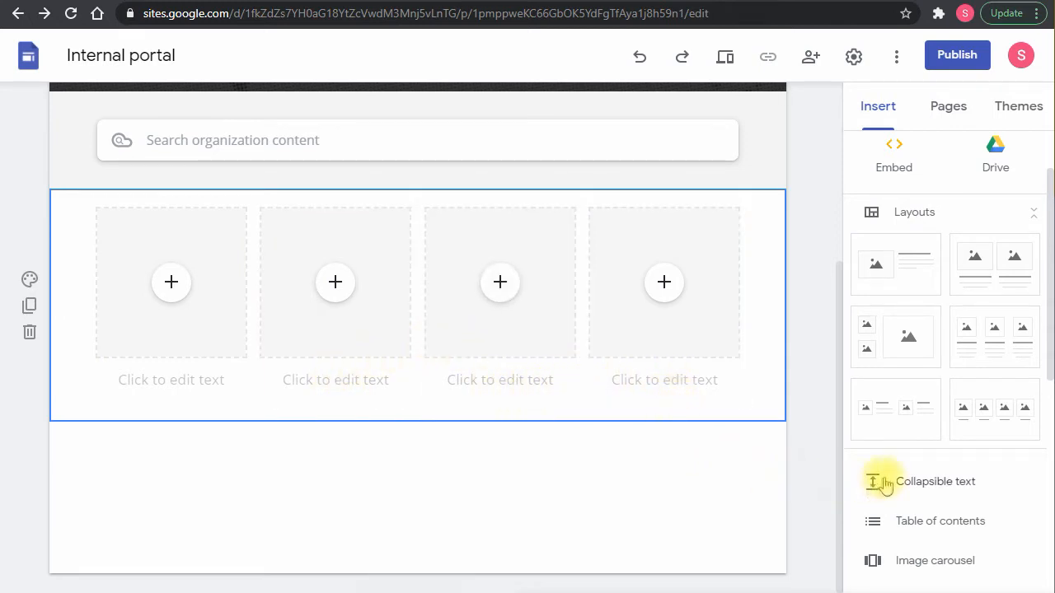
{"action": "left_click", "coordinate": [172, 282]}
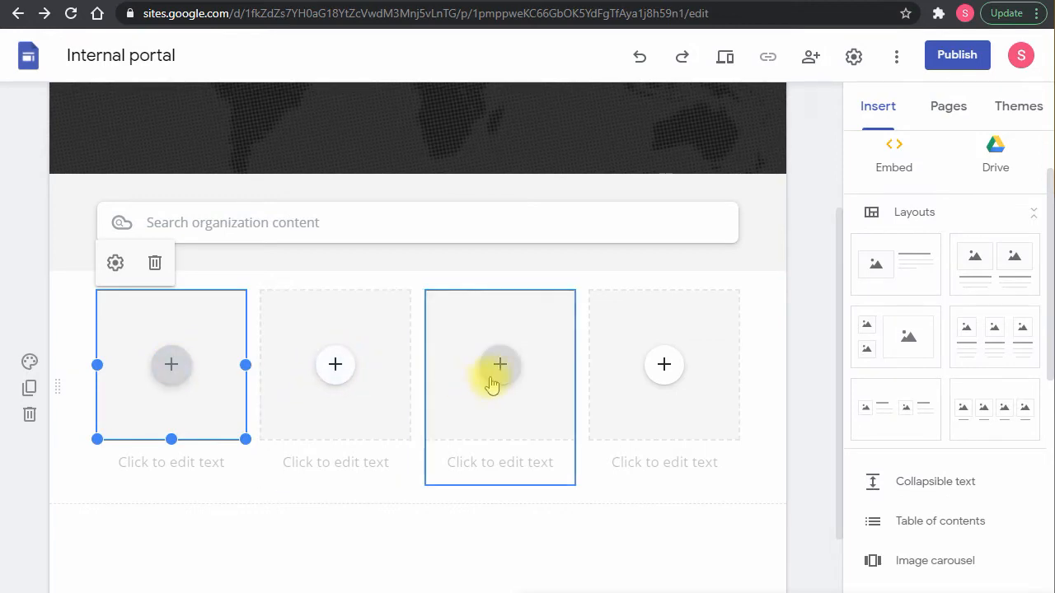
{"action": "mouse_move", "coordinate": [501, 366]}
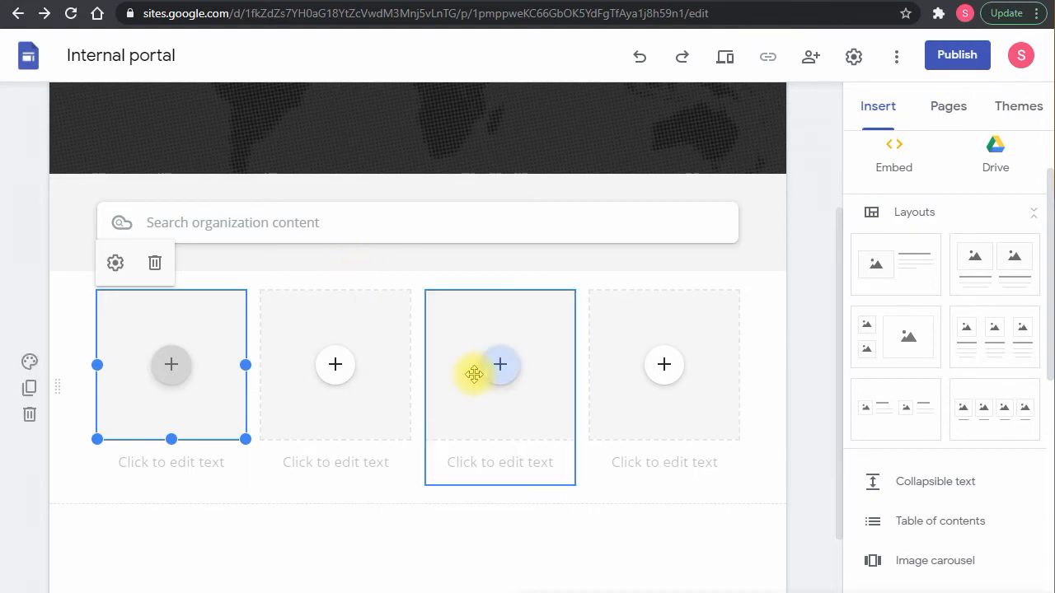
{"action": "mouse_move", "coordinate": [497, 383]}
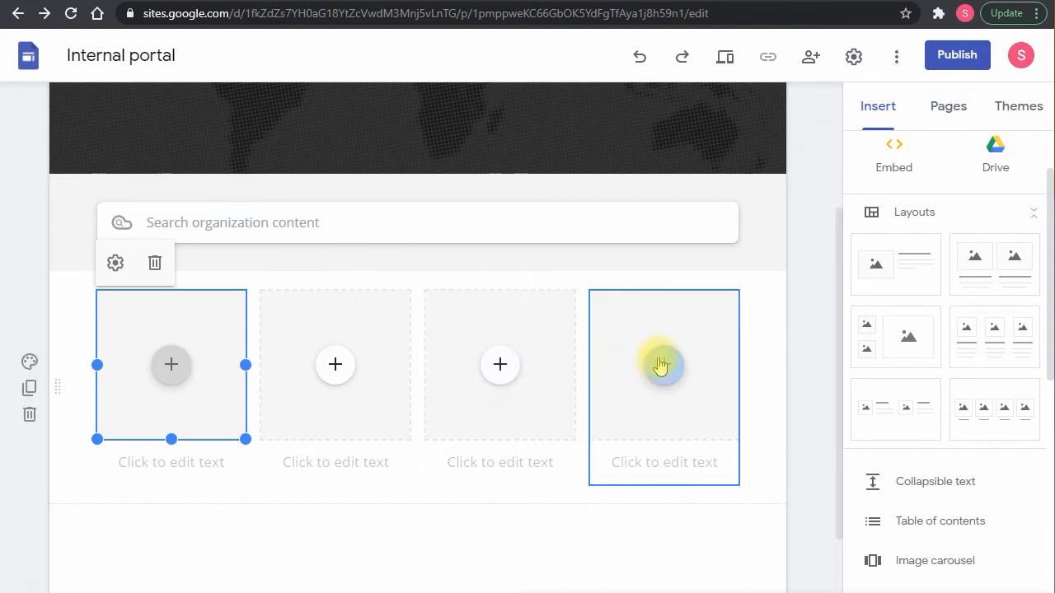
{"action": "left_click", "coordinate": [172, 366]}
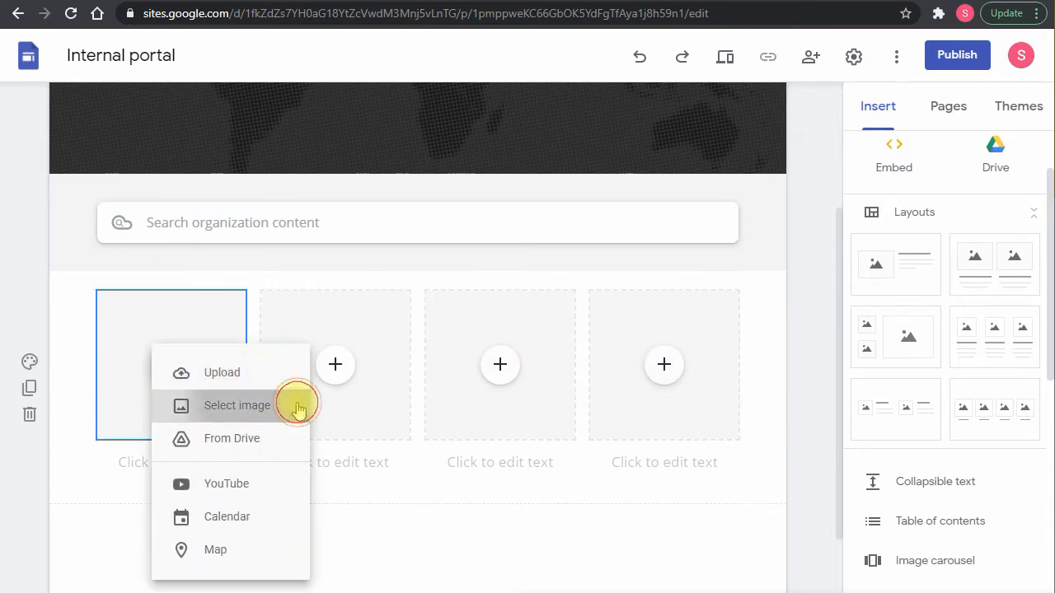
Step: Fill the first tile with the Gmail logo found through Google Image Search
{"action": "left_click", "coordinate": [237, 405]}
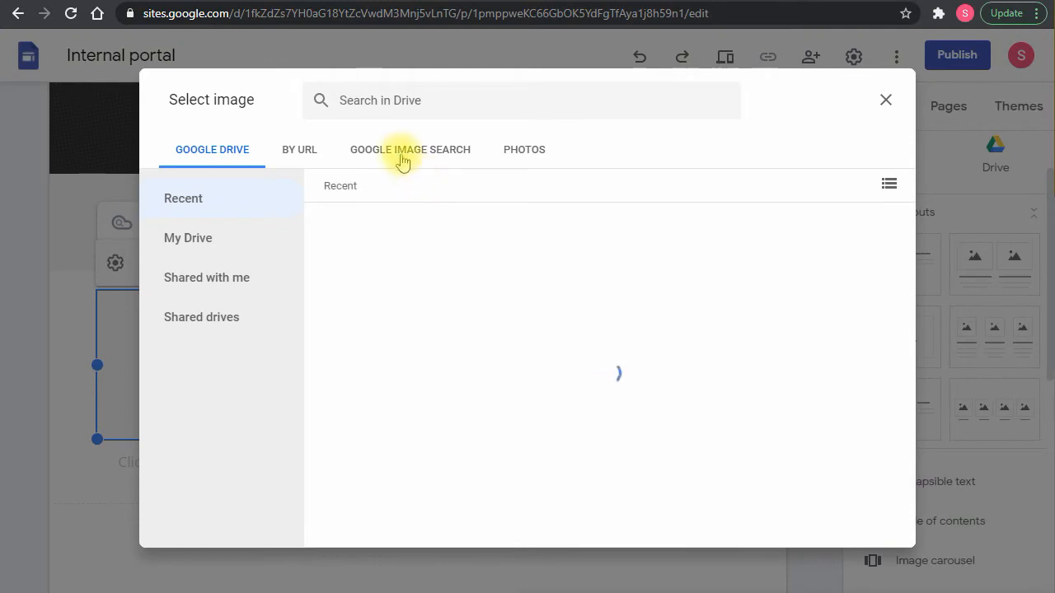
{"action": "left_click", "coordinate": [409, 148]}
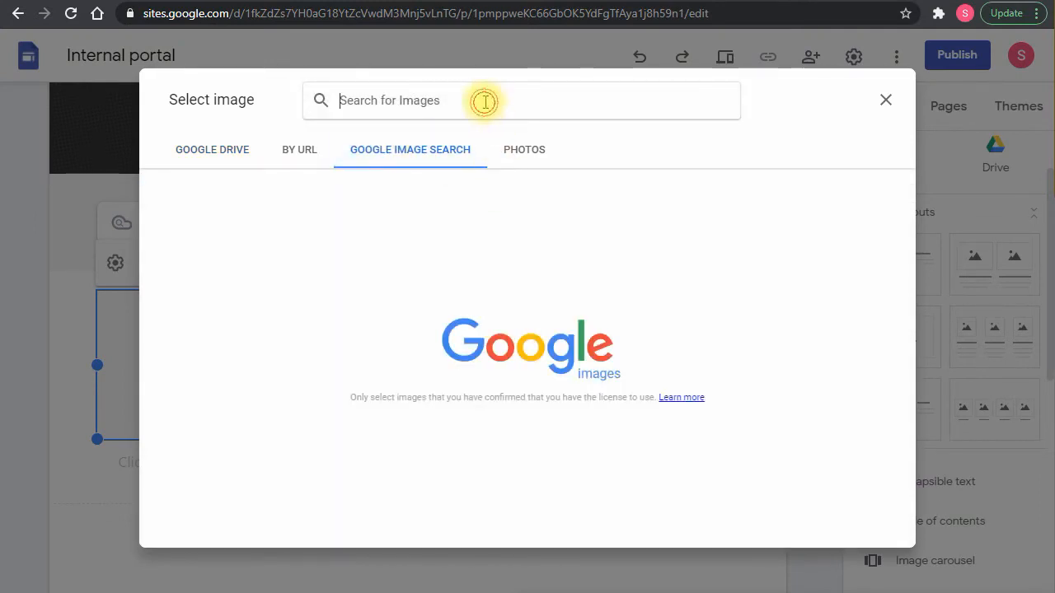
{"action": "type", "text": "gmail"}
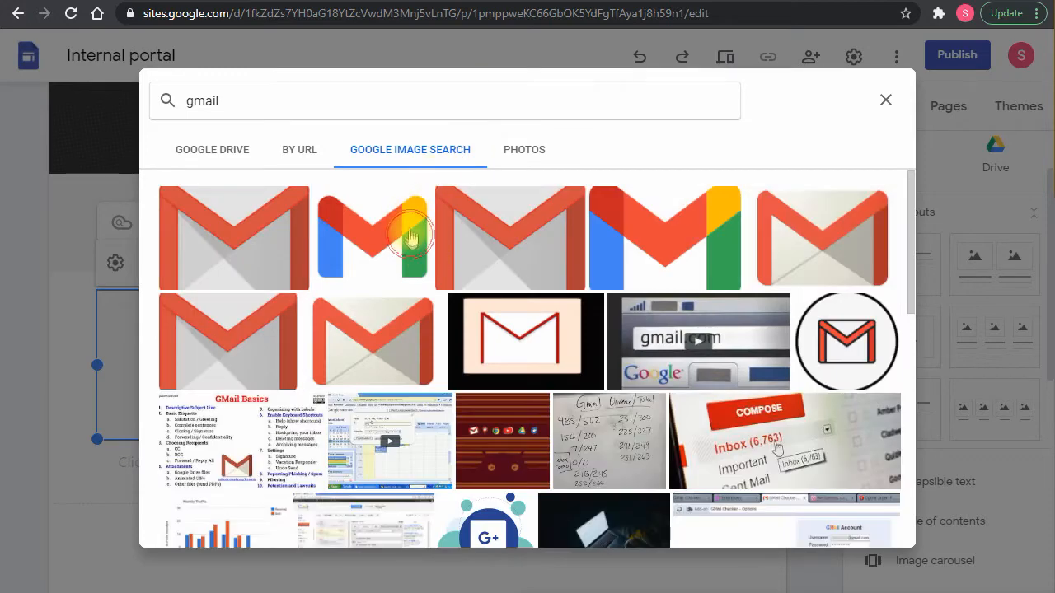
{"action": "left_click", "coordinate": [372, 237]}
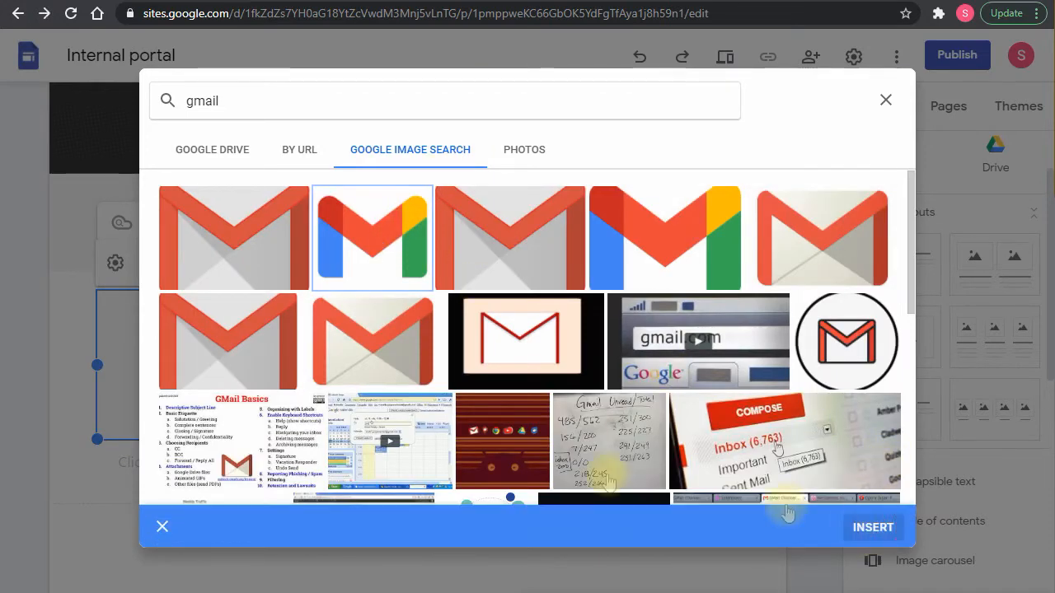
{"action": "left_click", "coordinate": [871, 527]}
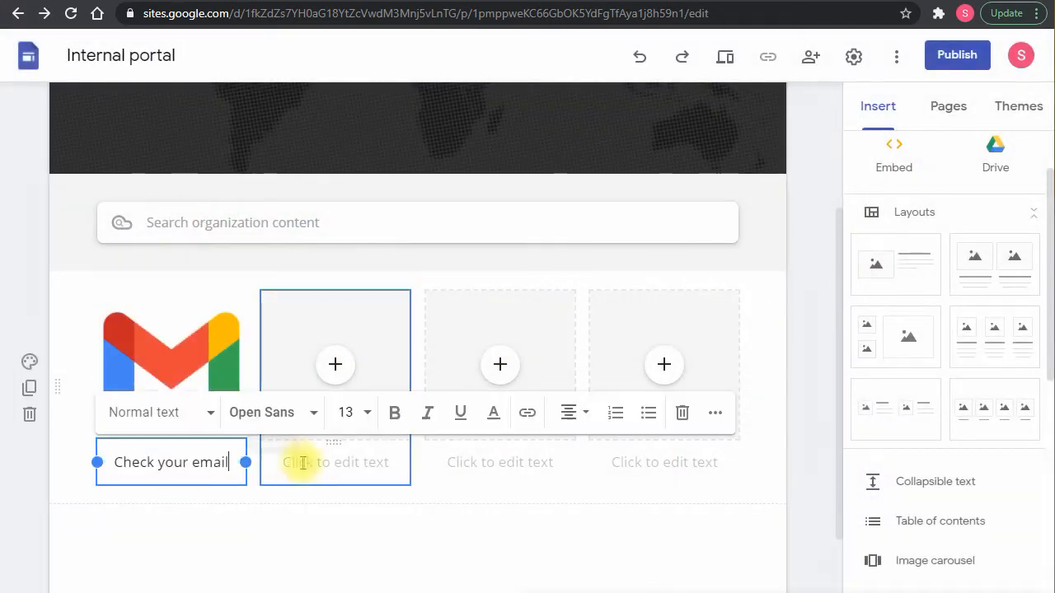
Step: Link the Gmail logo and its Check your email caption to mail.google.com
{"action": "left_click", "coordinate": [171, 363]}
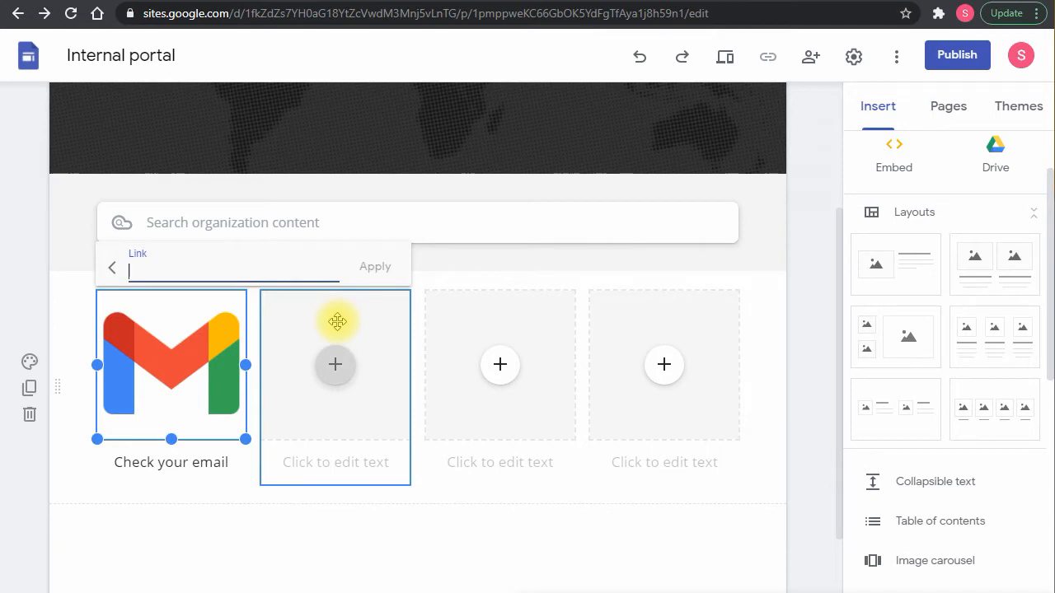
{"action": "type", "text": "mail.google.com"}
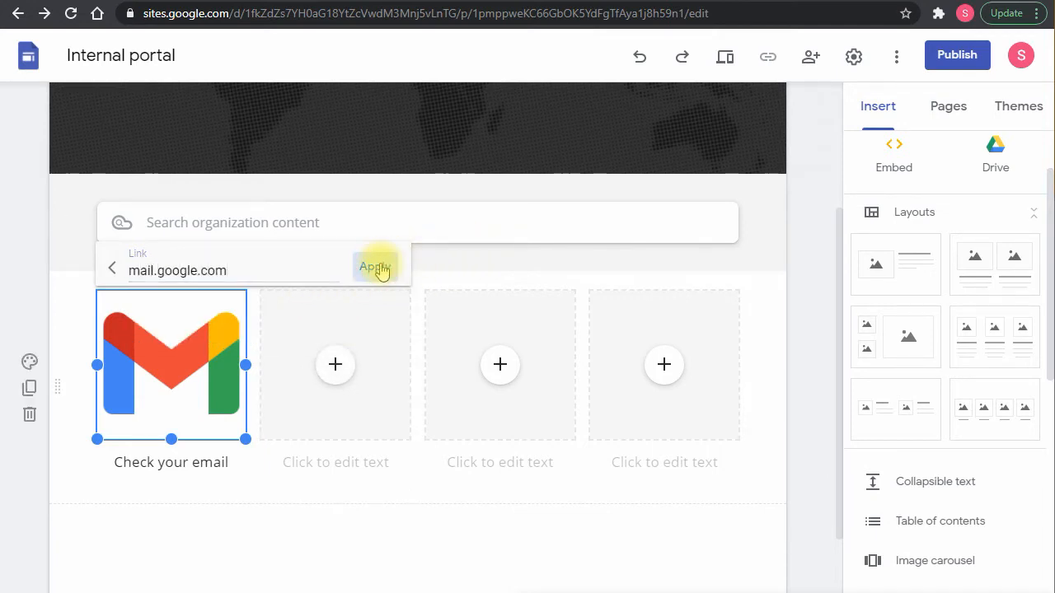
{"action": "left_click", "coordinate": [374, 267]}
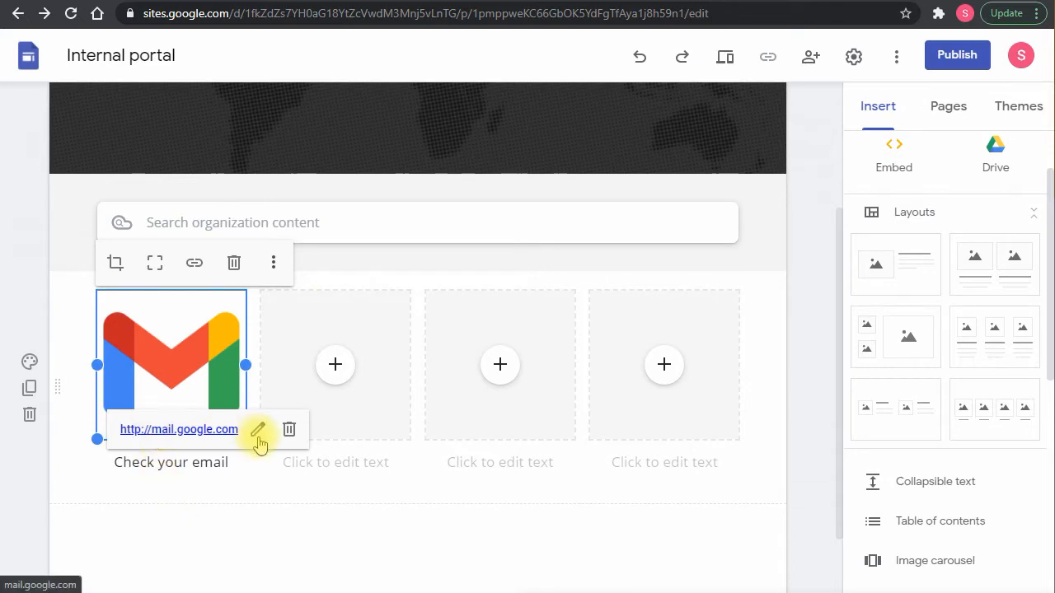
{"action": "left_click", "coordinate": [257, 428]}
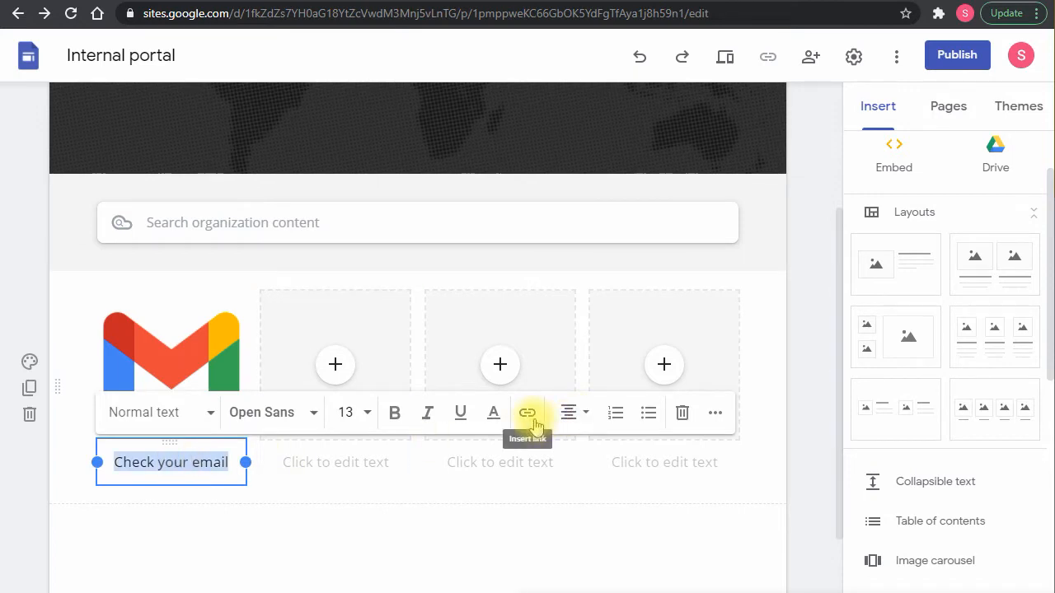
{"action": "left_click", "coordinate": [527, 412]}
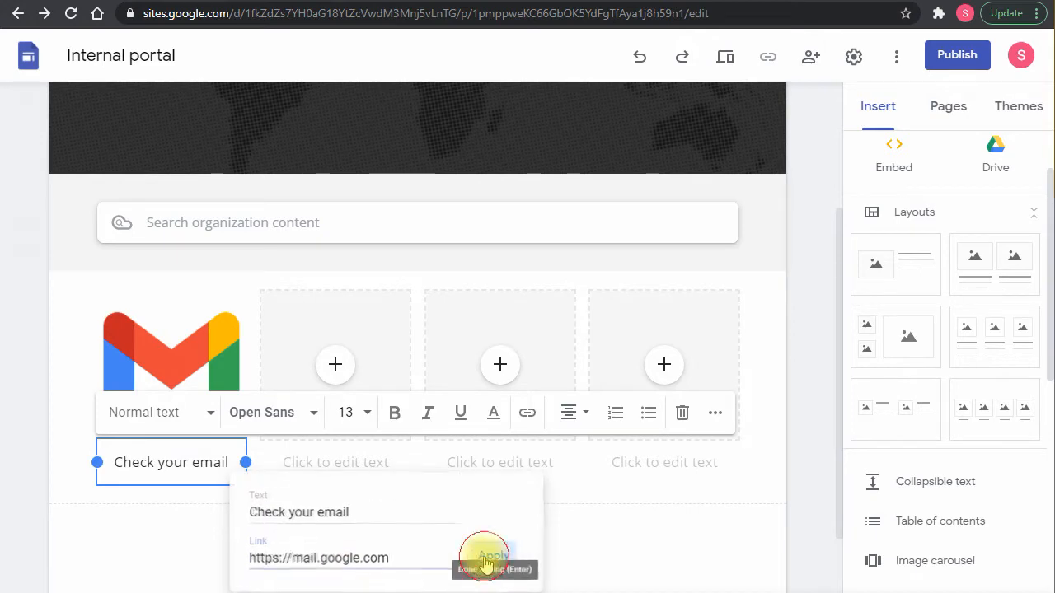
{"action": "left_click", "coordinate": [491, 557]}
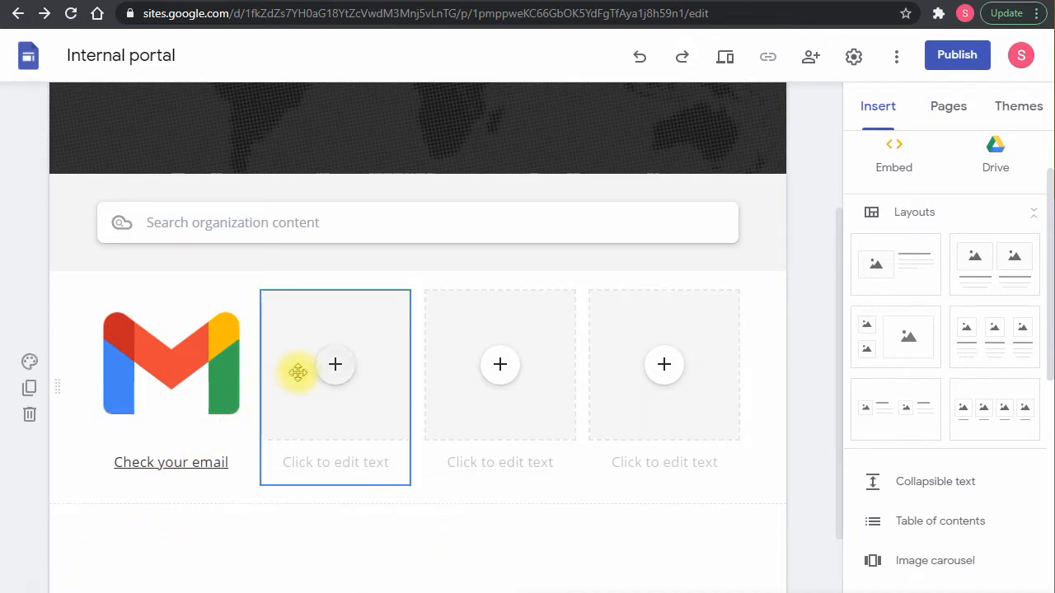
{"action": "left_click", "coordinate": [334, 364]}
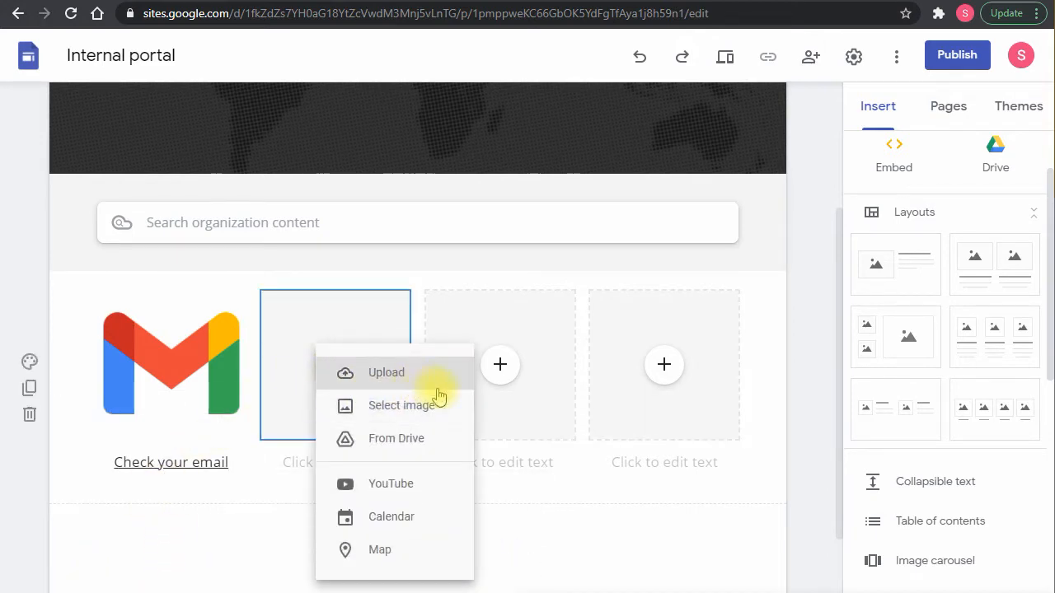
Step: Fill the remaining tiles with Google Calendar, Asana and Slack logos from image search
{"action": "left_click", "coordinate": [402, 406]}
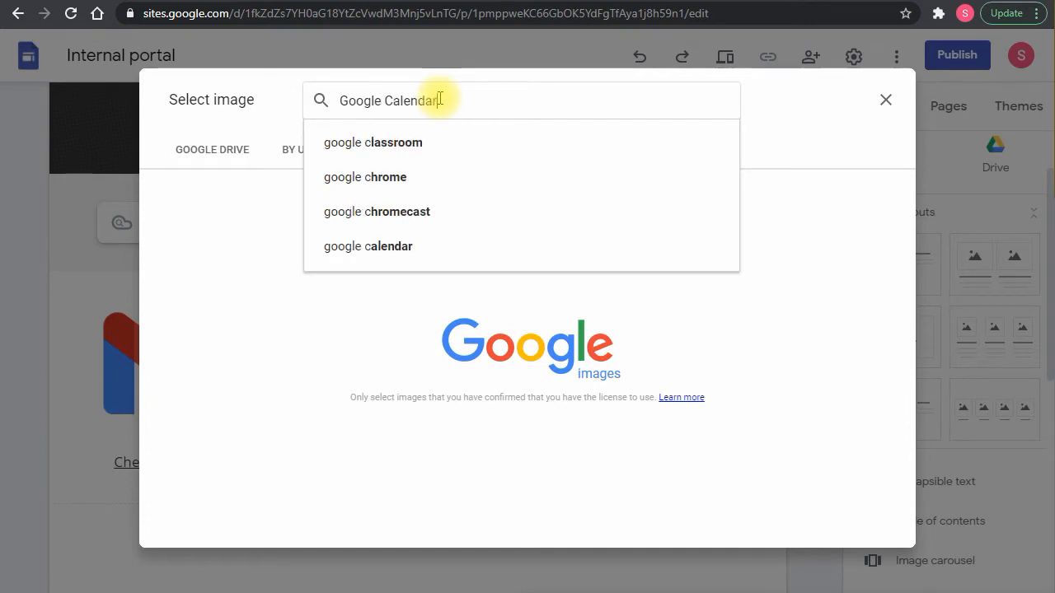
{"action": "left_click", "coordinate": [368, 245]}
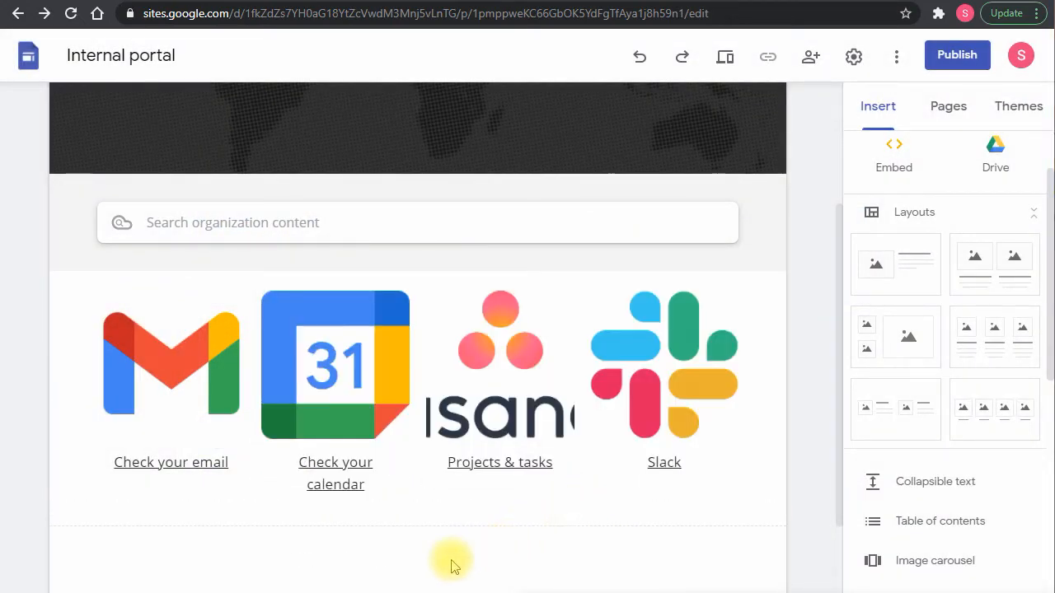
{"action": "left_click", "coordinate": [499, 387]}
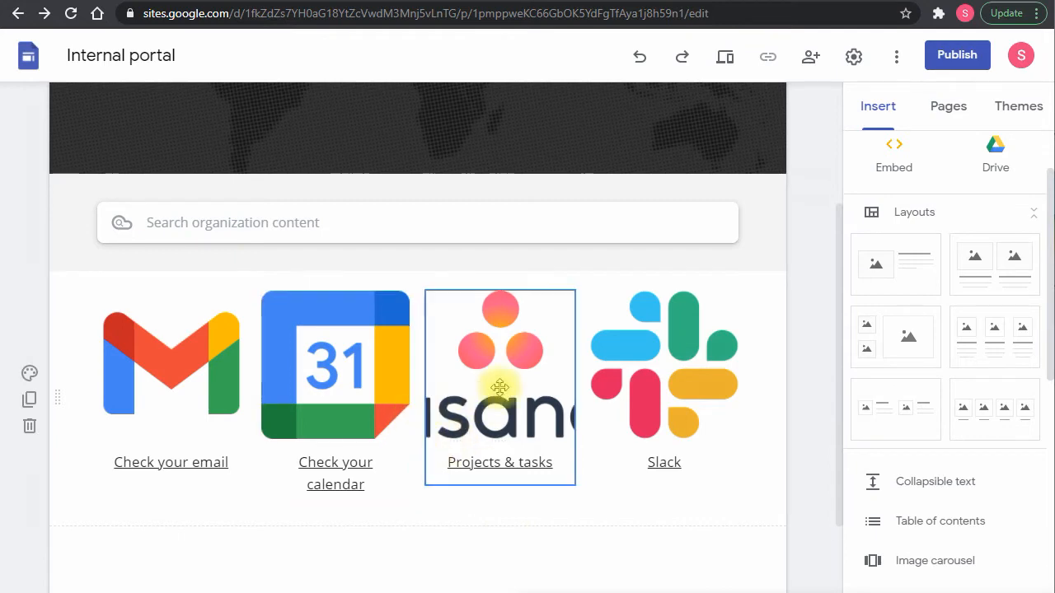
{"action": "left_click", "coordinate": [499, 387]}
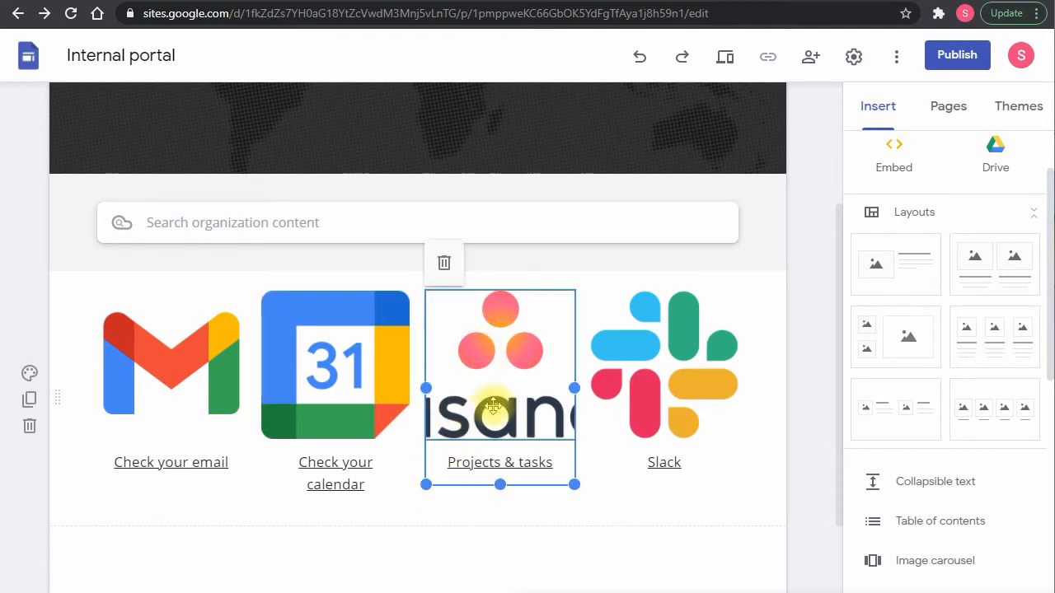
{"action": "mouse_move", "coordinate": [431, 340]}
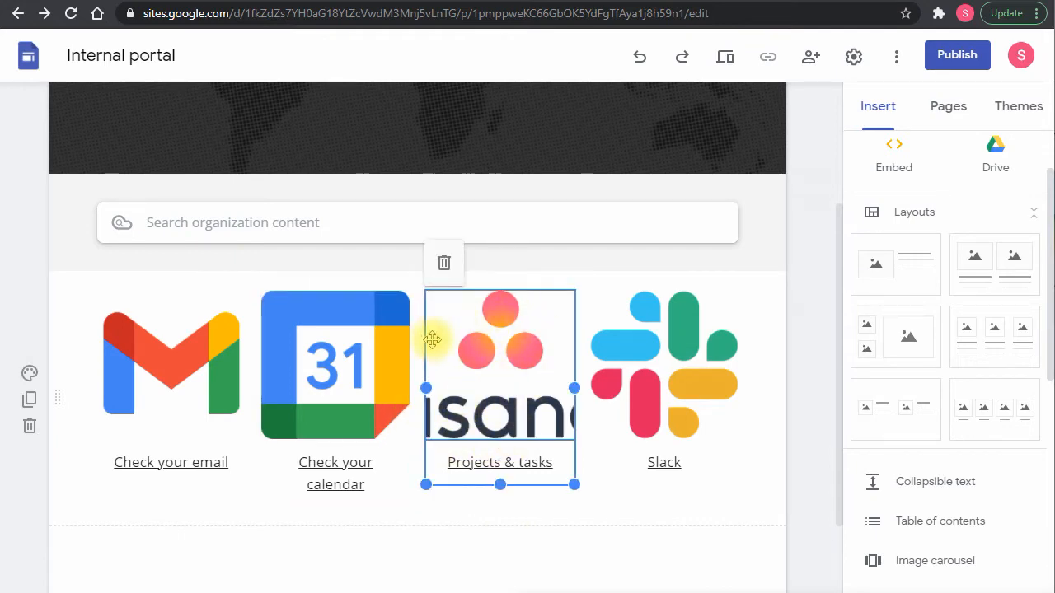
{"action": "mouse_move", "coordinate": [395, 567]}
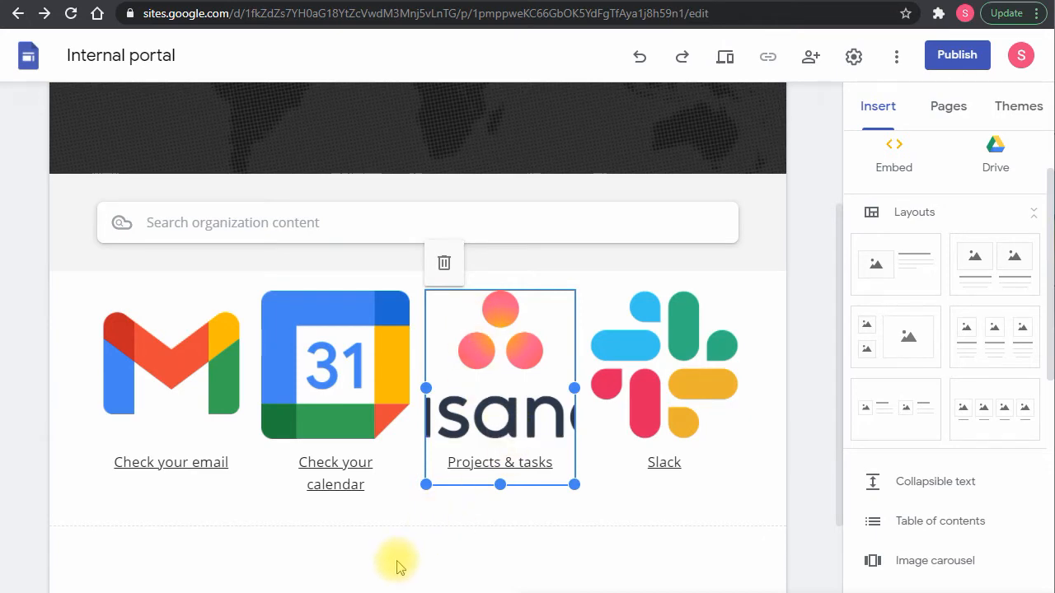
{"action": "left_click", "coordinate": [461, 552]}
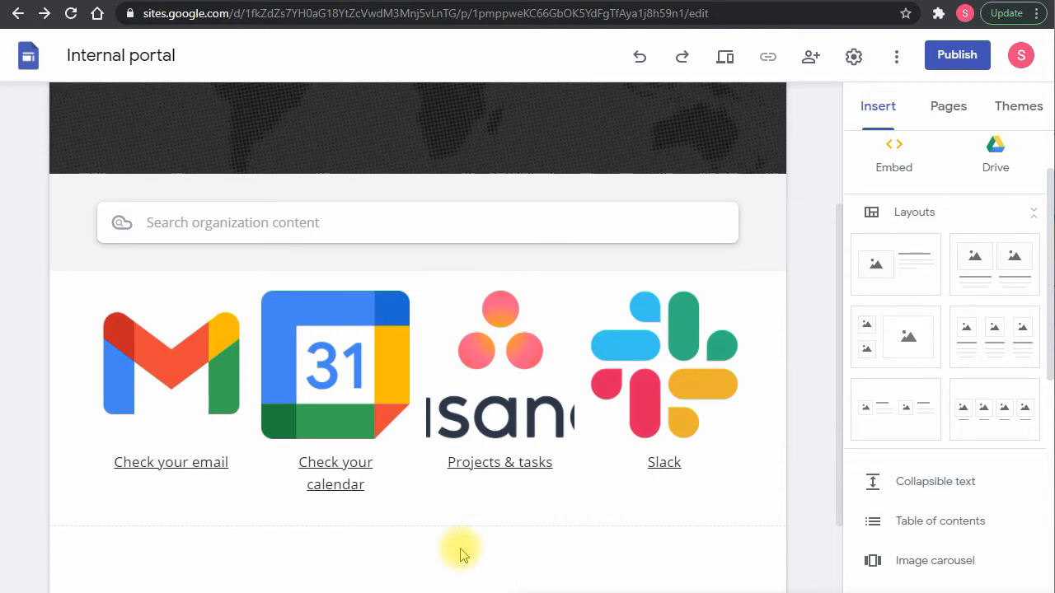
{"action": "mouse_move", "coordinate": [448, 558]}
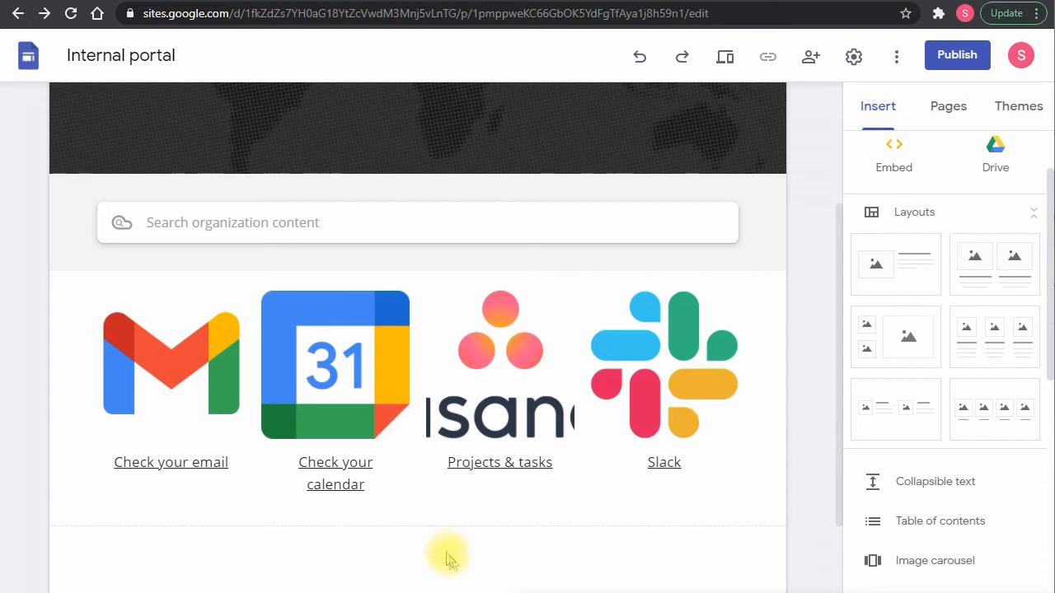
{"action": "mouse_move", "coordinate": [445, 550]}
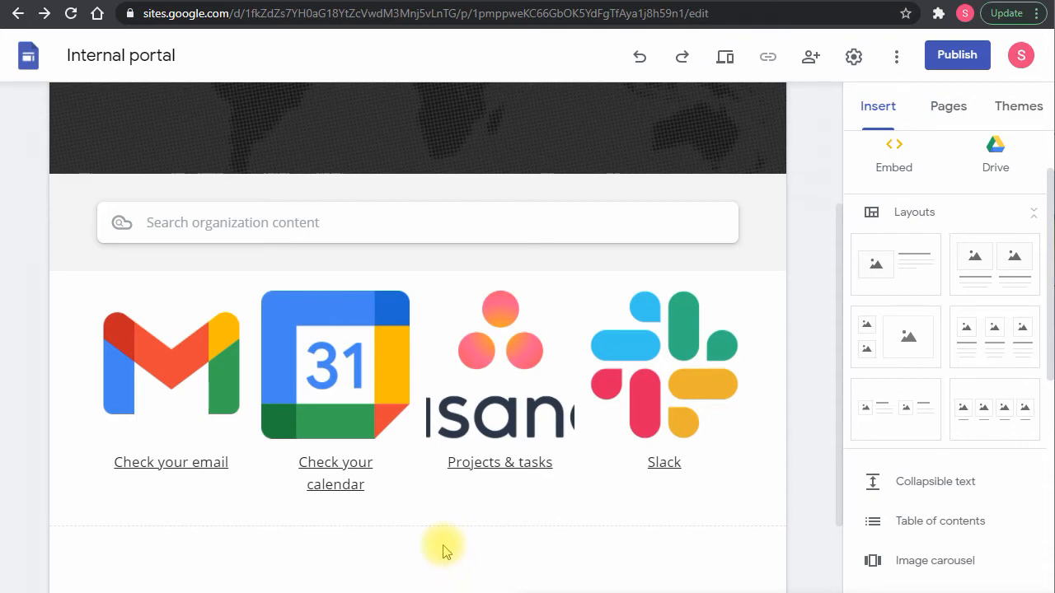
{"action": "mouse_move", "coordinate": [412, 552]}
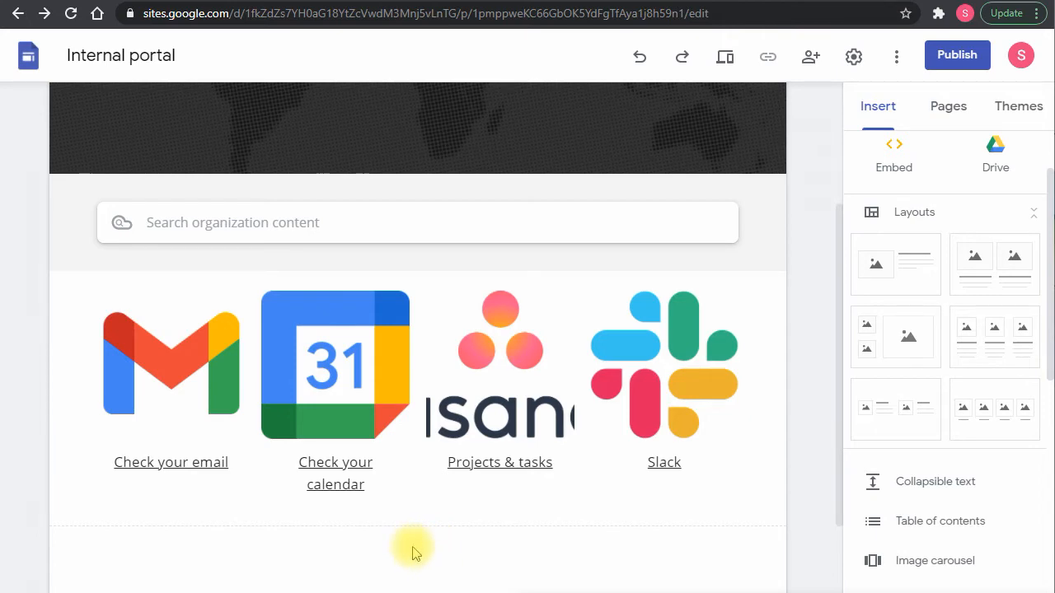
Step: Place a four-column image layout below the Important contact information heading
{"action": "left_click", "coordinate": [663, 366]}
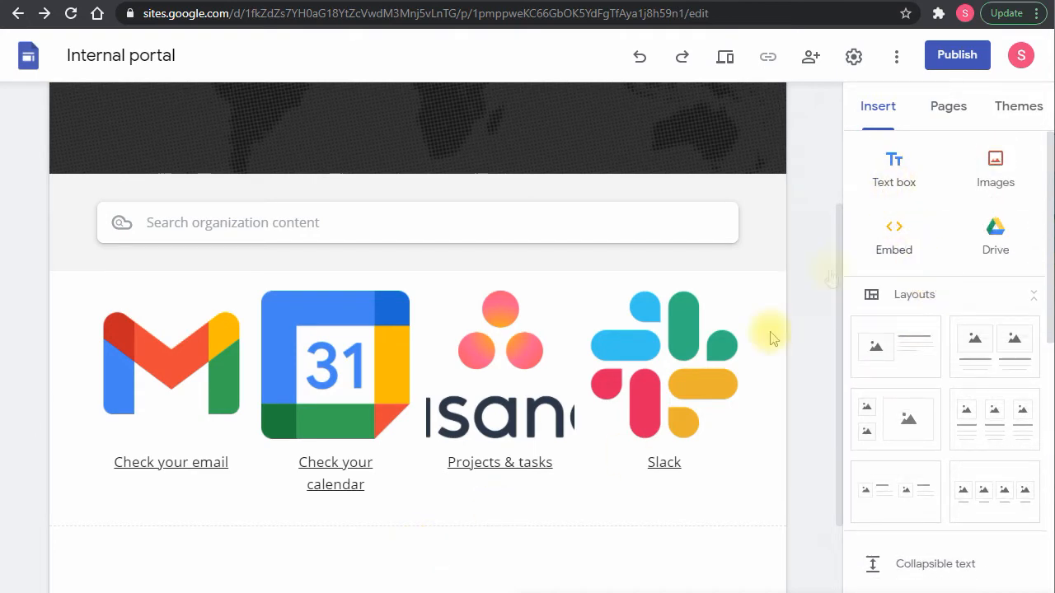
{"action": "scroll", "scroll_direction": "down", "scroll_amount": 3}
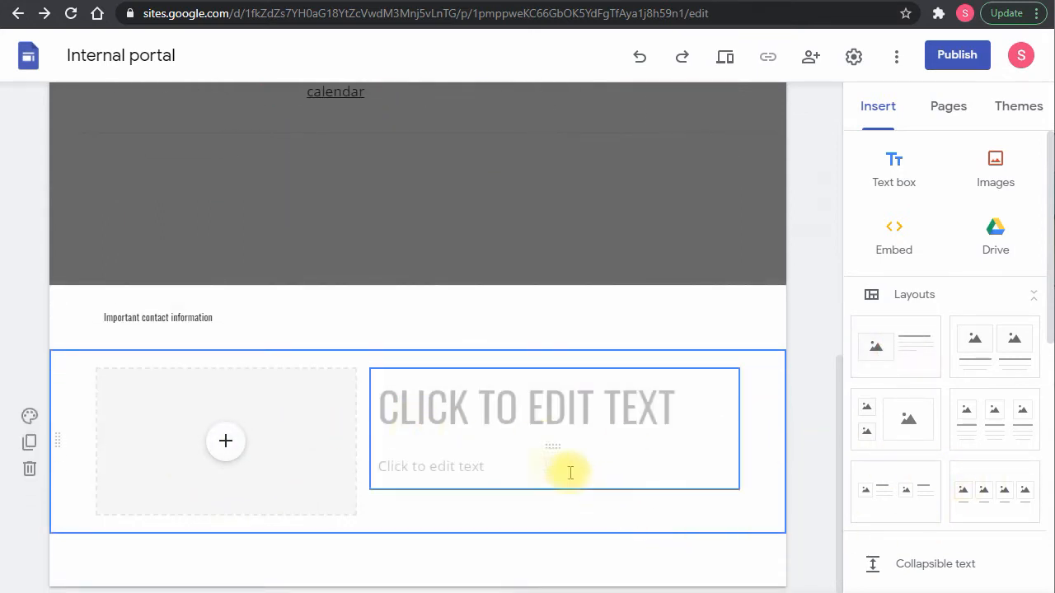
{"action": "scroll", "scroll_direction": "up", "scroll_amount": 3}
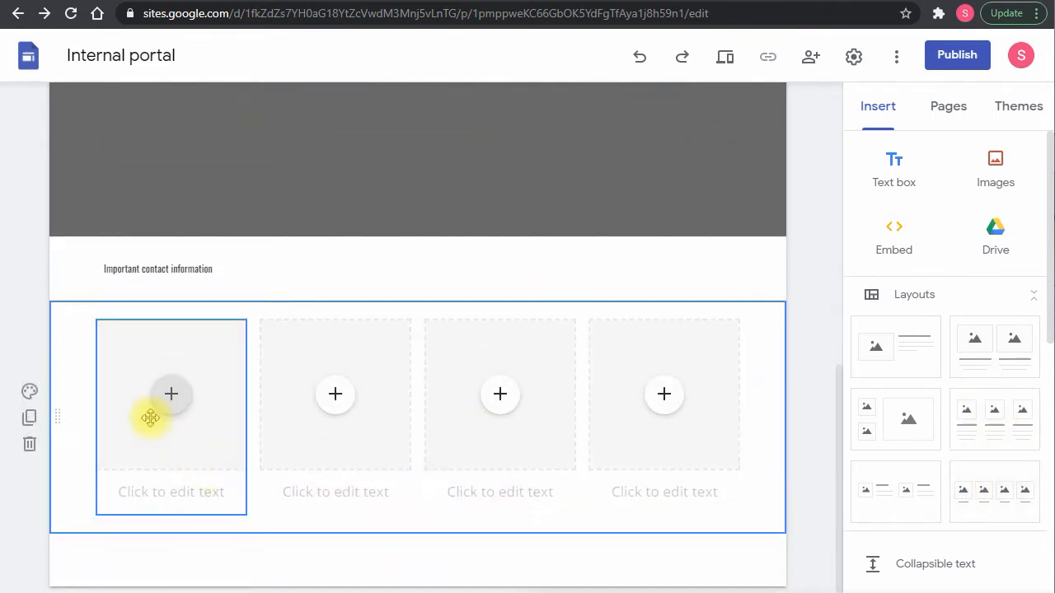
{"action": "left_click", "coordinate": [171, 394]}
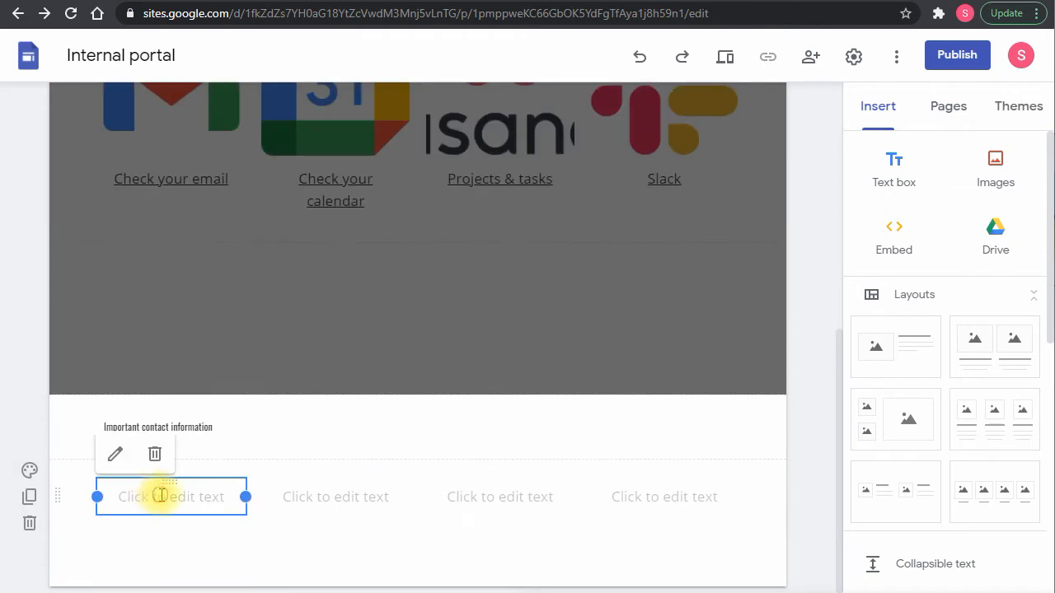
{"action": "left_click", "coordinate": [171, 496]}
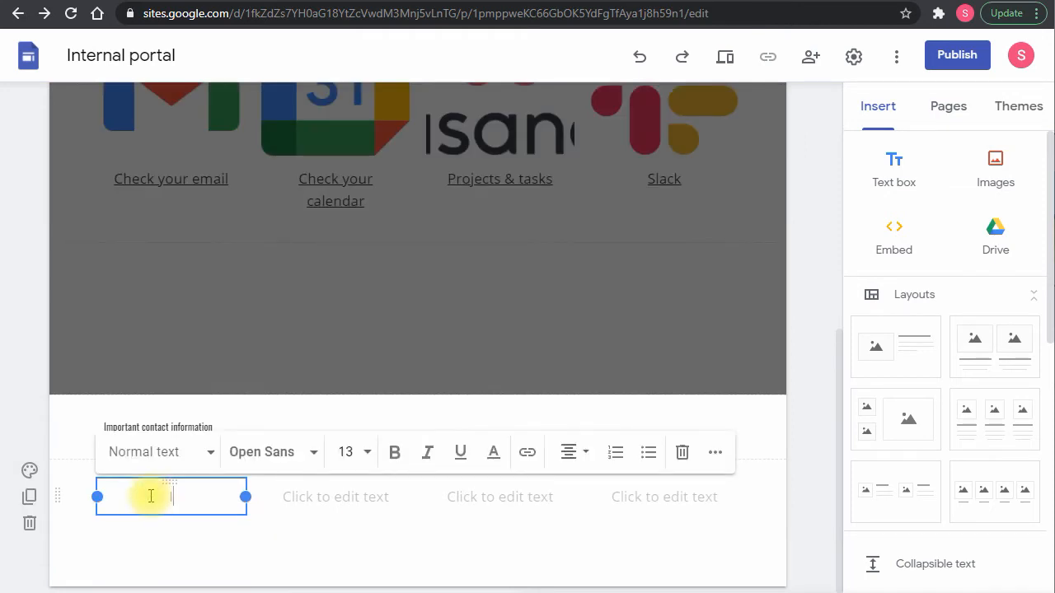
{"action": "type", "text": "IT Support:"}
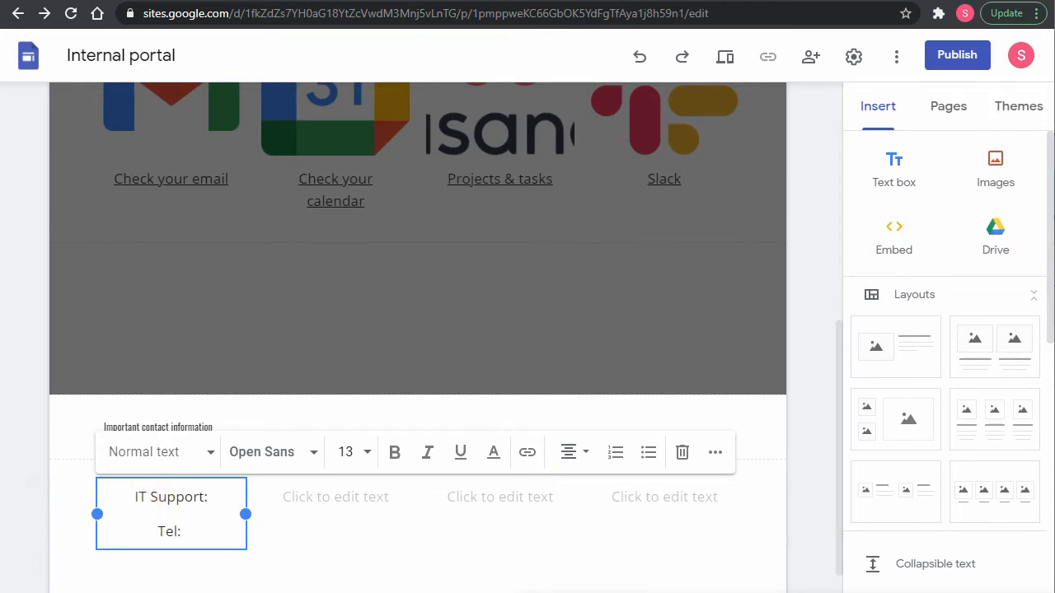
{"action": "type", "text": "123456"}
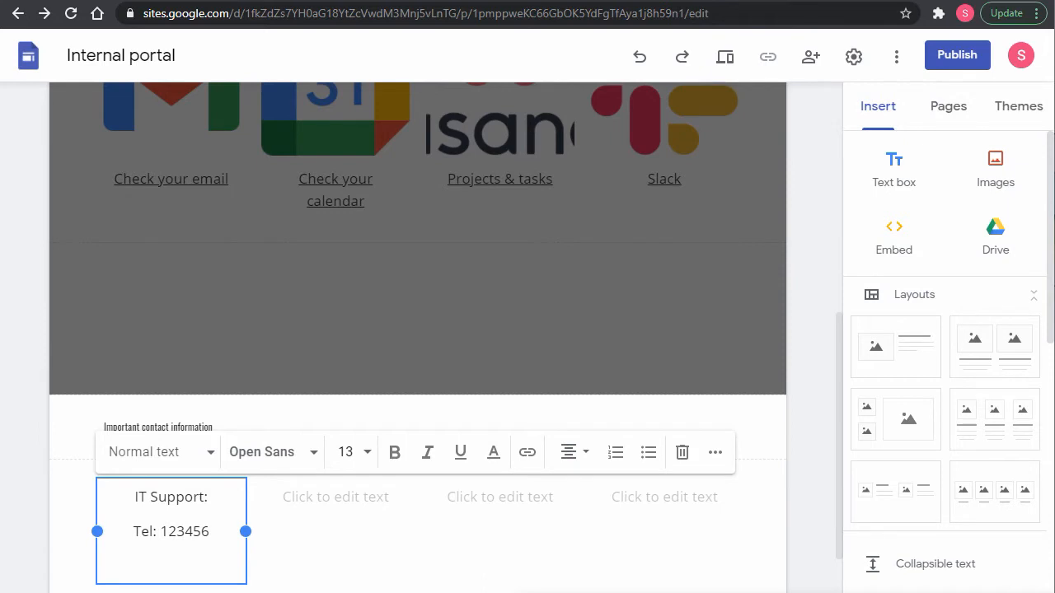
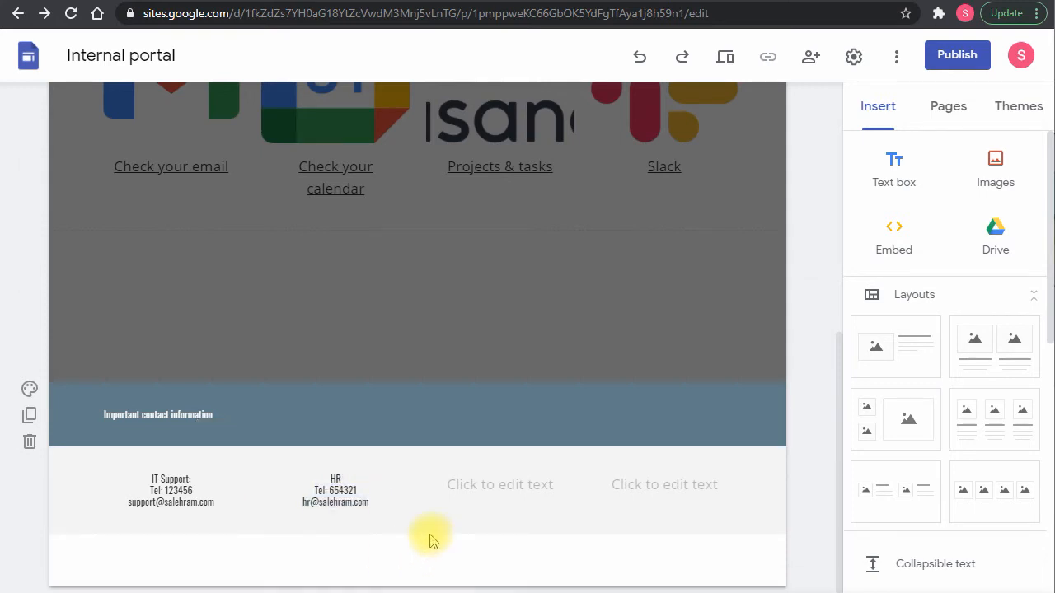
{"action": "left_click", "coordinate": [335, 491]}
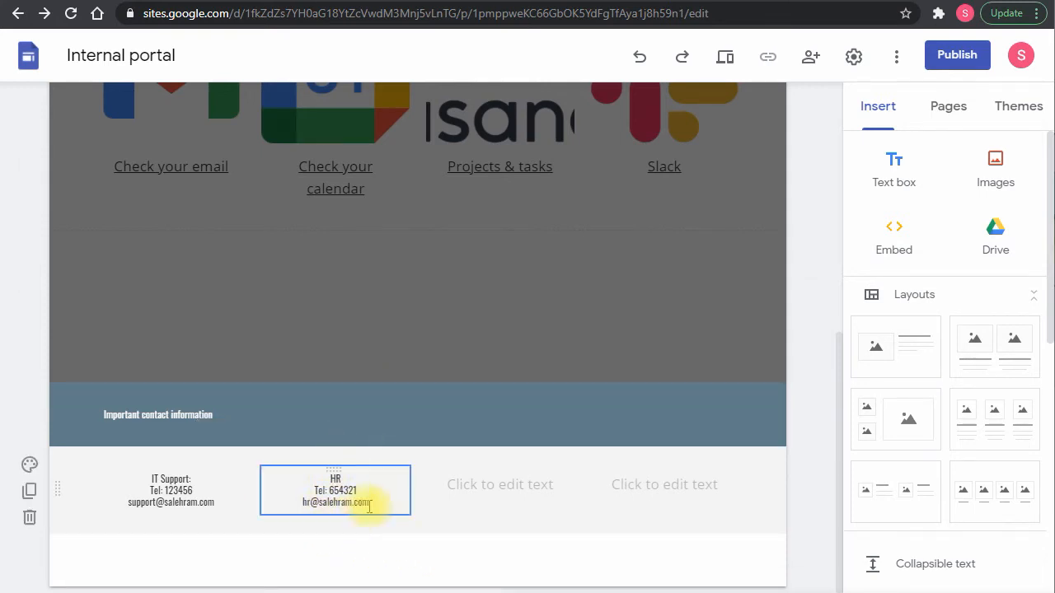
{"action": "scroll", "scroll_direction": "up", "scroll_amount": 3}
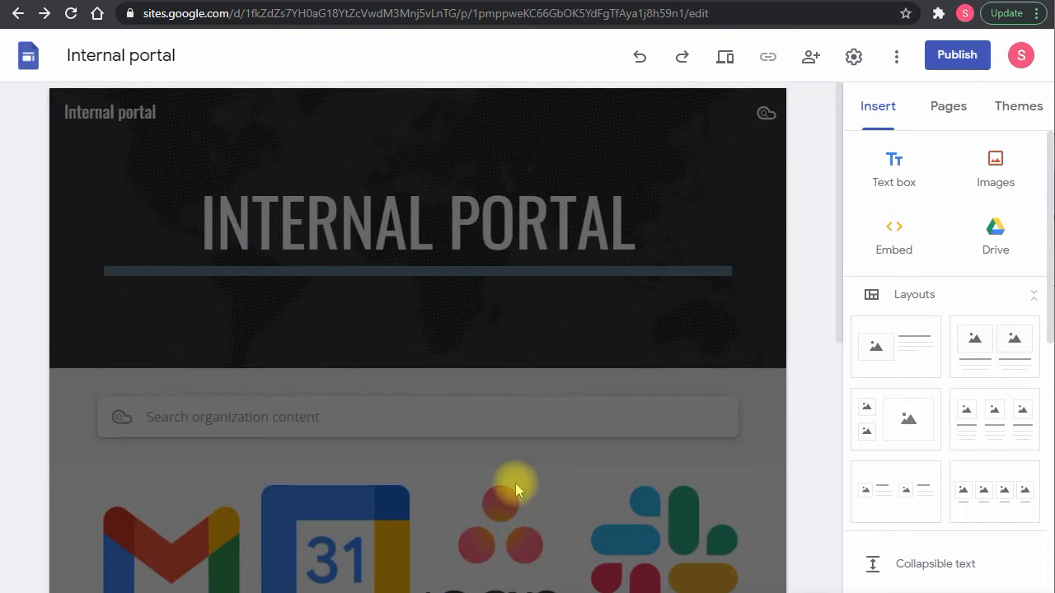
{"action": "scroll", "scroll_direction": "down", "scroll_amount": 3}
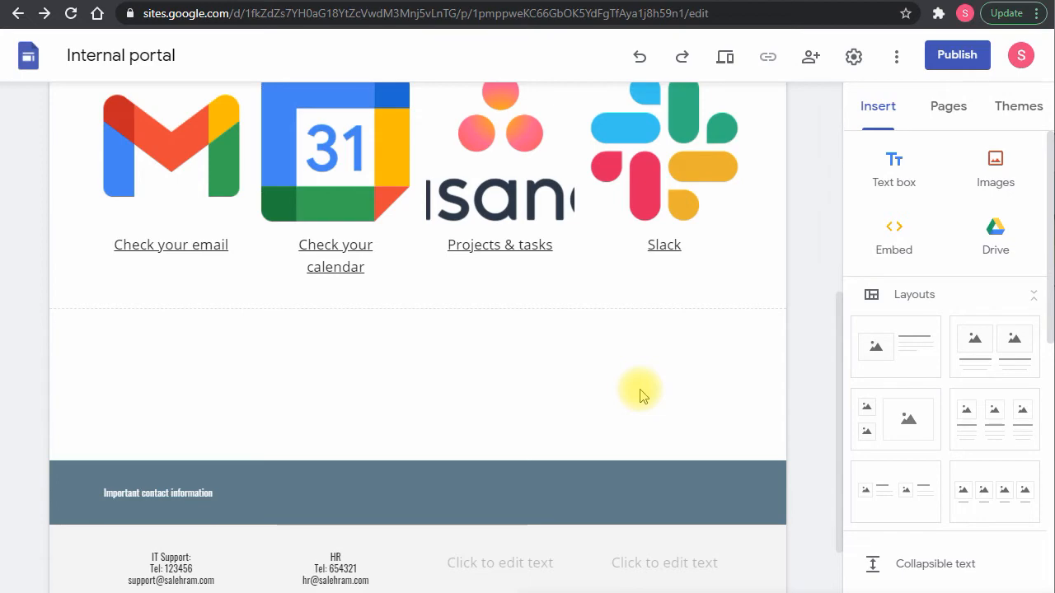
{"action": "scroll", "scroll_direction": "up", "scroll_amount": 3}
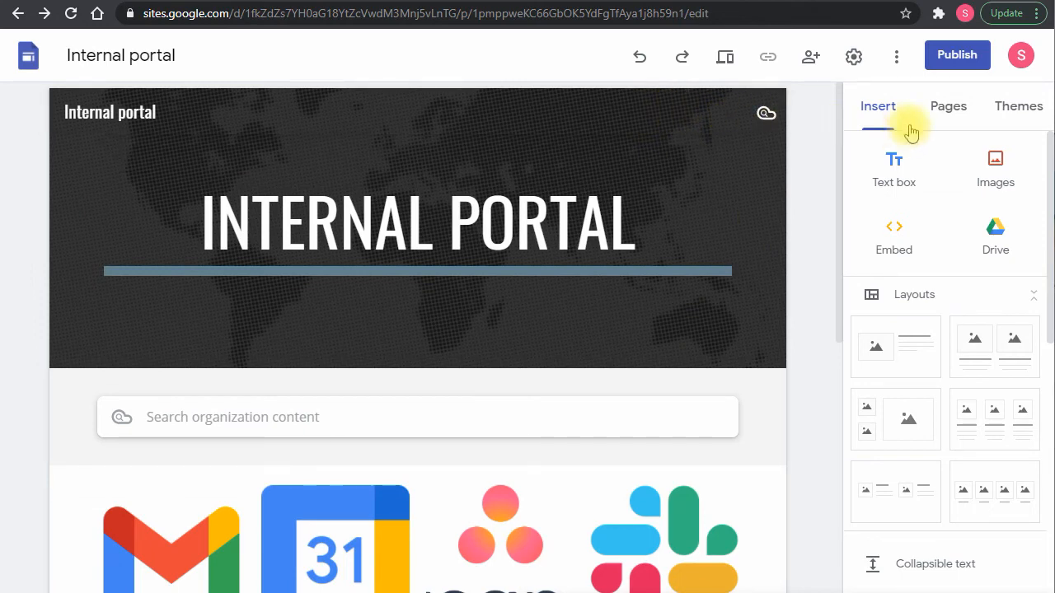
Step: Start adding to the Pages list and copy the Internal Documents Repository's published web address
{"action": "left_click", "coordinate": [948, 105]}
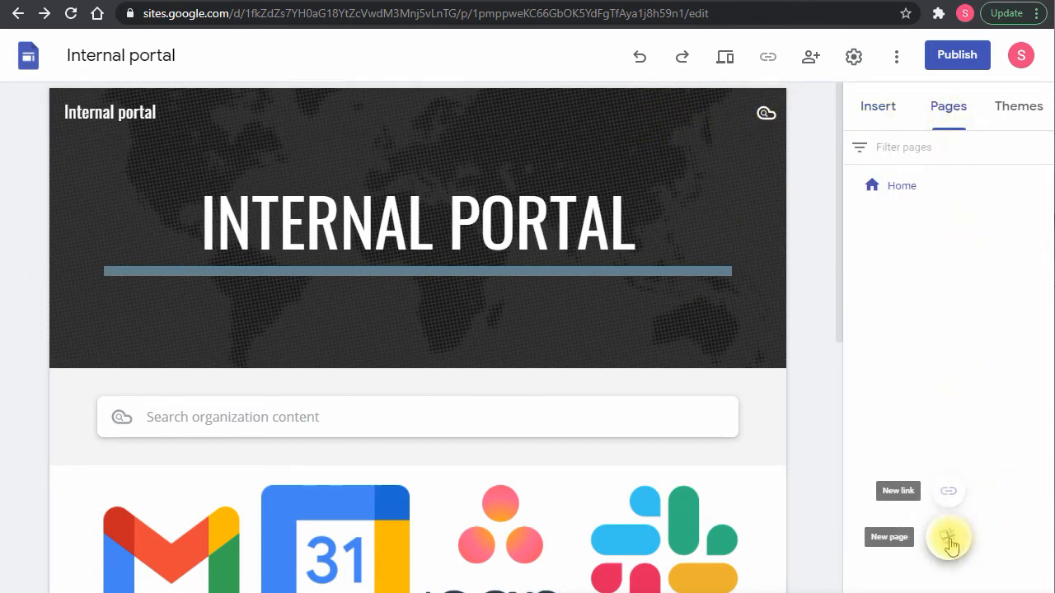
{"action": "left_click", "coordinate": [947, 537]}
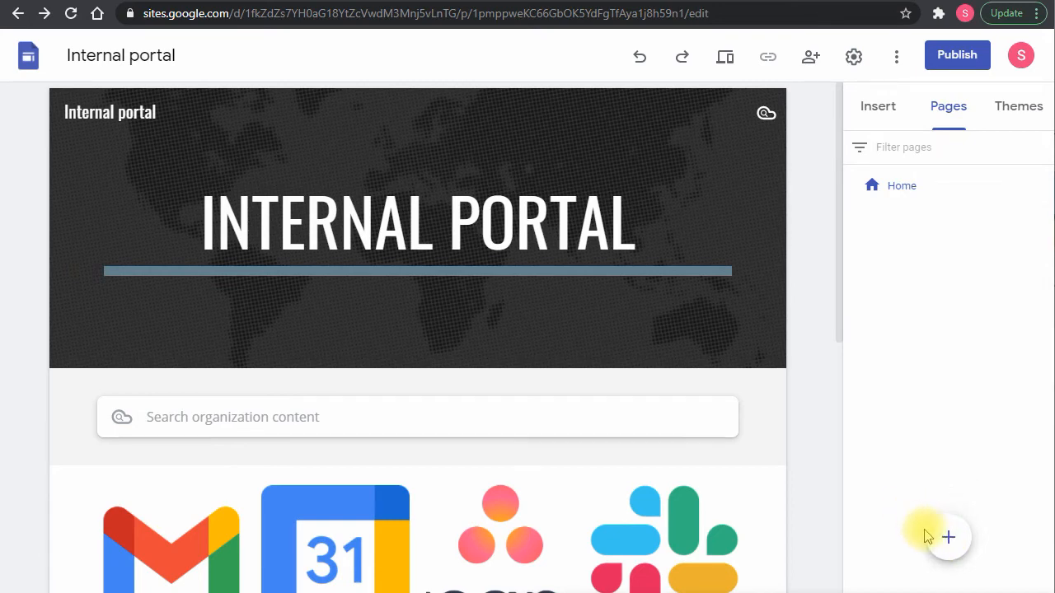
{"action": "left_click", "coordinate": [947, 537]}
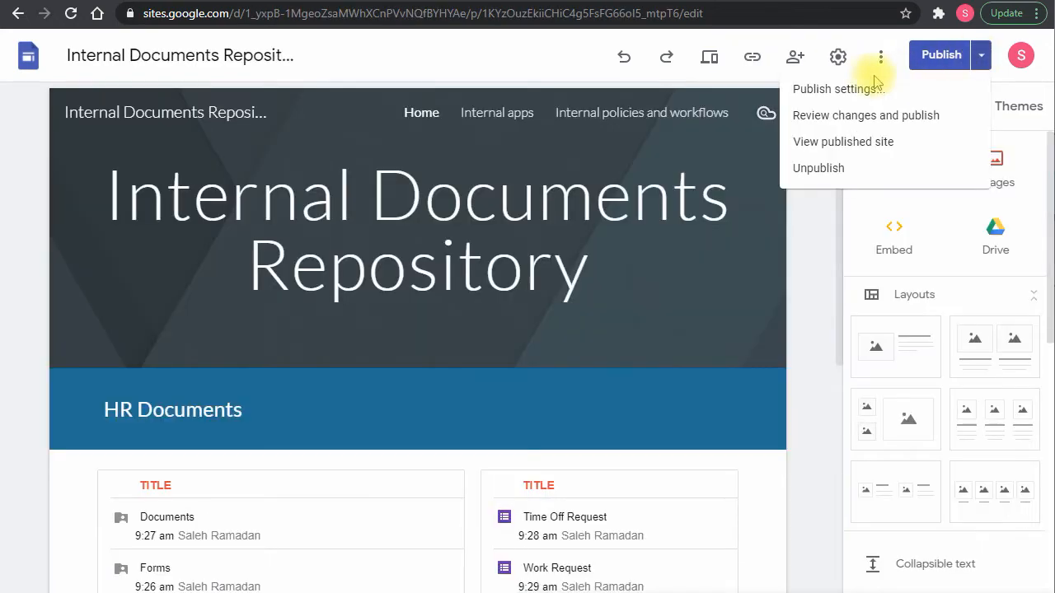
{"action": "left_click", "coordinate": [837, 89]}
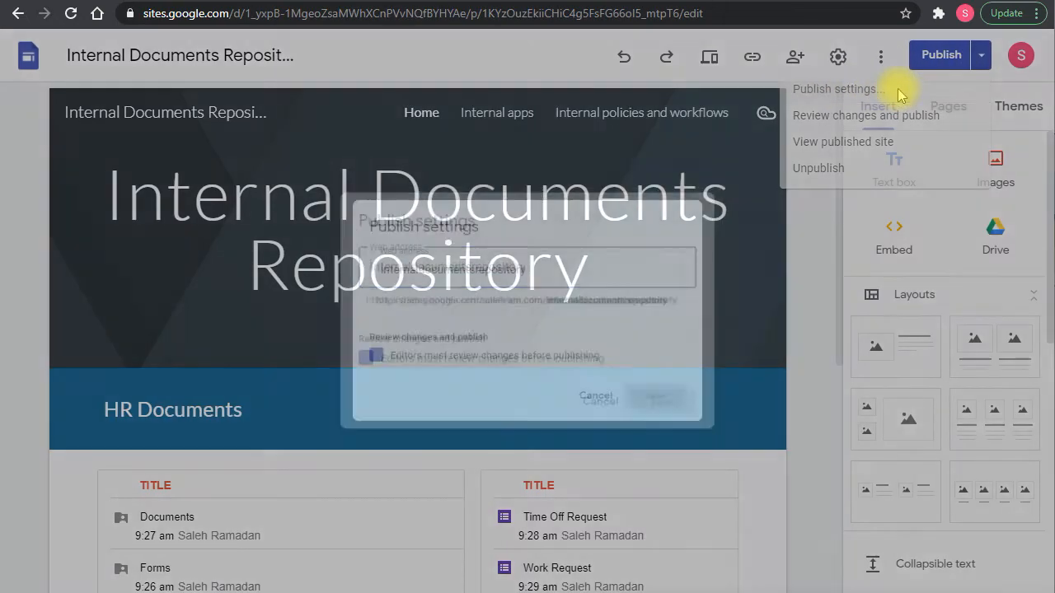
{"action": "left_click", "coordinate": [833, 89]}
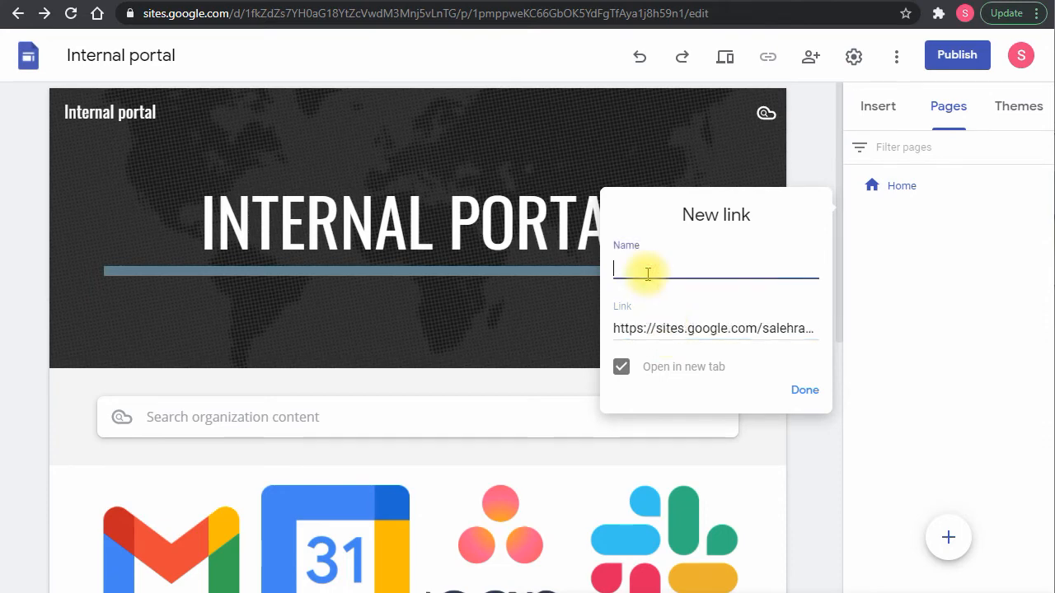
Step: Name the new navigation link Documents Library and confirm it
{"action": "type", "text": "Docuemn"}
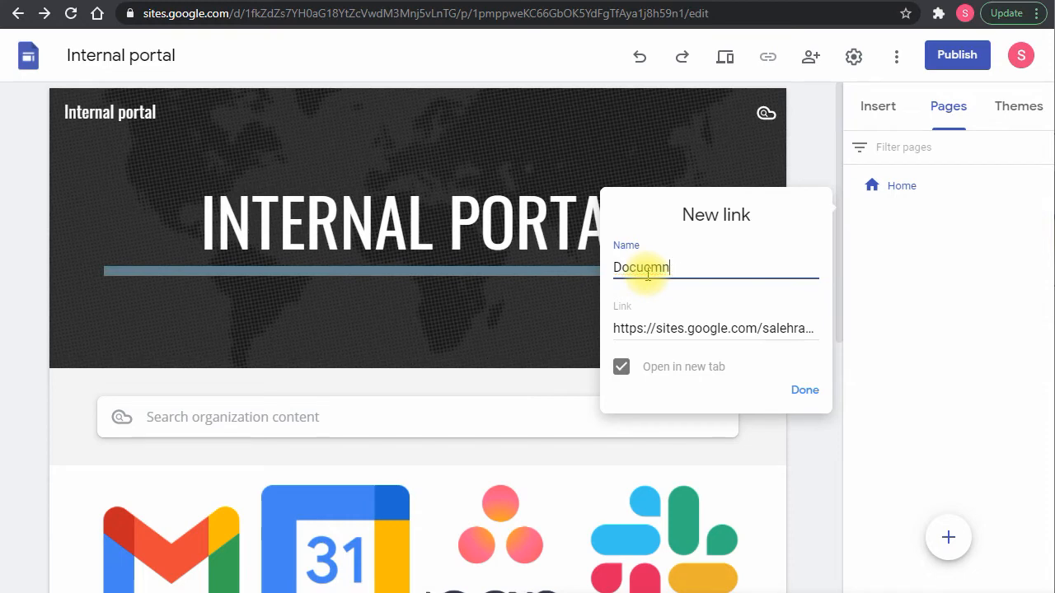
{"action": "left_click", "coordinate": [804, 389]}
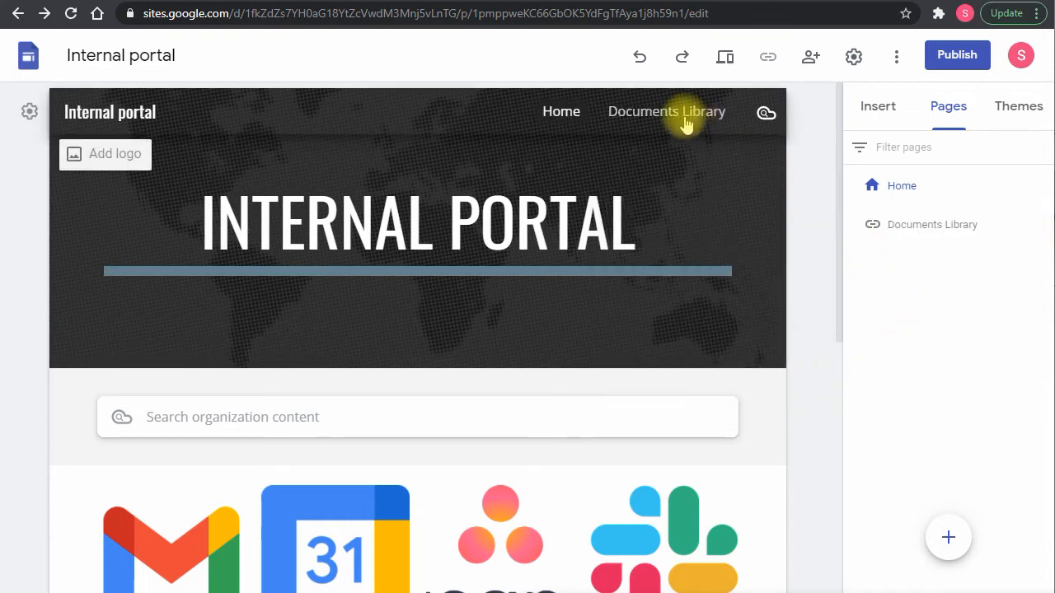
{"action": "mouse_move", "coordinate": [948, 341]}
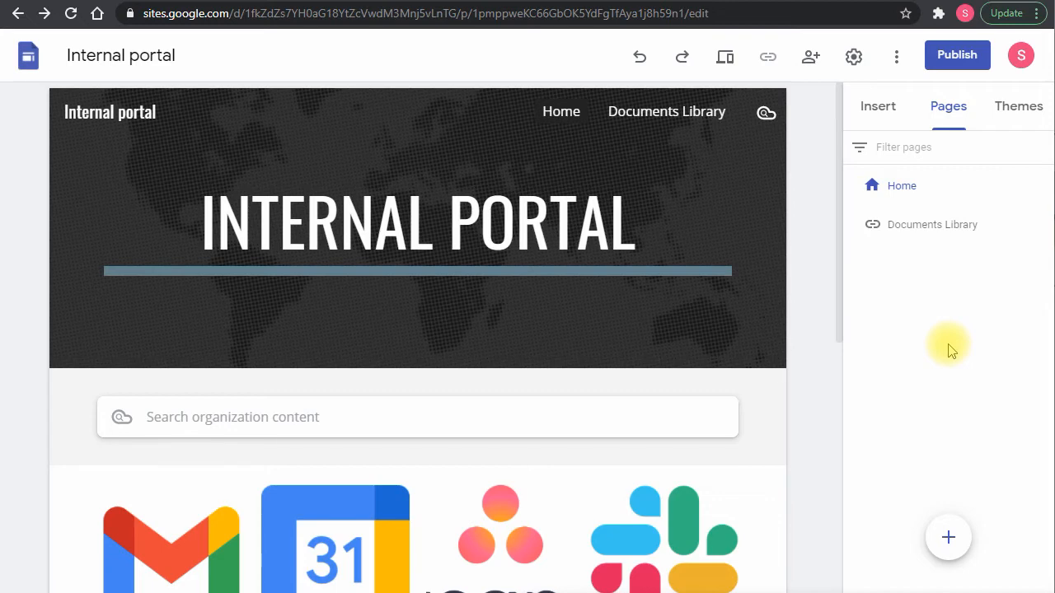
{"action": "mouse_move", "coordinate": [926, 315]}
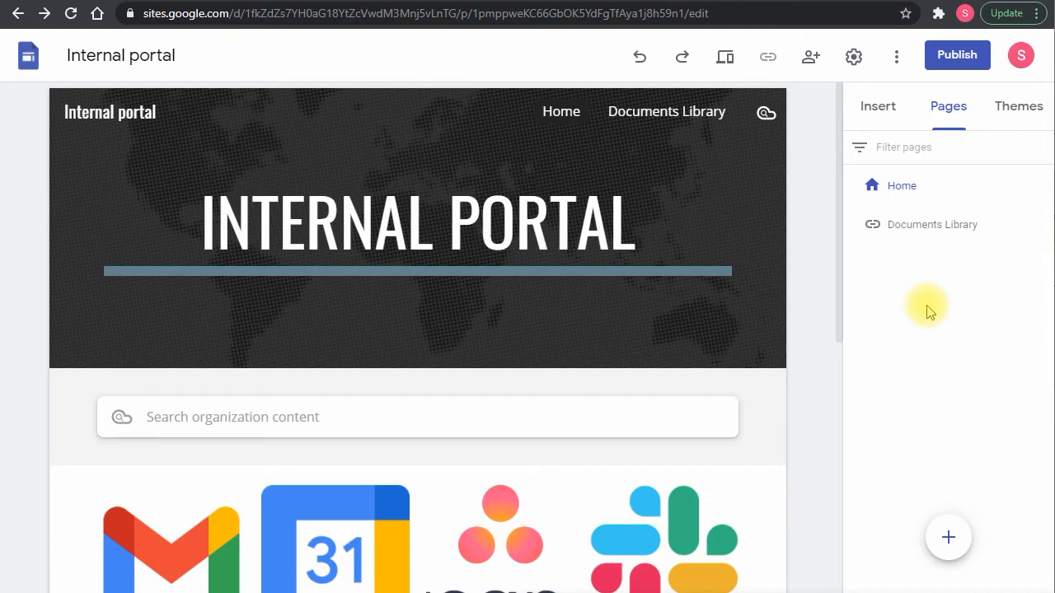
Step: Create a new page named For New Team Members in the portal's Pages panel
{"action": "left_click", "coordinate": [948, 537]}
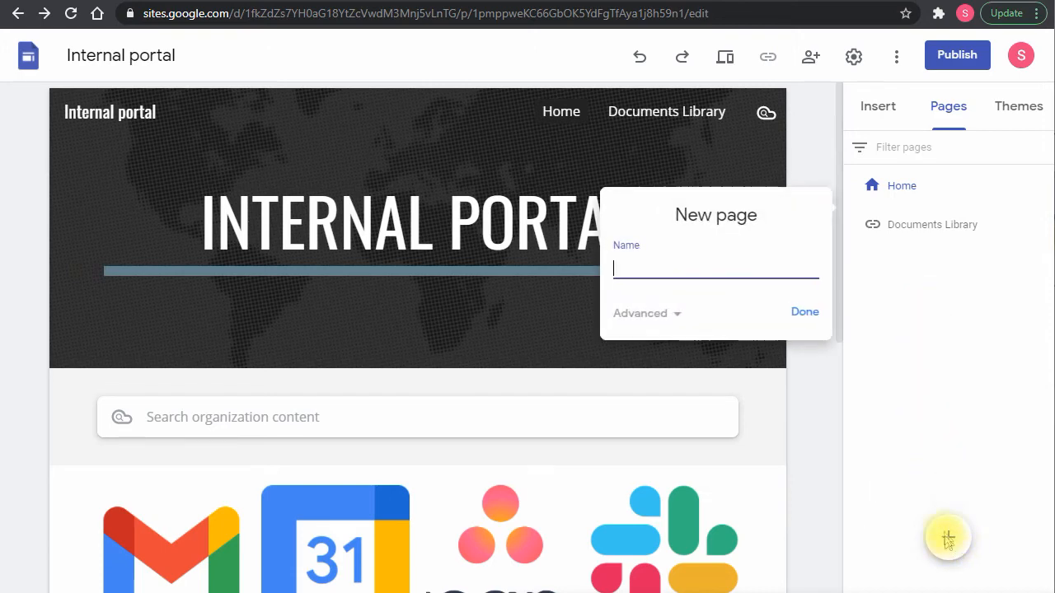
{"action": "mouse_move", "coordinate": [887, 382]}
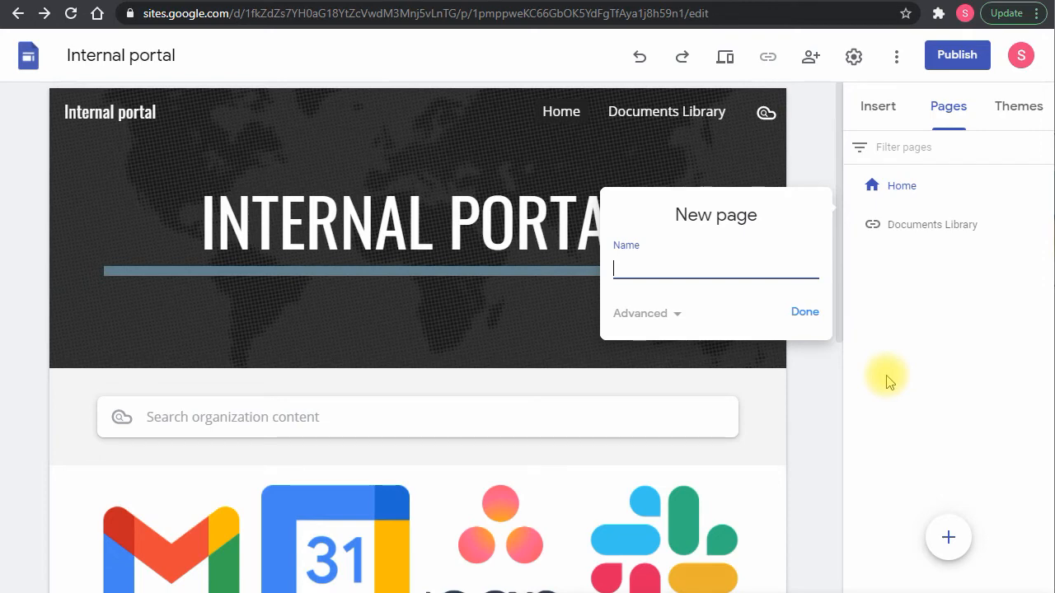
{"action": "type", "text": "For New"}
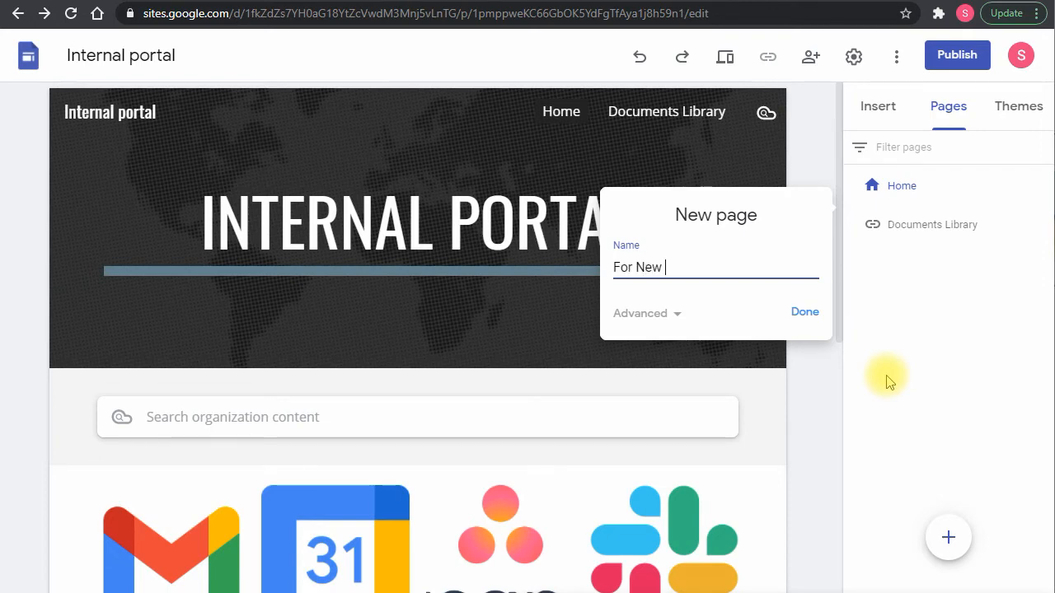
{"action": "type", "text": "Team M"}
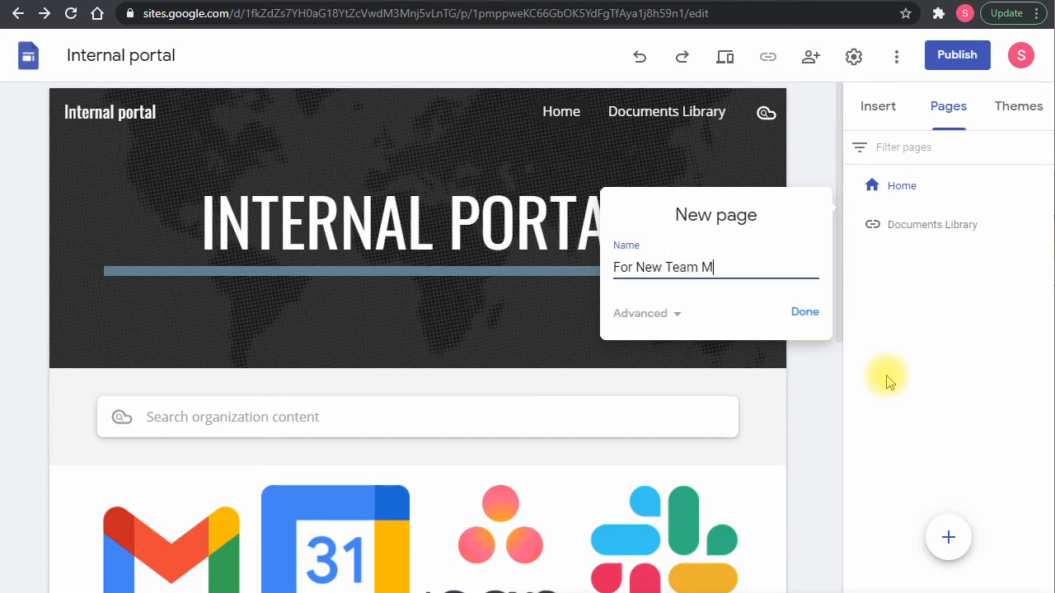
{"action": "type", "text": "embers"}
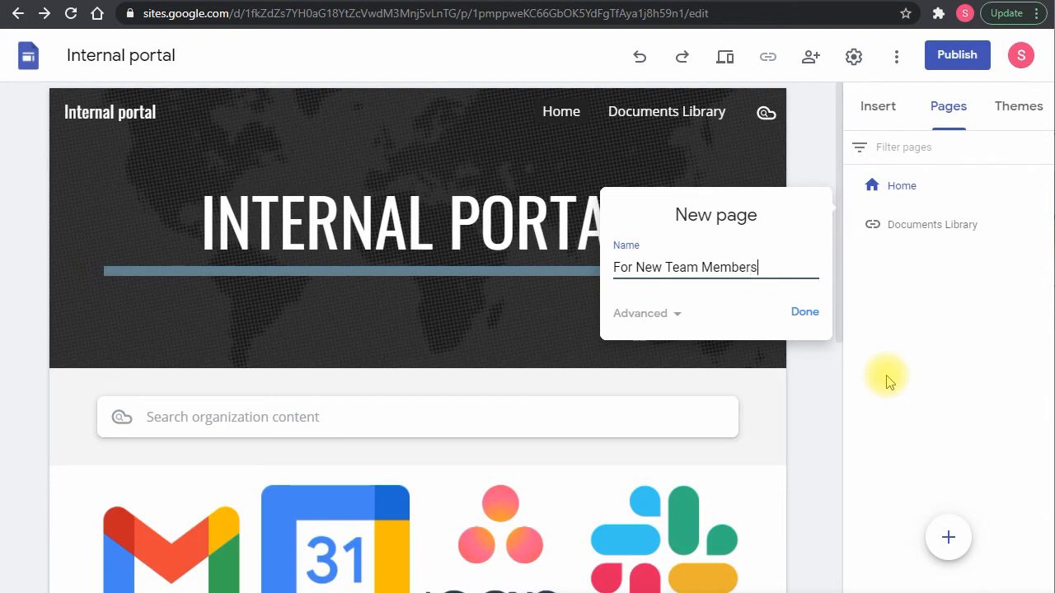
{"action": "left_click", "coordinate": [804, 311]}
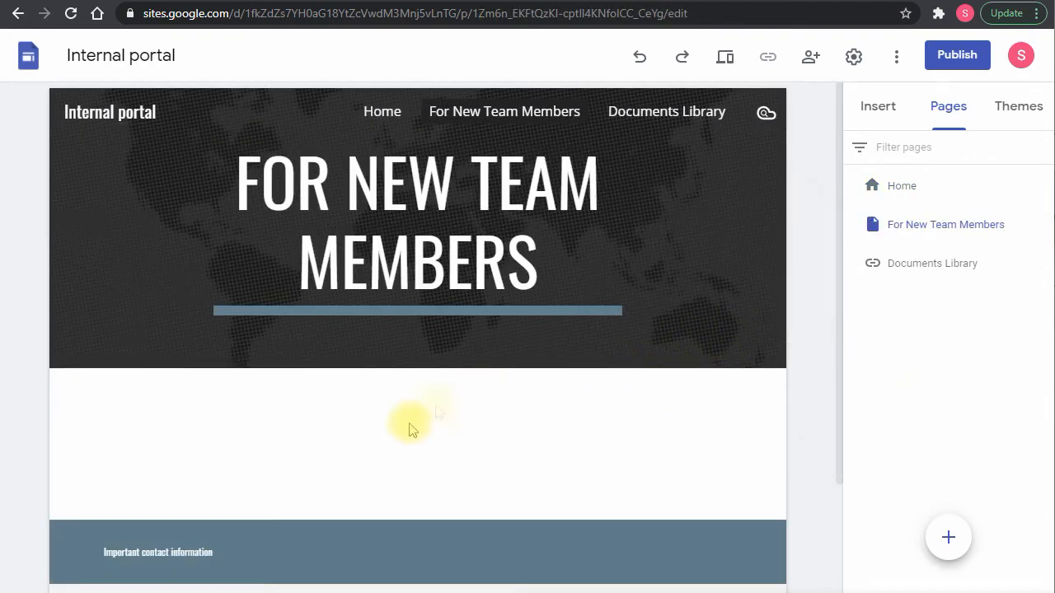
{"action": "mouse_move", "coordinate": [312, 426]}
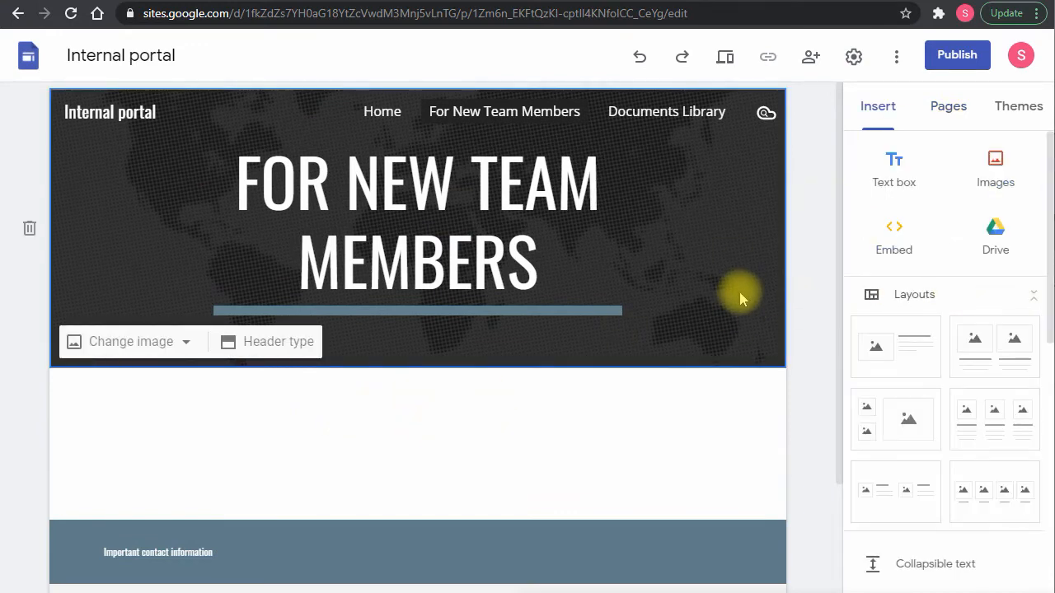
Step: Insert a two-column layout with a web-searched puzzle image and an ONBOARDING heading in the first column
{"action": "left_click", "coordinate": [994, 346]}
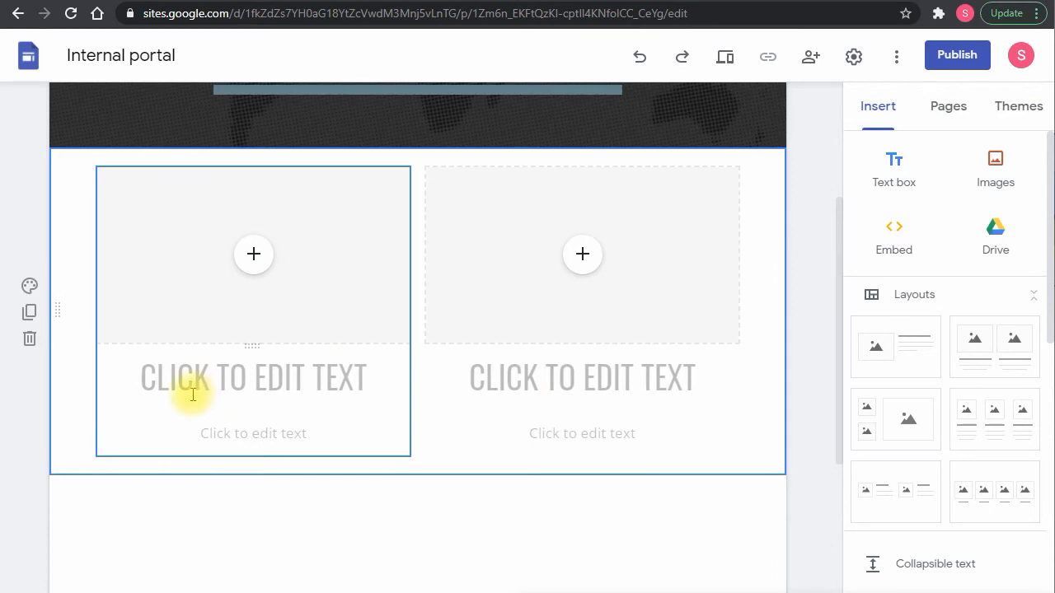
{"action": "left_click", "coordinate": [254, 254]}
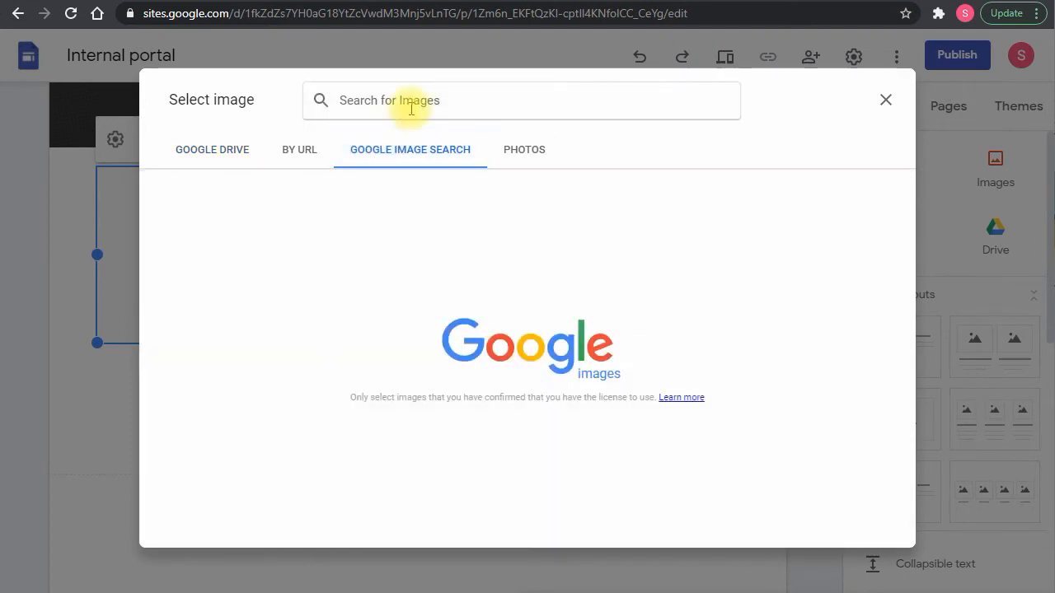
{"action": "left_click", "coordinate": [885, 100]}
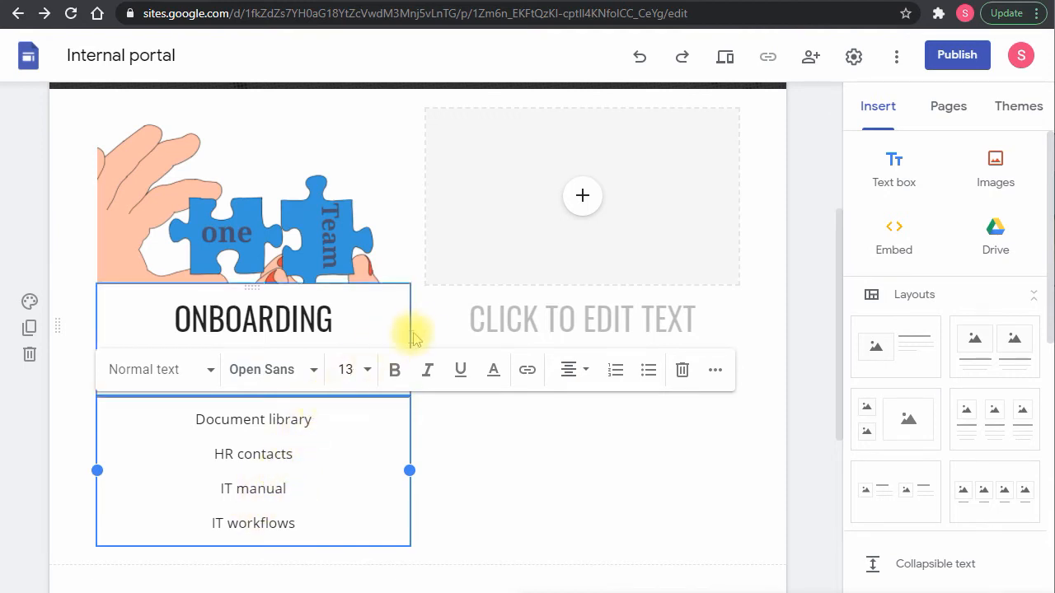
{"action": "left_click", "coordinate": [584, 194]}
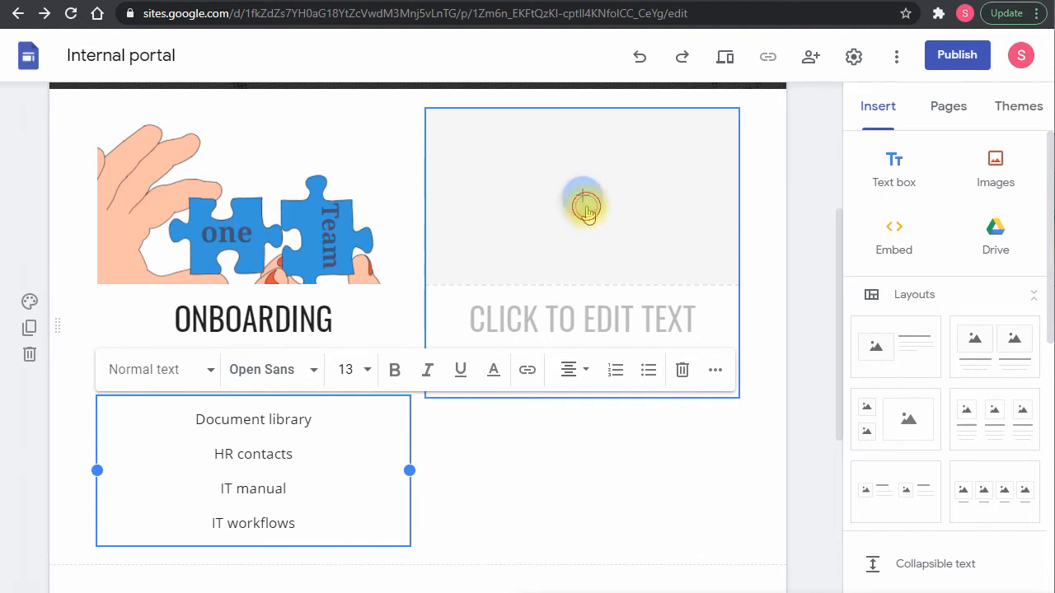
Step: Fill the second column with a Costa Rica YouTube video headed INRODUCTION
{"action": "left_click", "coordinate": [581, 196]}
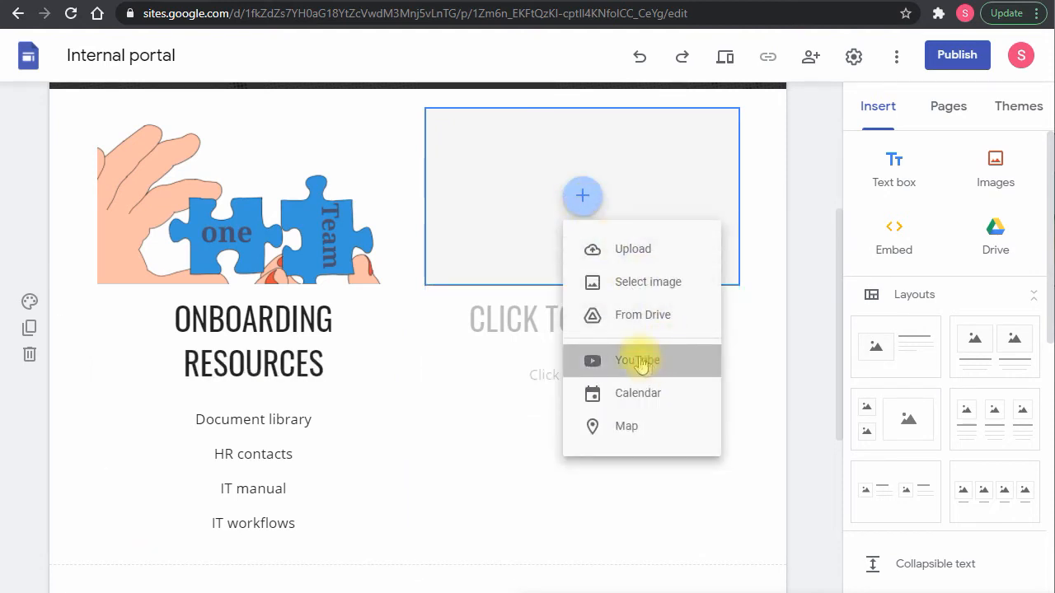
{"action": "mouse_move", "coordinate": [626, 370]}
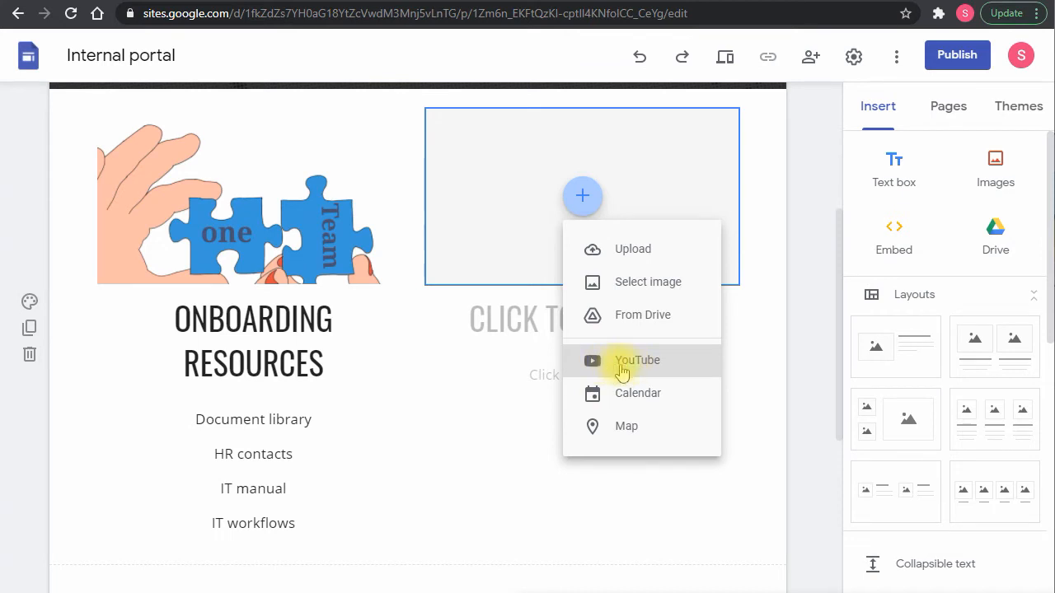
{"action": "mouse_move", "coordinate": [550, 365]}
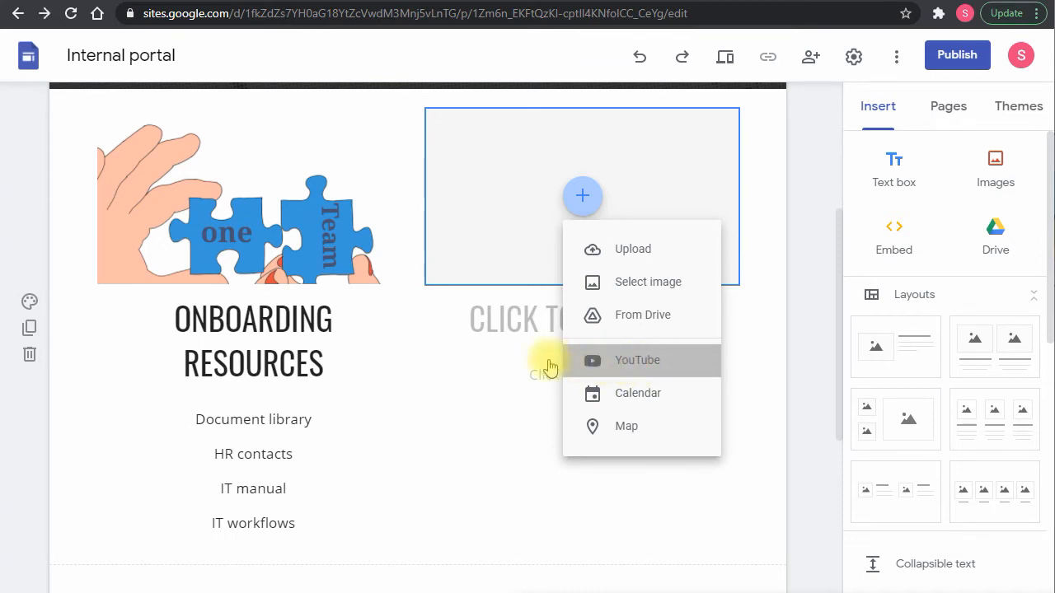
{"action": "left_click", "coordinate": [636, 360]}
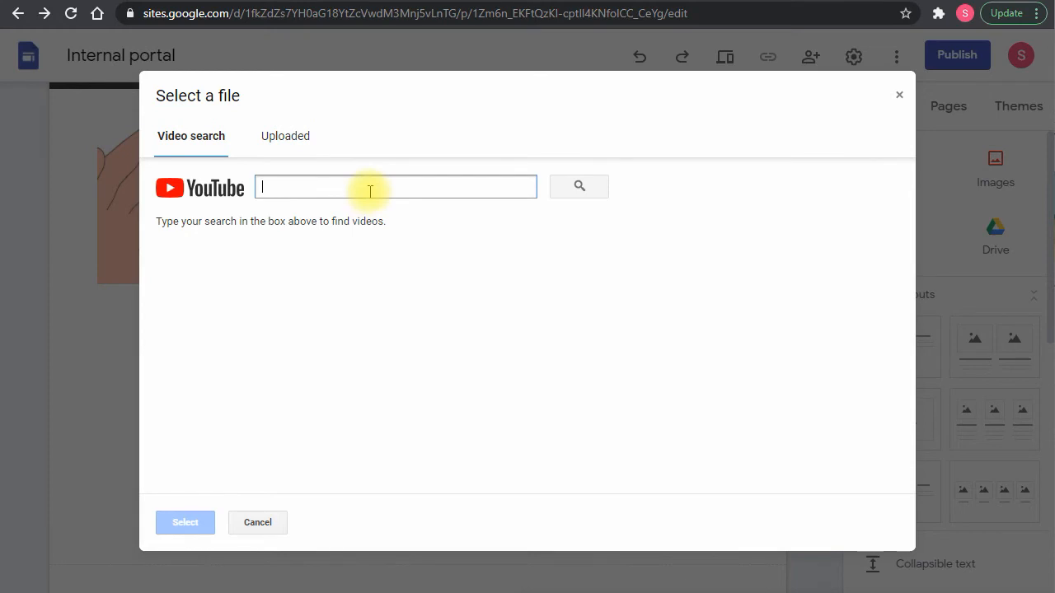
{"action": "mouse_move", "coordinate": [422, 241]}
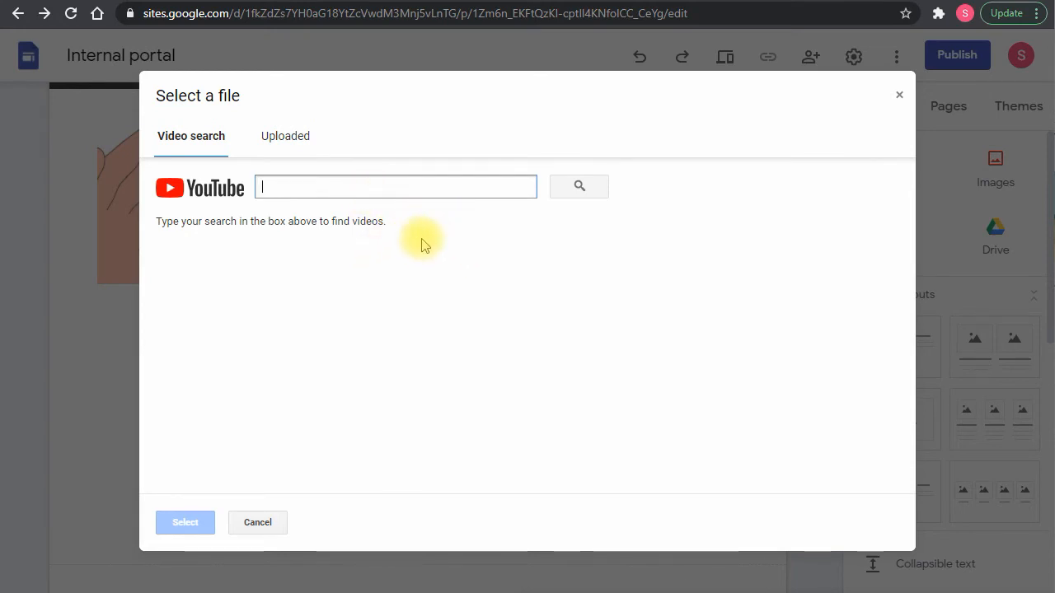
{"action": "mouse_move", "coordinate": [427, 257]}
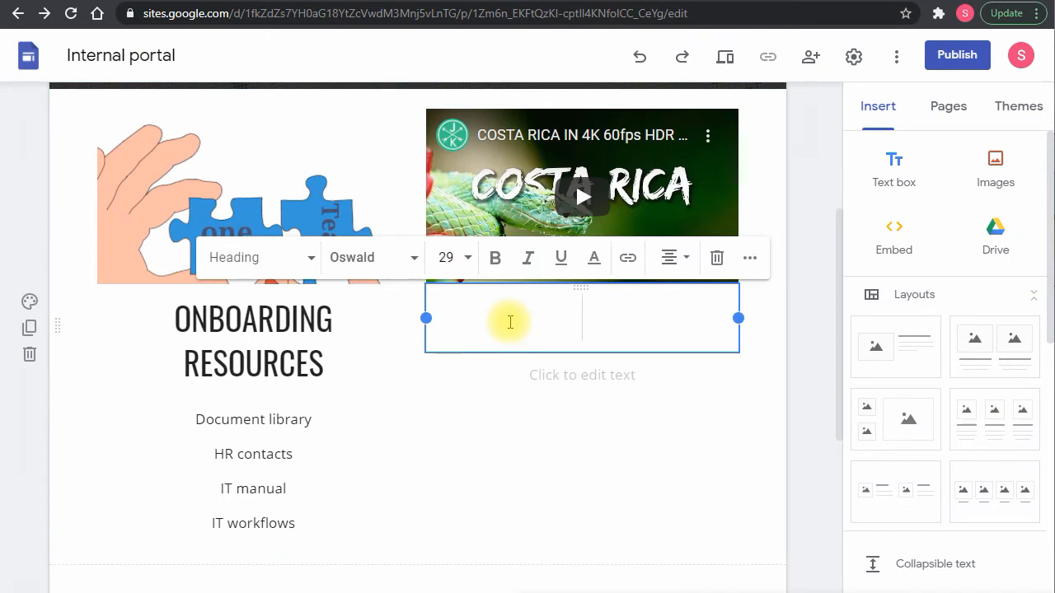
{"action": "type", "text": "INRODUCTION"}
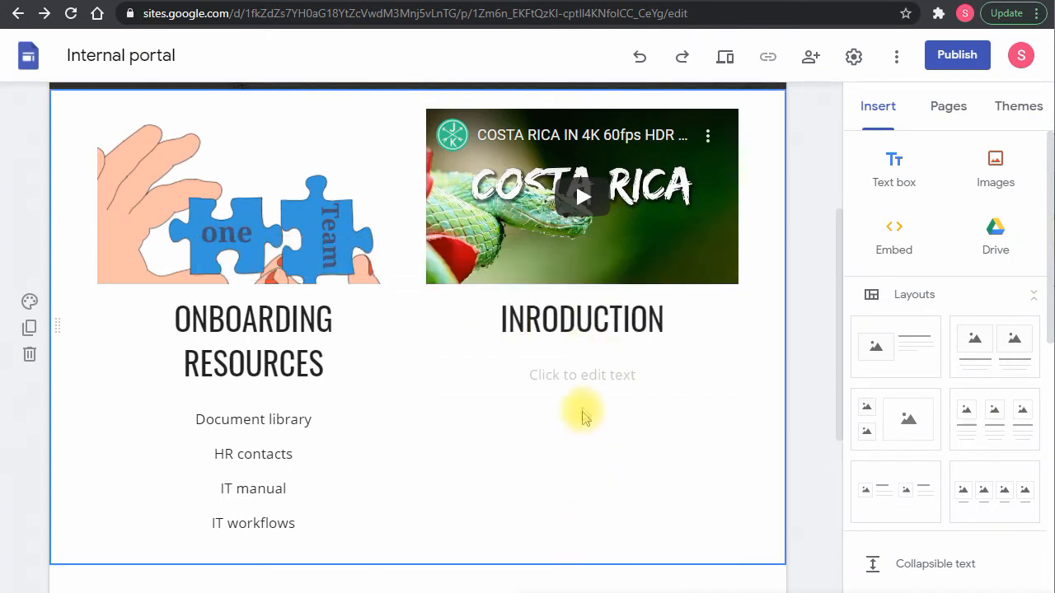
{"action": "left_click", "coordinate": [582, 374]}
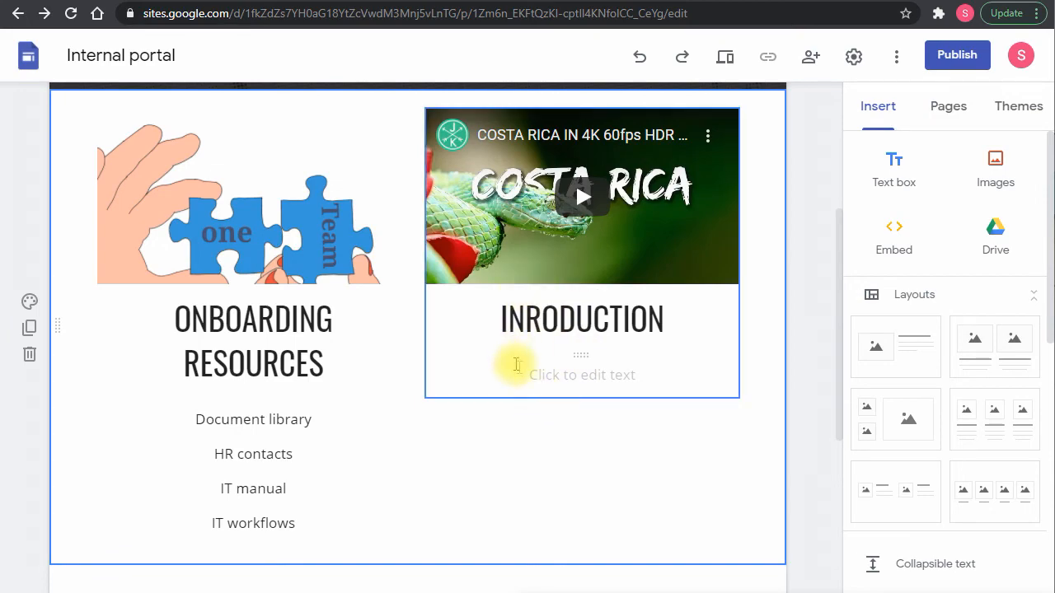
{"action": "scroll", "scroll_direction": "down", "scroll_amount": 3}
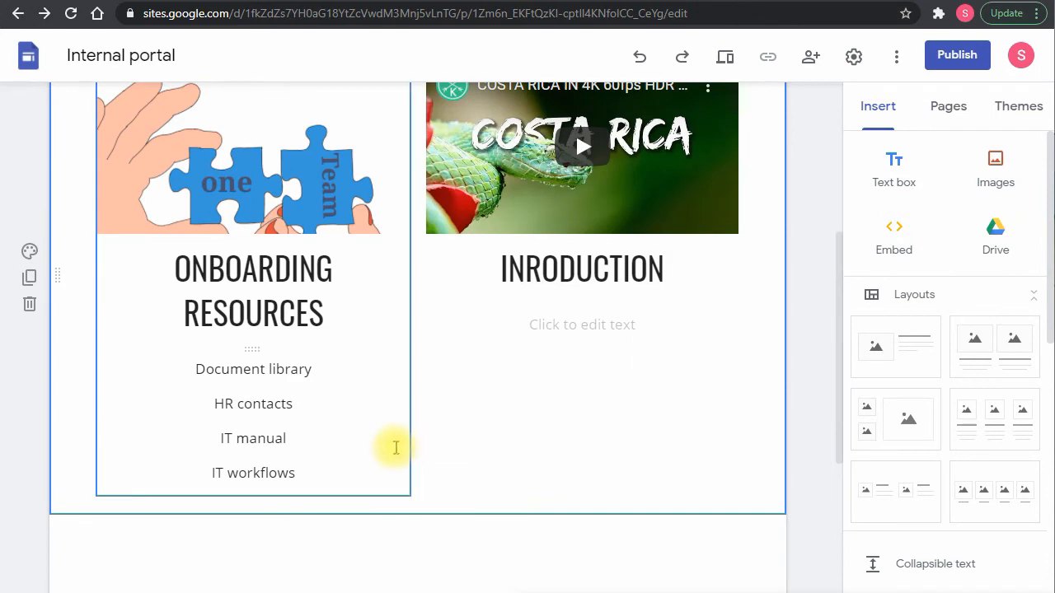
{"action": "scroll", "scroll_direction": "up", "scroll_amount": 3}
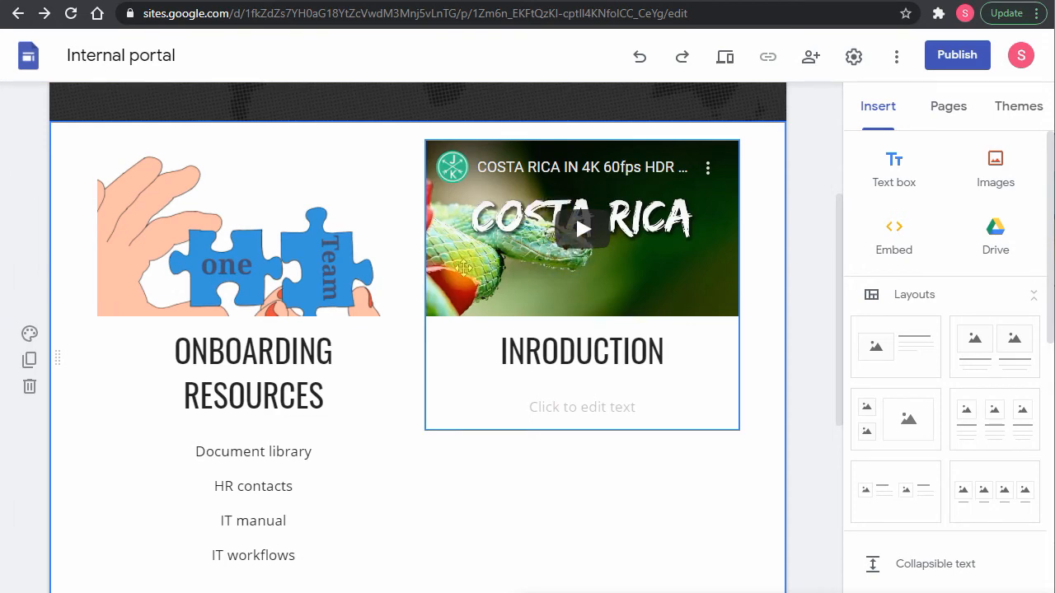
{"action": "scroll", "scroll_direction": "down", "scroll_amount": 3}
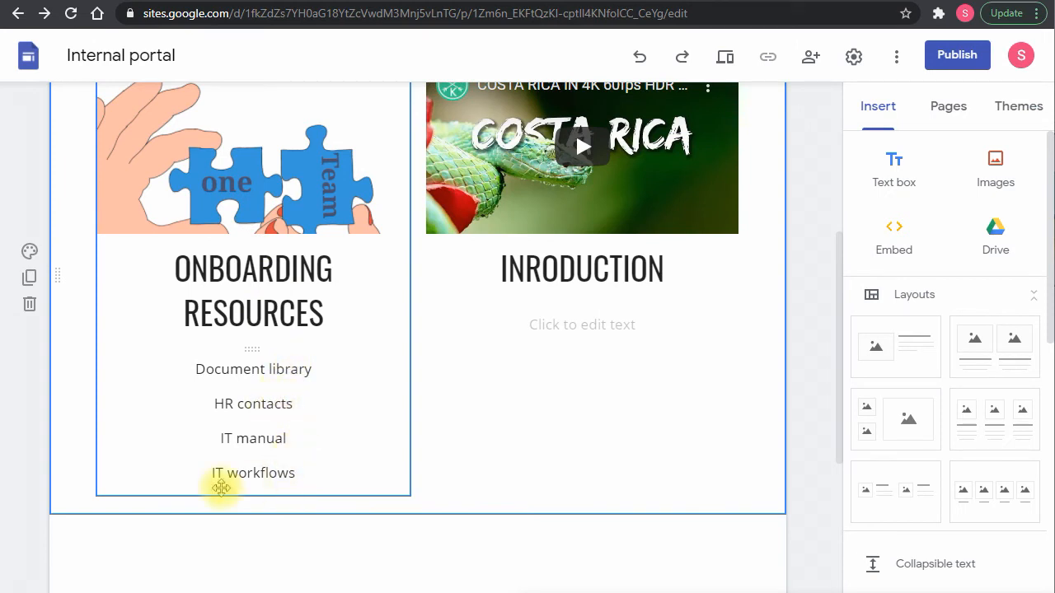
{"action": "mouse_move", "coordinate": [274, 420]}
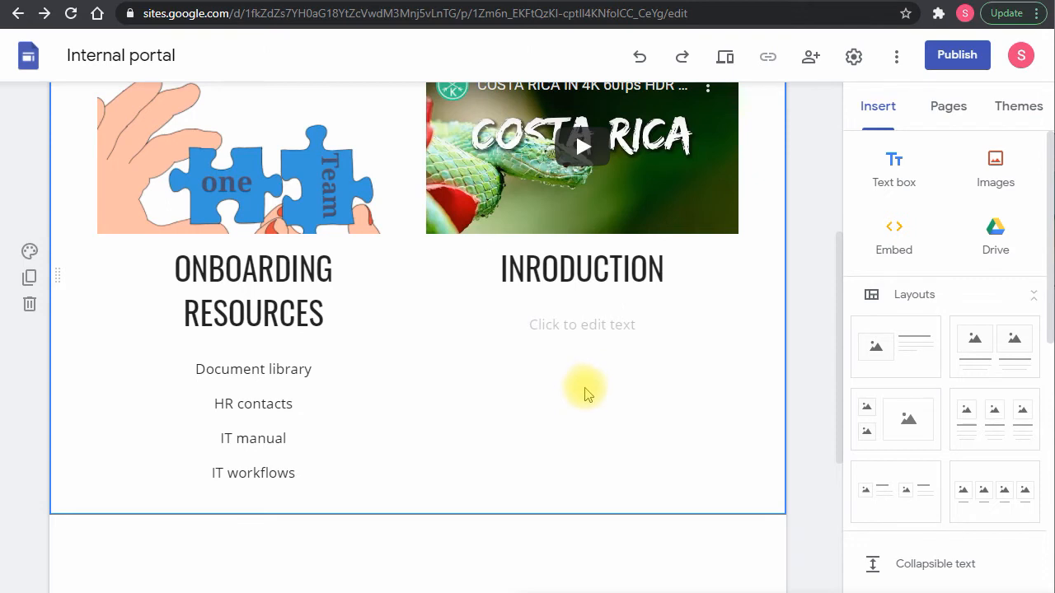
{"action": "mouse_move", "coordinate": [561, 414]}
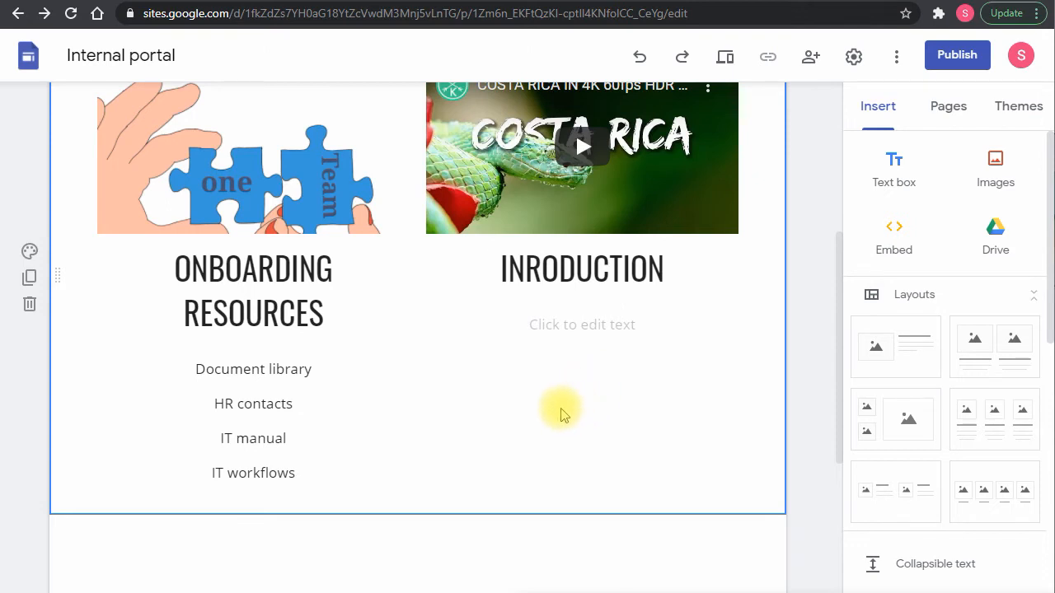
{"action": "mouse_move", "coordinate": [503, 432]}
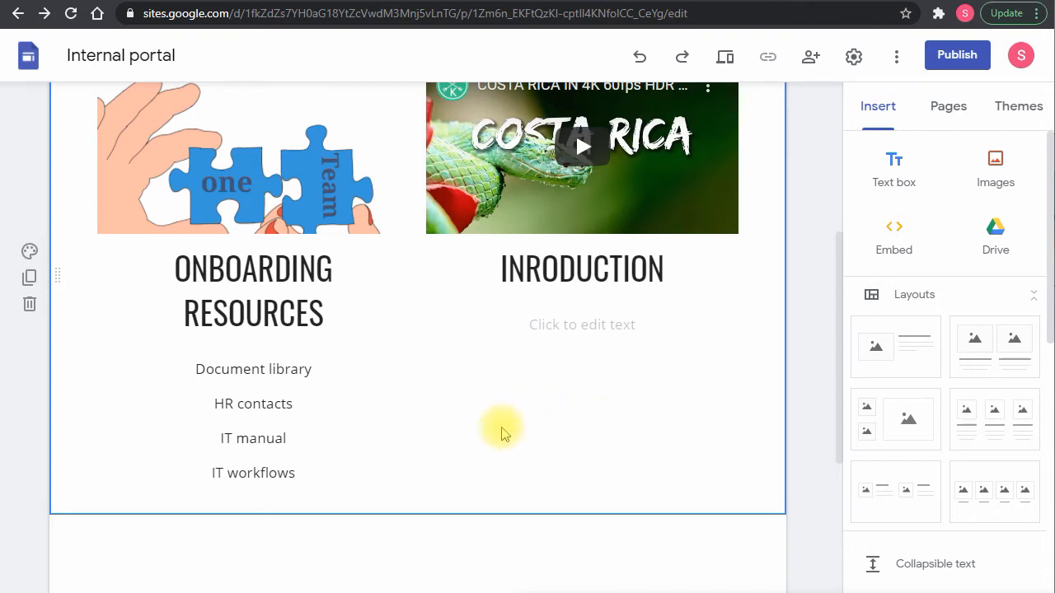
{"action": "mouse_move", "coordinate": [530, 412]}
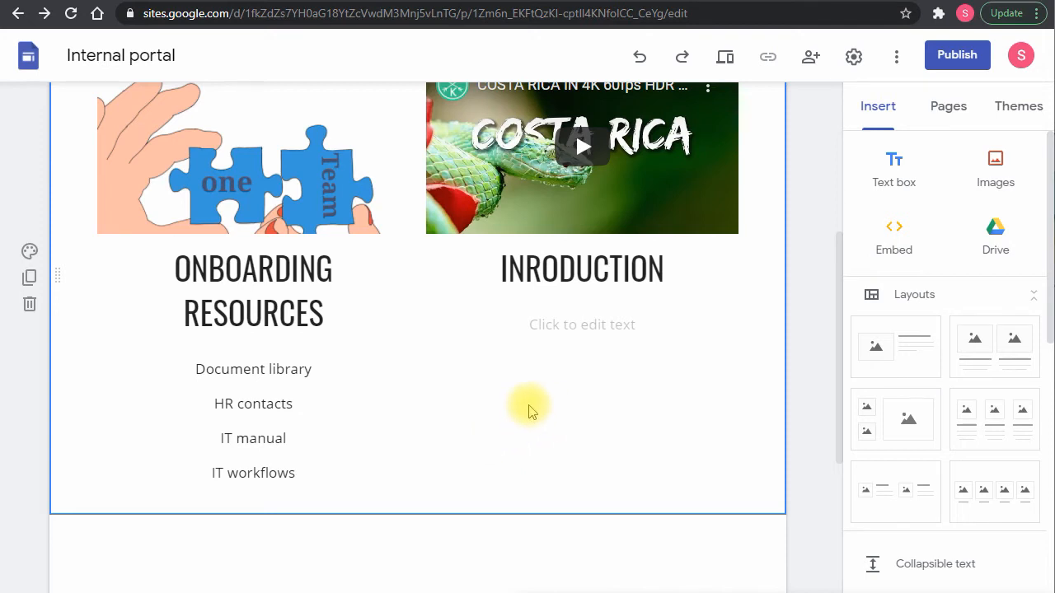
{"action": "mouse_move", "coordinate": [577, 387]}
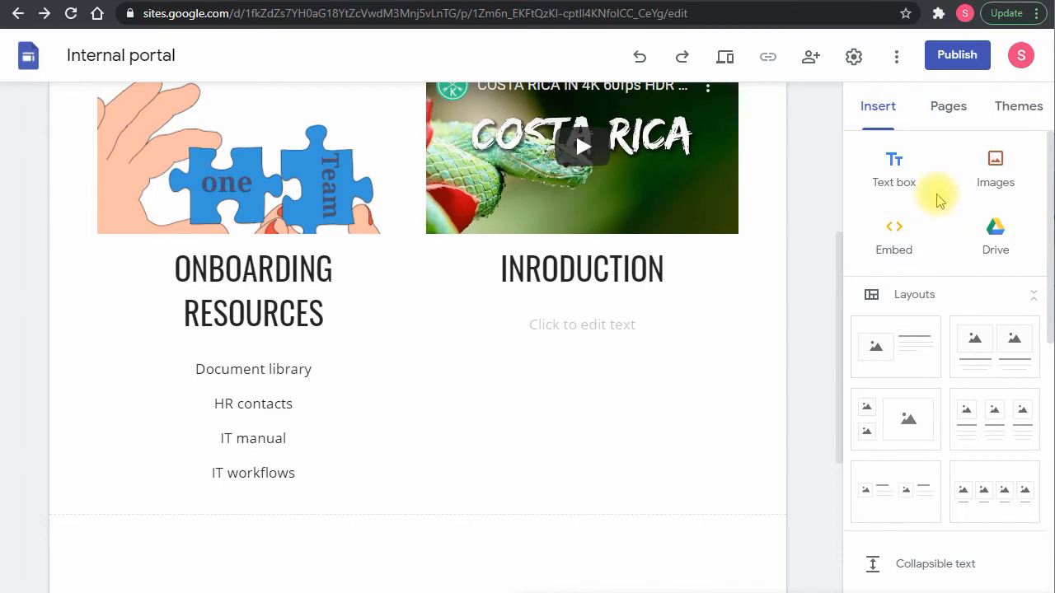
{"action": "left_click", "coordinate": [893, 237]}
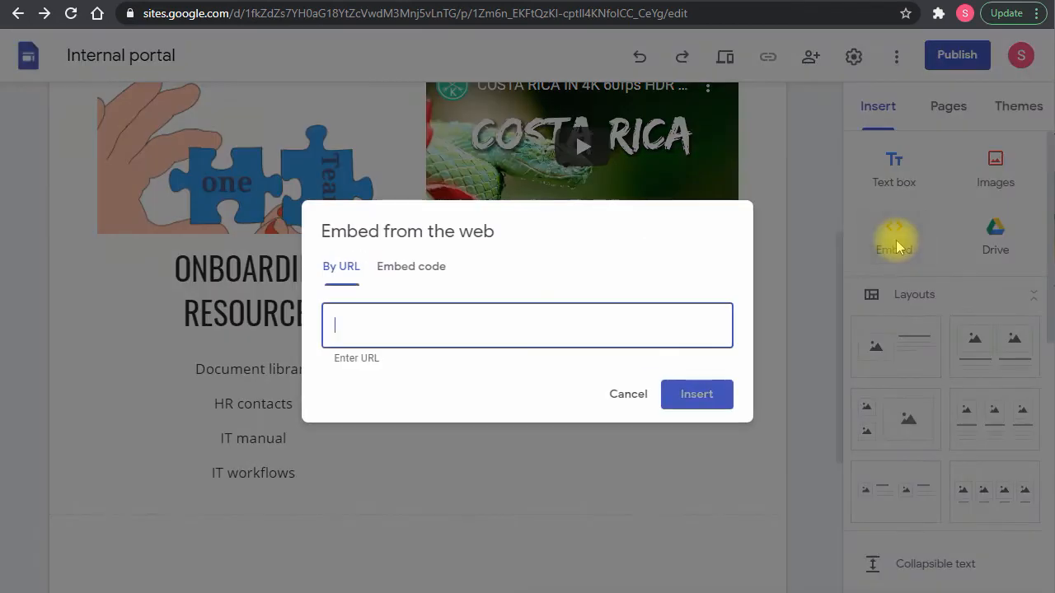
{"action": "left_click", "coordinate": [410, 267]}
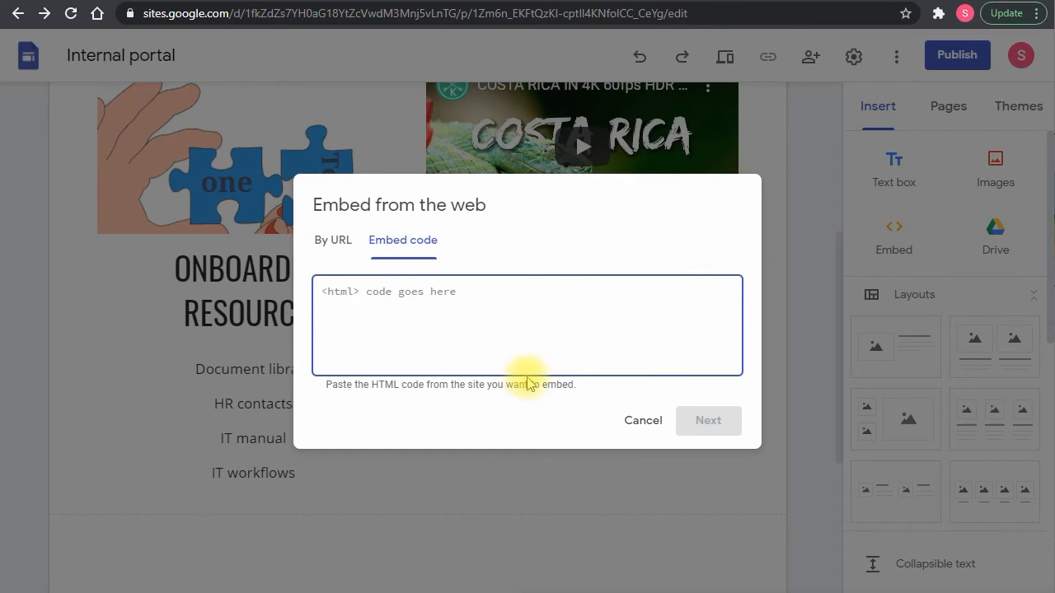
{"action": "mouse_move", "coordinate": [527, 338]}
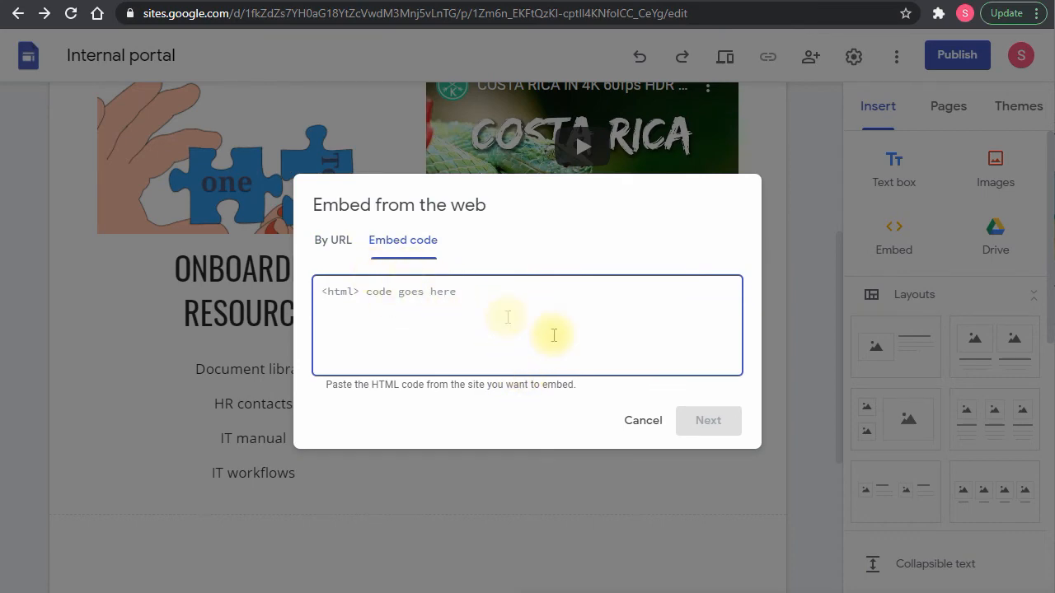
{"action": "left_click", "coordinate": [642, 420]}
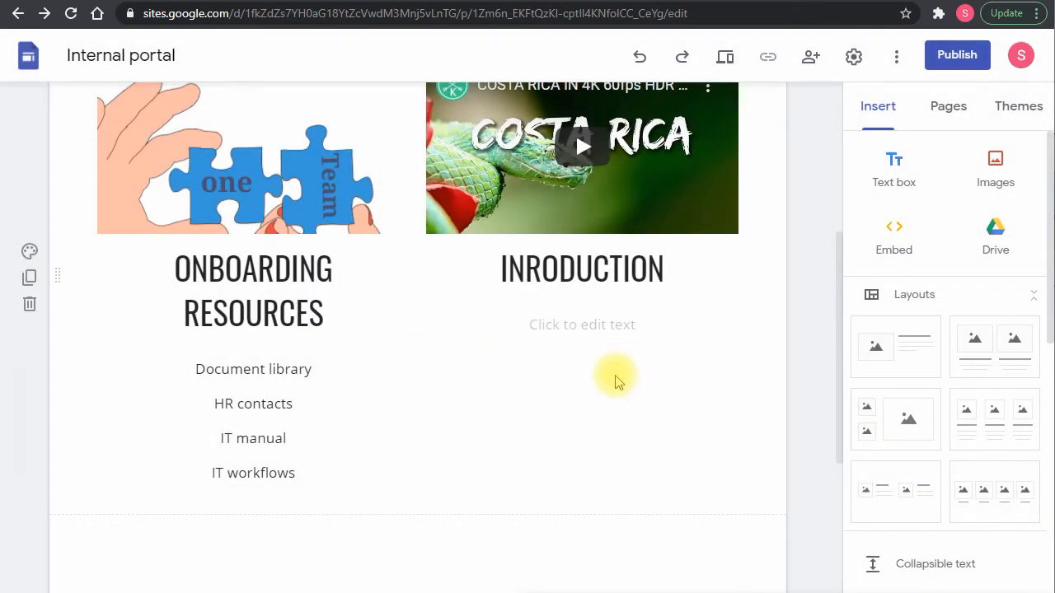
{"action": "mouse_move", "coordinate": [558, 429]}
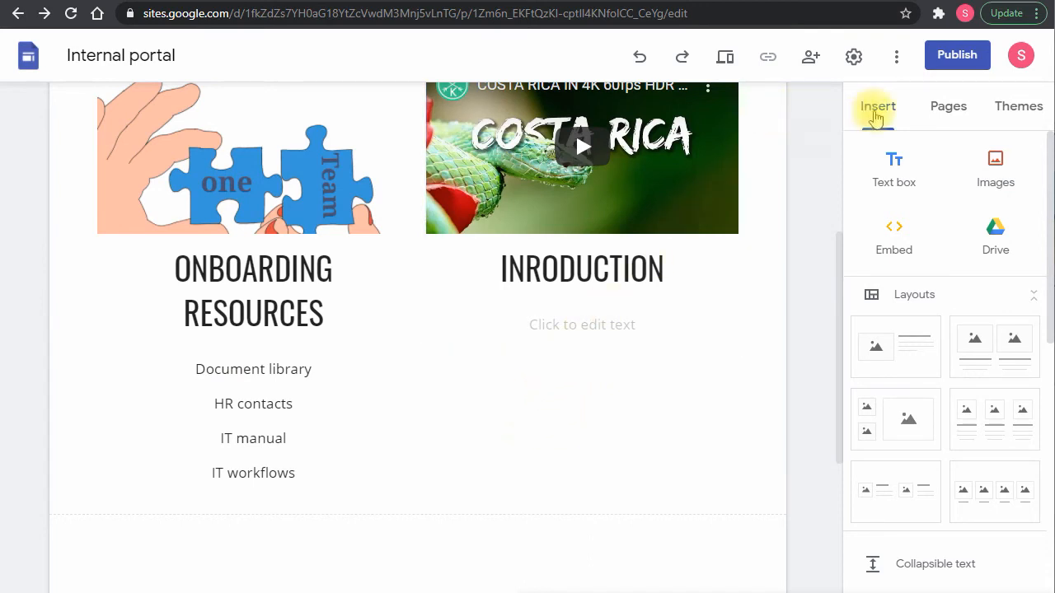
{"action": "left_click", "coordinate": [896, 56]}
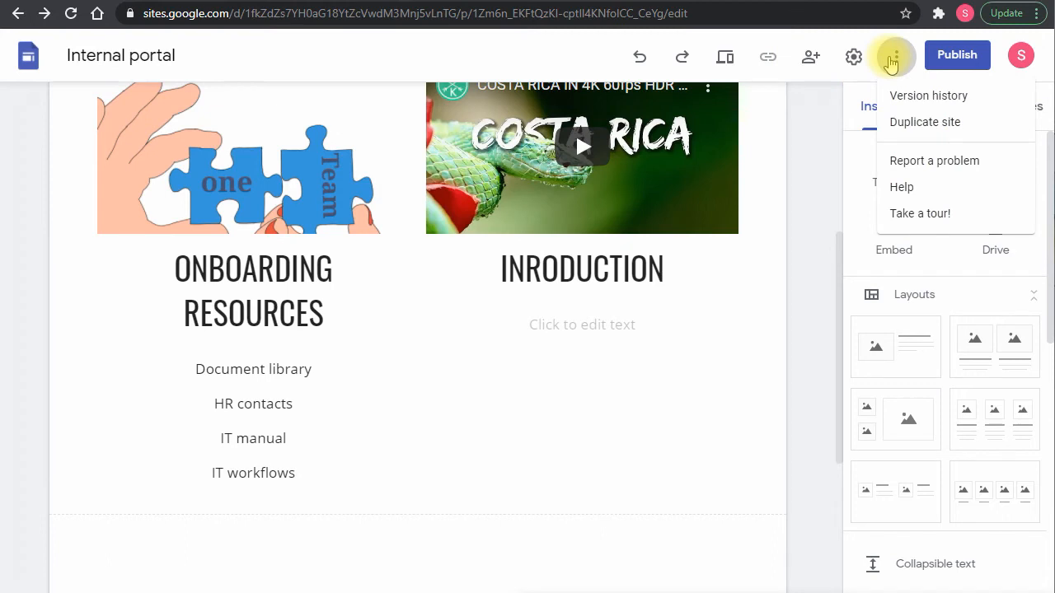
{"action": "left_click", "coordinate": [557, 404]}
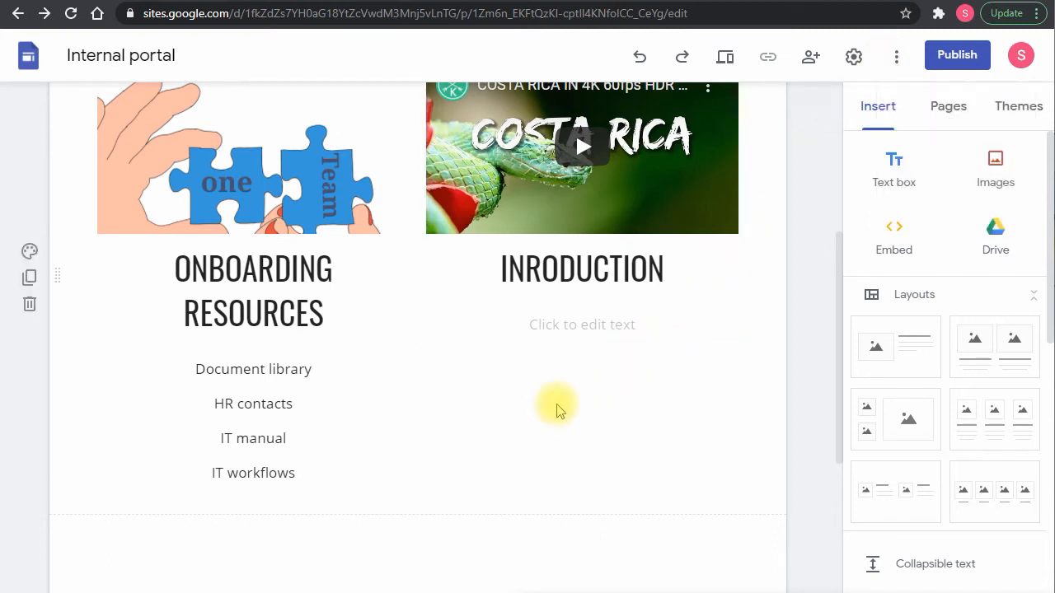
{"action": "mouse_move", "coordinate": [575, 422]}
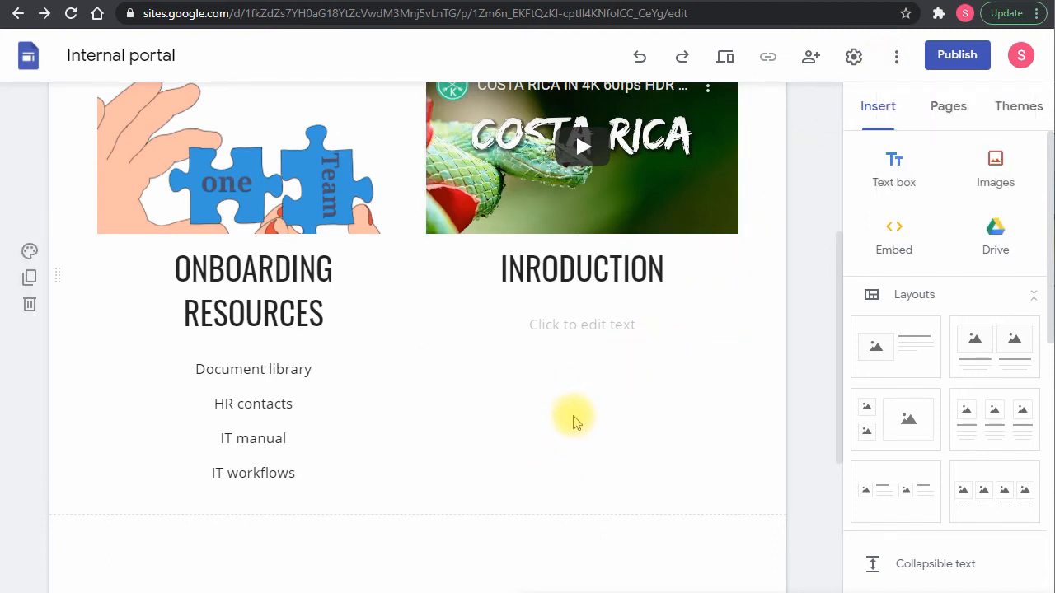
{"action": "mouse_move", "coordinate": [554, 426]}
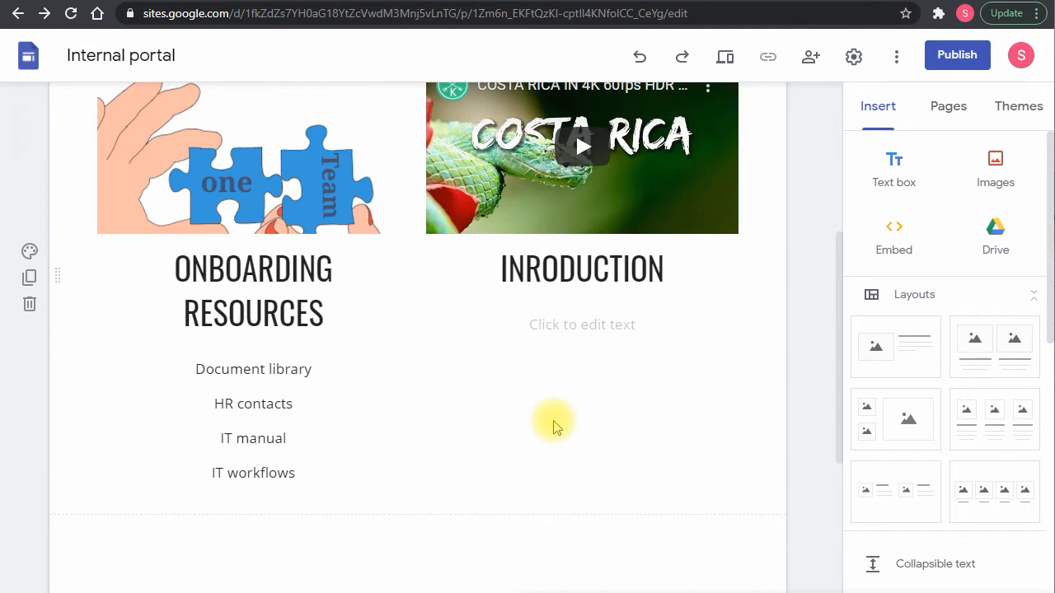
{"action": "mouse_move", "coordinate": [562, 430]}
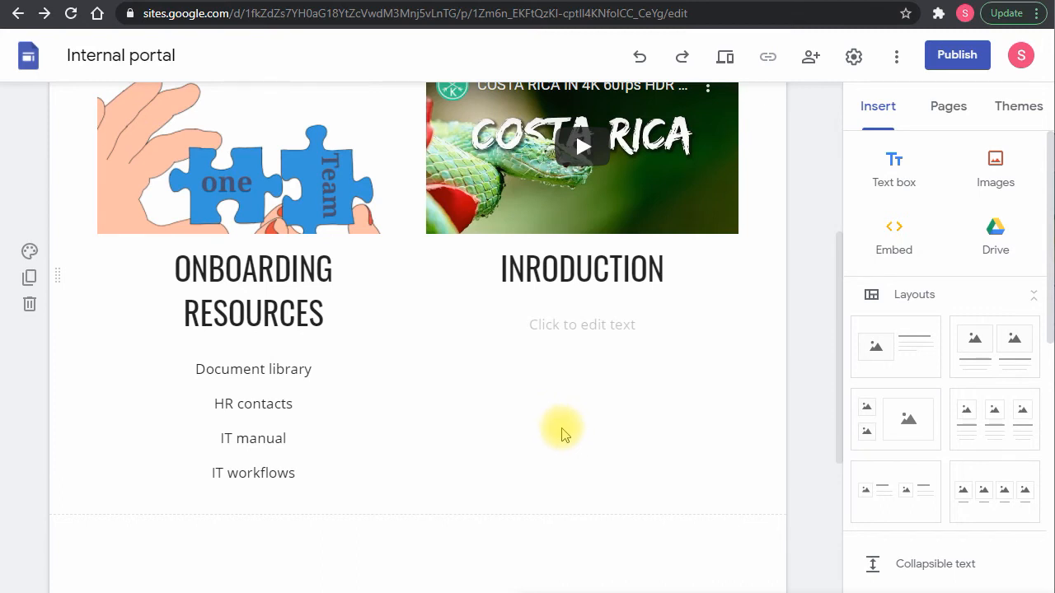
{"action": "mouse_move", "coordinate": [585, 448]}
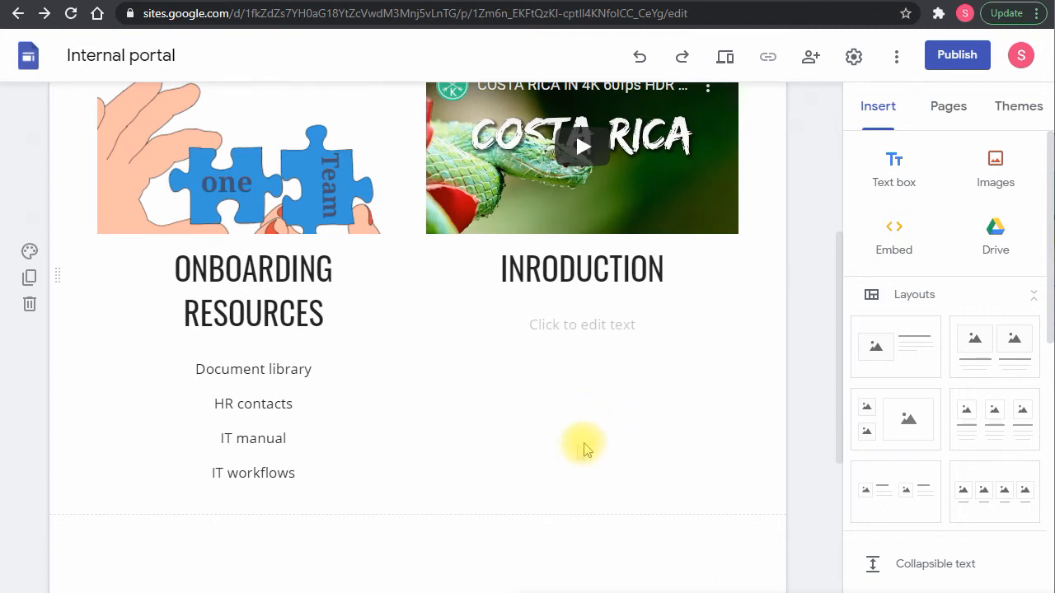
{"action": "mouse_move", "coordinate": [515, 448]}
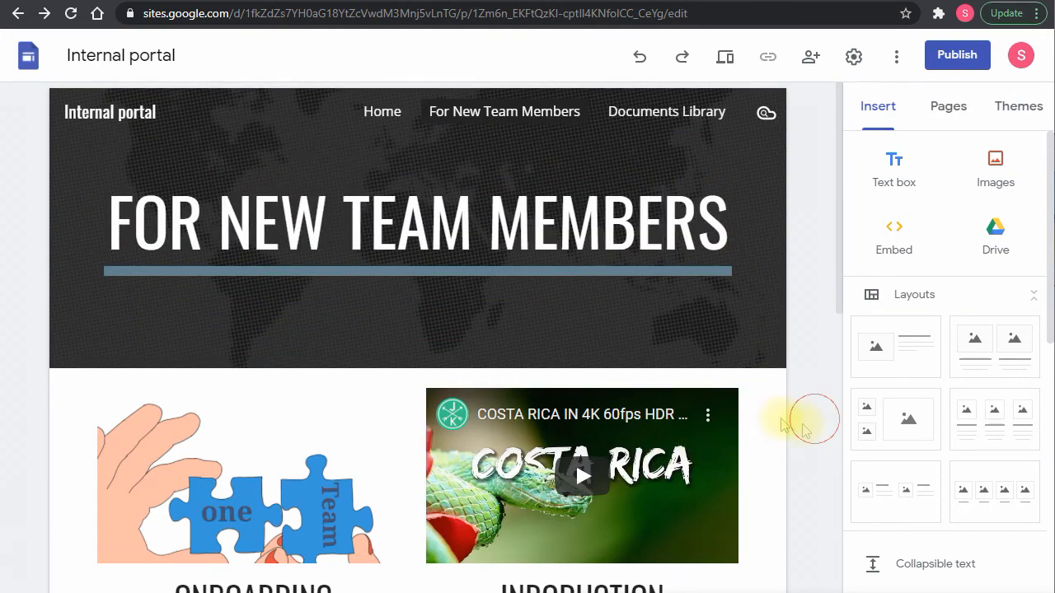
{"action": "left_click", "coordinate": [564, 322]}
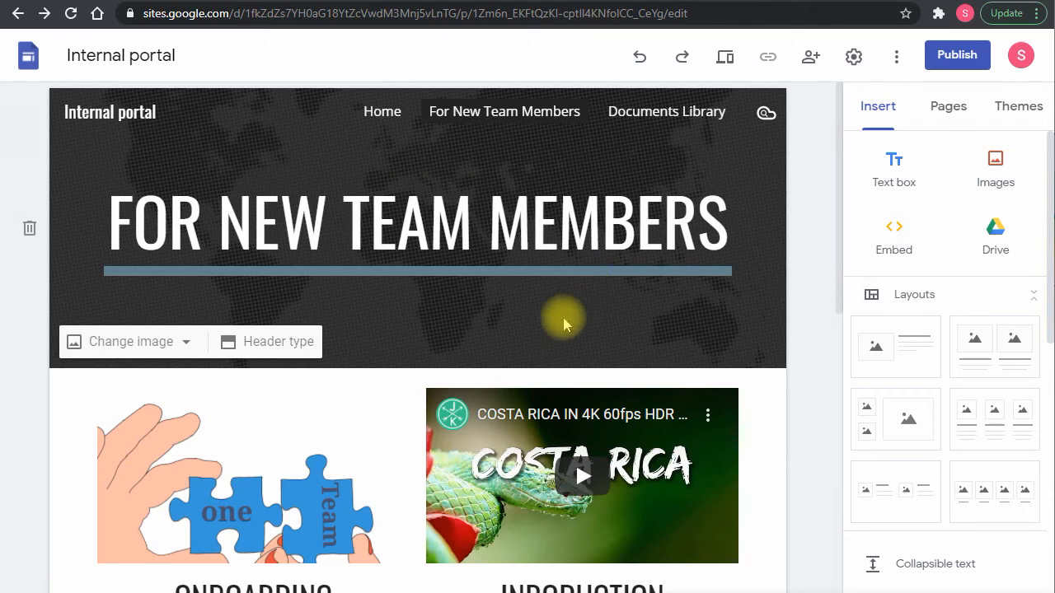
{"action": "mouse_move", "coordinate": [624, 175]}
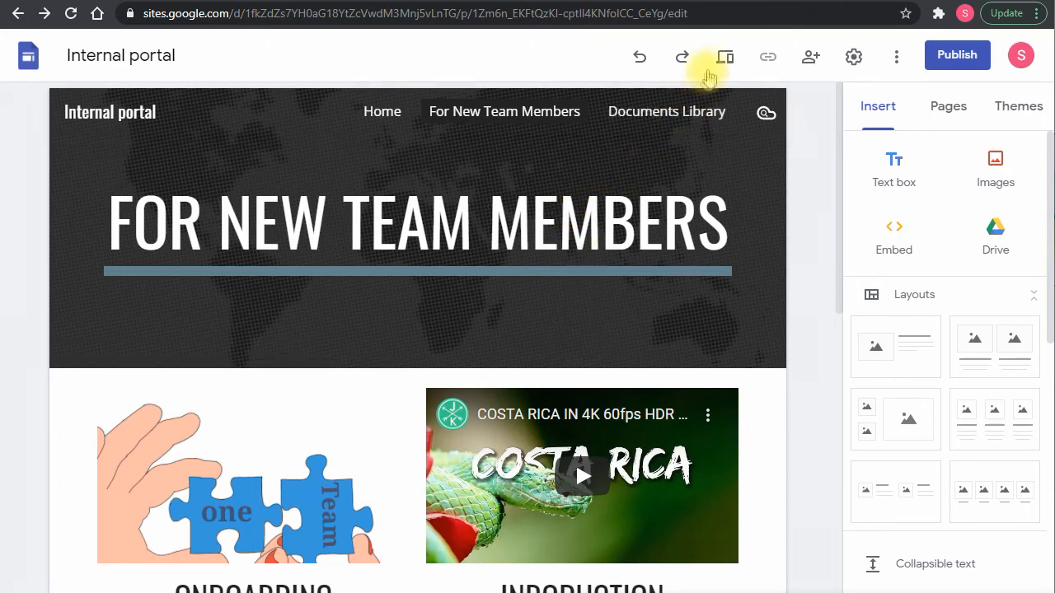
{"action": "left_click", "coordinate": [725, 56]}
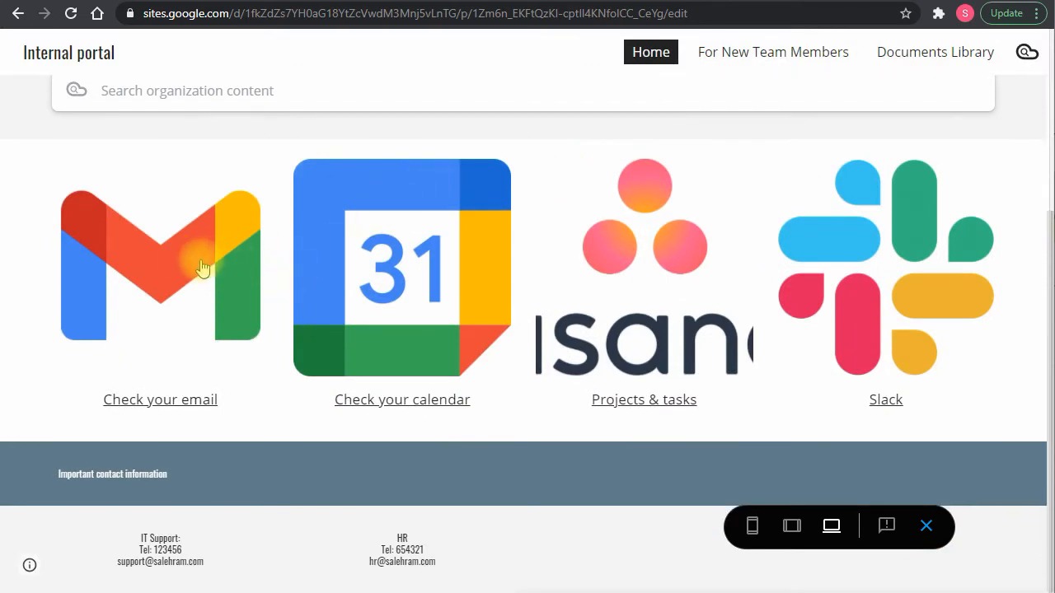
{"action": "mouse_move", "coordinate": [689, 311]}
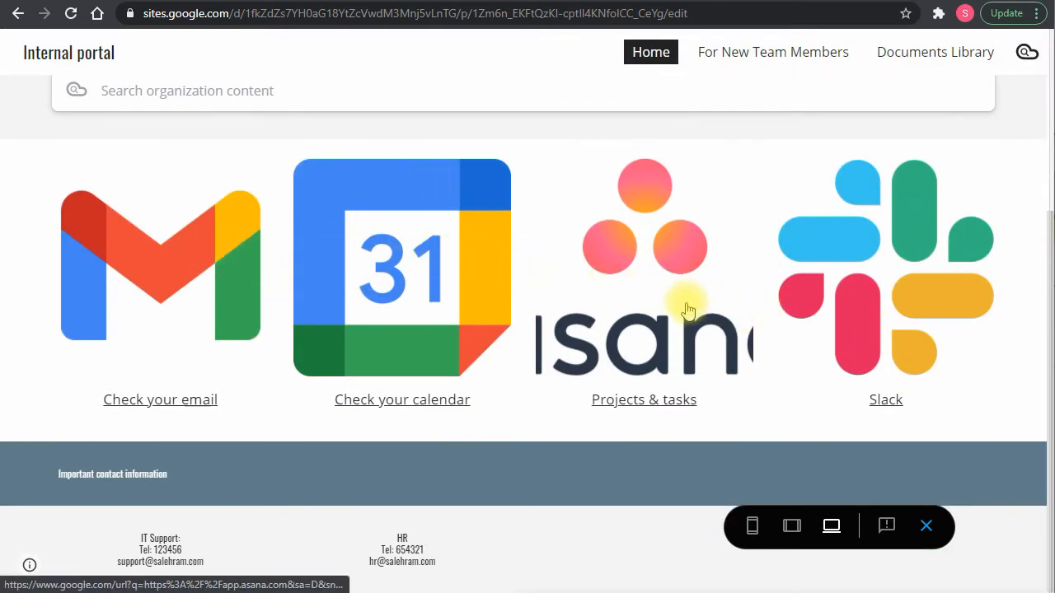
{"action": "mouse_move", "coordinate": [409, 361]}
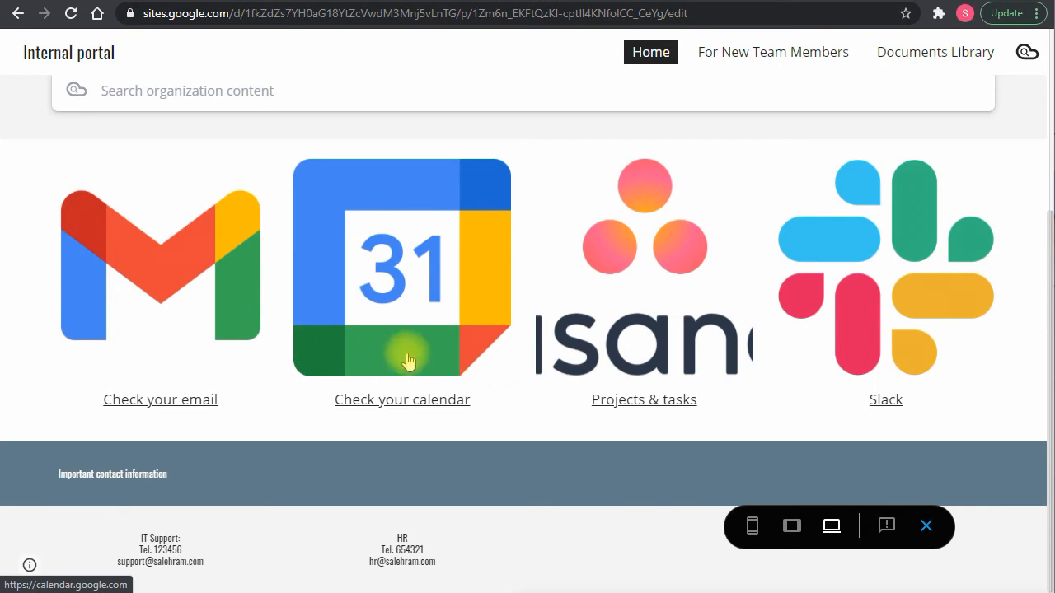
{"action": "scroll", "scroll_direction": "up", "scroll_amount": 3}
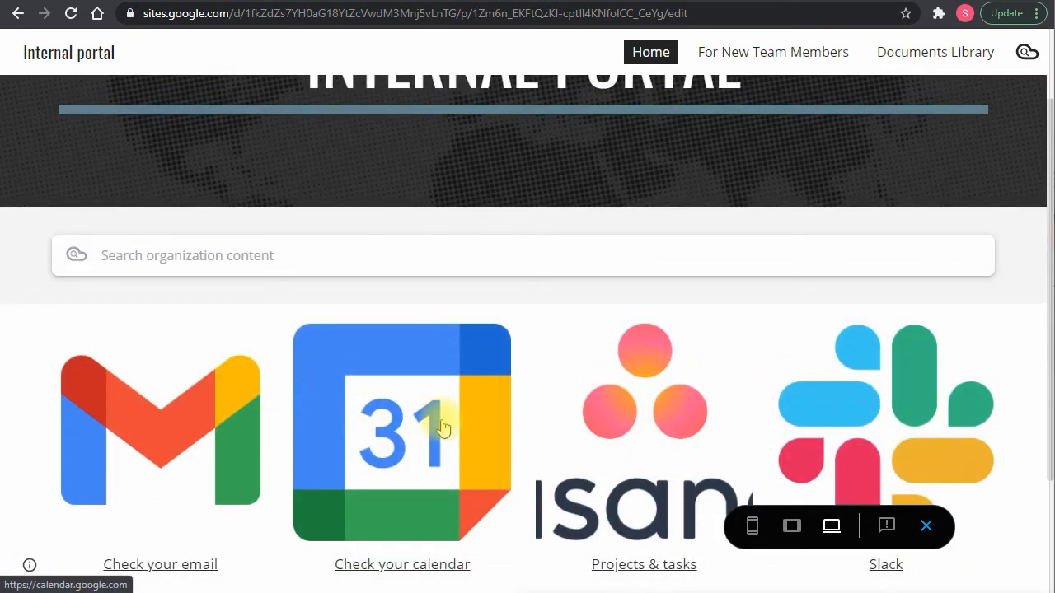
{"action": "mouse_move", "coordinate": [388, 188]}
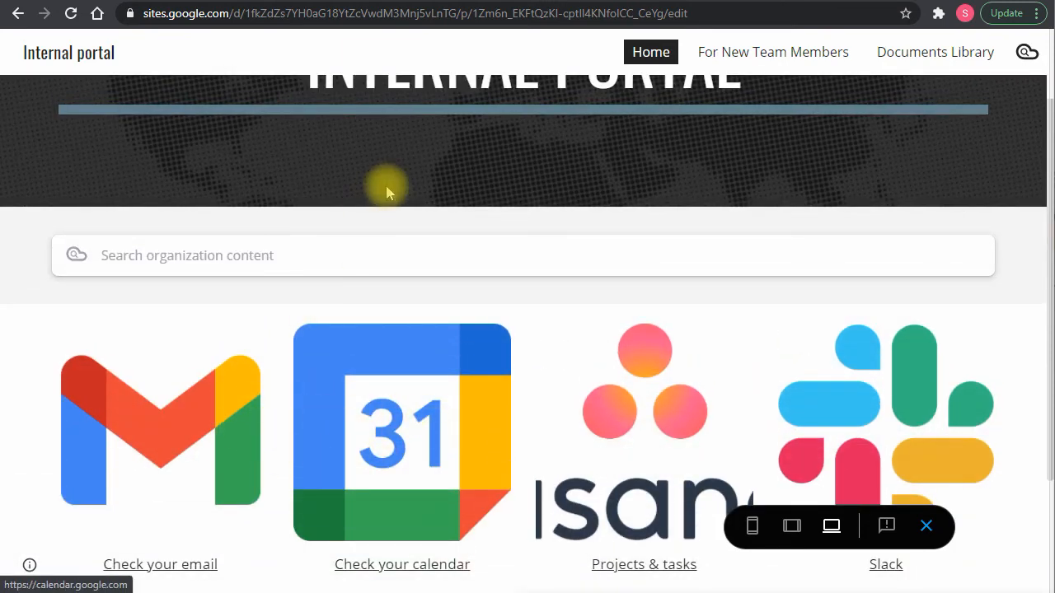
{"action": "mouse_move", "coordinate": [441, 387]}
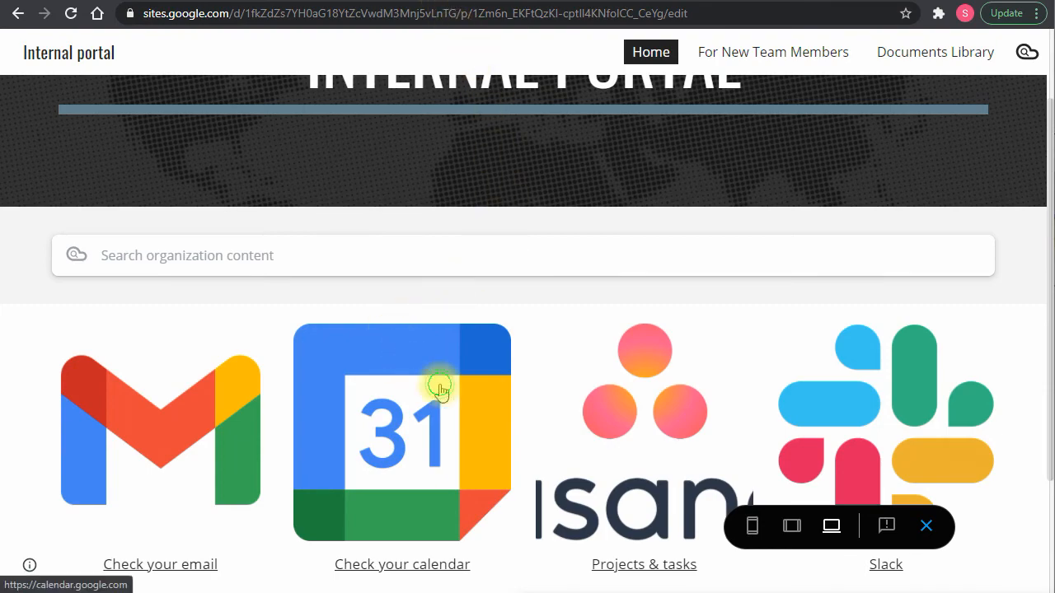
{"action": "left_click", "coordinate": [402, 432]}
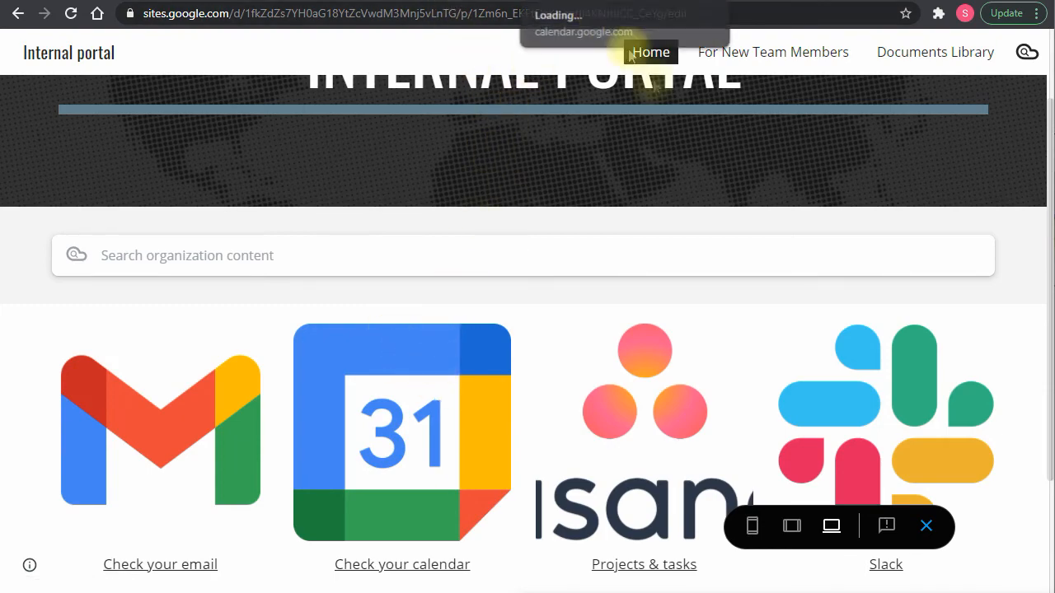
{"action": "scroll", "scroll_direction": "down", "scroll_amount": 3}
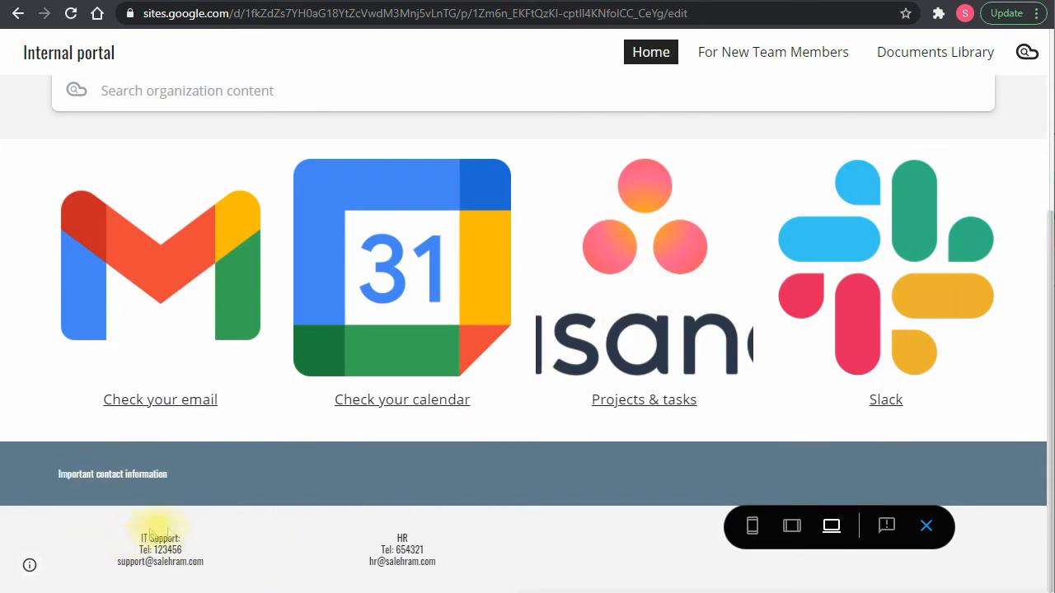
{"action": "scroll", "scroll_direction": "up", "scroll_amount": 3}
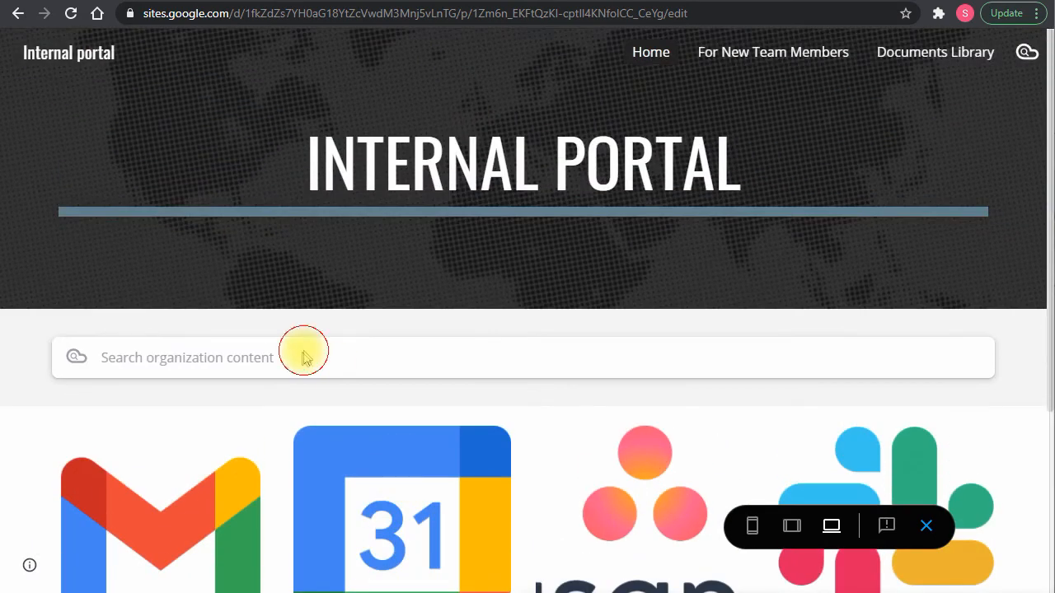
{"action": "mouse_move", "coordinate": [502, 346]}
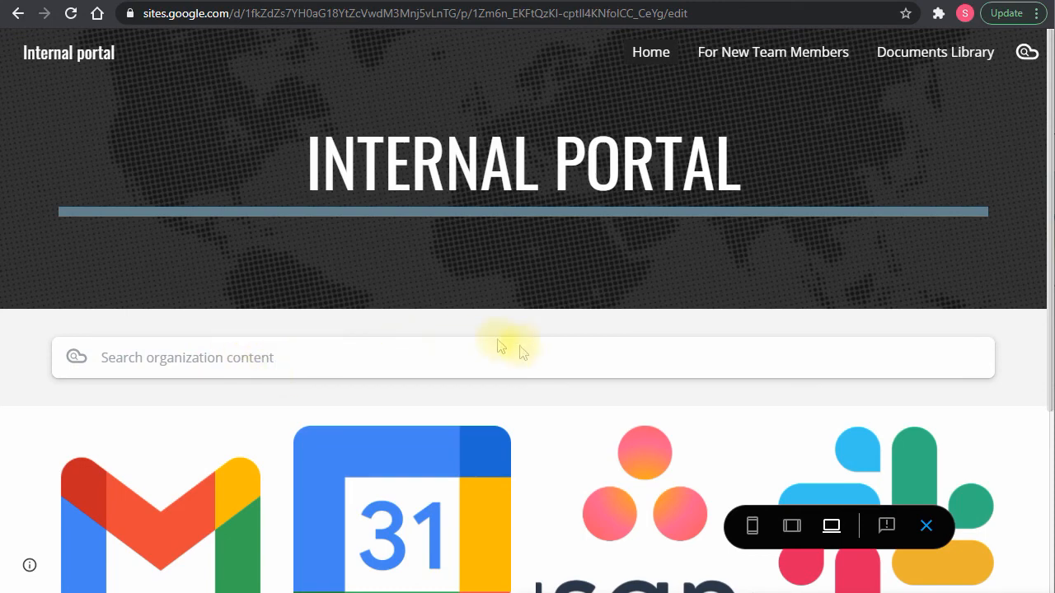
{"action": "mouse_move", "coordinate": [272, 341]}
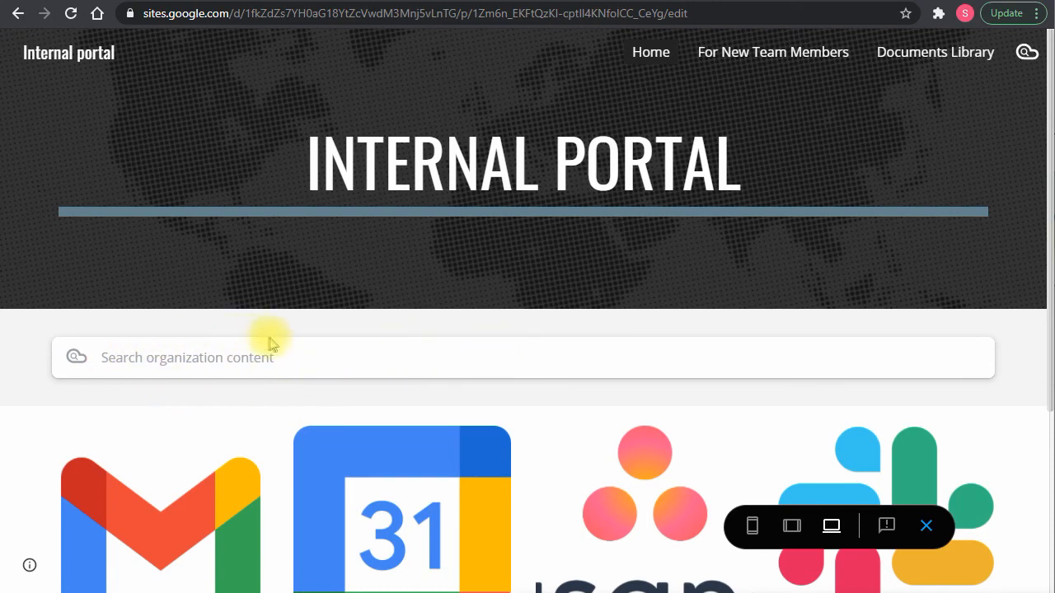
{"action": "mouse_move", "coordinate": [260, 373]}
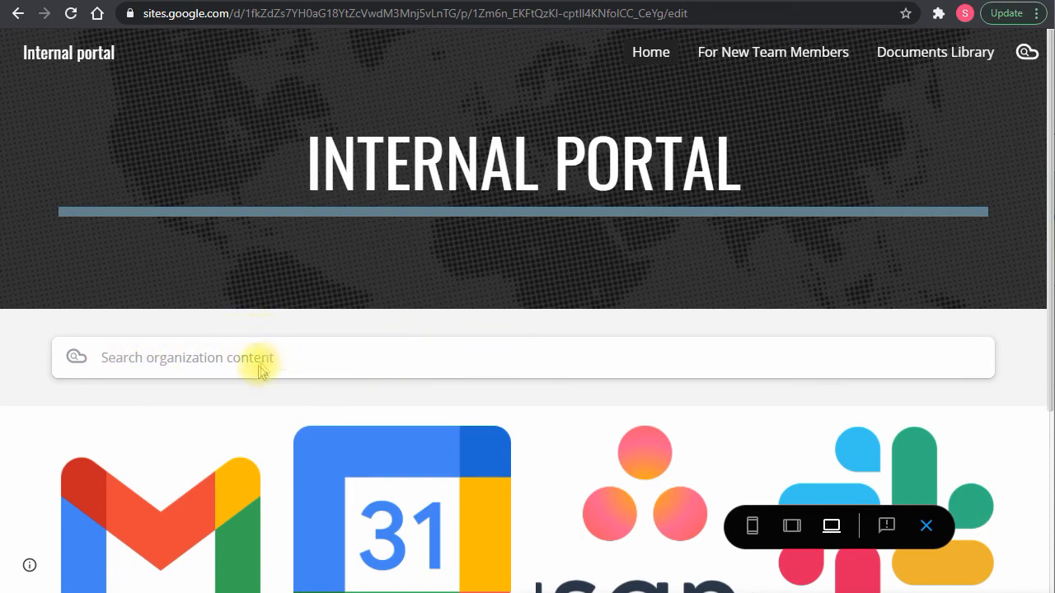
{"action": "mouse_move", "coordinate": [229, 369]}
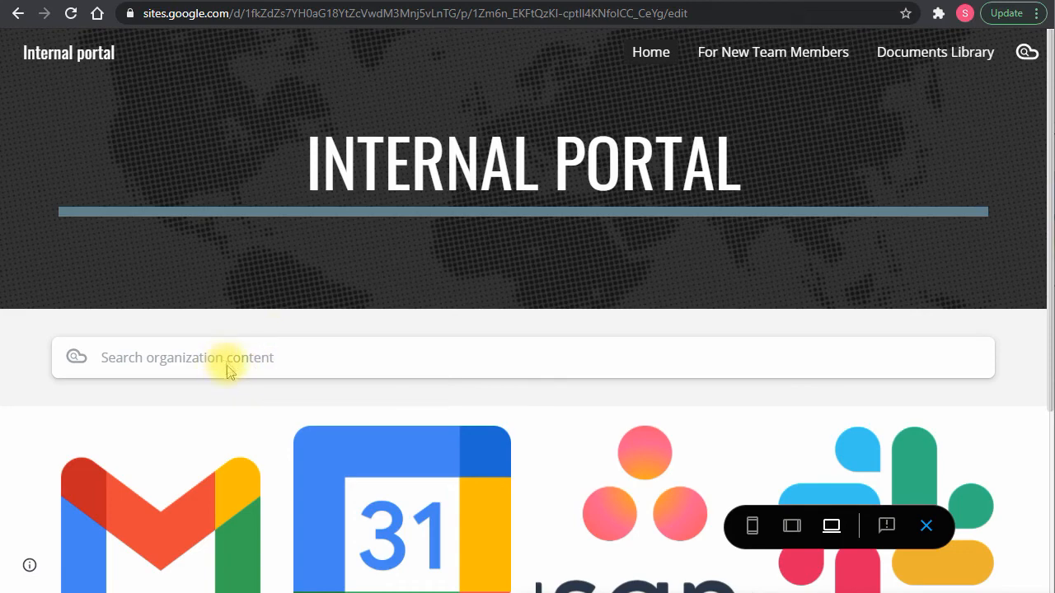
{"action": "mouse_move", "coordinate": [773, 51]}
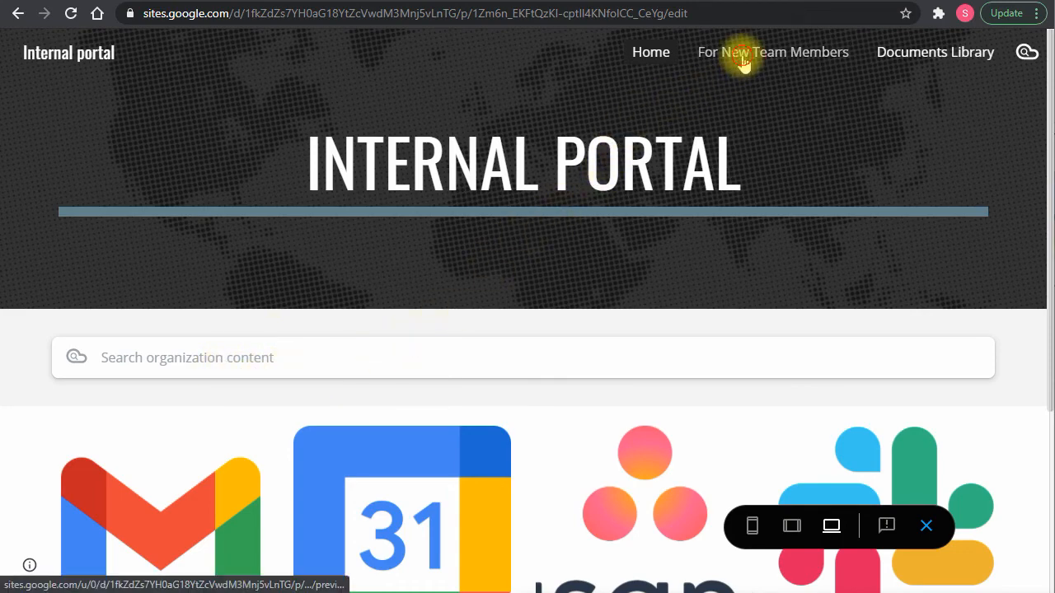
Step: Preview the For New Team Members page, scrolling through its onboarding image, links and video
{"action": "left_click", "coordinate": [772, 51]}
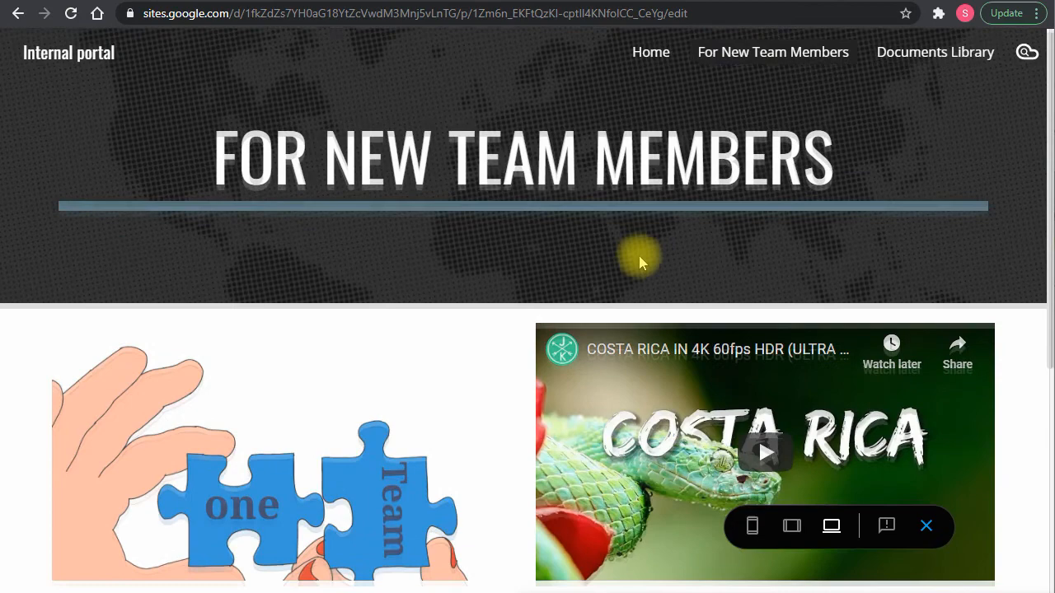
{"action": "scroll", "scroll_direction": "down", "scroll_amount": 3}
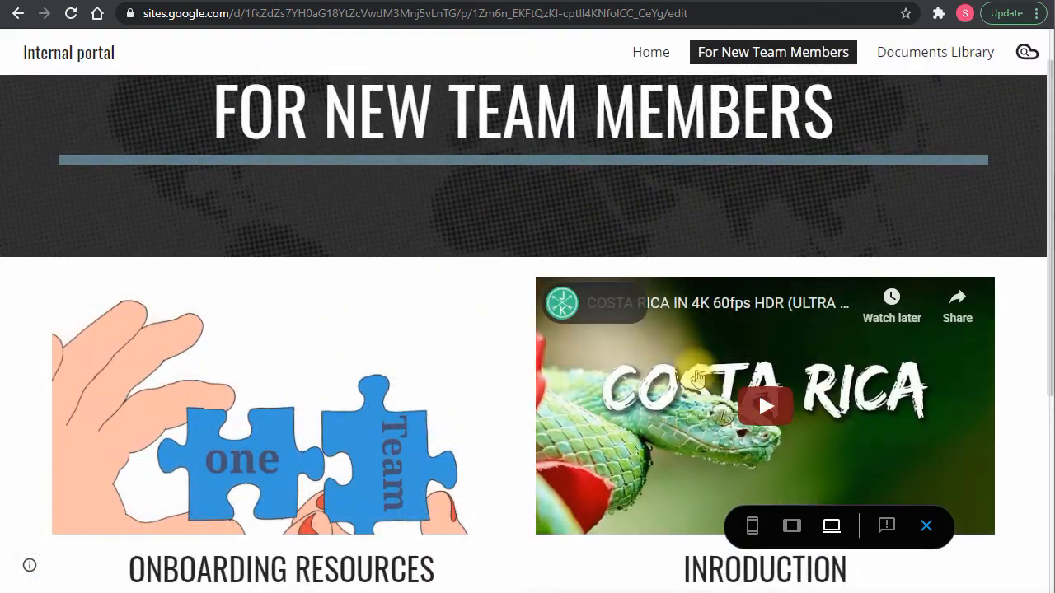
{"action": "mouse_move", "coordinate": [552, 418]}
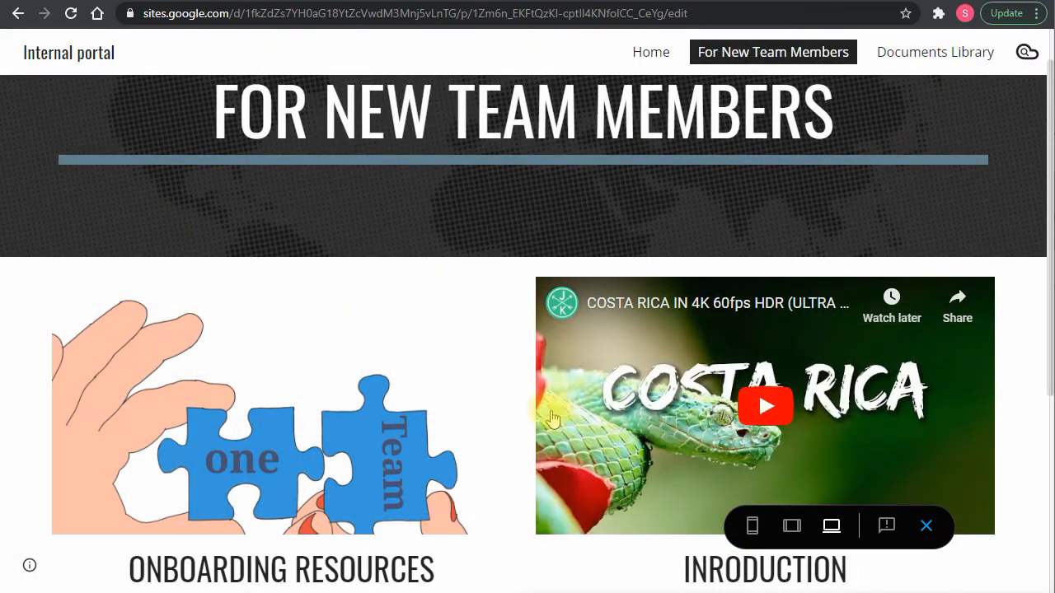
{"action": "scroll", "scroll_direction": "down", "scroll_amount": 3}
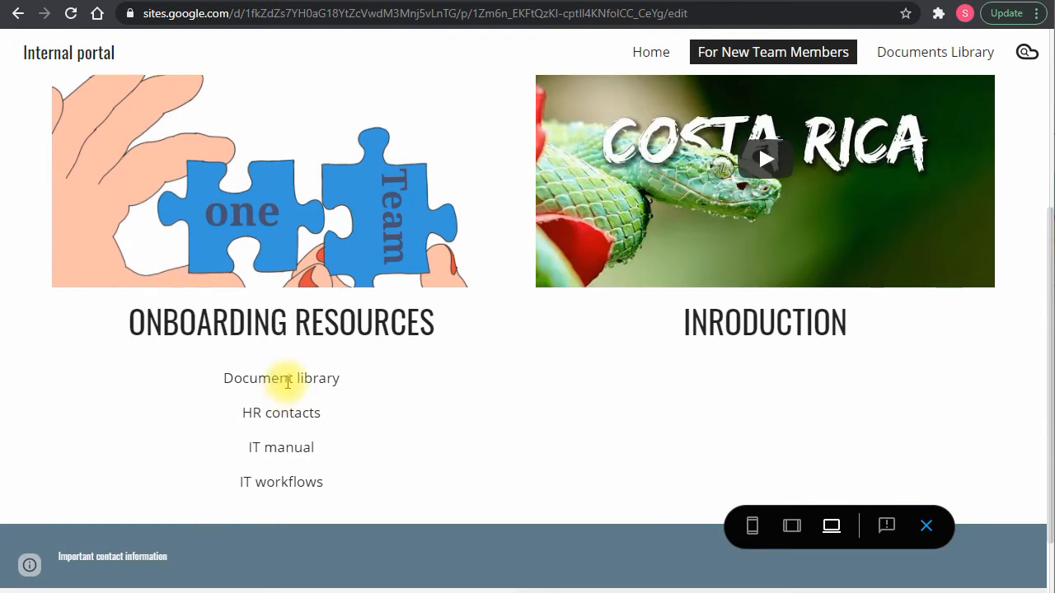
{"action": "mouse_move", "coordinate": [346, 478]}
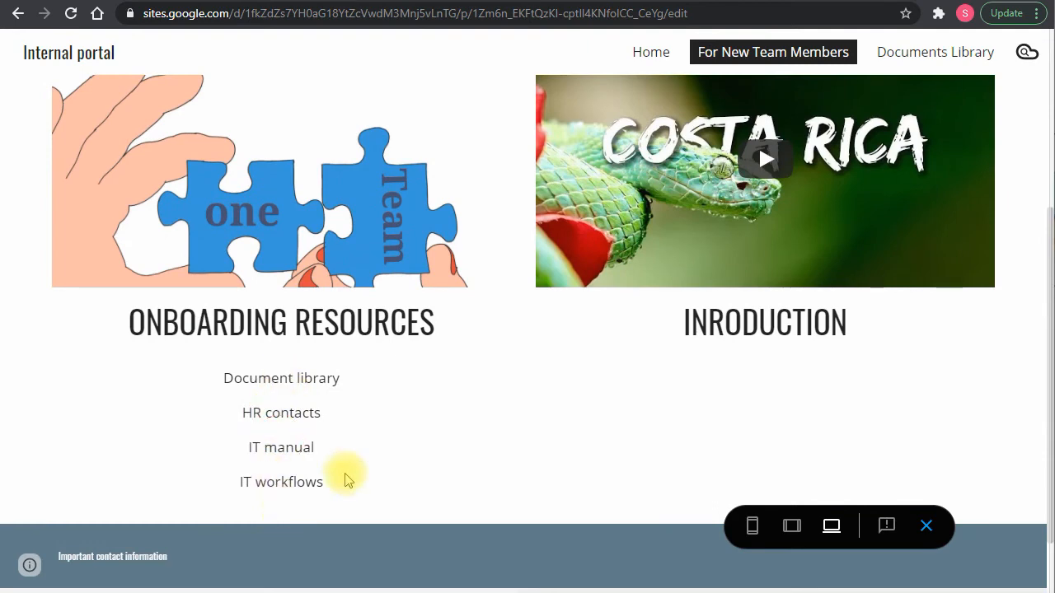
{"action": "scroll", "scroll_direction": "down", "scroll_amount": 3}
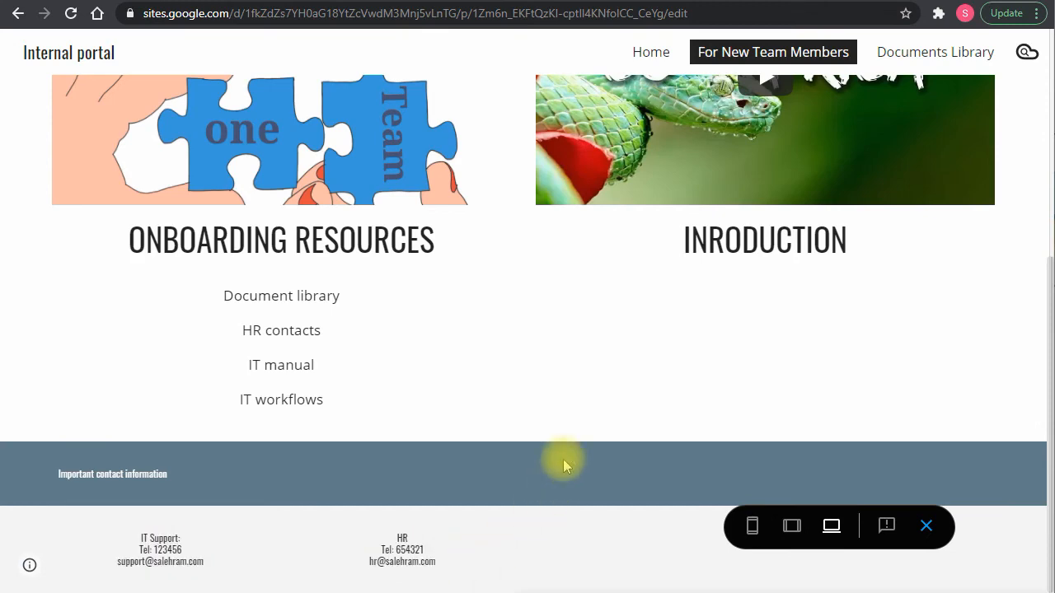
{"action": "mouse_move", "coordinate": [416, 346]}
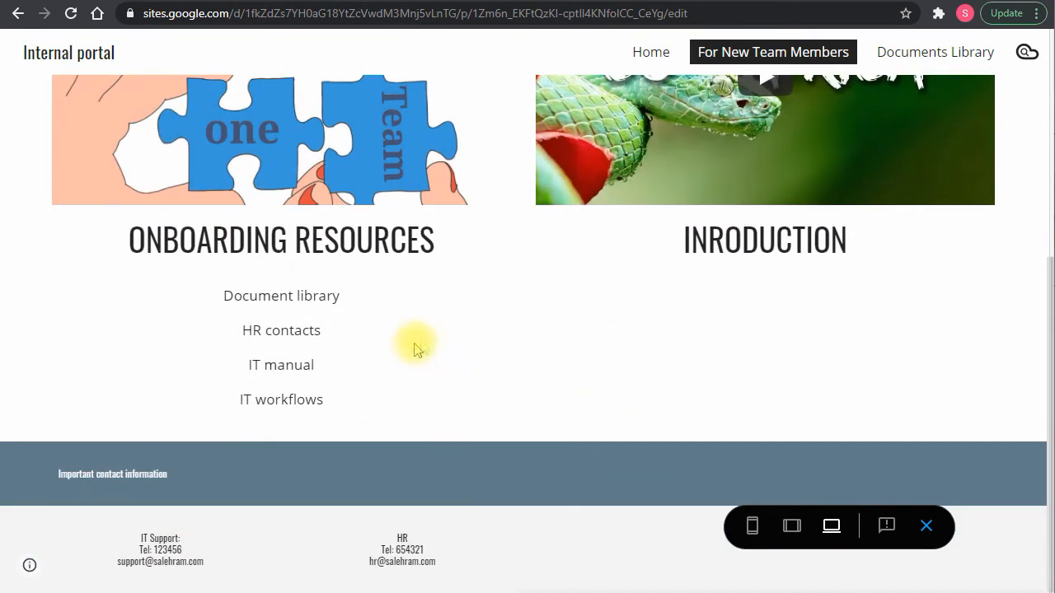
{"action": "mouse_move", "coordinate": [148, 442]}
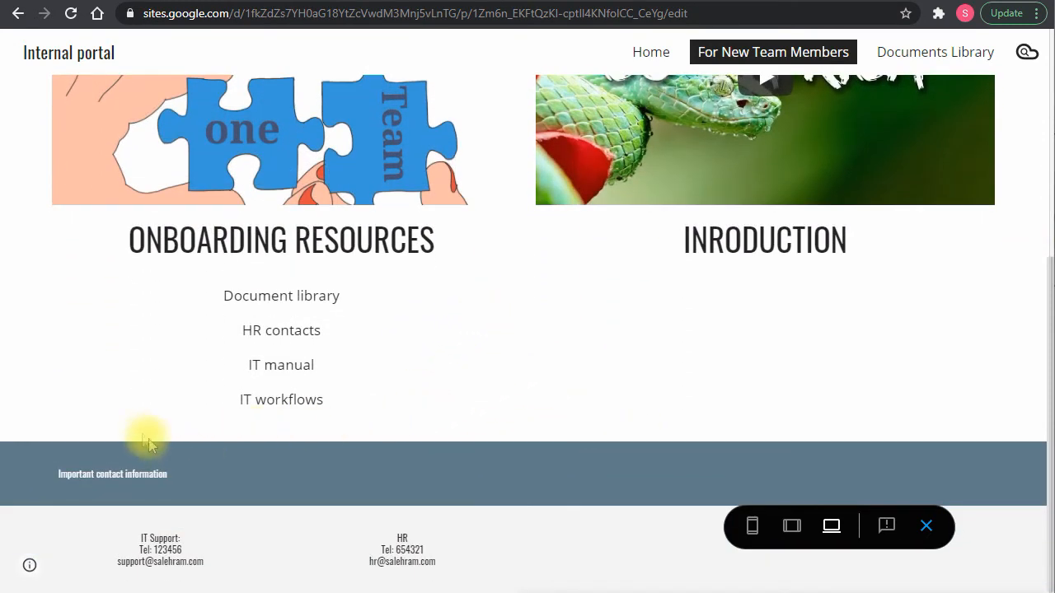
{"action": "mouse_move", "coordinate": [293, 442]}
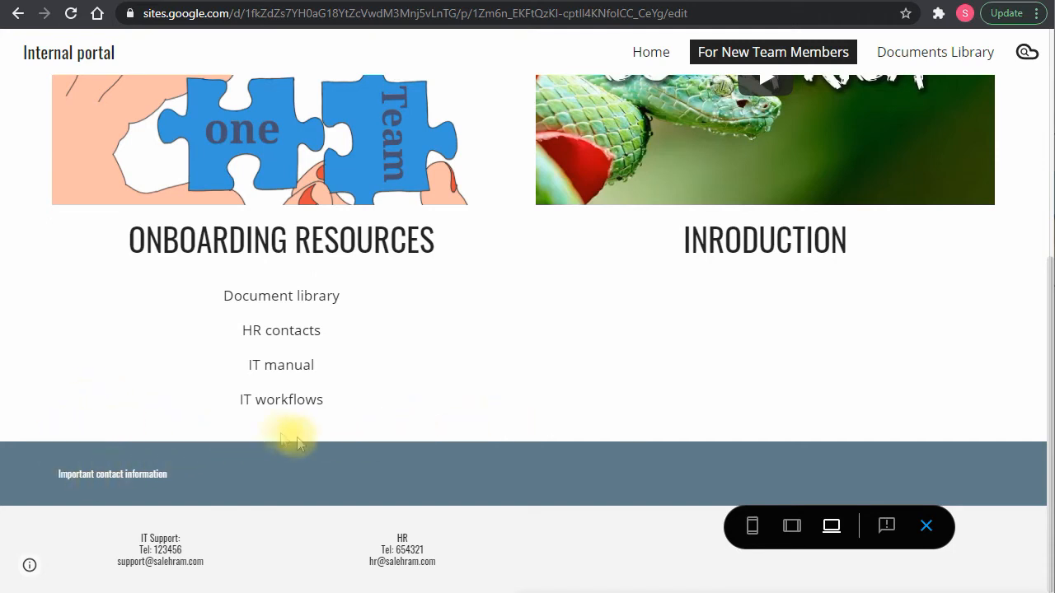
{"action": "mouse_move", "coordinate": [821, 402]}
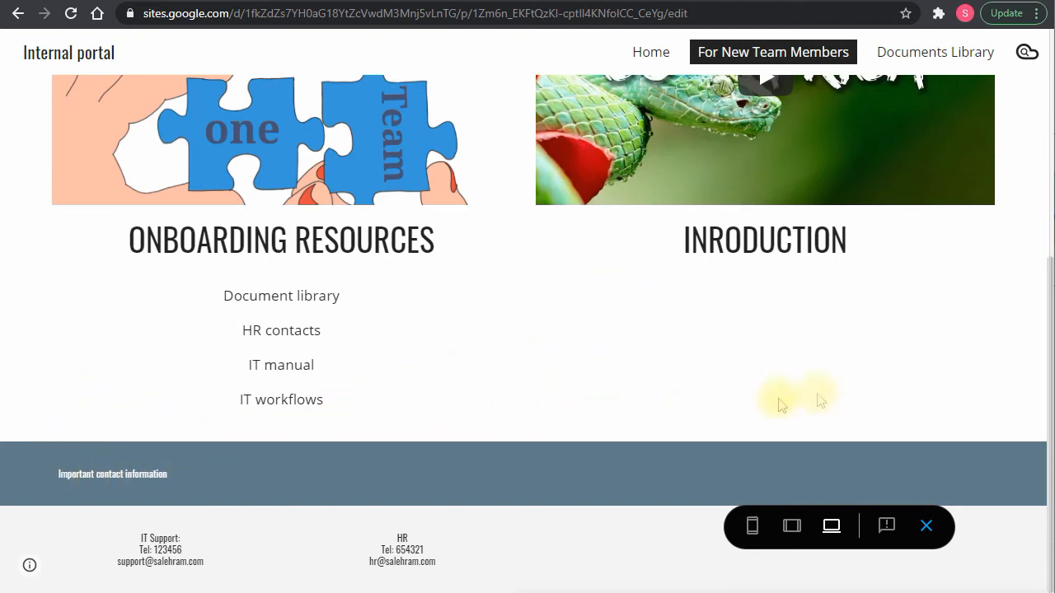
{"action": "mouse_move", "coordinate": [898, 376]}
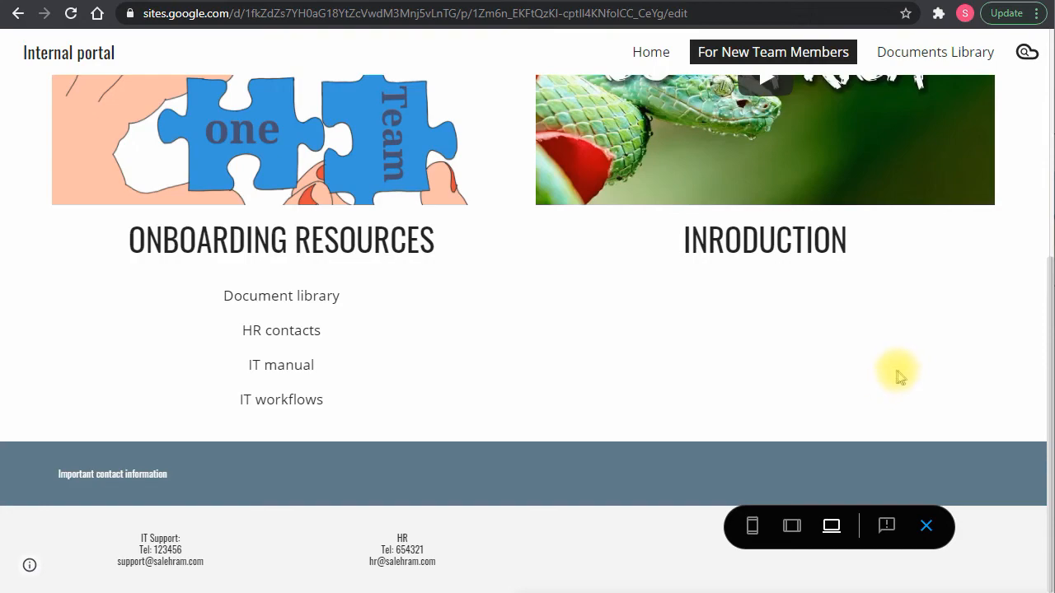
{"action": "mouse_move", "coordinate": [745, 387]}
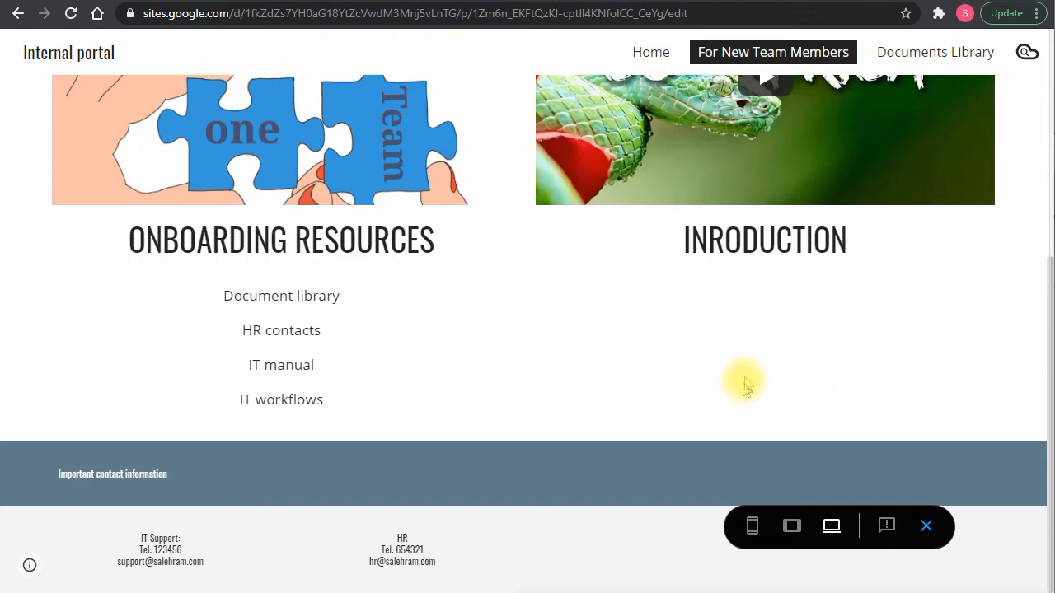
{"action": "scroll", "scroll_direction": "up", "scroll_amount": 3}
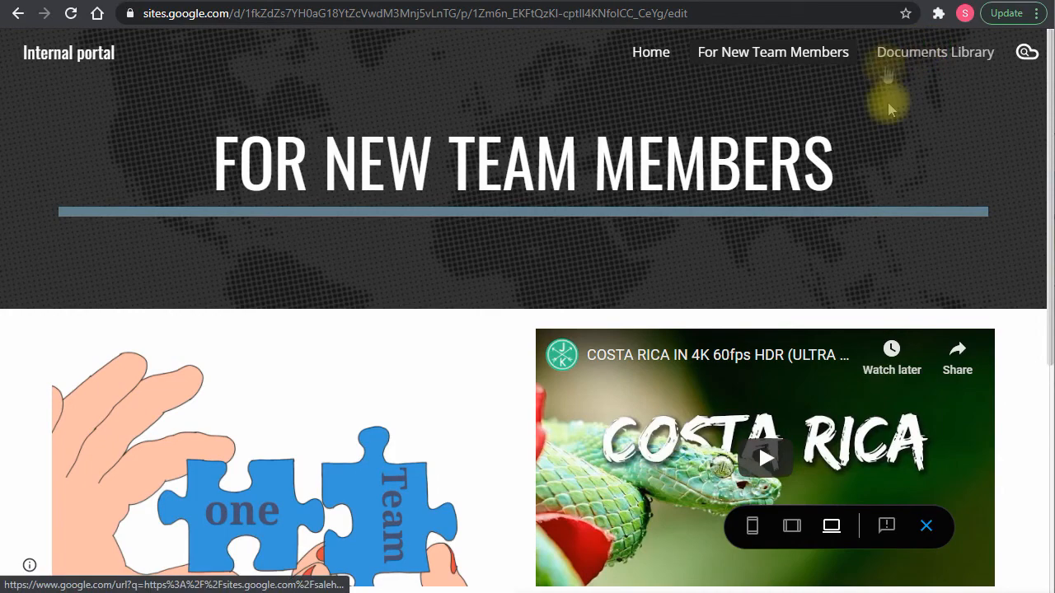
Step: Follow the Documents Library navigation link in preview to reveal its 404 error page
{"action": "left_click", "coordinate": [936, 51]}
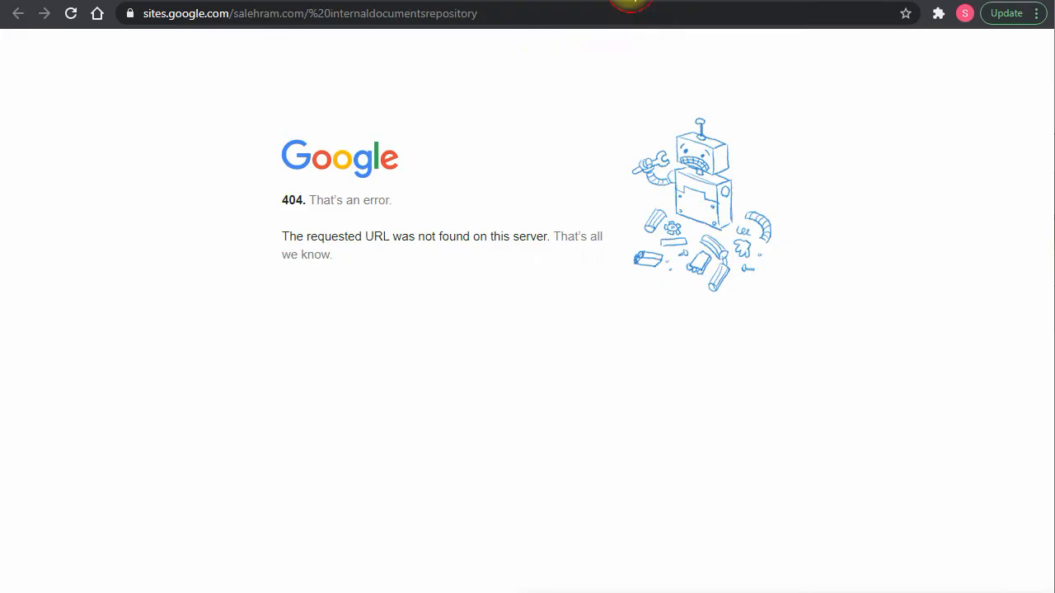
{"action": "mouse_move", "coordinate": [626, 278]}
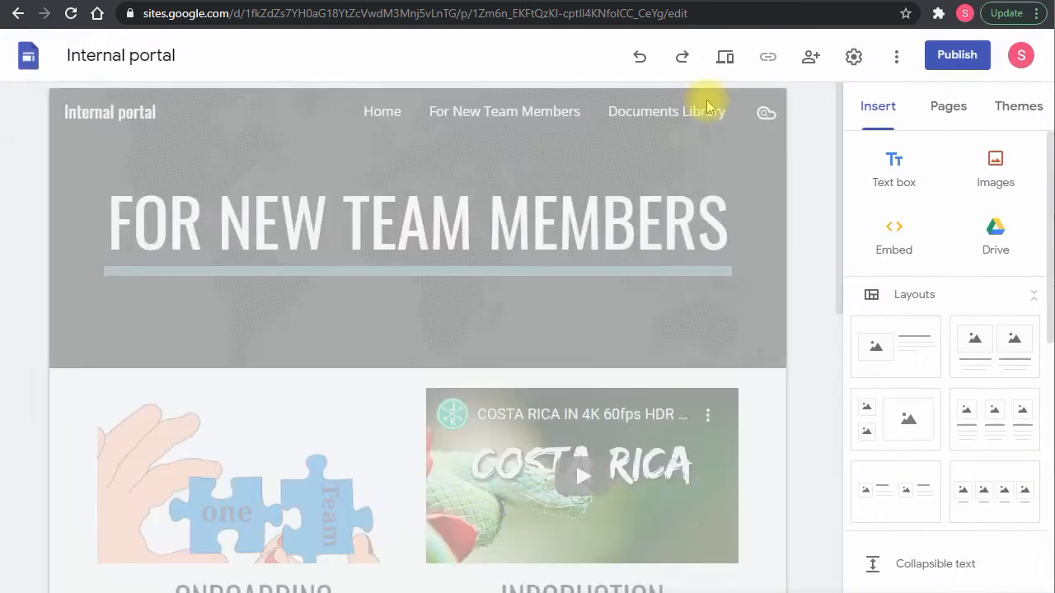
Step: Fix the Documents Library link to a full https sites.google.com address opening in a new tab
{"action": "left_click", "coordinate": [947, 105]}
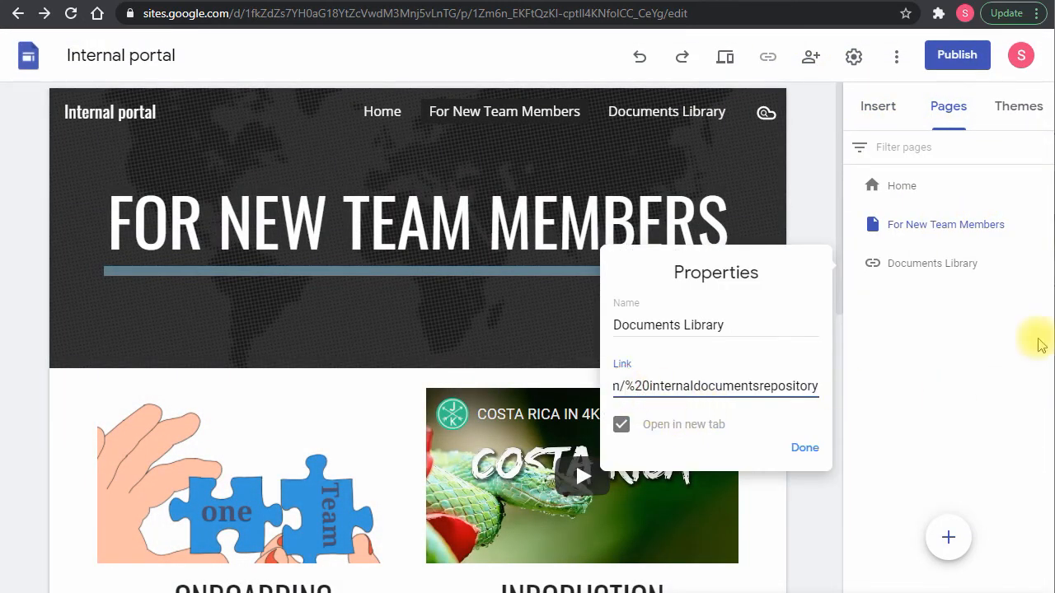
{"action": "double_click", "coordinate": [635, 386]}
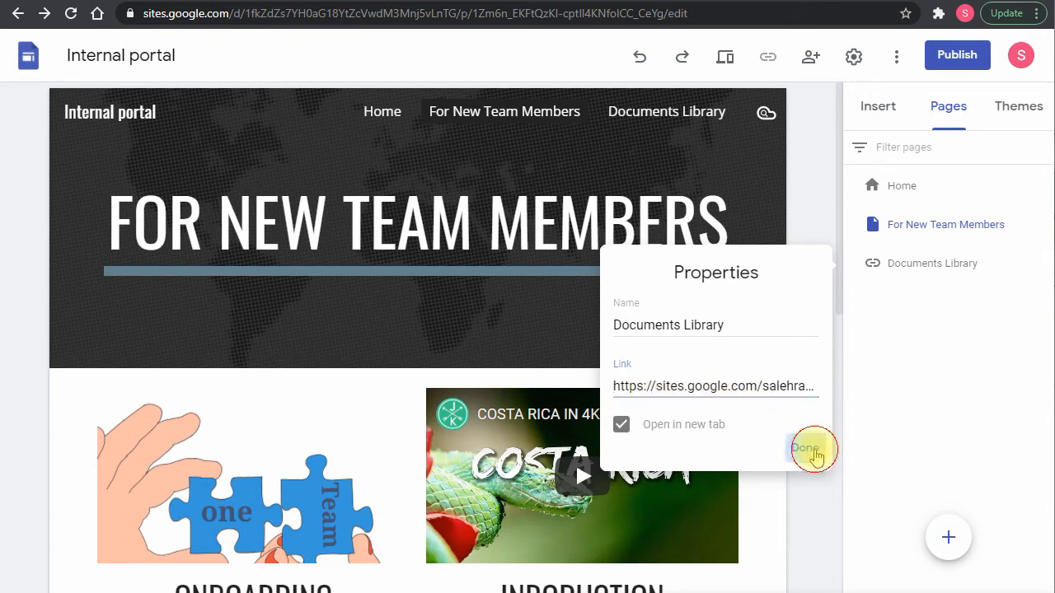
{"action": "left_click", "coordinate": [806, 448]}
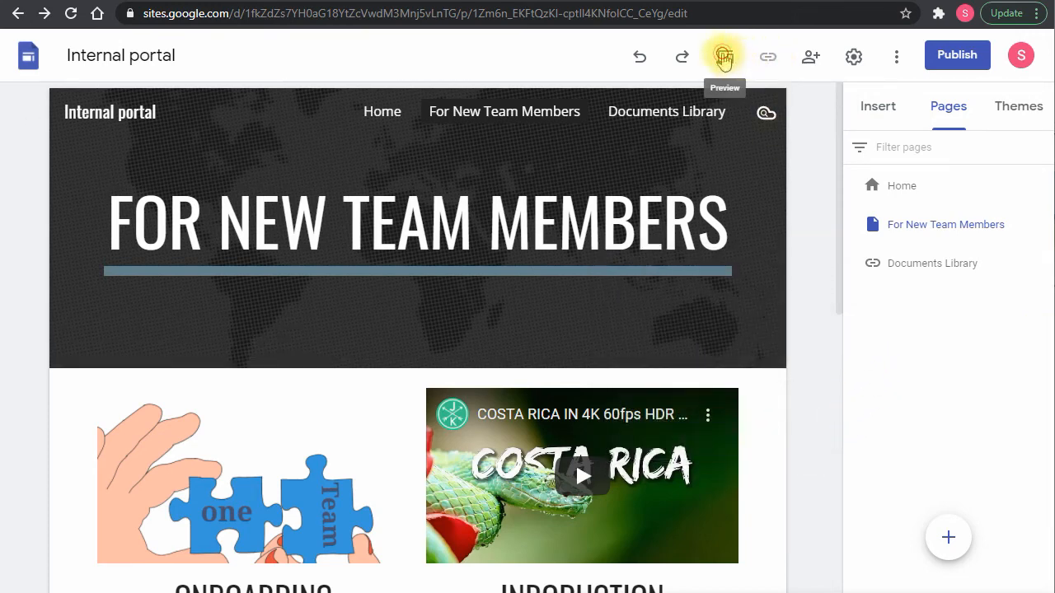
{"action": "left_click", "coordinate": [723, 56]}
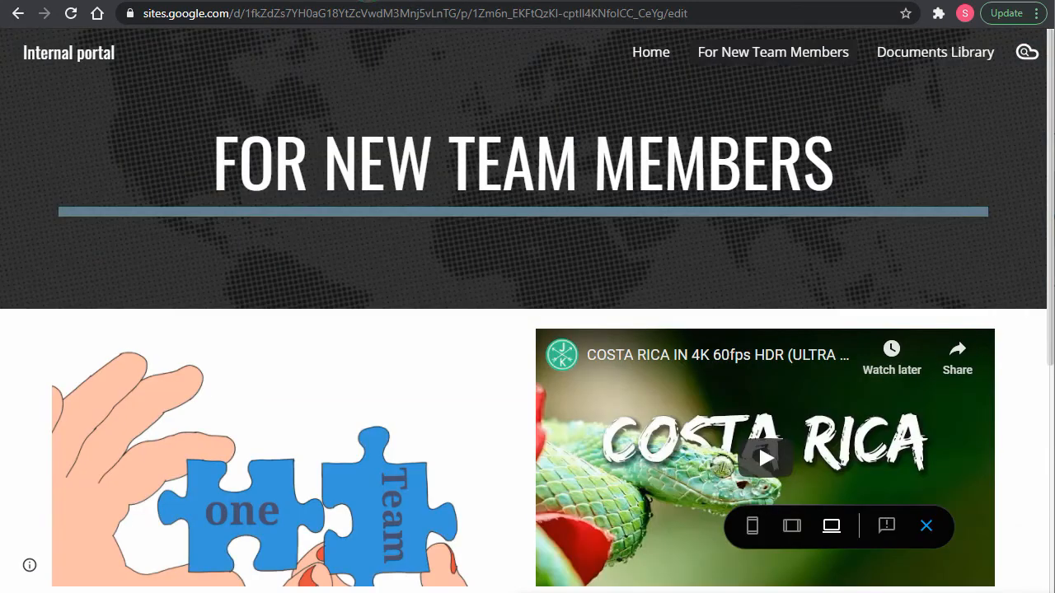
{"action": "mouse_move", "coordinate": [999, 518]}
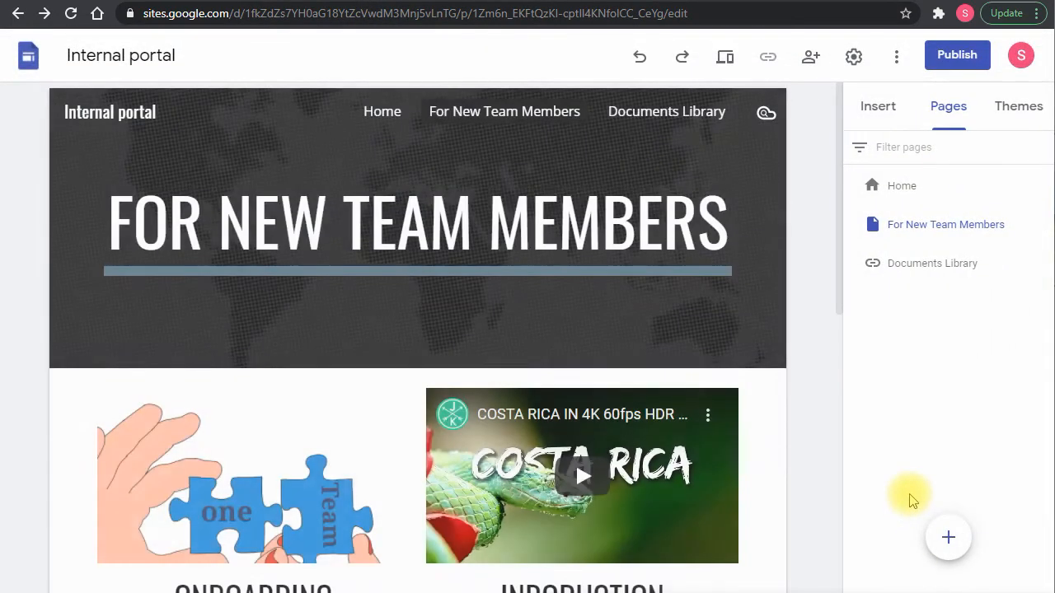
{"action": "mouse_move", "coordinate": [742, 421]}
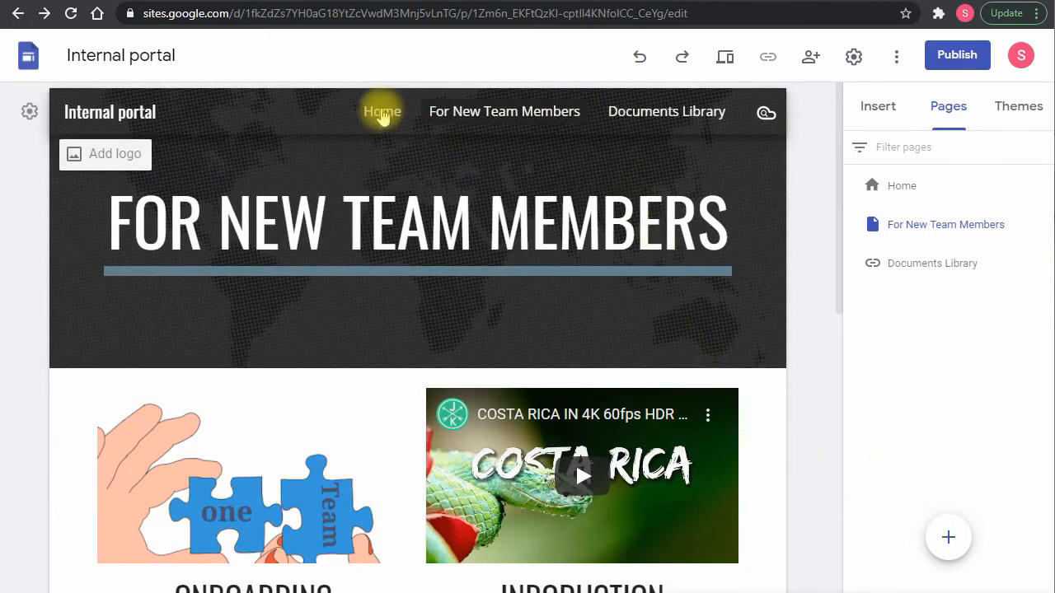
Step: Return to the Home page and begin publishing the Internal portal site
{"action": "left_click", "coordinate": [383, 112]}
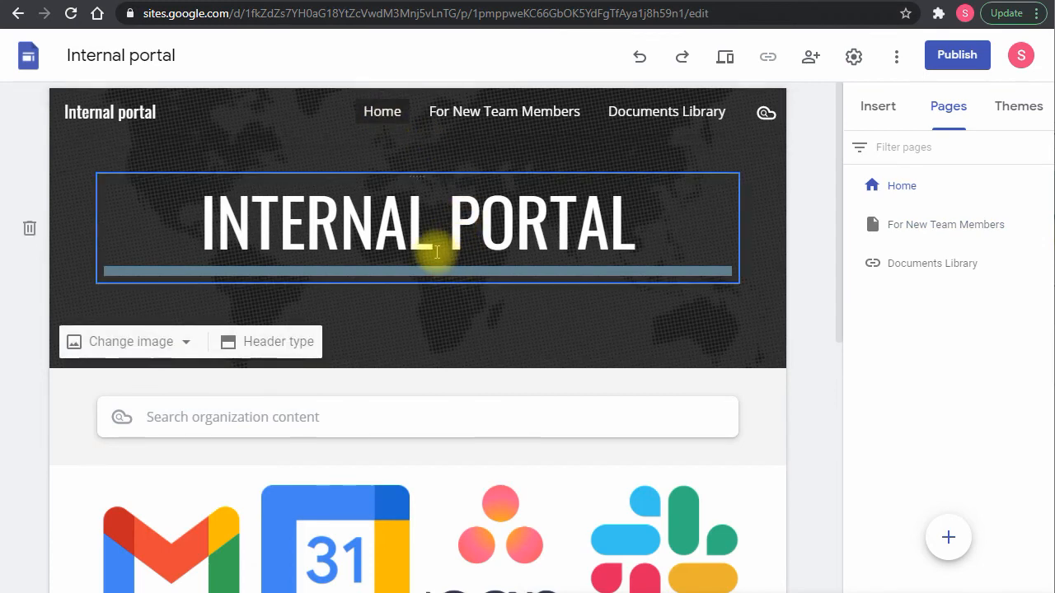
{"action": "left_click", "coordinate": [352, 322]}
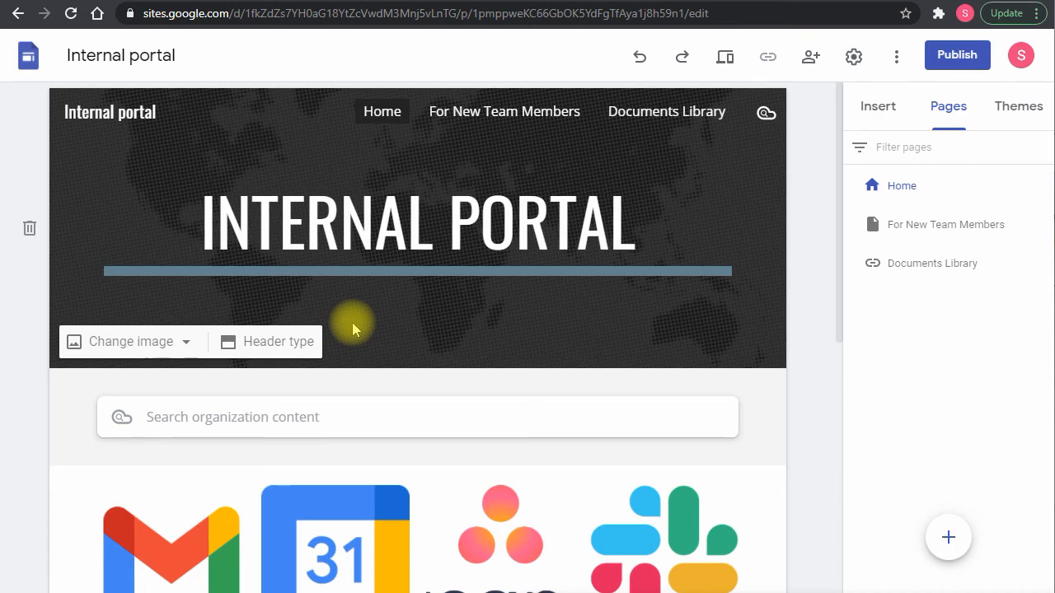
{"action": "mouse_move", "coordinate": [366, 336]}
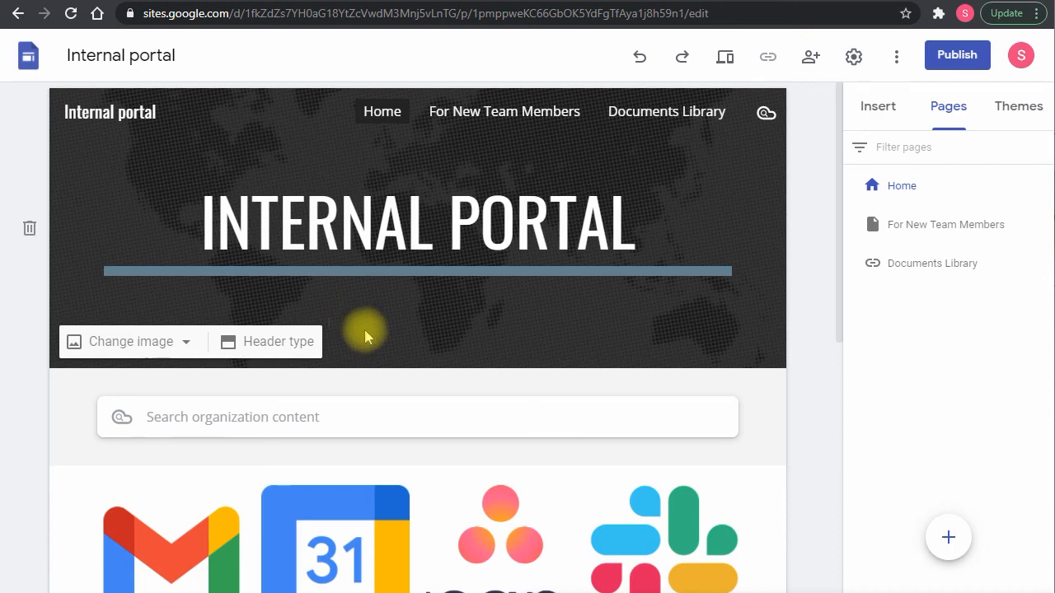
{"action": "mouse_move", "coordinate": [399, 340]}
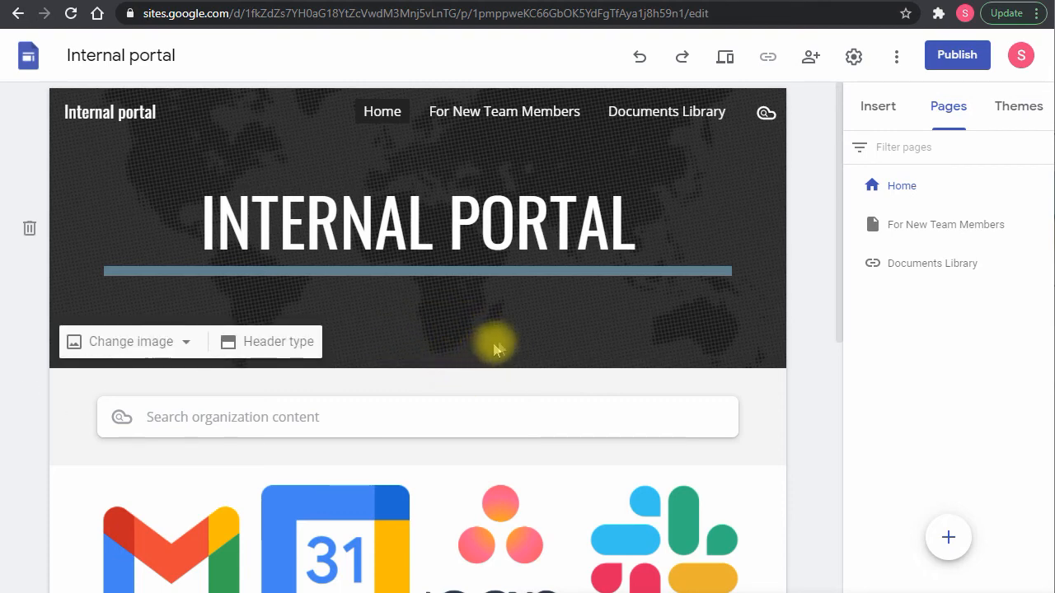
{"action": "left_click", "coordinate": [896, 56]}
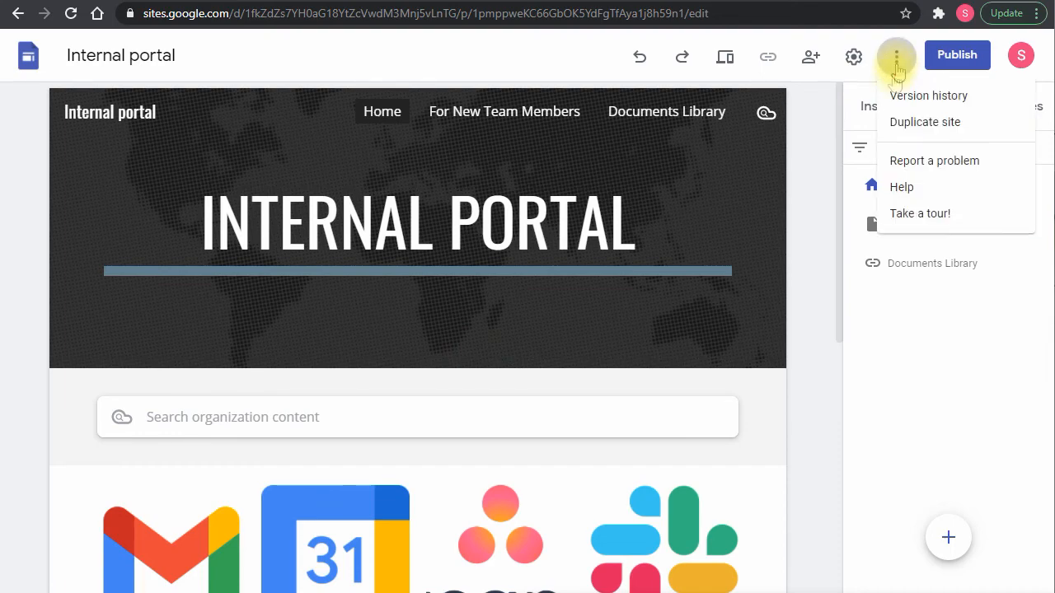
{"action": "left_click", "coordinate": [956, 56]}
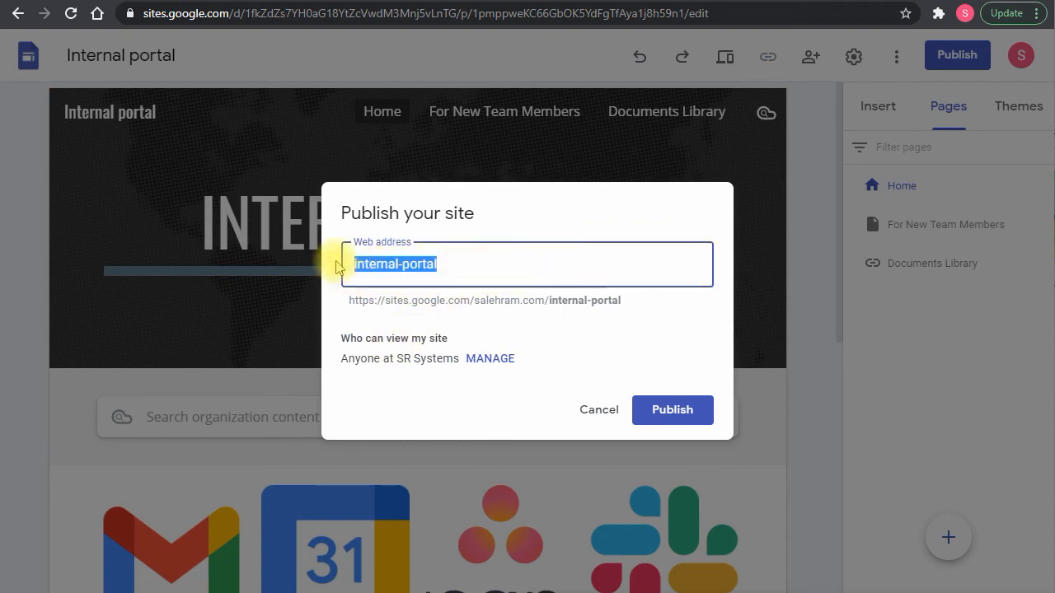
Step: Publish the site at the web address homepage and move on to the Google Admin console
{"action": "type", "text": "homepage"}
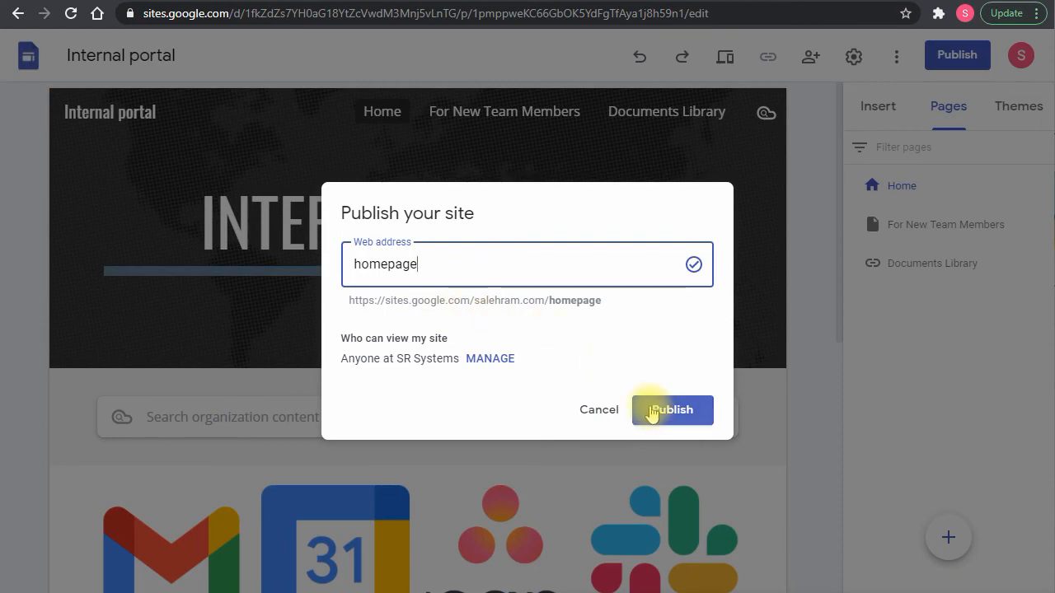
{"action": "left_click", "coordinate": [672, 409]}
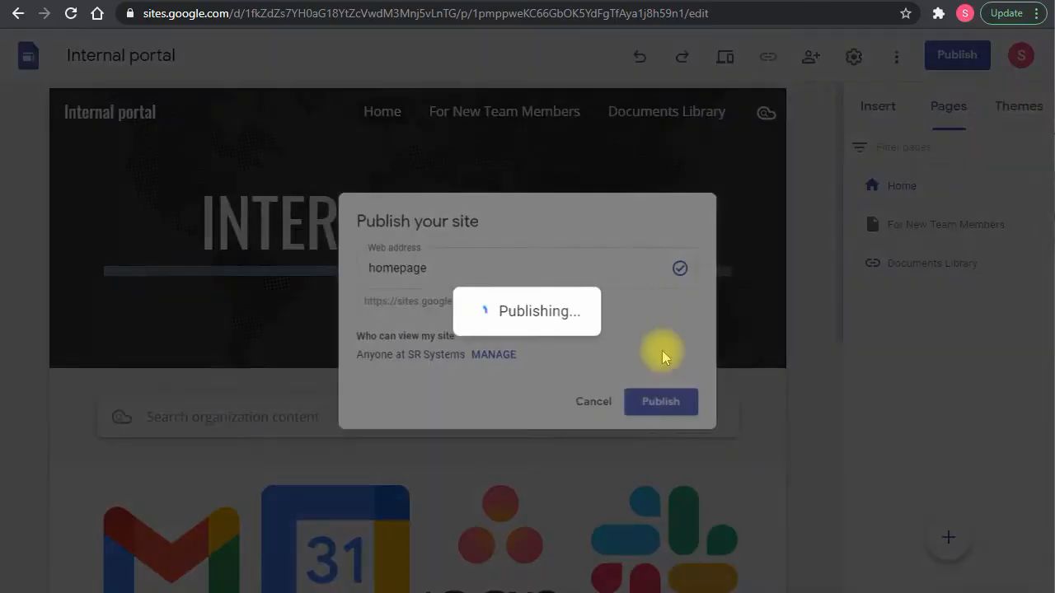
{"action": "left_click", "coordinate": [659, 402]}
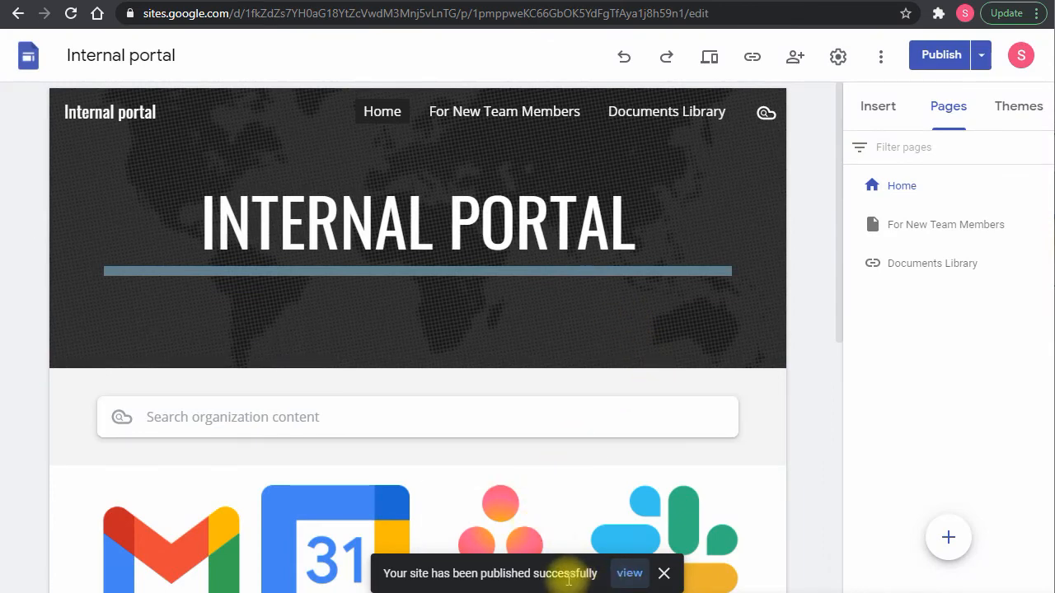
{"action": "mouse_move", "coordinate": [790, 198]}
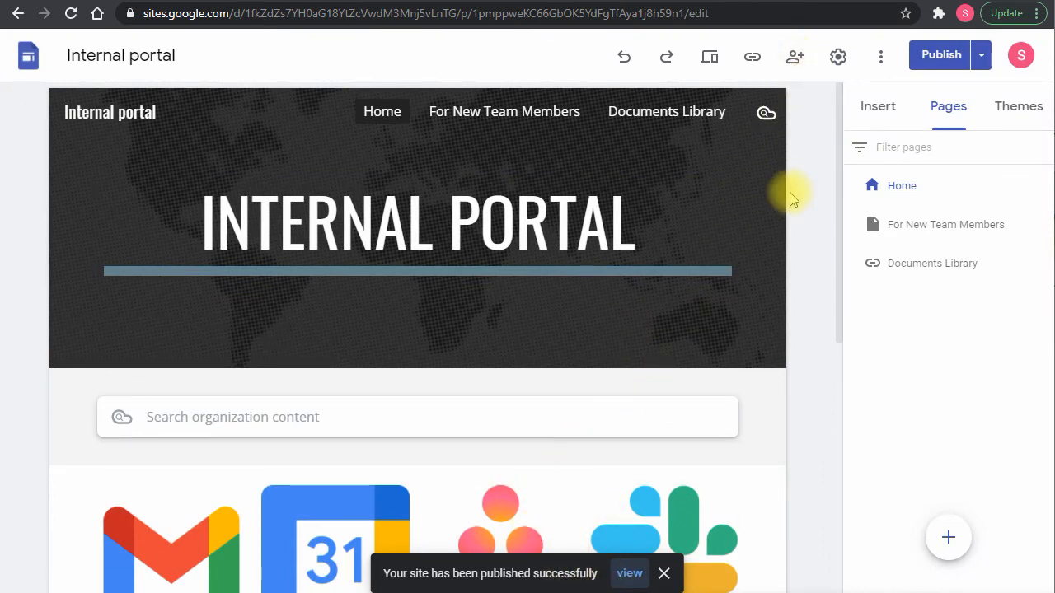
{"action": "left_click", "coordinate": [412, 247]}
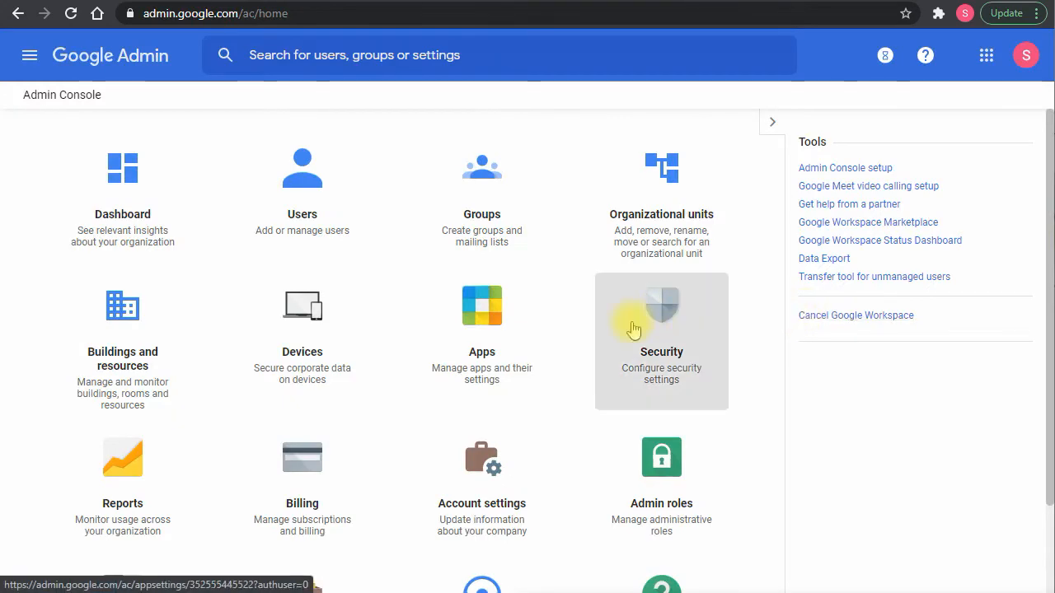
Step: Navigate to Apps > Google Workspace > Sites and show its Custom URL list
{"action": "left_click", "coordinate": [481, 340]}
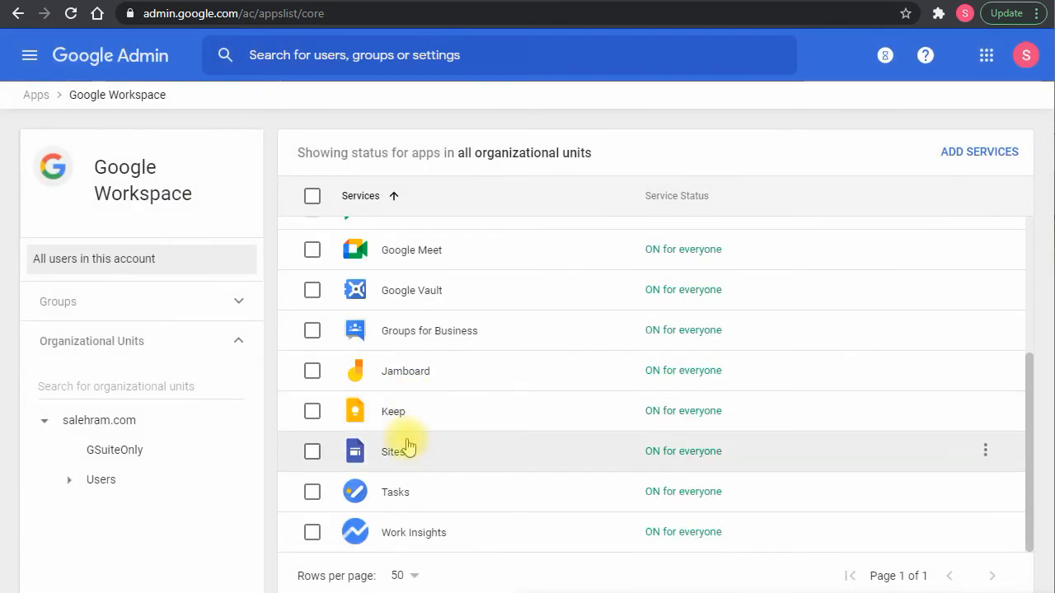
{"action": "left_click", "coordinate": [392, 452]}
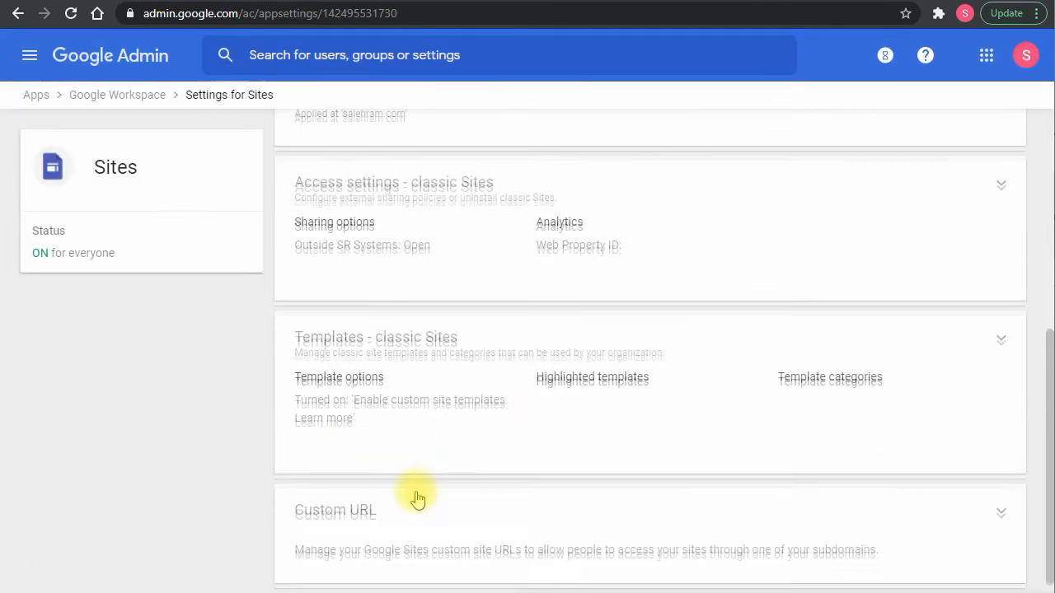
{"action": "left_click", "coordinate": [334, 511]}
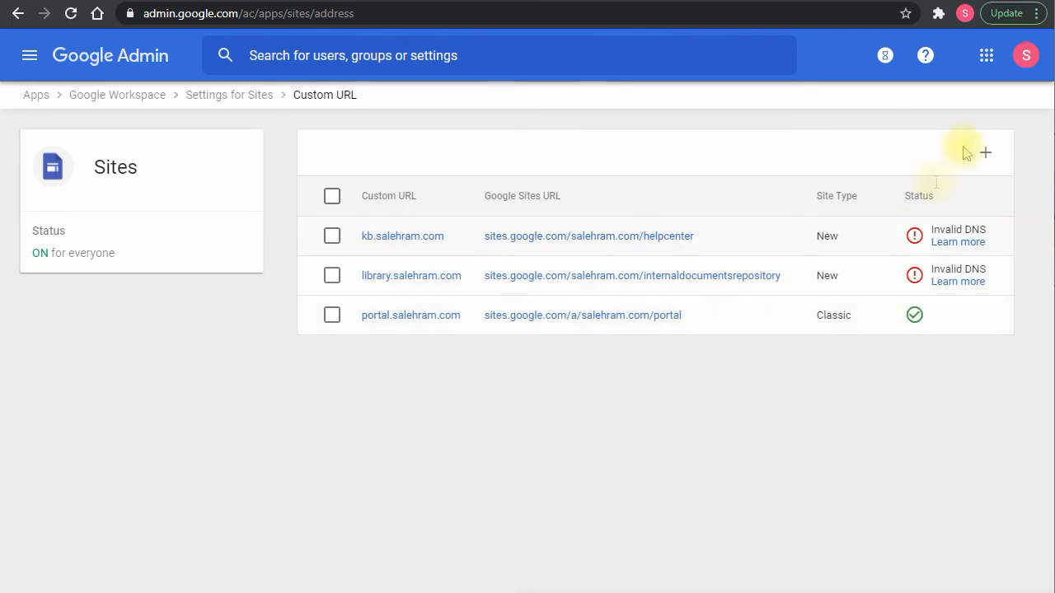
Step: Start a New Sites custom URL pointing to sites.google.com/salehram.com/homepage without the trailing /home
{"action": "left_click", "coordinate": [985, 152]}
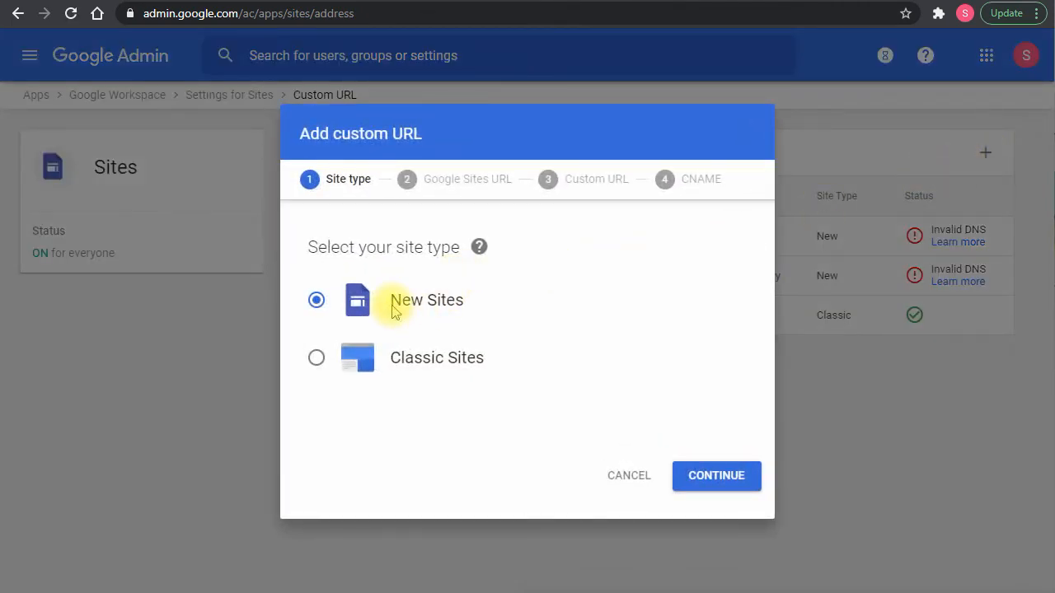
{"action": "left_click", "coordinate": [715, 475]}
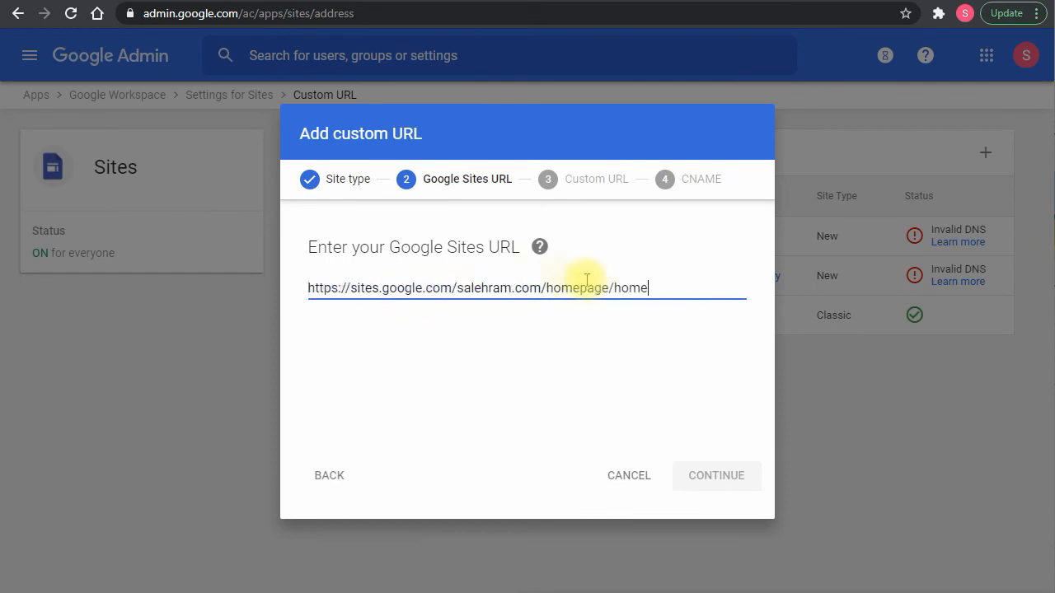
{"action": "key", "text": "Backspace"}
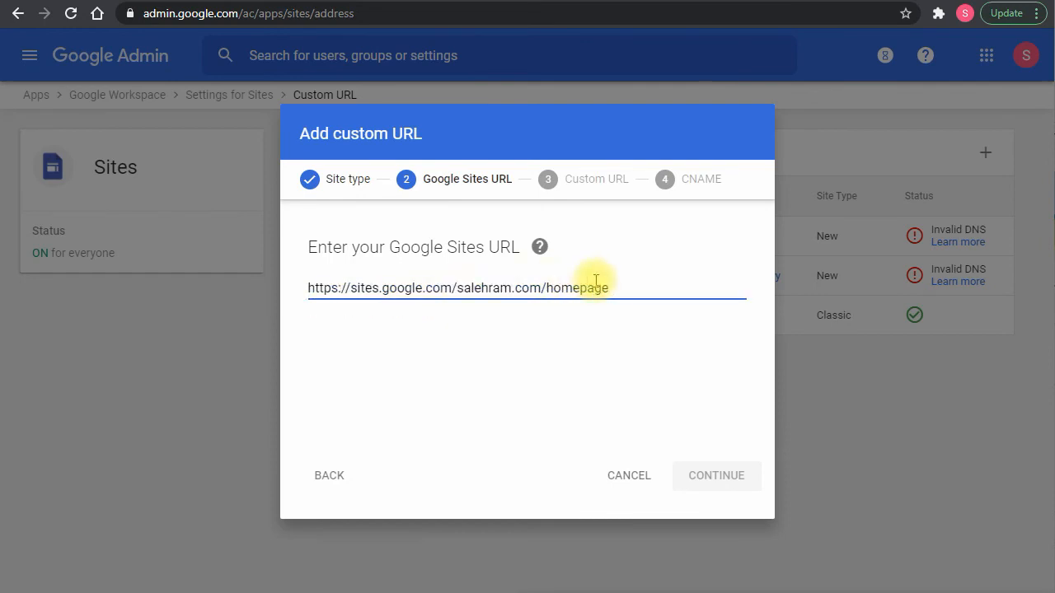
{"action": "key", "text": "Backspace"}
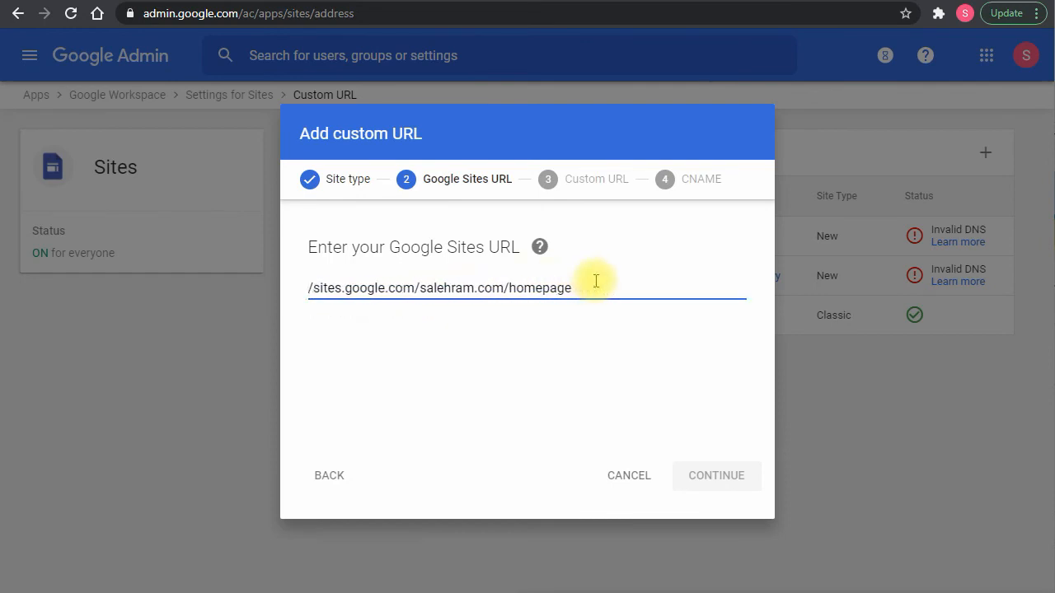
{"action": "left_click", "coordinate": [715, 474]}
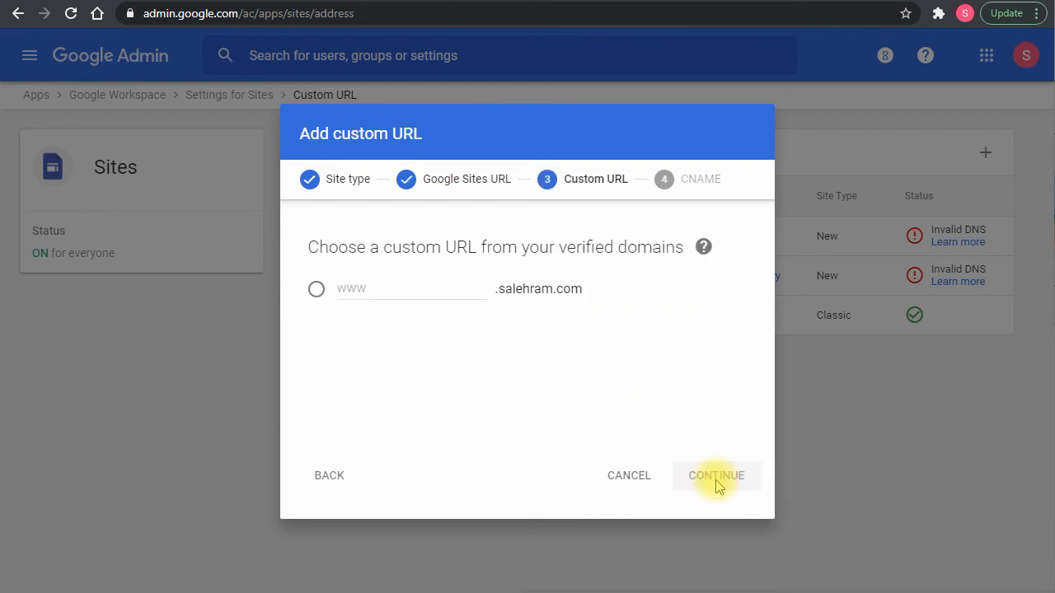
Step: Assign the verified-domain address homepage.salehram.com, pass the CNAME step and add the mapping
{"action": "left_click", "coordinate": [316, 288]}
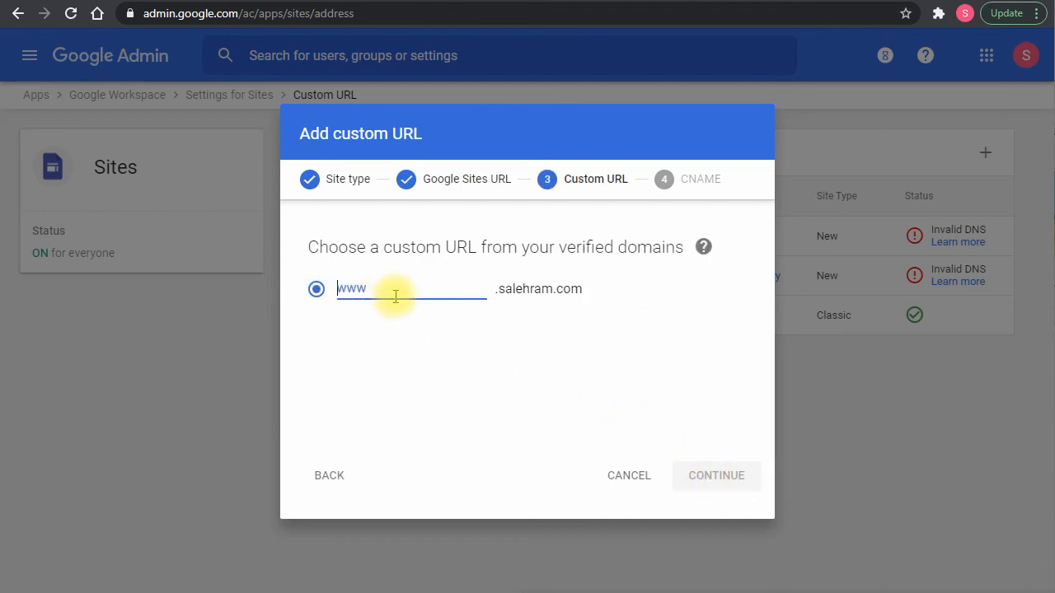
{"action": "type", "text": "home"}
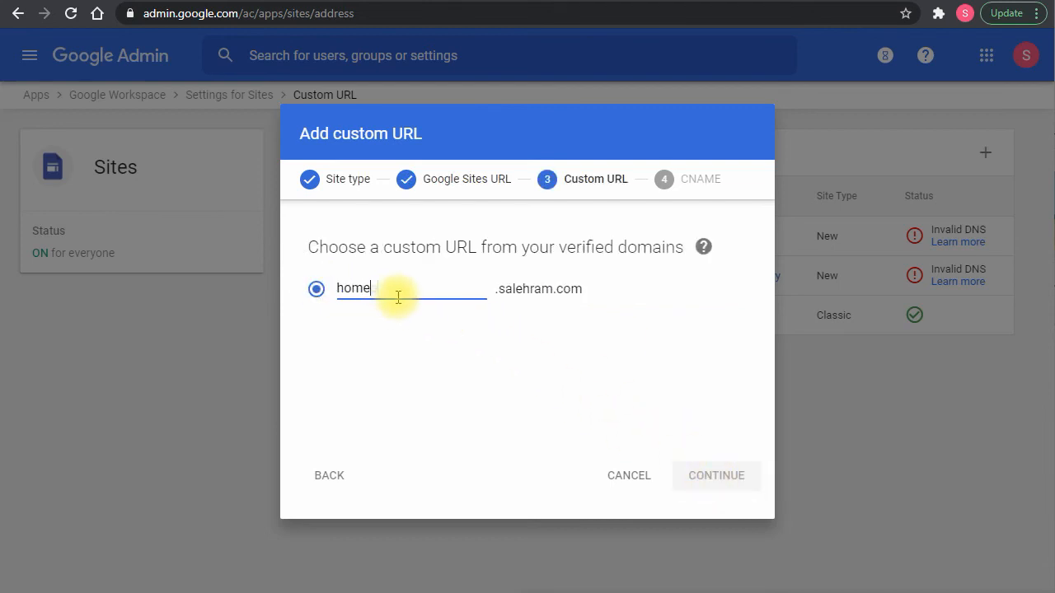
{"action": "type", "text": "page"}
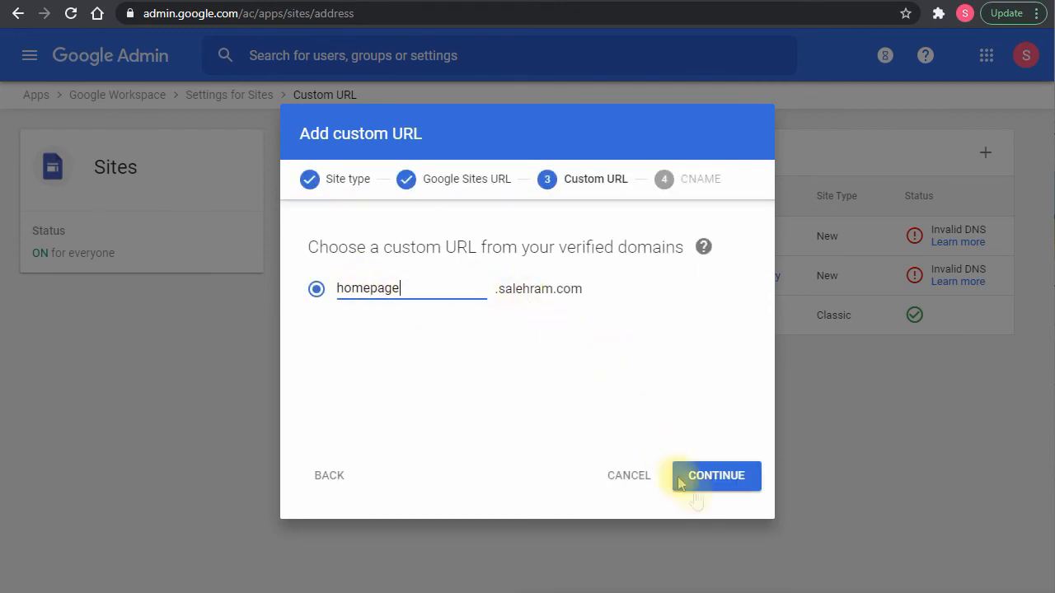
{"action": "left_click", "coordinate": [715, 475]}
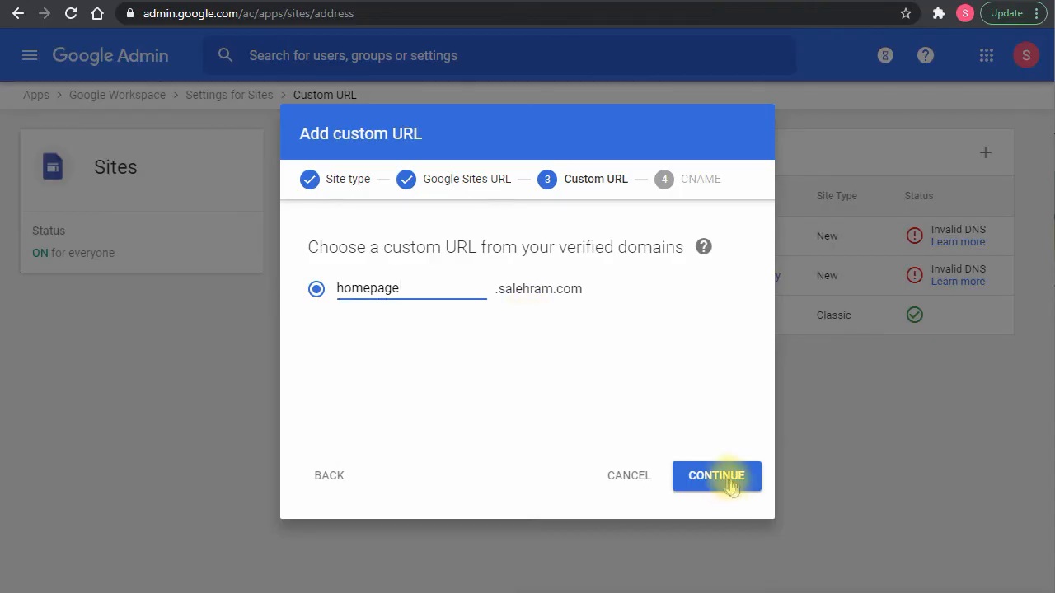
{"action": "left_click", "coordinate": [715, 475]}
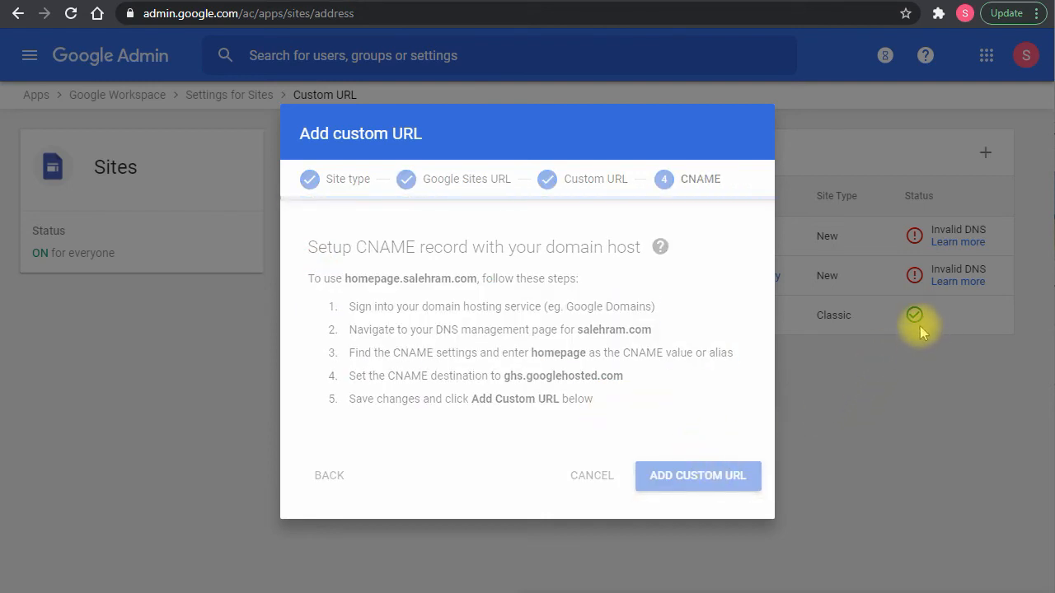
{"action": "left_click", "coordinate": [697, 475]}
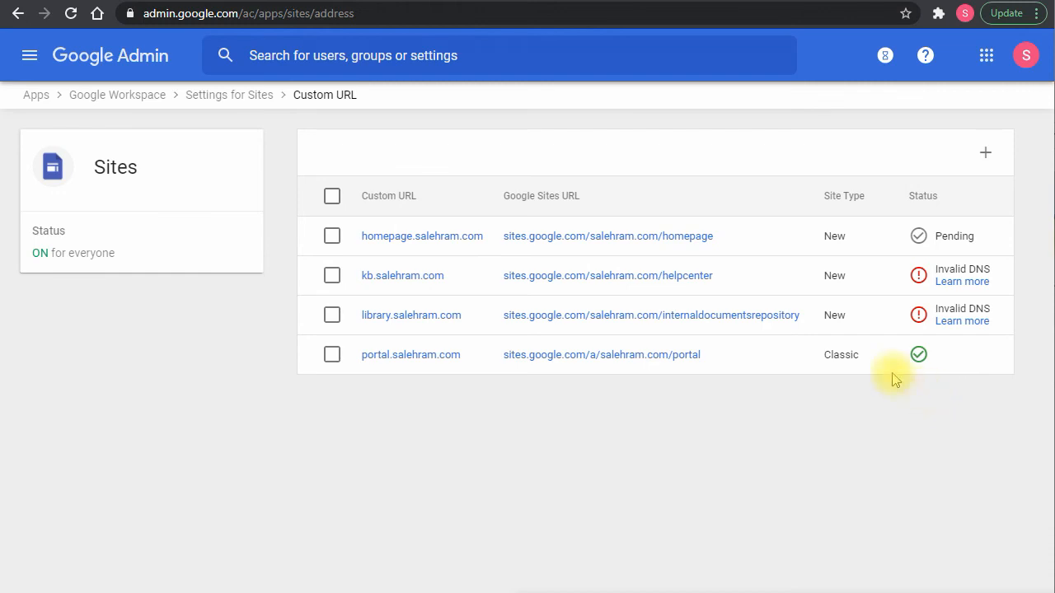
{"action": "mouse_move", "coordinate": [82, 112]}
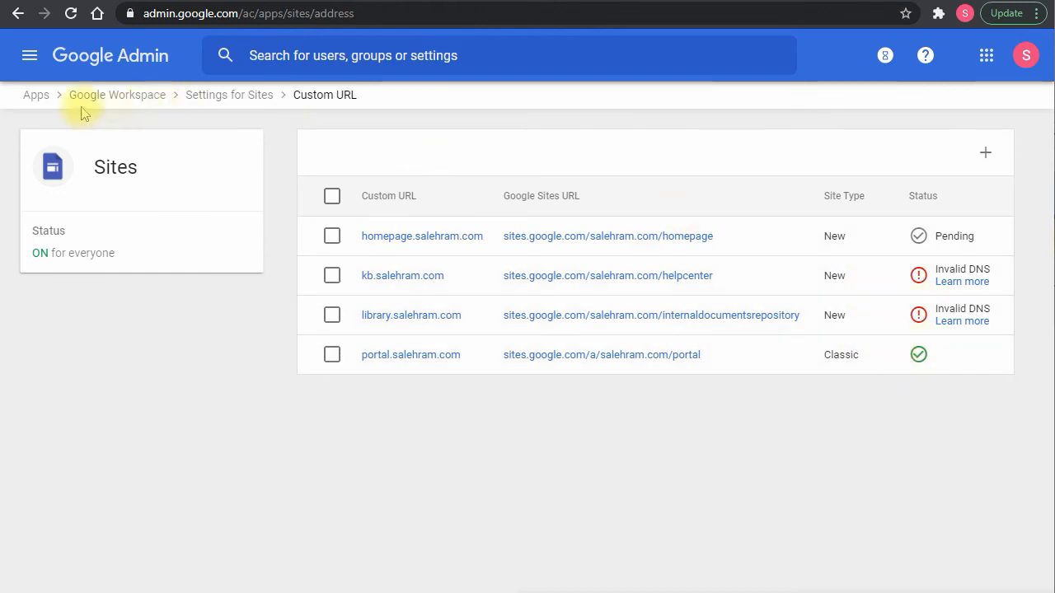
Step: Filter Devices > Chrome > Settings with a full-text search for "home"
{"action": "left_click", "coordinate": [29, 56]}
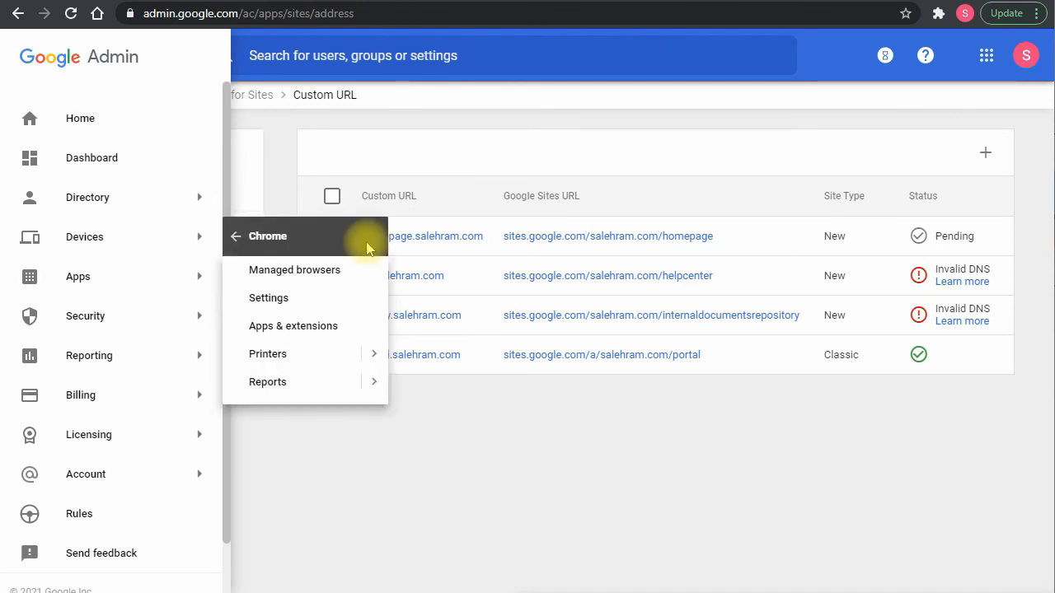
{"action": "left_click", "coordinate": [269, 297]}
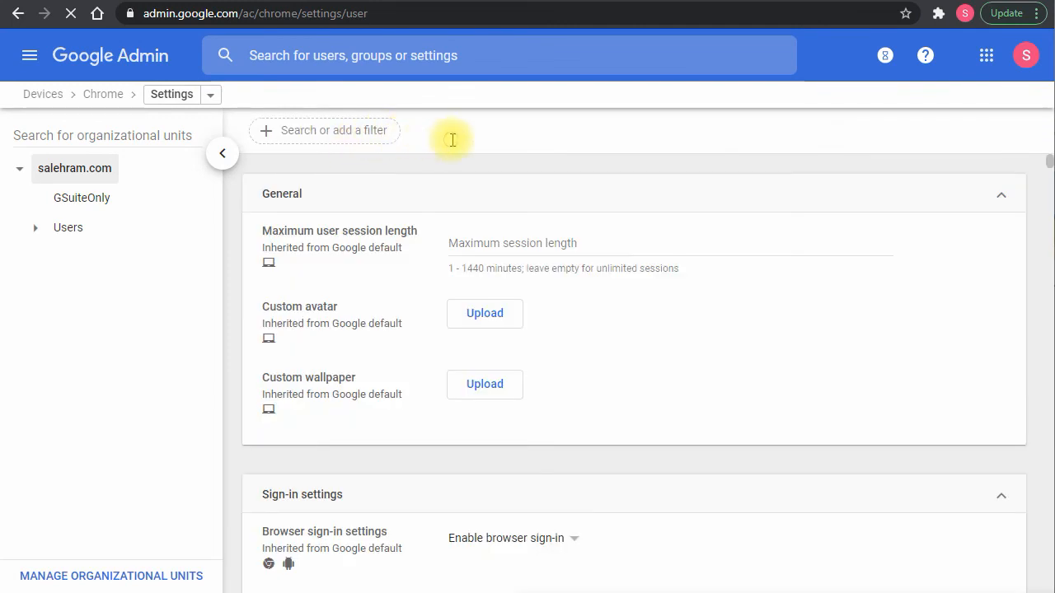
{"action": "left_click", "coordinate": [323, 130]}
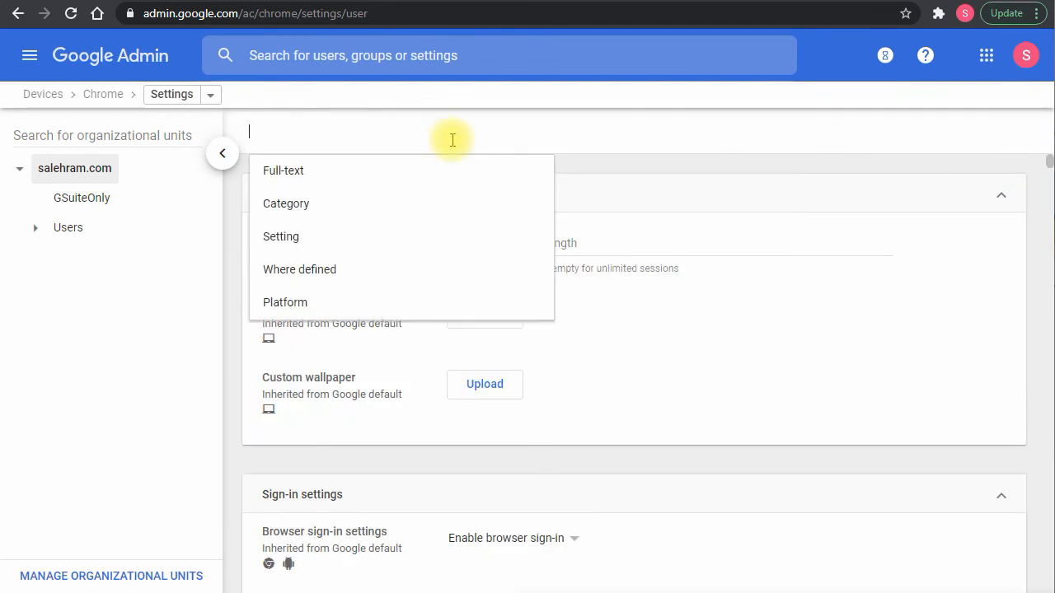
{"action": "type", "text": "home"}
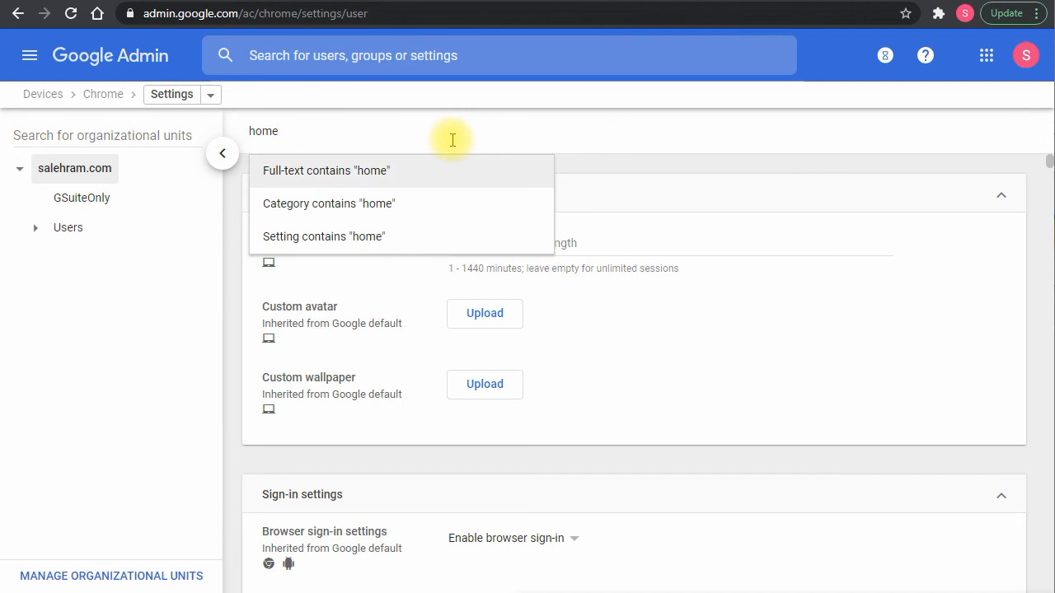
{"action": "left_click", "coordinate": [326, 170]}
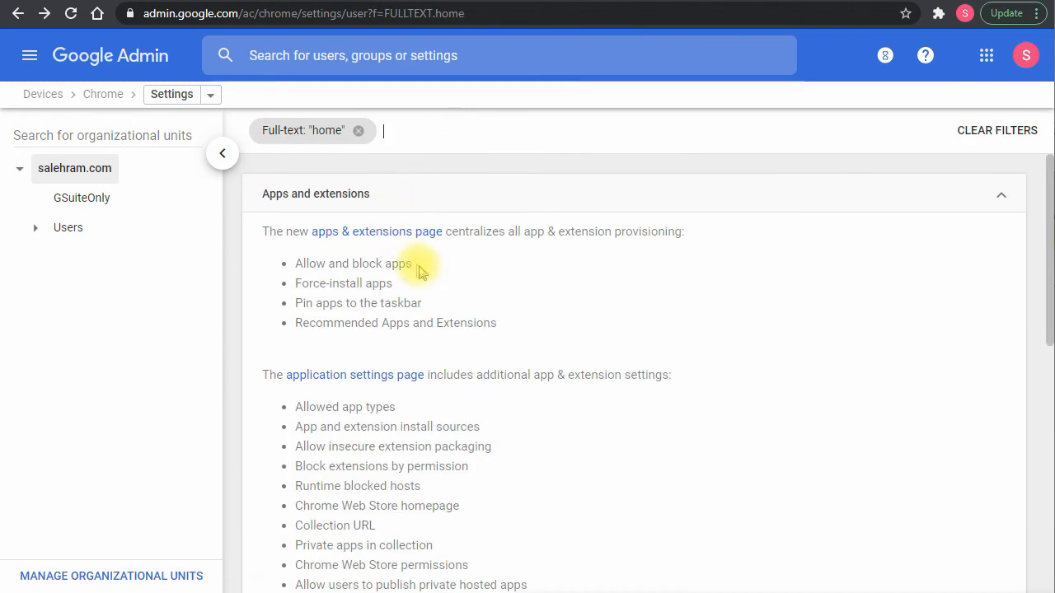
{"action": "scroll", "scroll_direction": "down", "scroll_amount": 3}
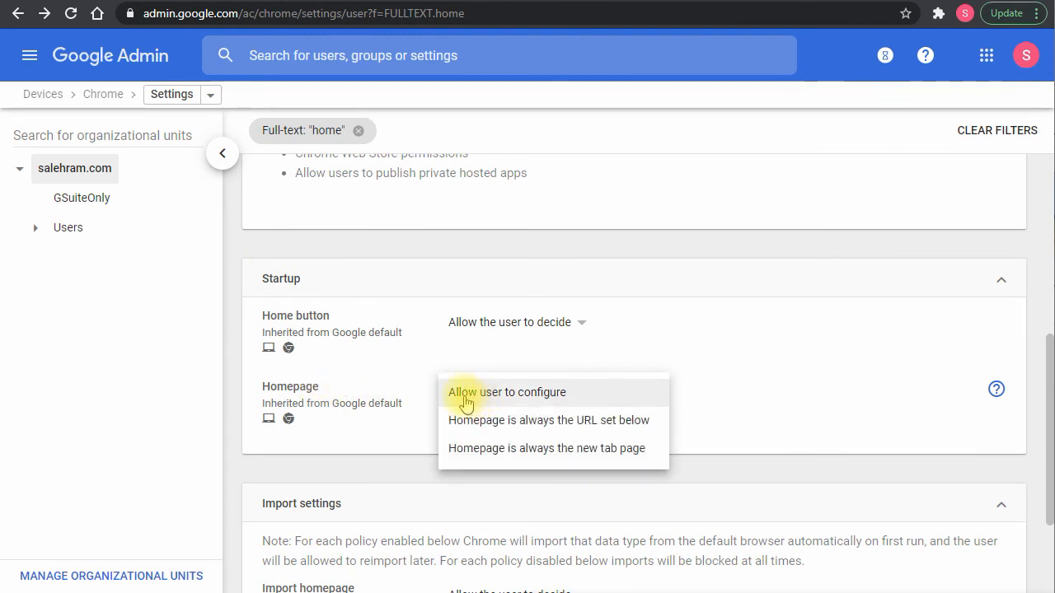
{"action": "mouse_move", "coordinate": [465, 427]}
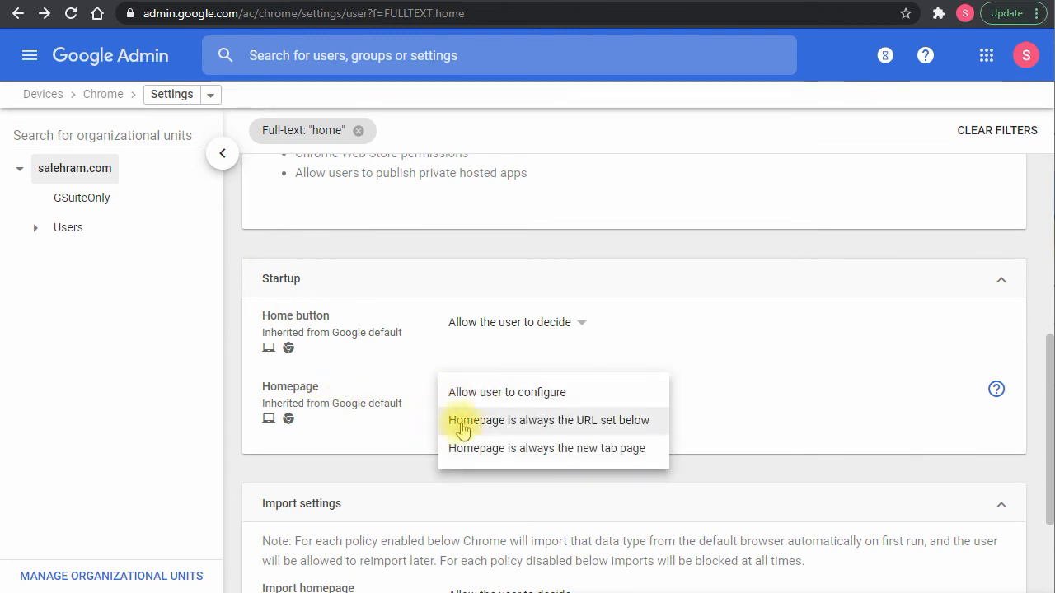
{"action": "mouse_move", "coordinate": [591, 425]}
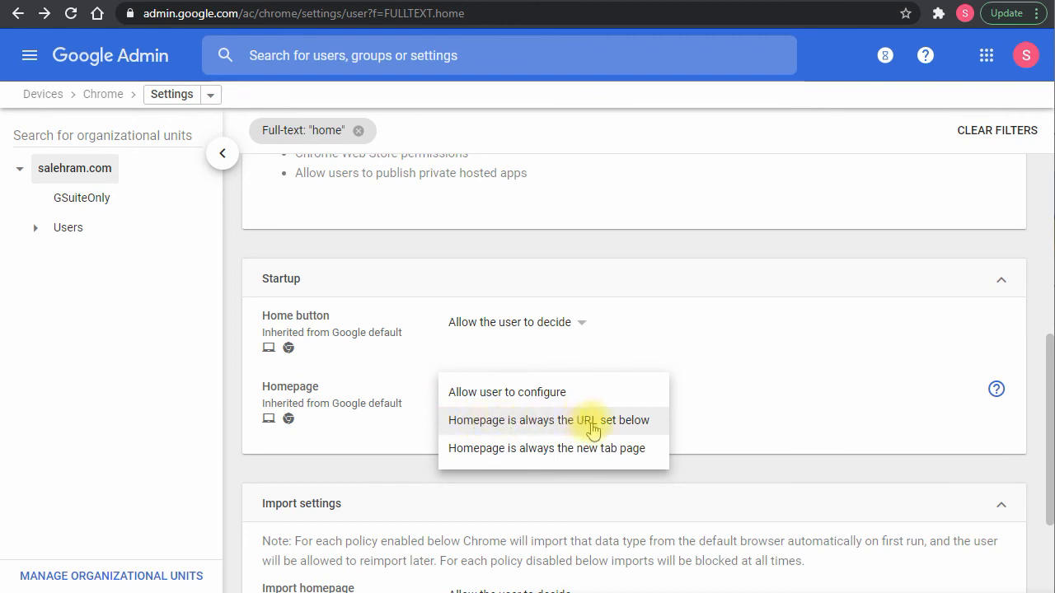
{"action": "left_click", "coordinate": [546, 421]}
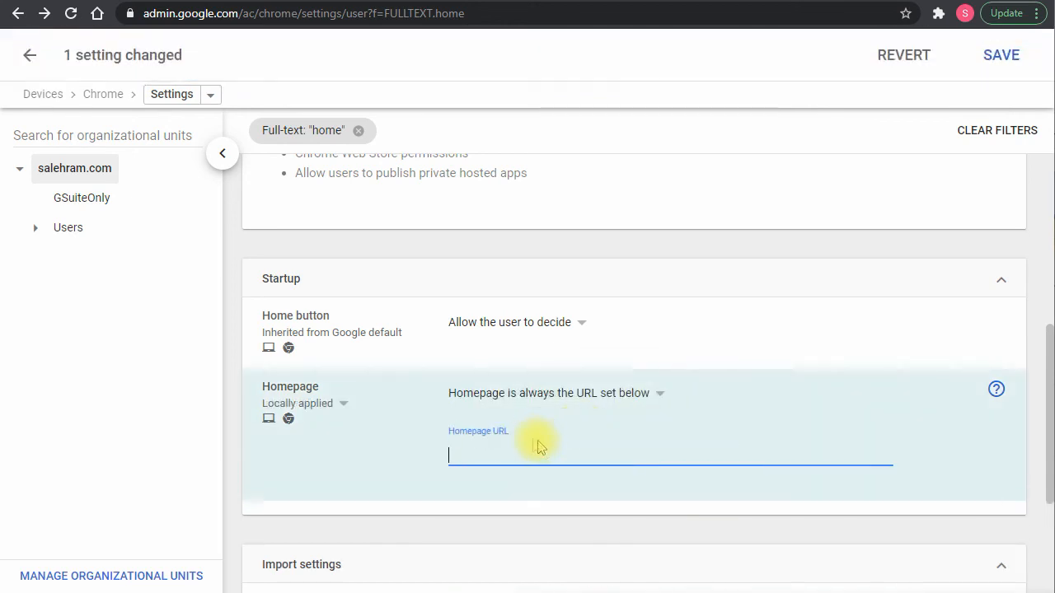
{"action": "type", "text": "https://sites.google.com/salehram.com/homepage/home"}
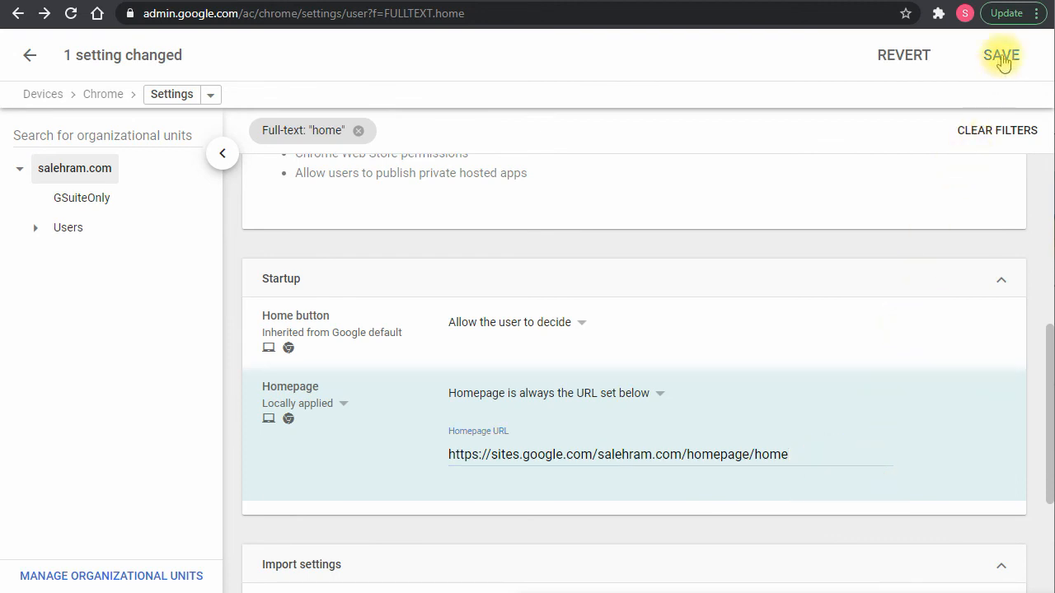
{"action": "mouse_move", "coordinate": [715, 438]}
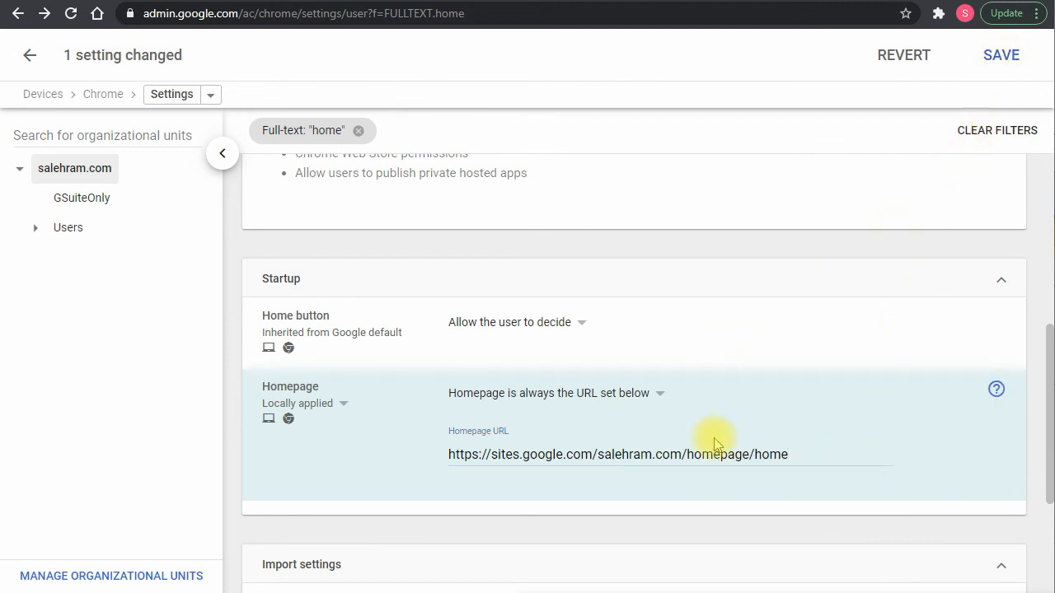
{"action": "mouse_move", "coordinate": [725, 442]}
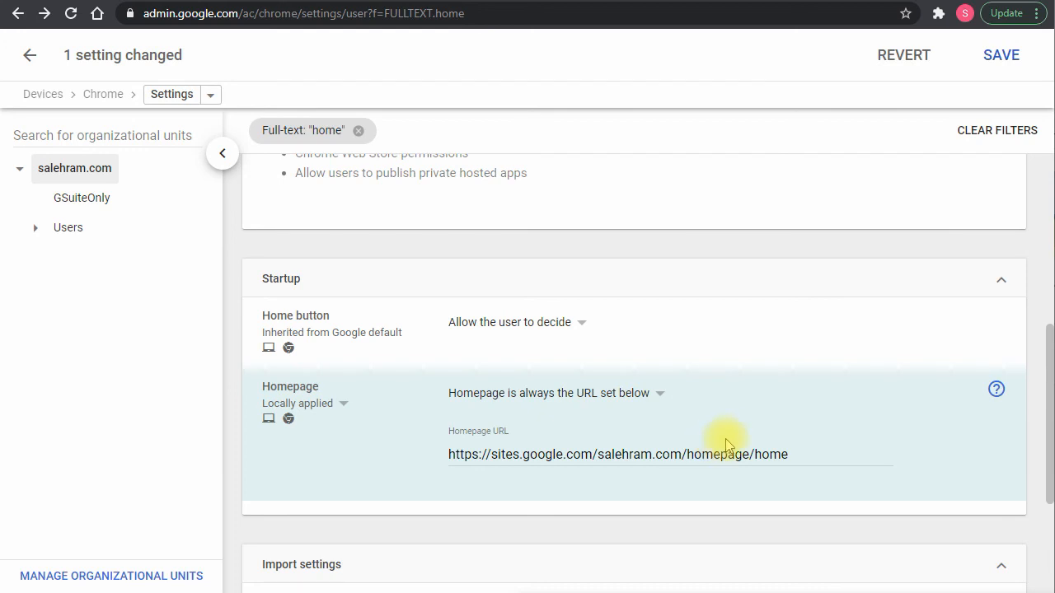
{"action": "mouse_move", "coordinate": [797, 409]}
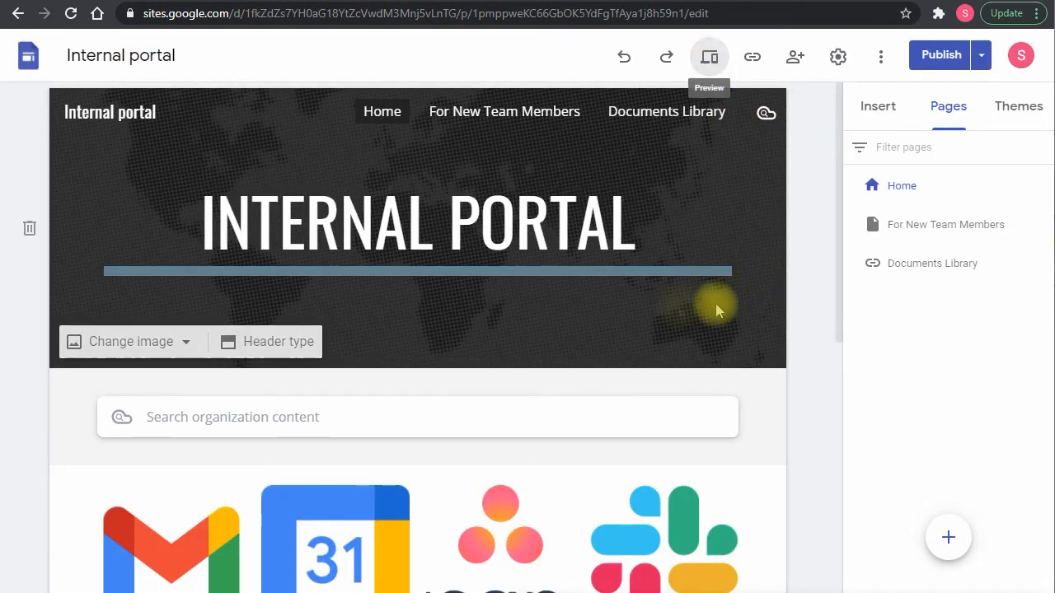
Step: Preview the Internal portal page and scroll through its tiles and contact section
{"action": "left_click", "coordinate": [709, 56]}
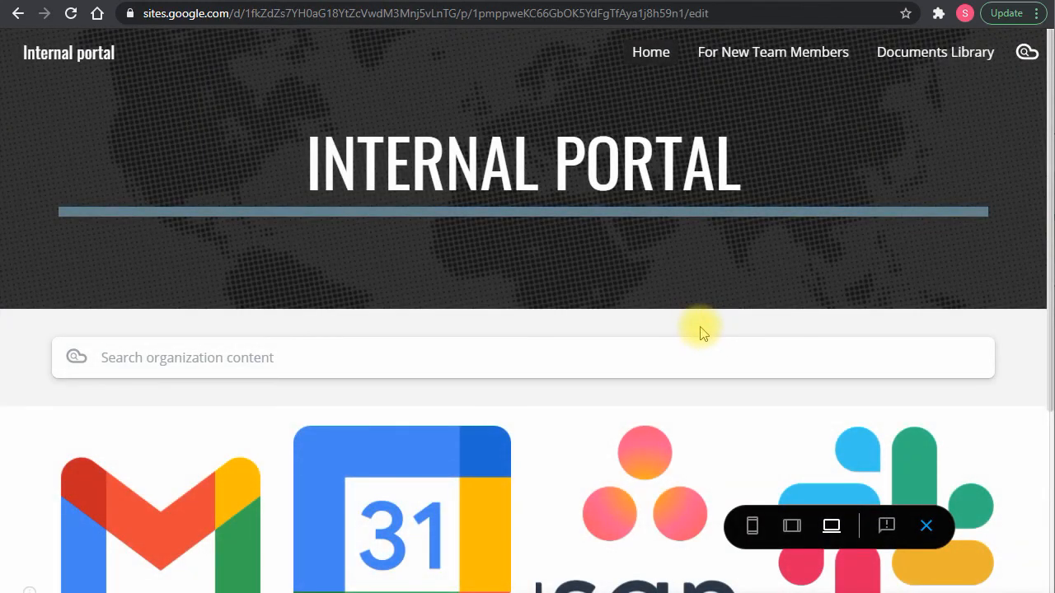
{"action": "mouse_move", "coordinate": [643, 295]}
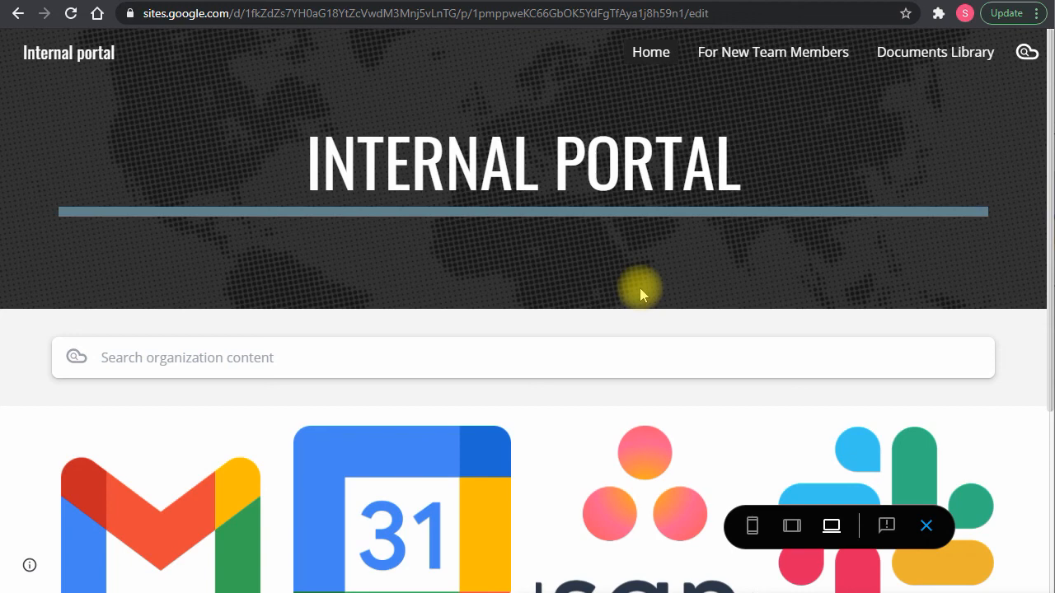
{"action": "mouse_move", "coordinate": [568, 227]}
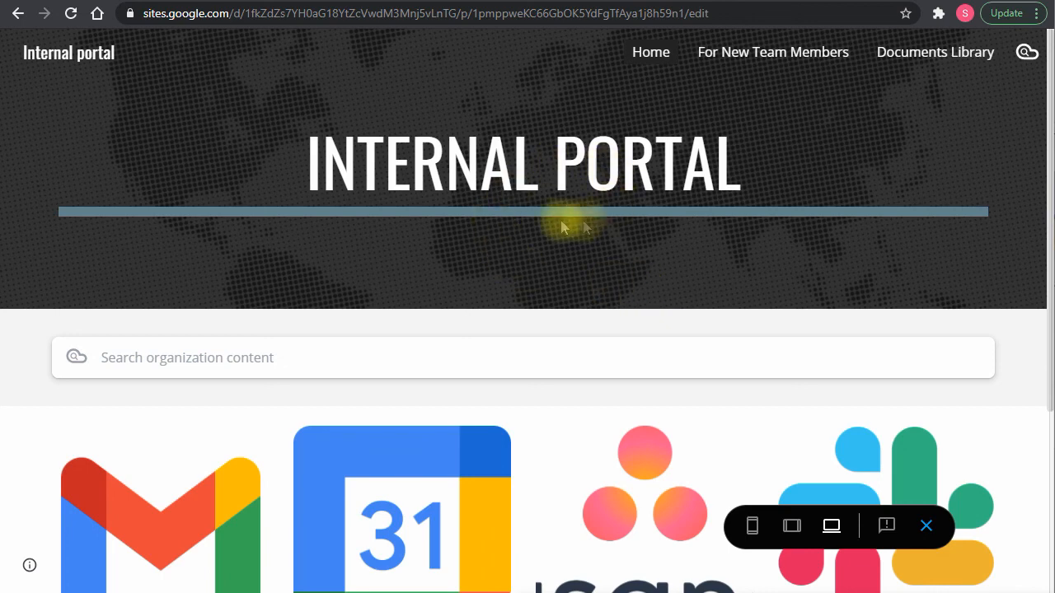
{"action": "mouse_move", "coordinate": [580, 280]}
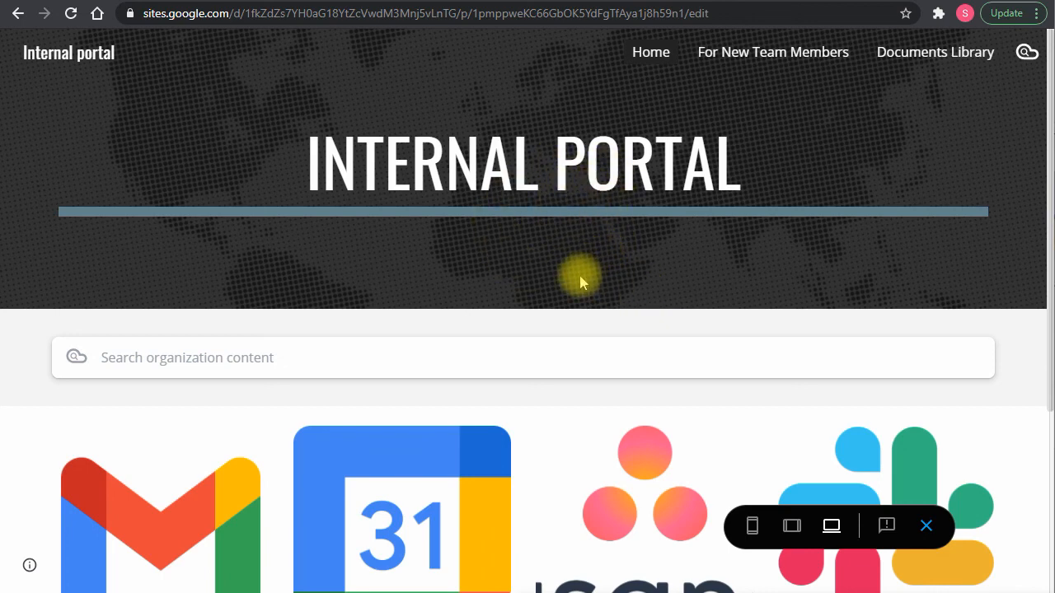
{"action": "mouse_move", "coordinate": [453, 341]}
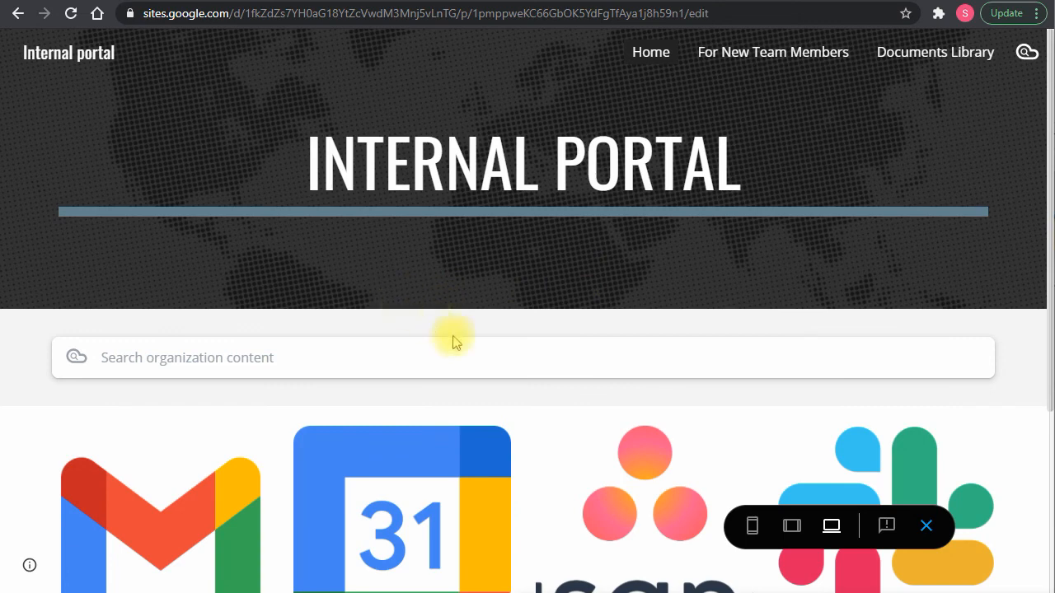
{"action": "mouse_move", "coordinate": [474, 295]}
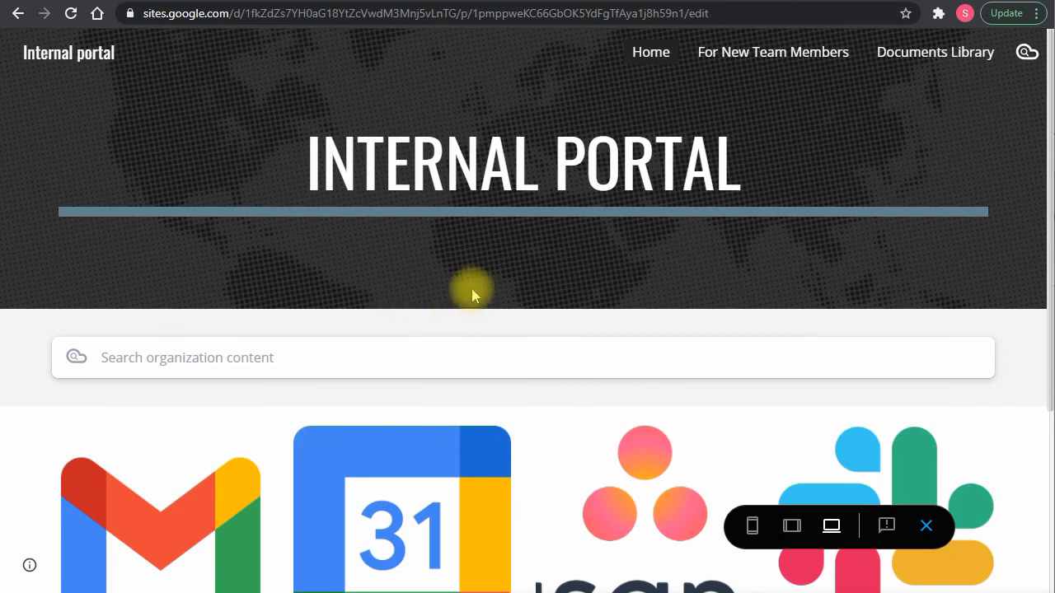
{"action": "mouse_move", "coordinate": [584, 321]}
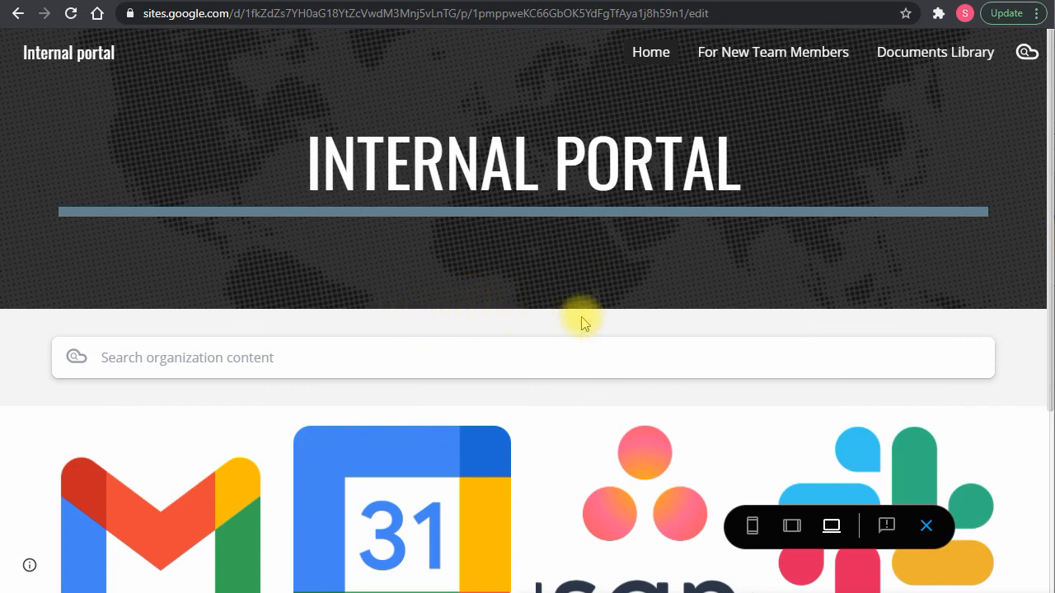
{"action": "scroll", "scroll_direction": "down", "scroll_amount": 3}
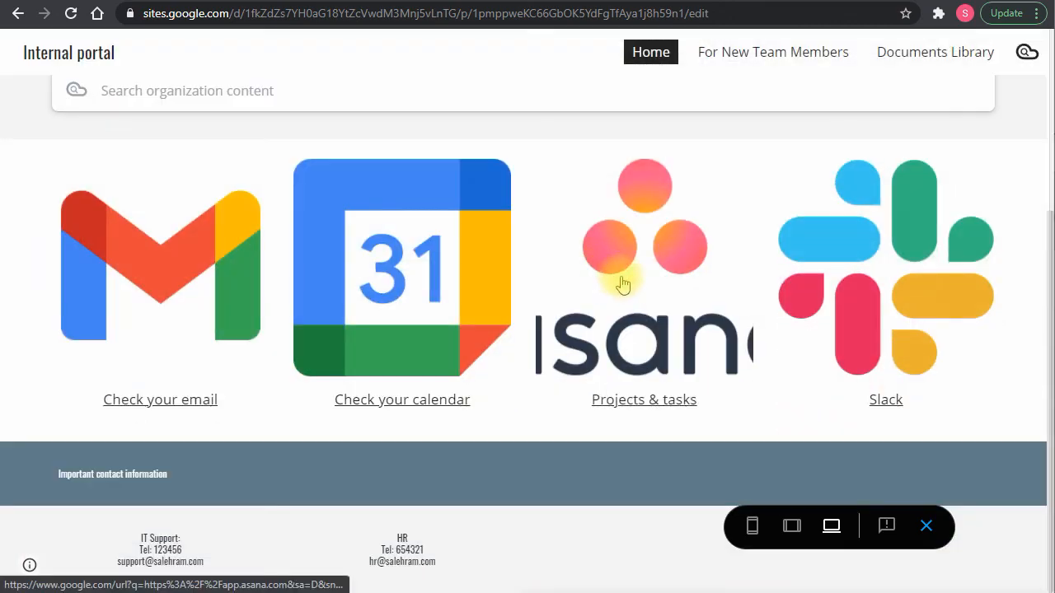